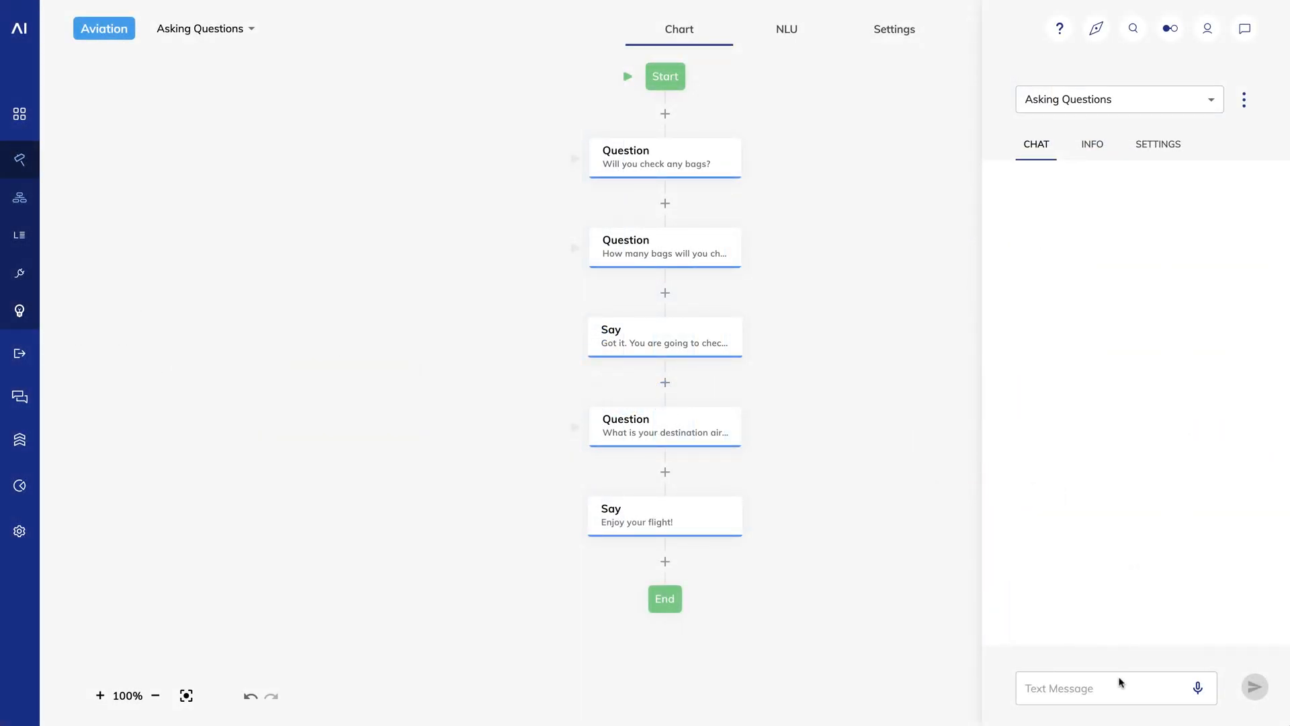
Greet the bot with 'hi' and answer 'yes' so it asks for the bag count
click(1116, 688)
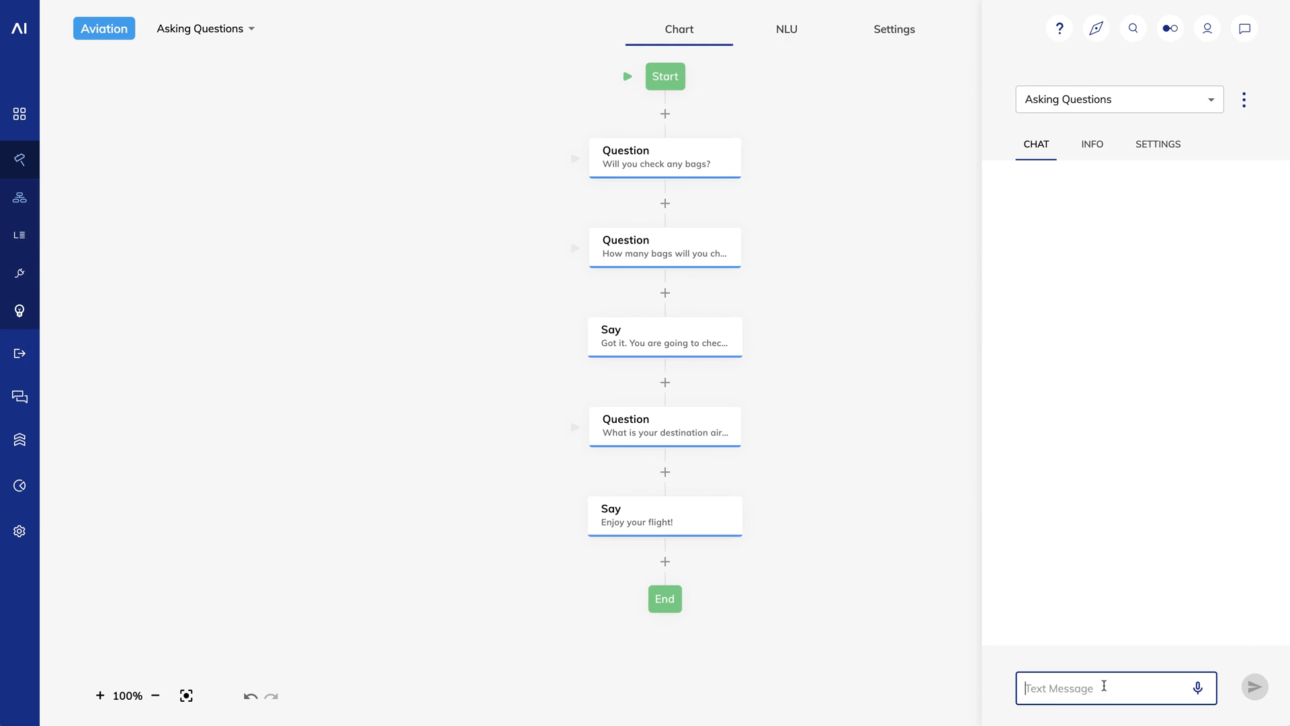
text(hi)
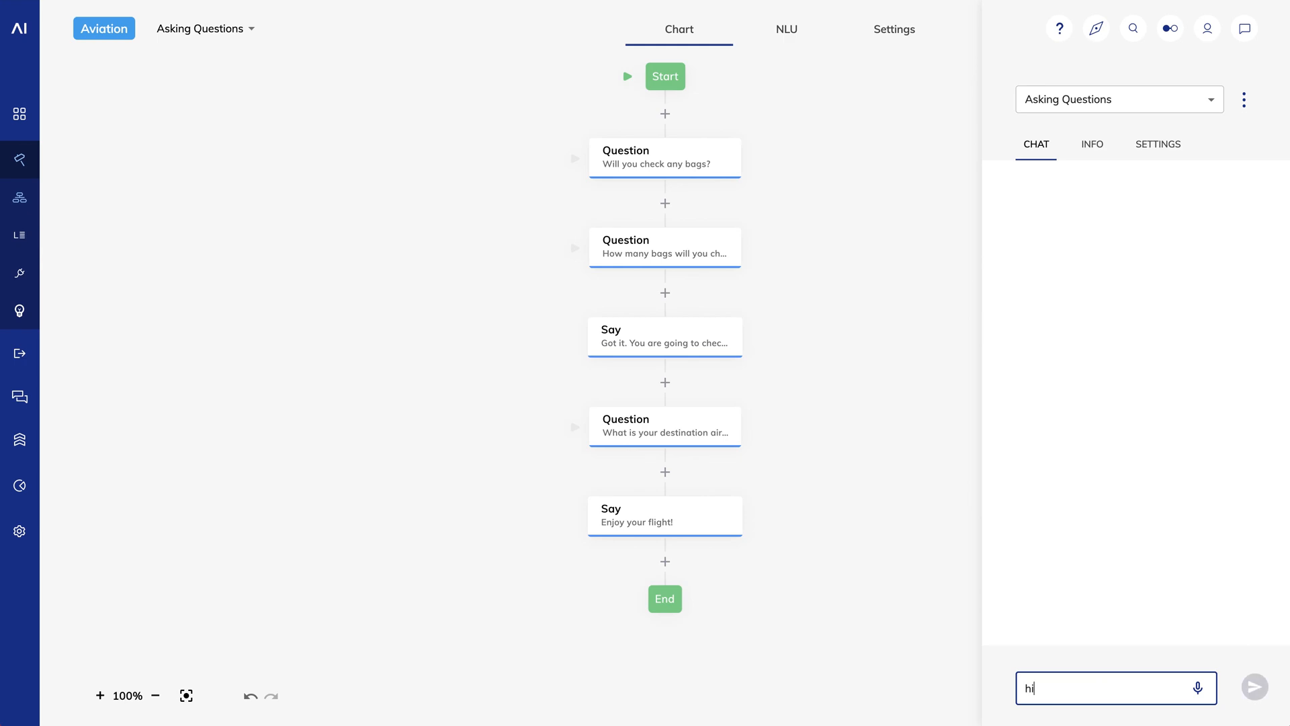
click(1255, 688)
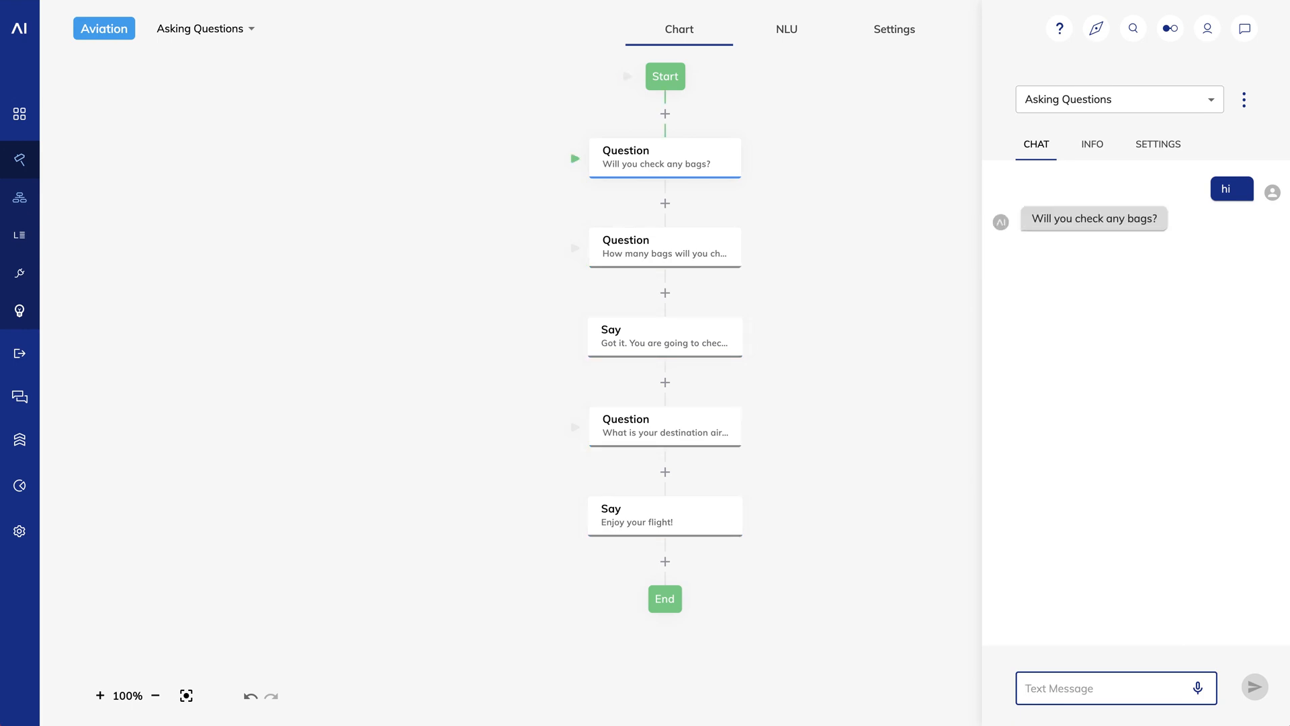
text(yes)
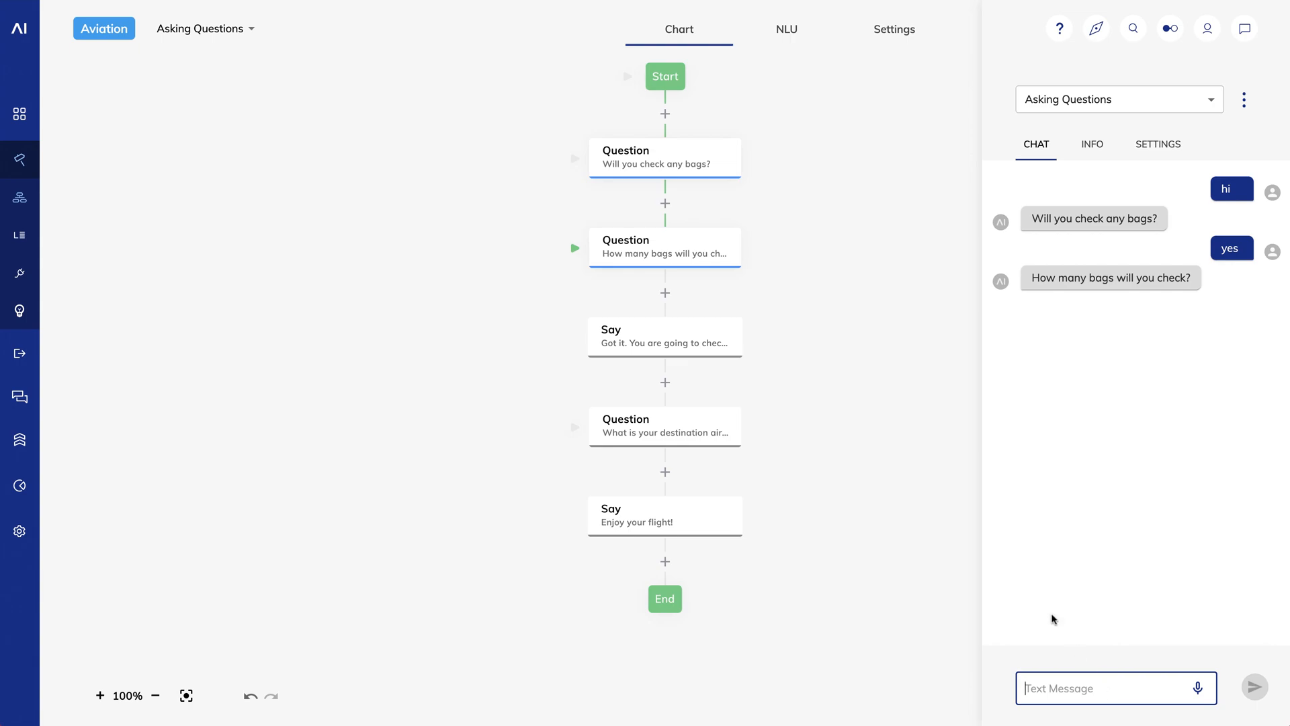
mouse_move(575, 270)
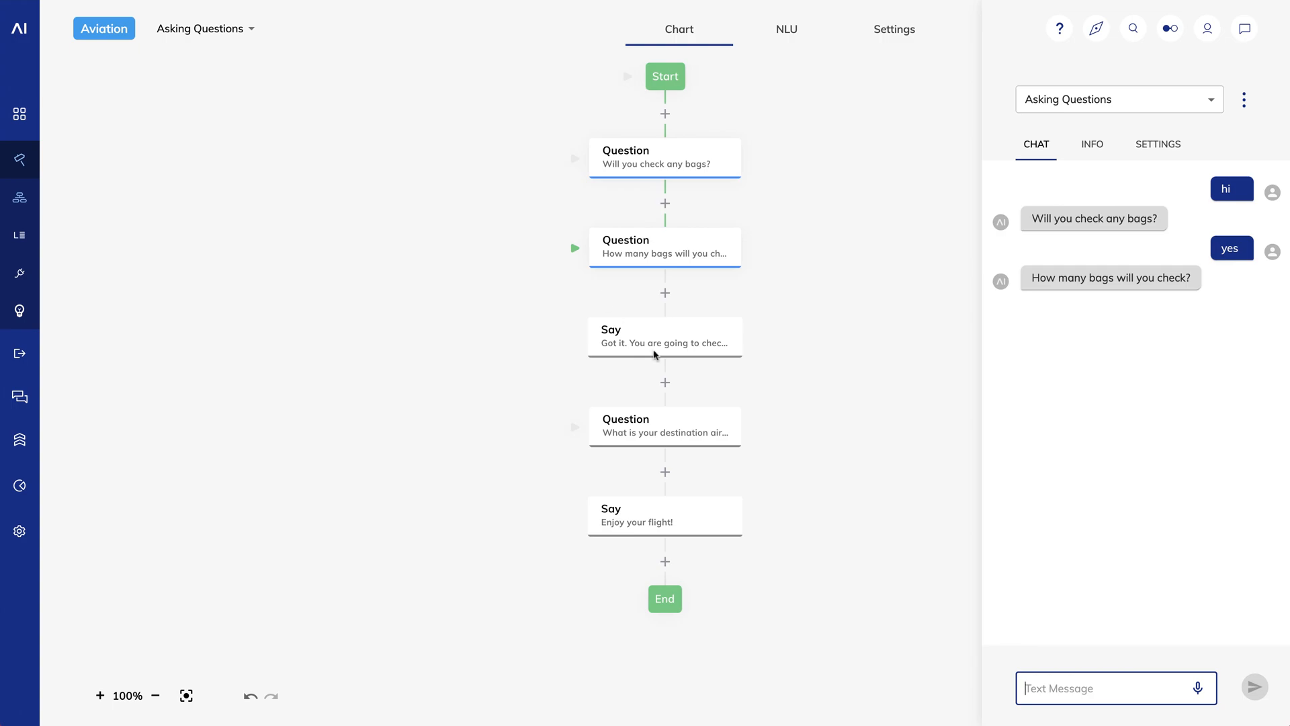
Answer 3 bags and SFO as destination, reaching the 'Enjoy your flight!' reply
click(1111, 688)
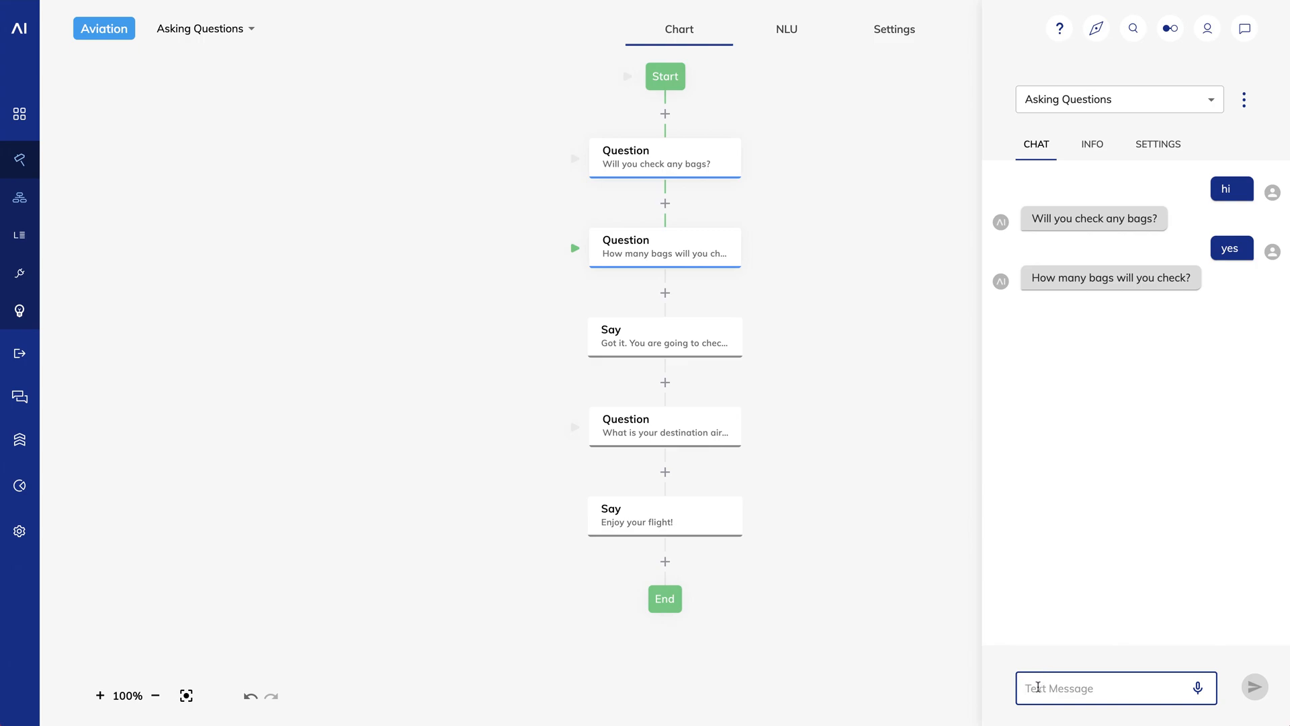
text(3)
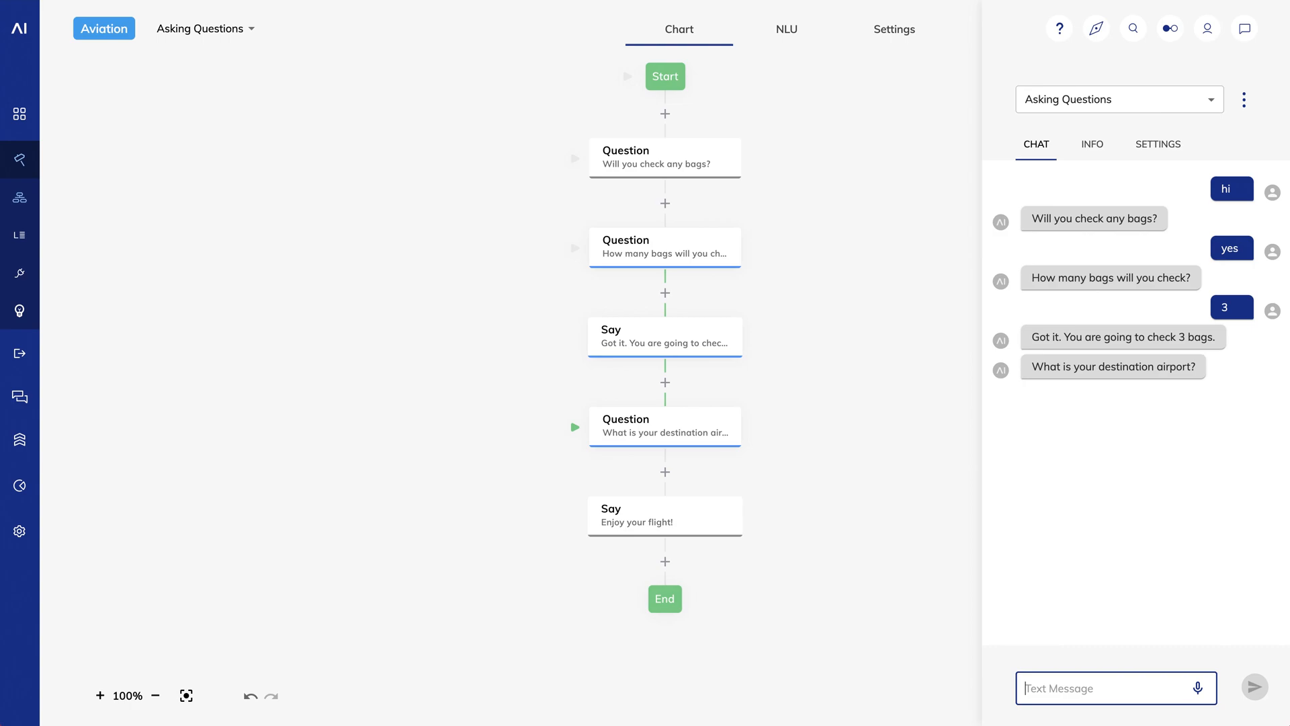
text(SFO)
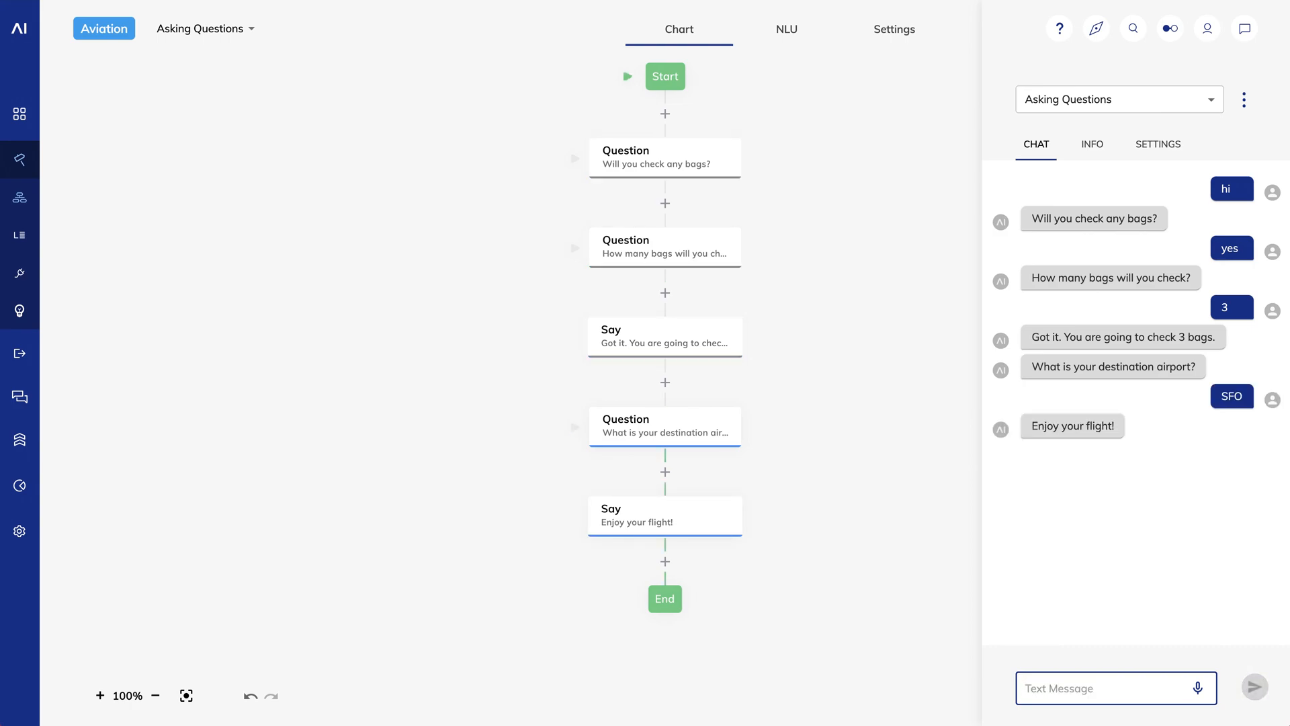
mouse_move(1073, 530)
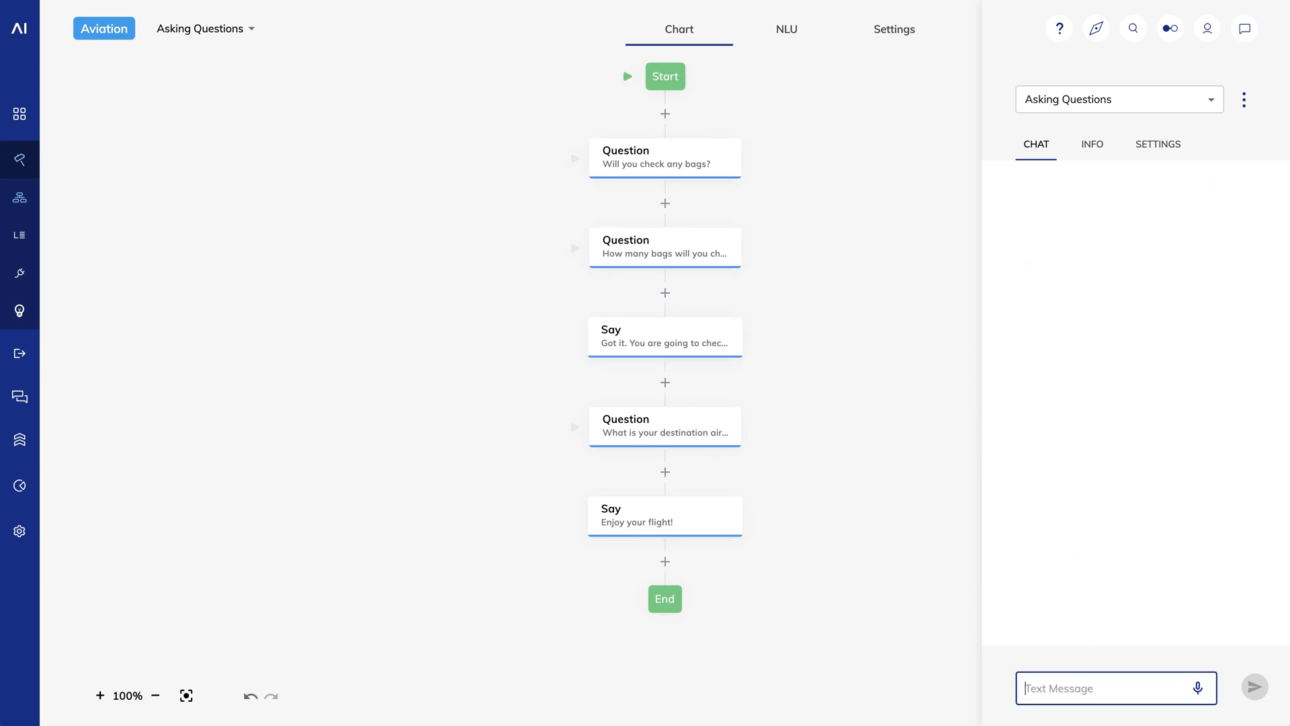
Run a second chat sending 'hi', 'yes' and 3 to observe the 'Not sure I understood' reprompt
text(hi)
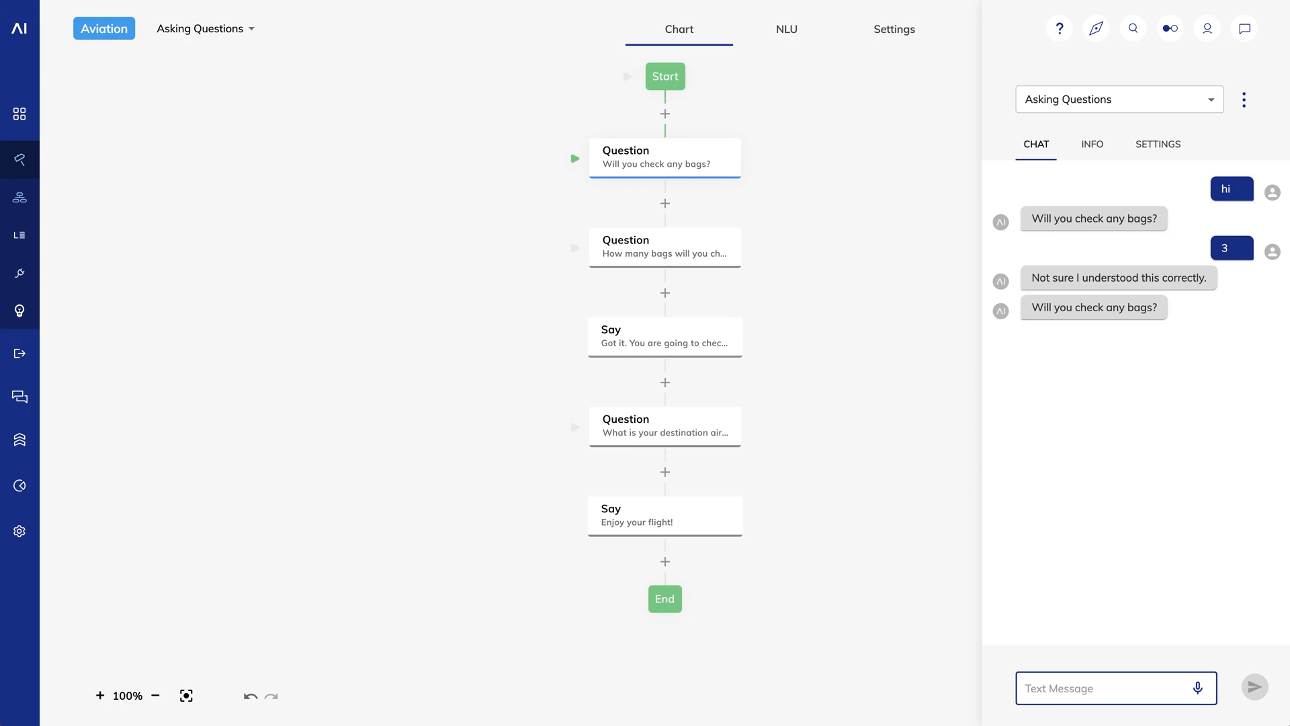
text(yes)
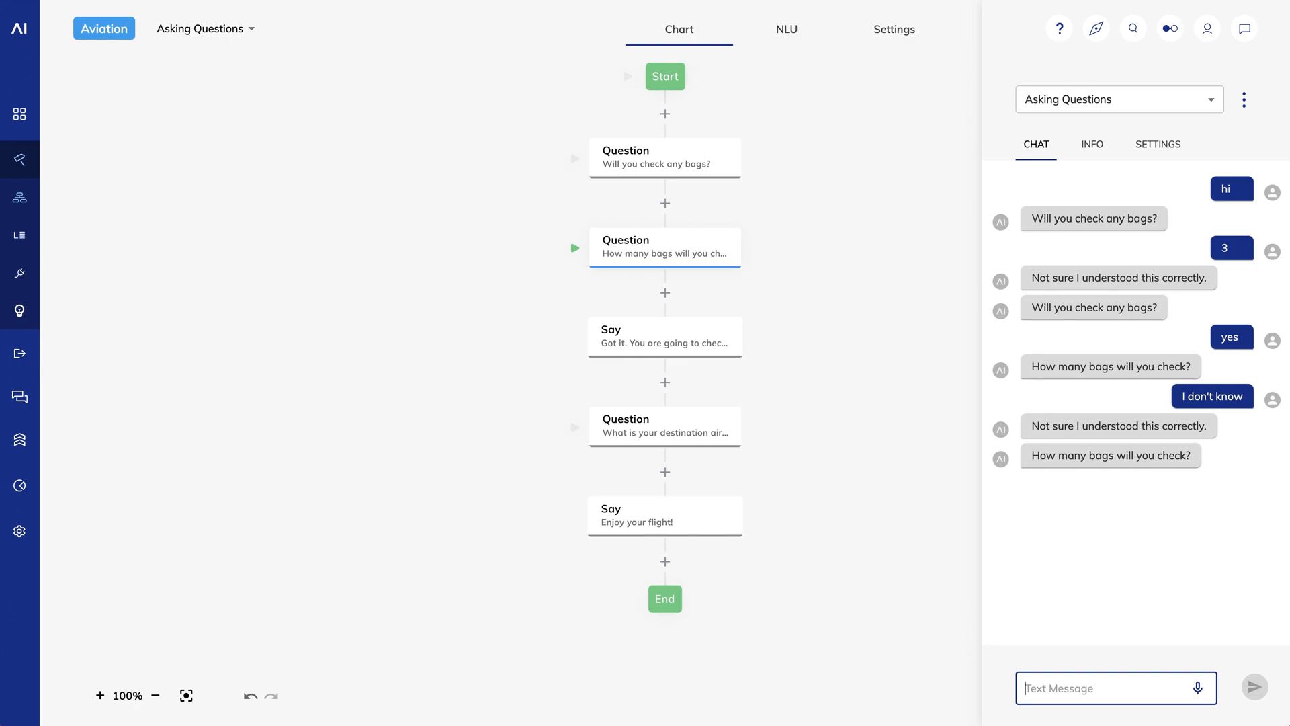
text(3)
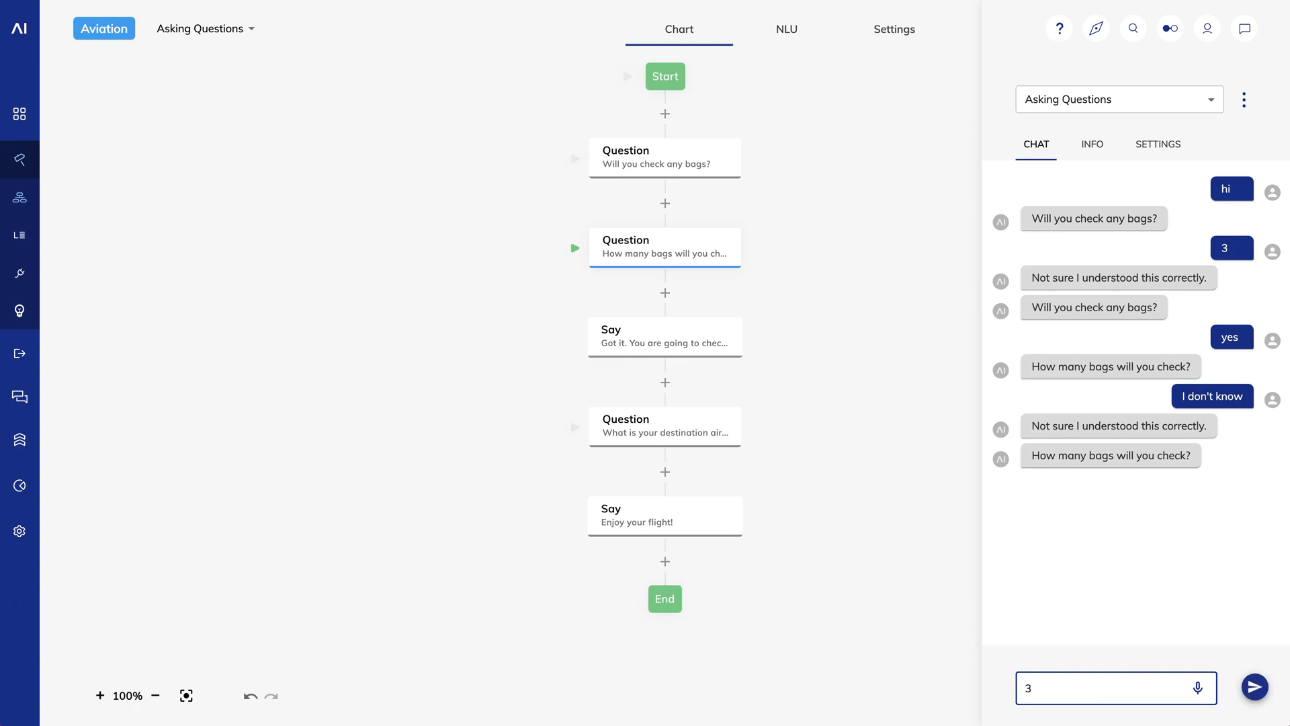
click(1256, 688)
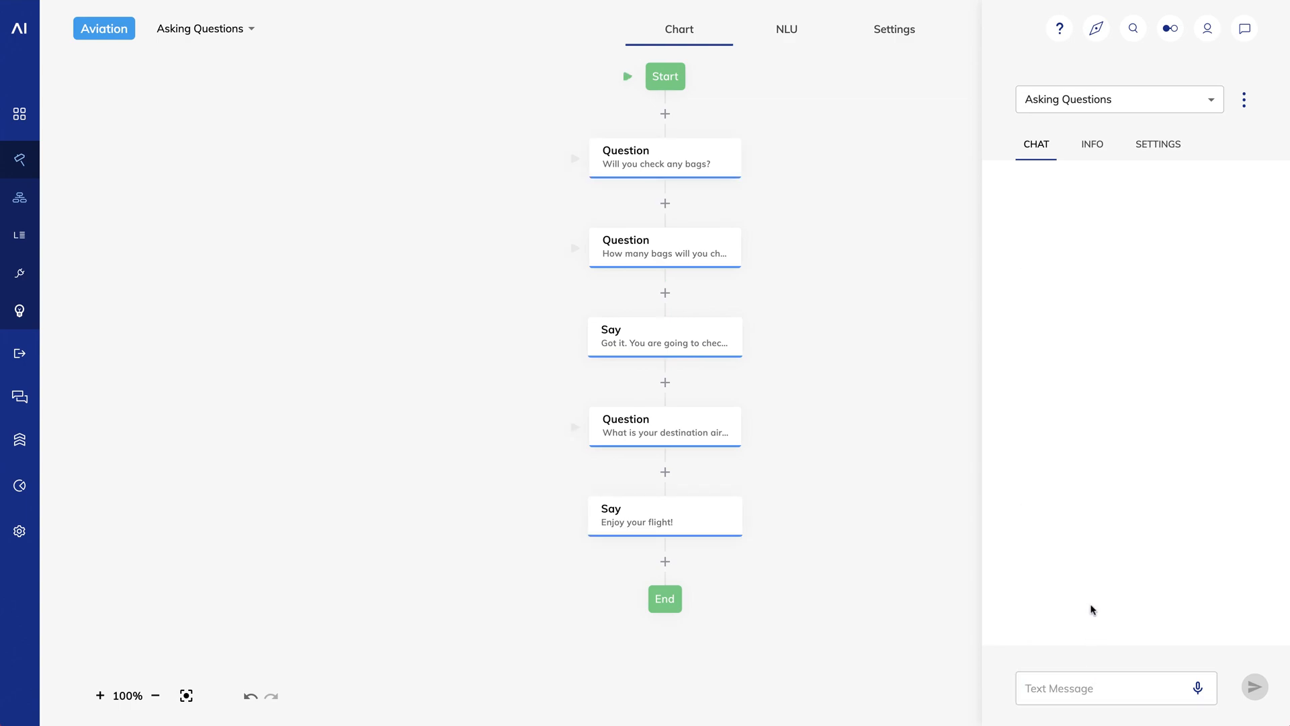
mouse_move(774, 475)
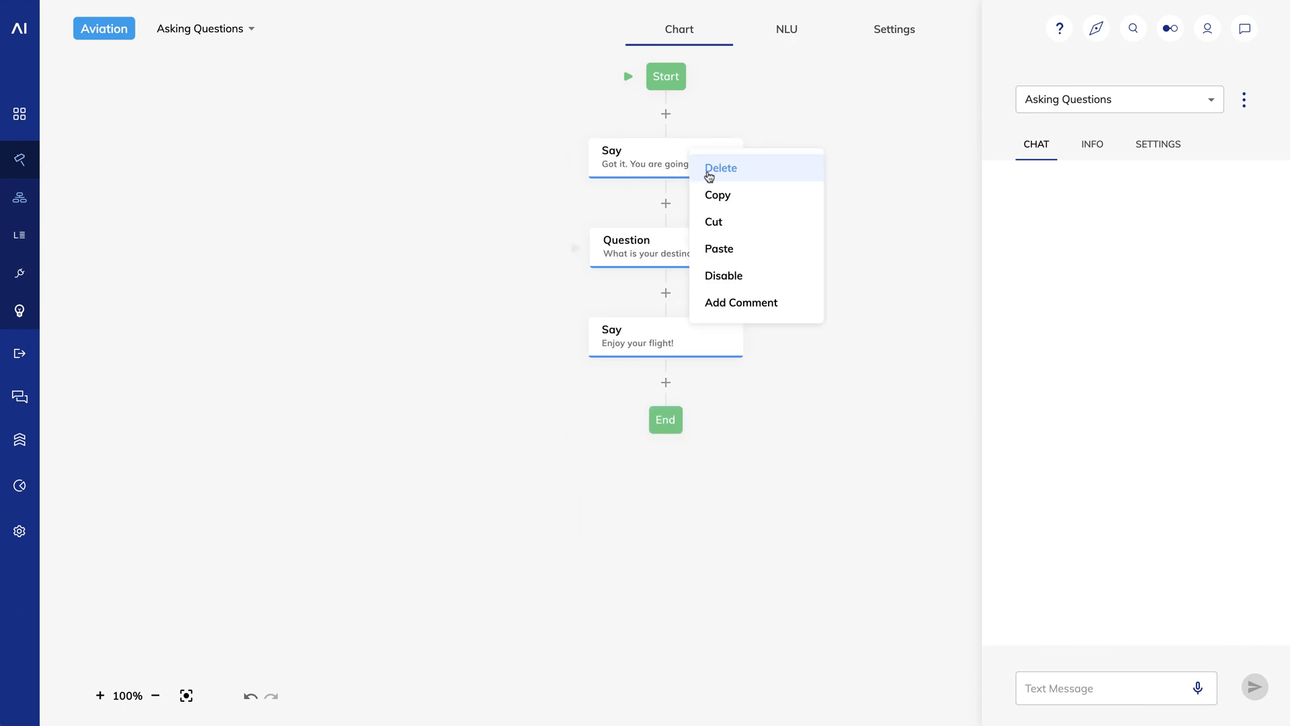
Delete the Say node and add a single 'Yes or No?' Question node between Start and End
click(720, 168)
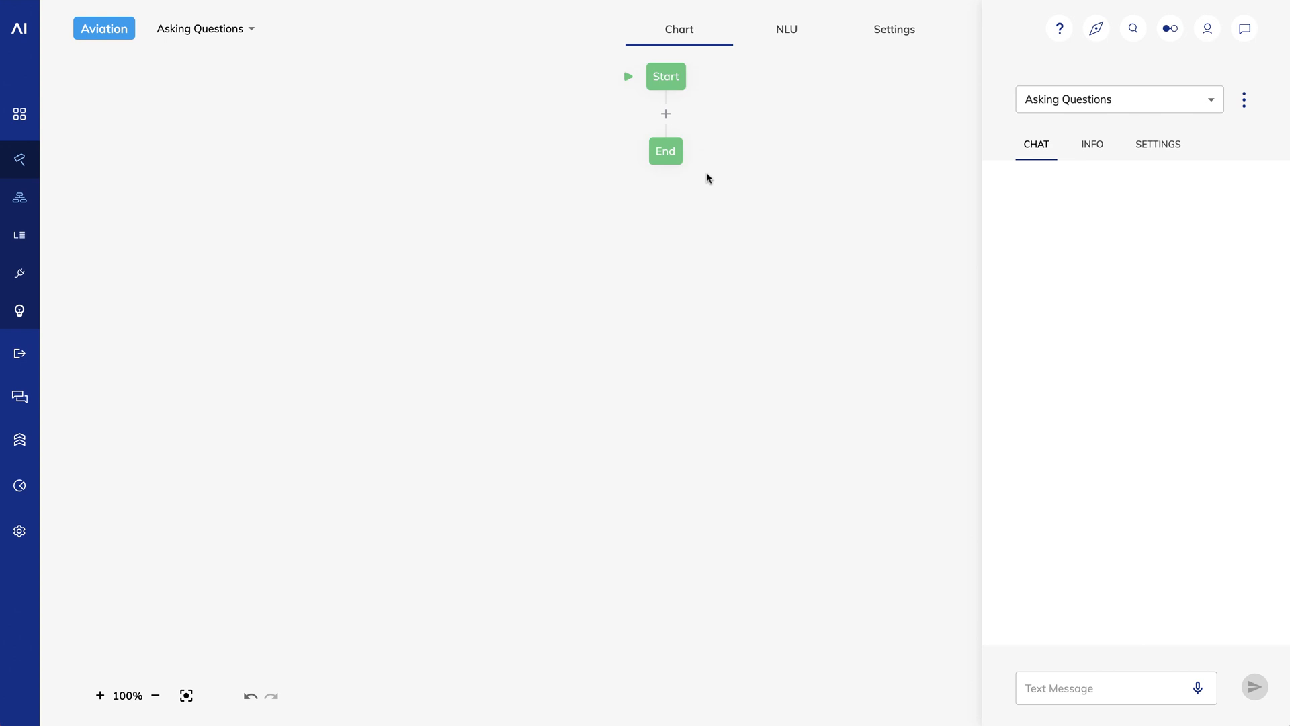
click(665, 113)
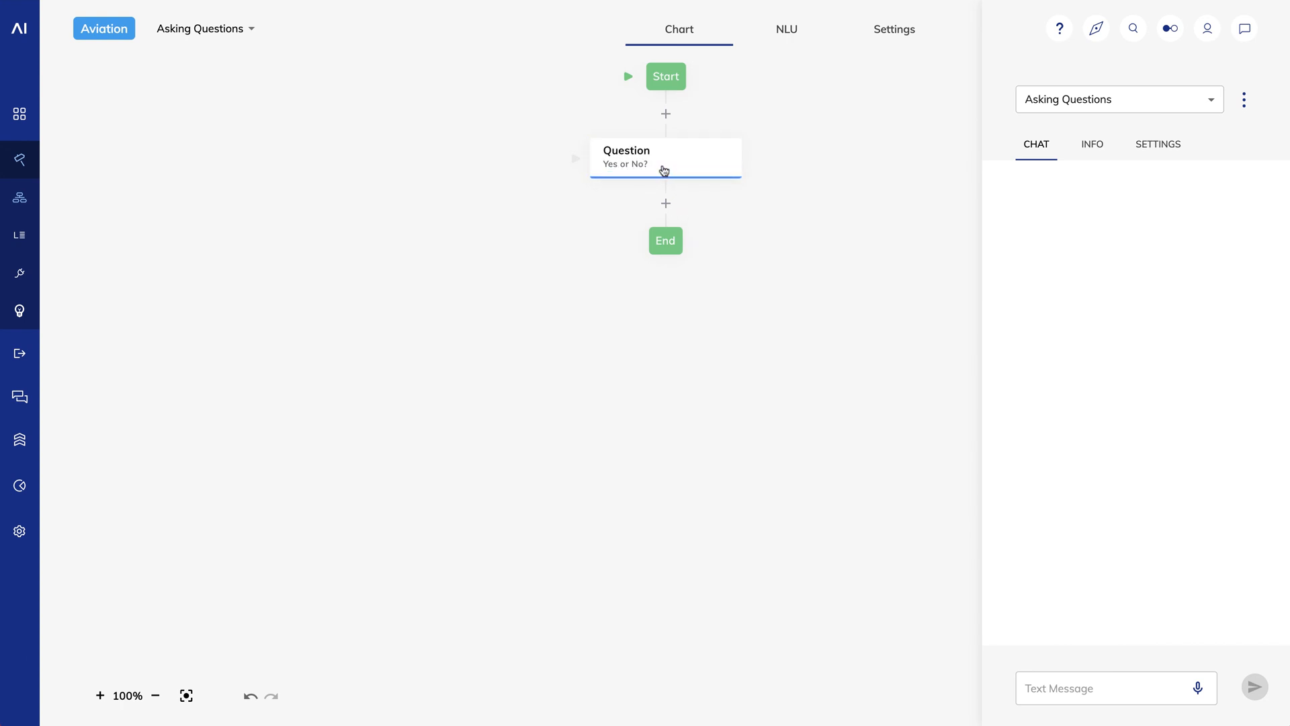
click(646, 155)
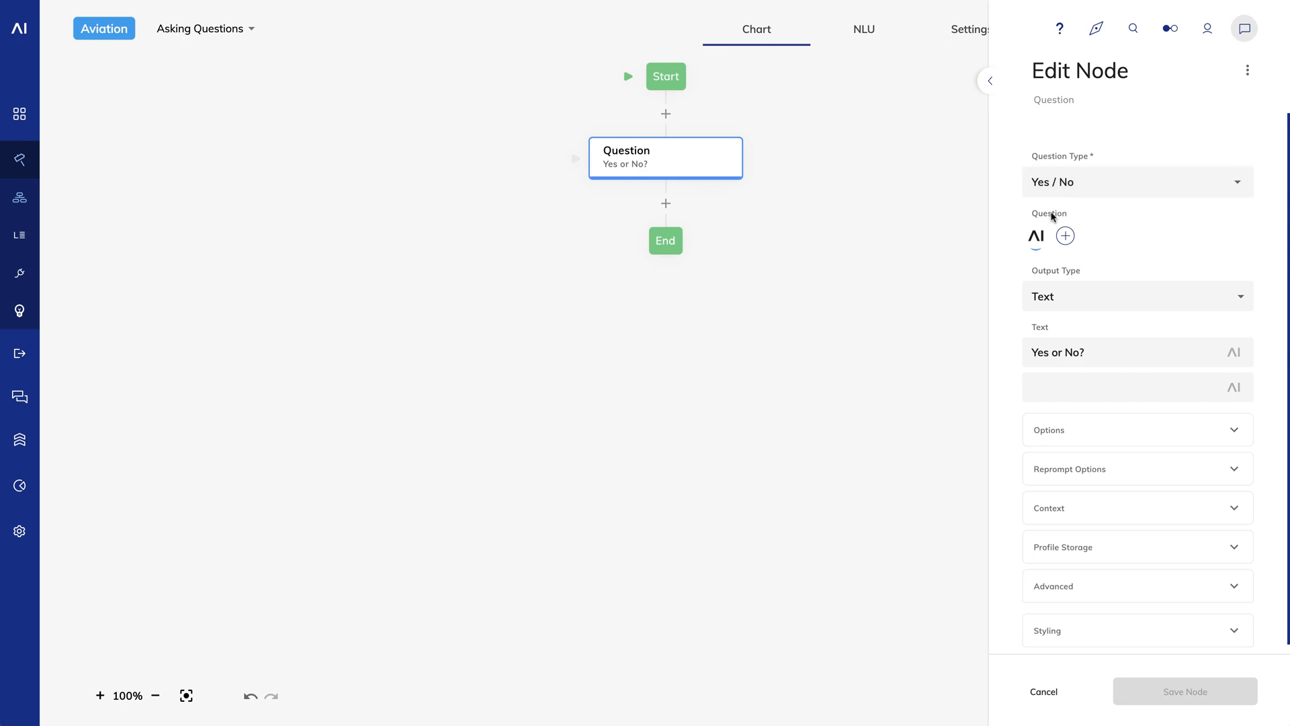
mouse_move(1050, 273)
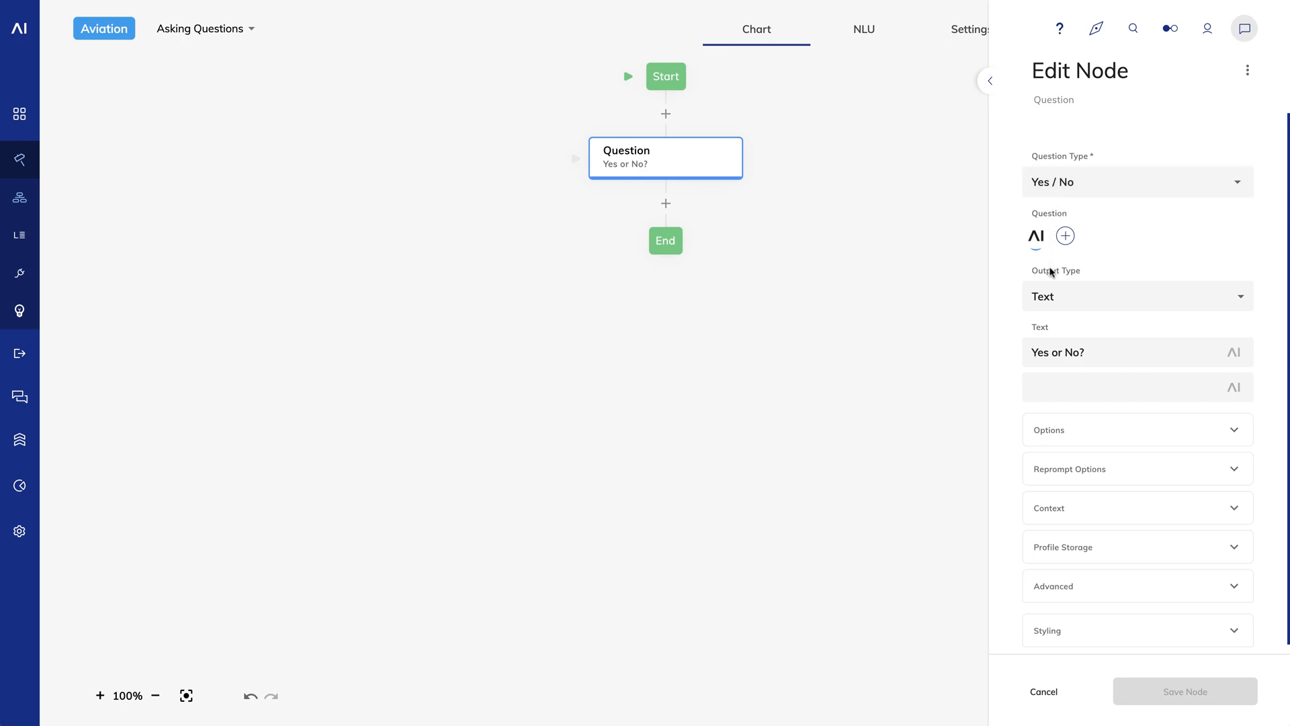
mouse_move(1040, 330)
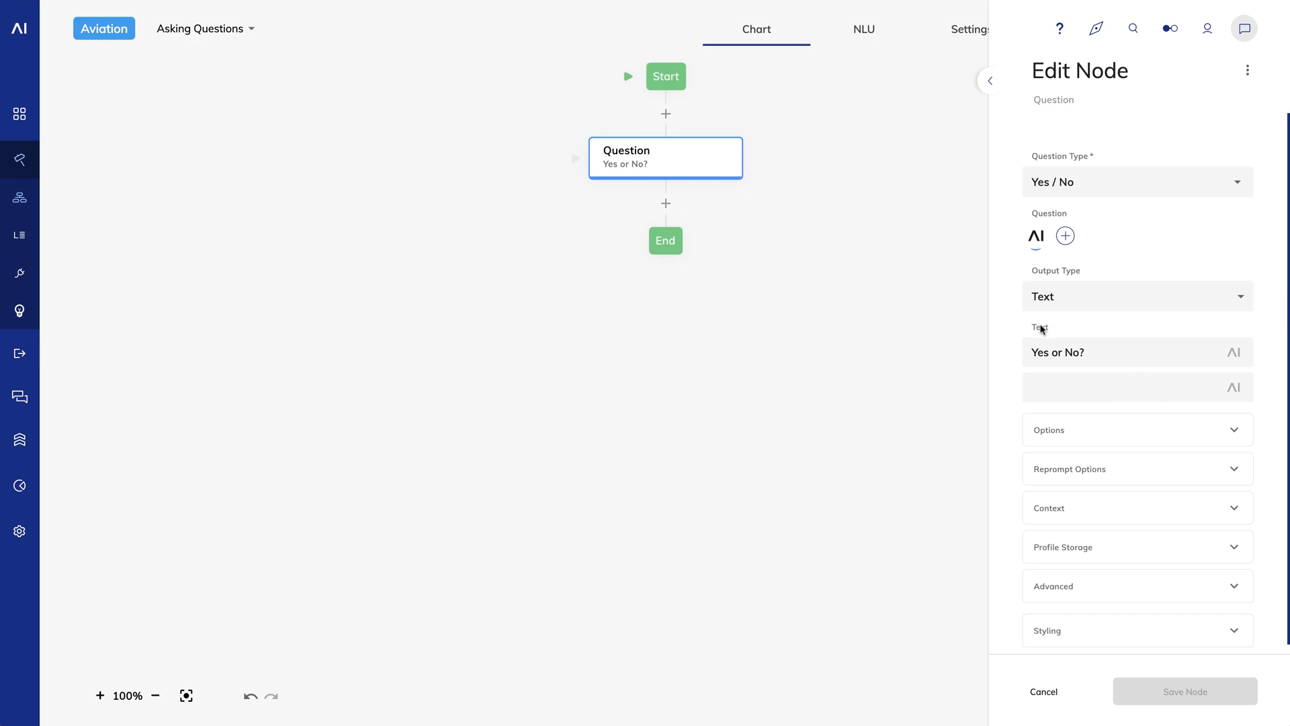
Set the question's reprompt message to 'Please answer yes or no.' and save the node
click(1070, 468)
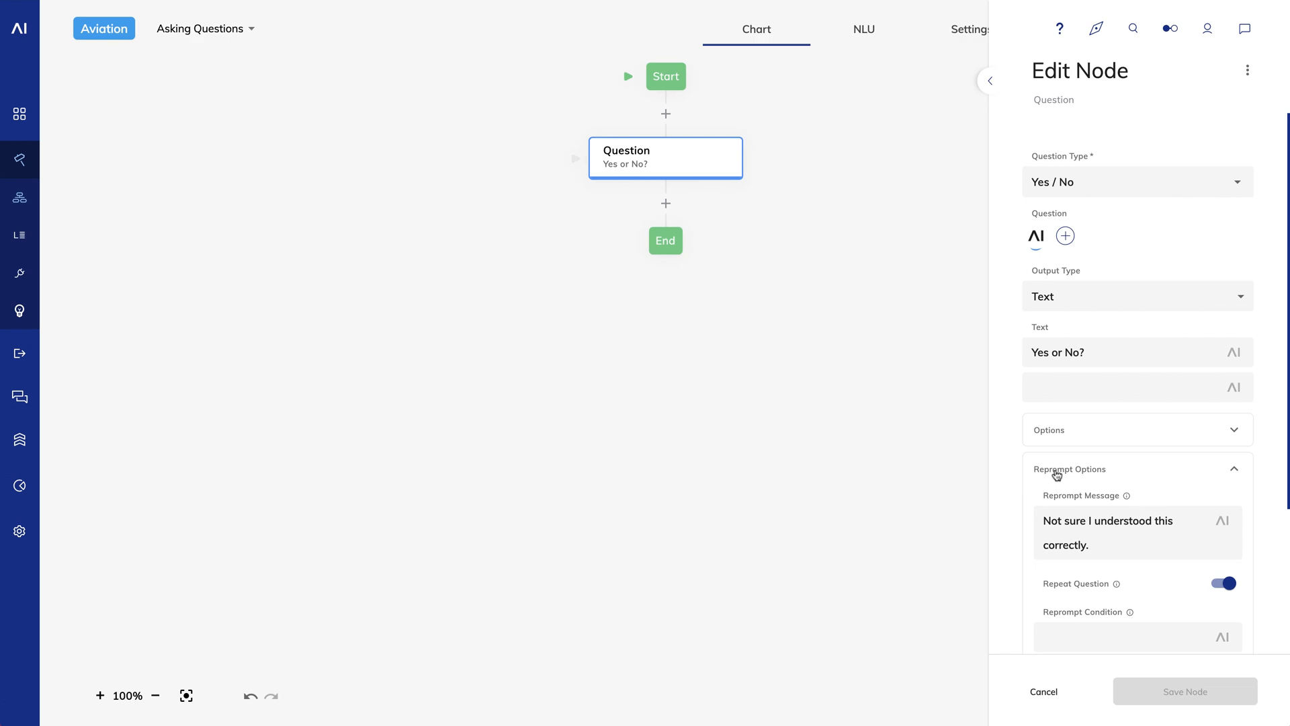
mouse_move(1059, 479)
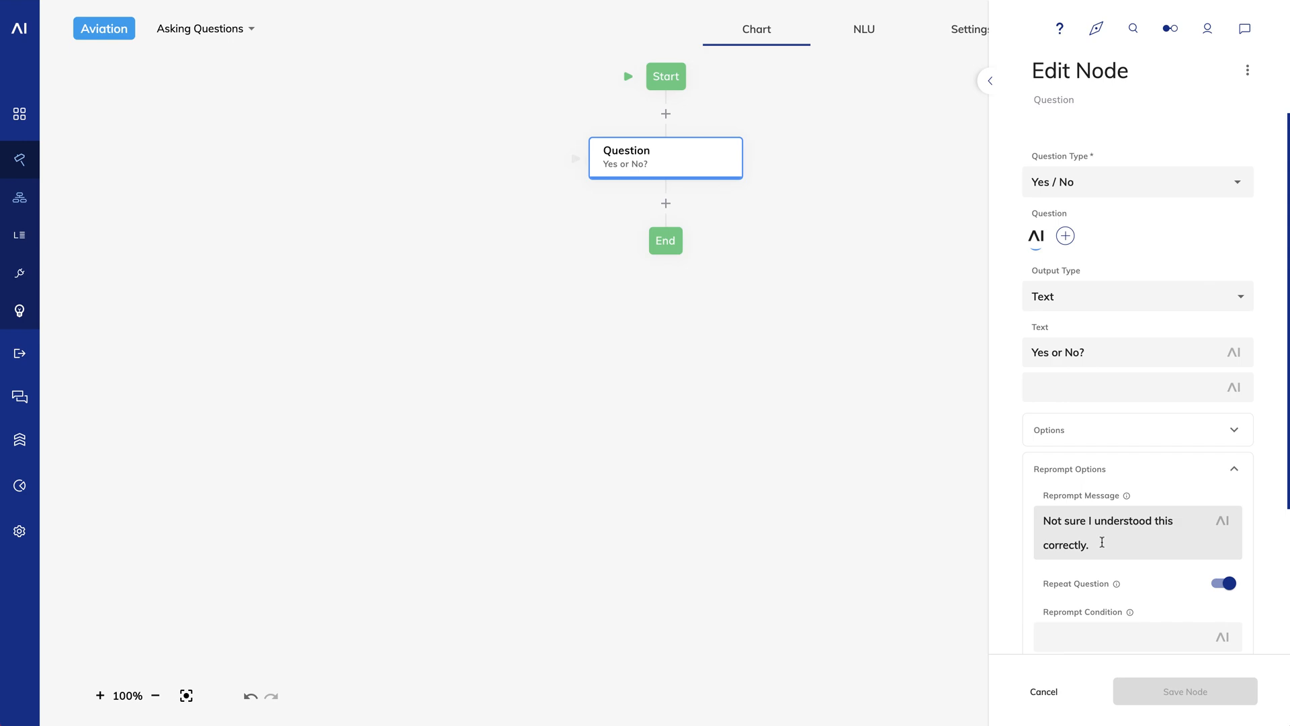
triple_click(1105, 520)
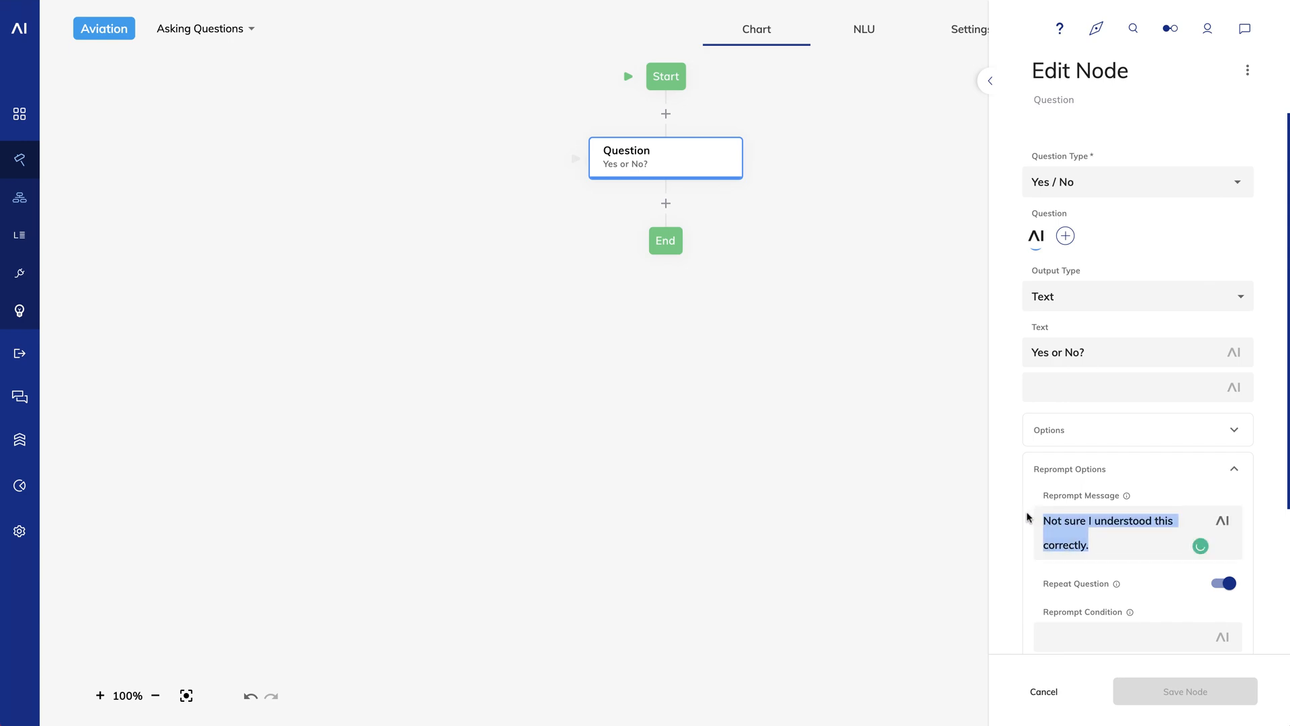
text(Please answer yes or no.)
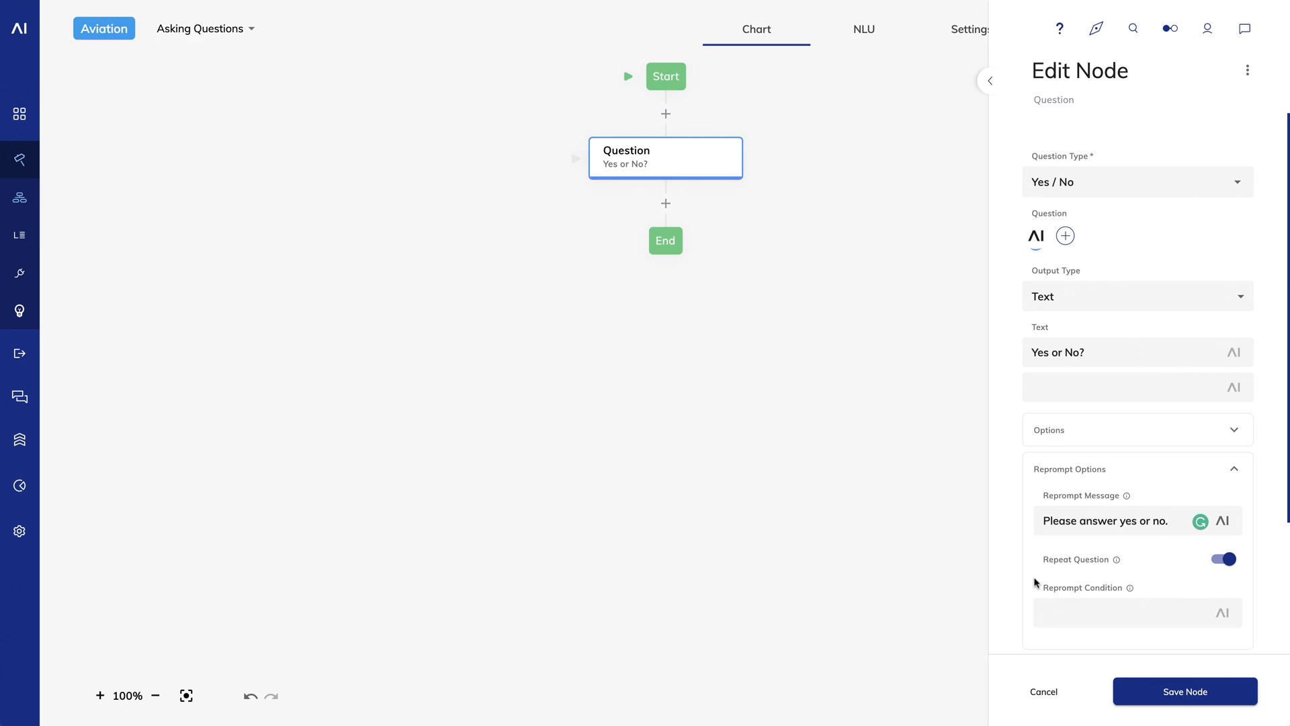
click(1185, 691)
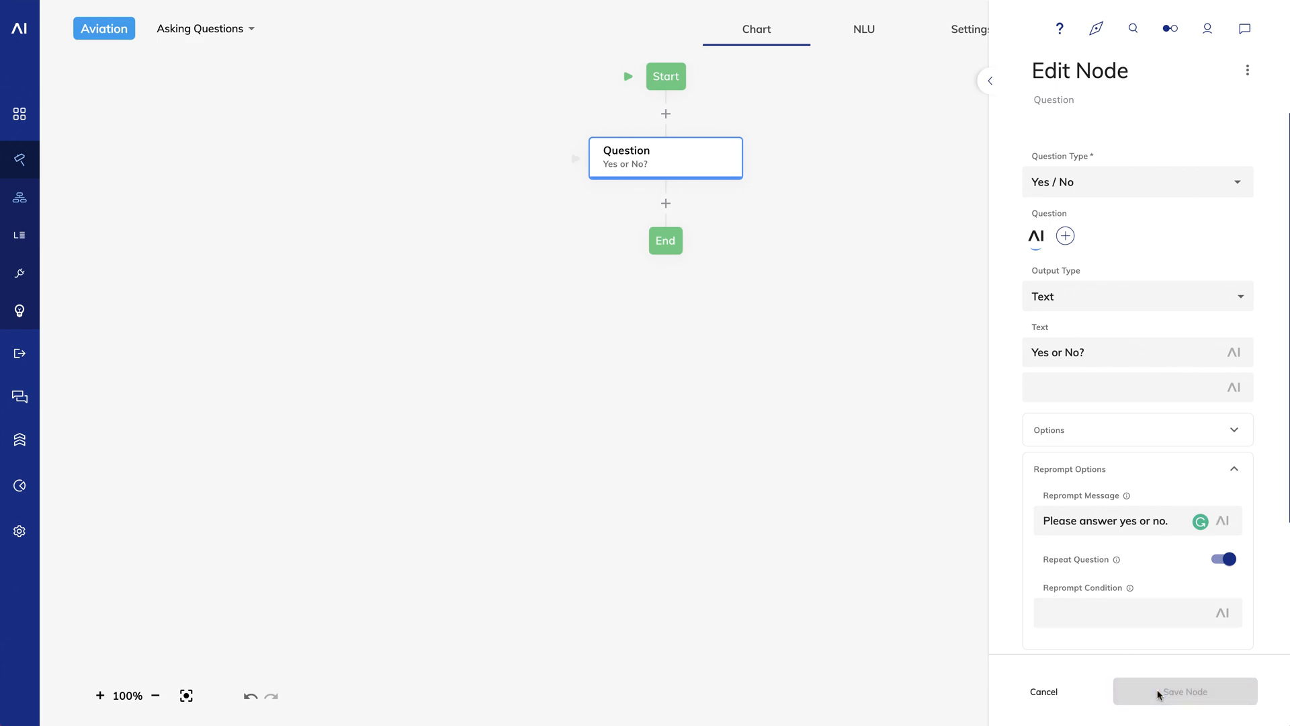
click(1185, 690)
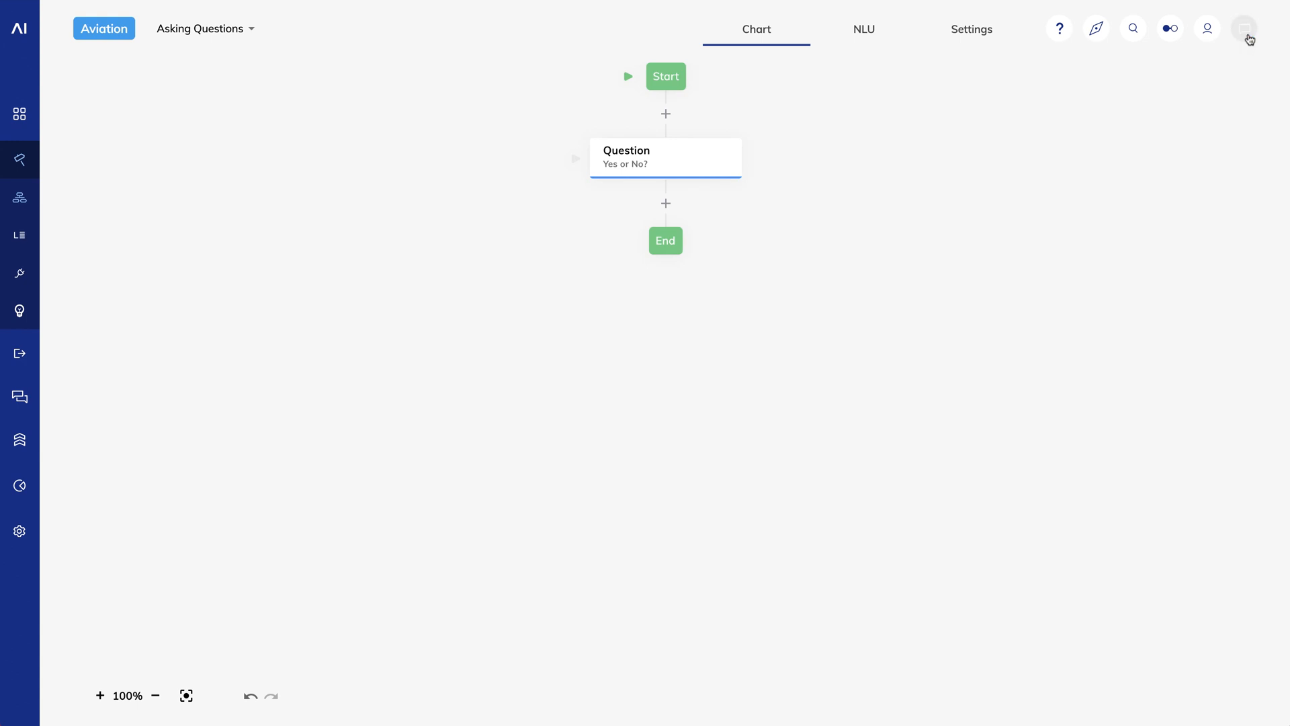
Answer 'maybe' in the test chat to get the 'Please answer yes or no.' reprompt and repeated question
click(1244, 28)
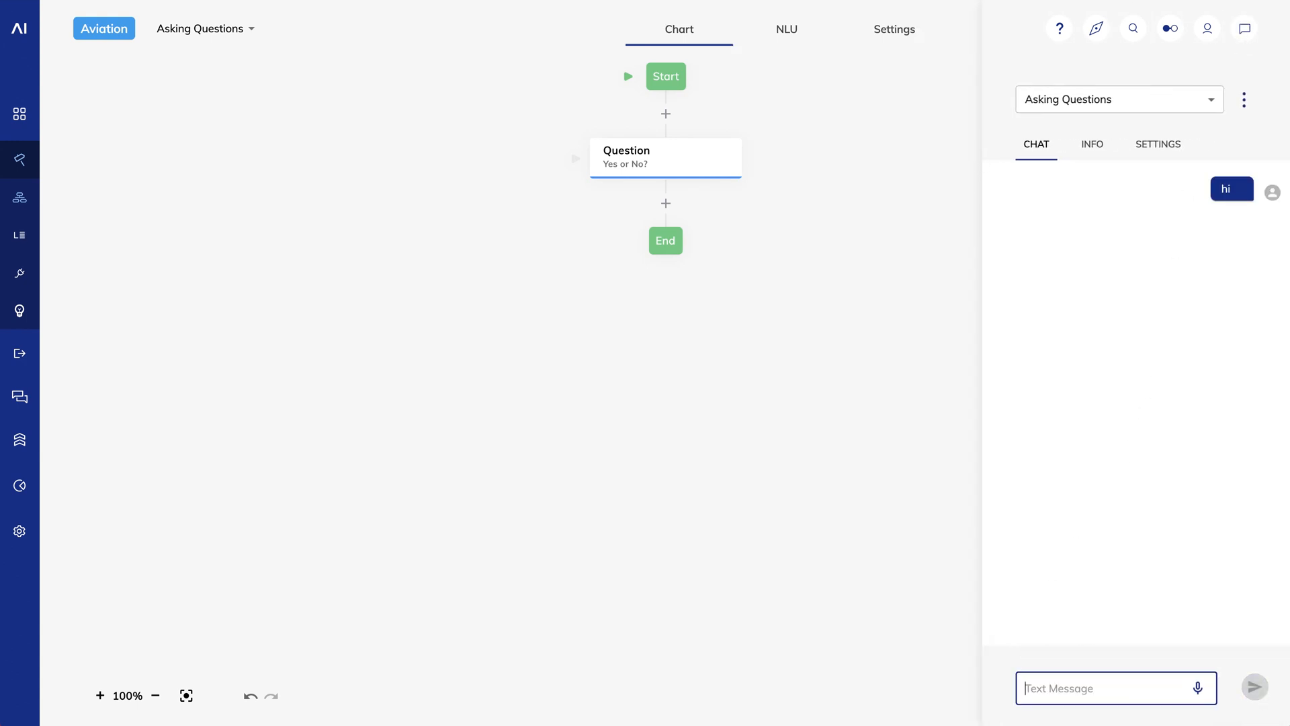
text(m)
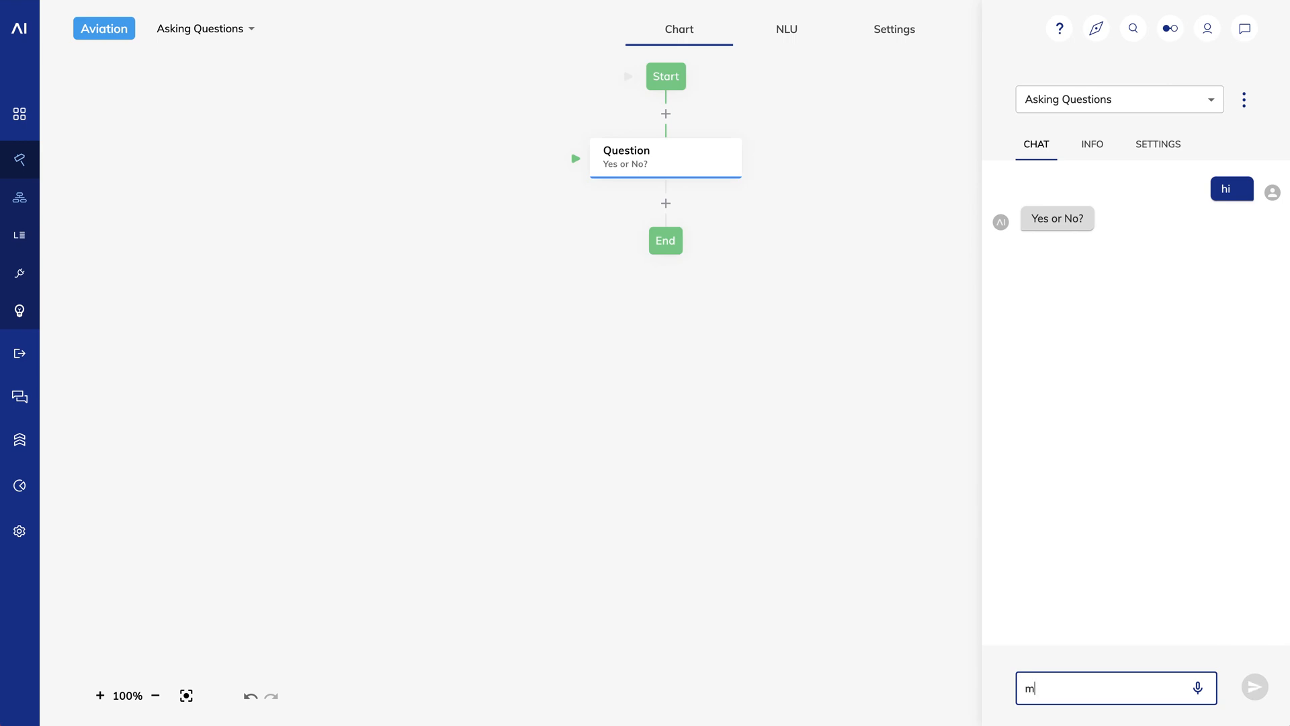
click(1255, 688)
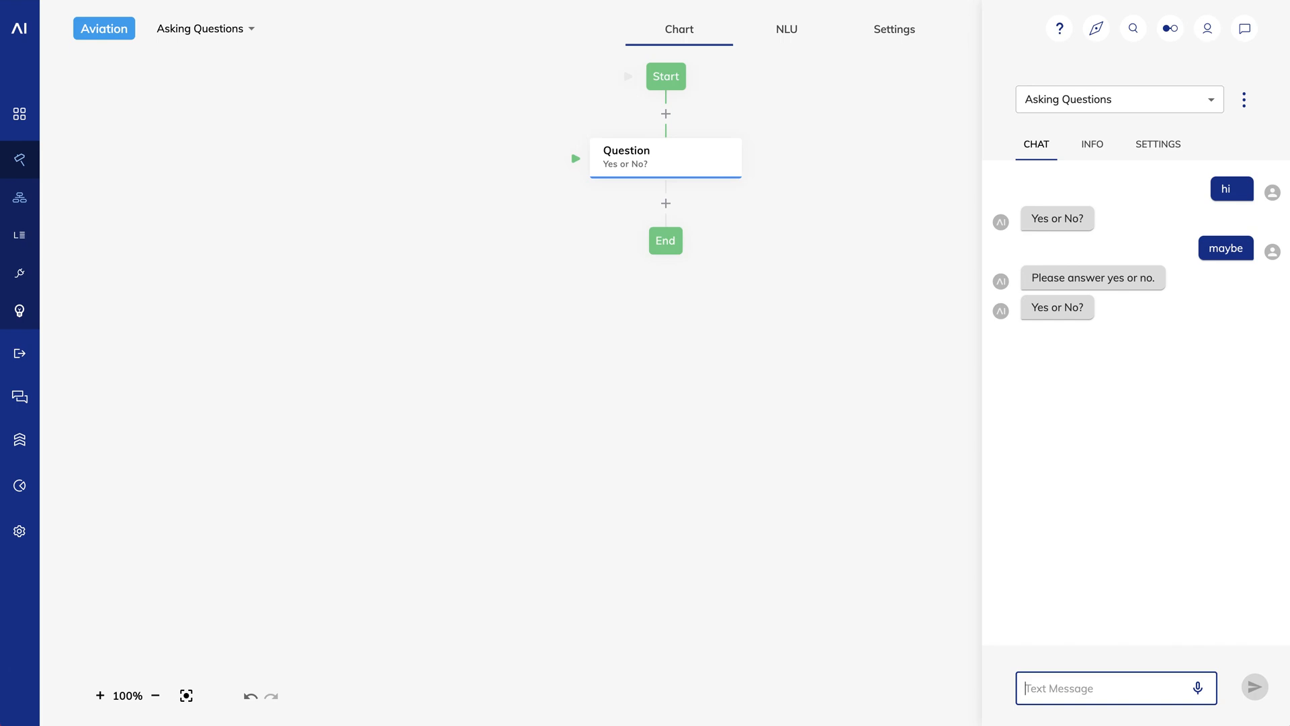
click(651, 157)
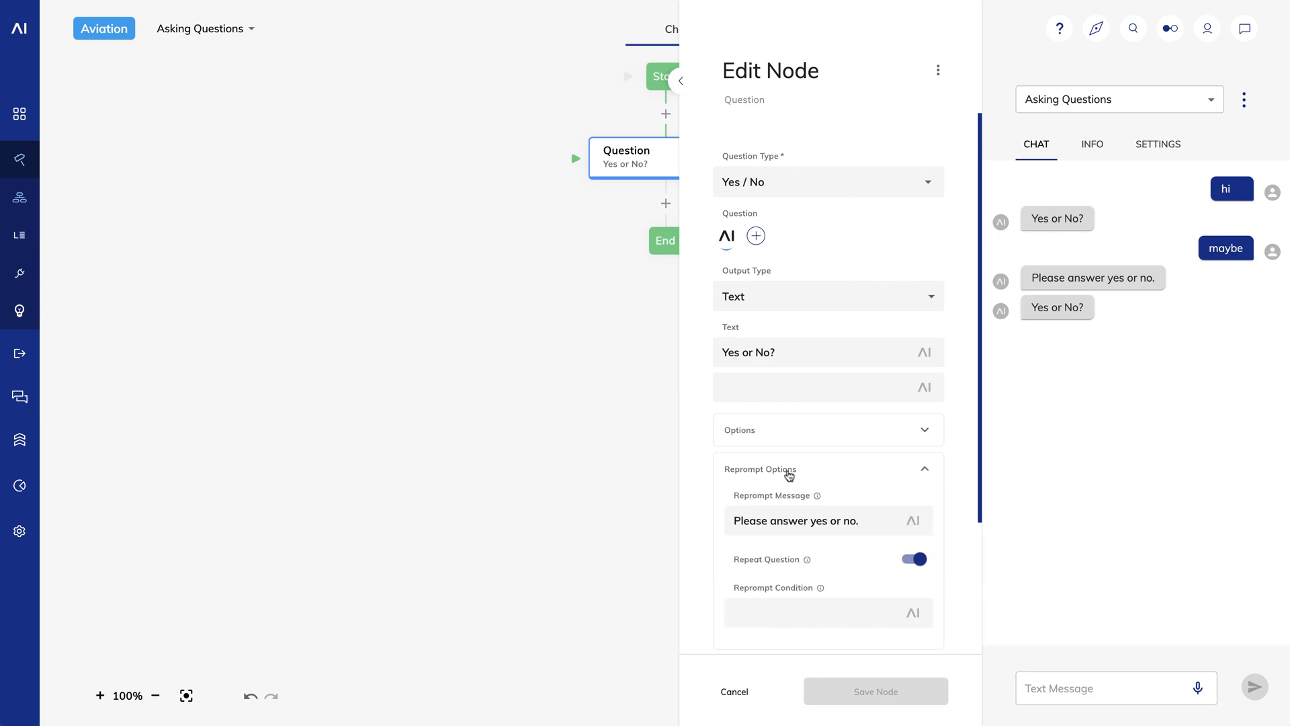
Turn off question repetition after reprompt, save, and answer 'maybe' to get only the reprompt
click(911, 559)
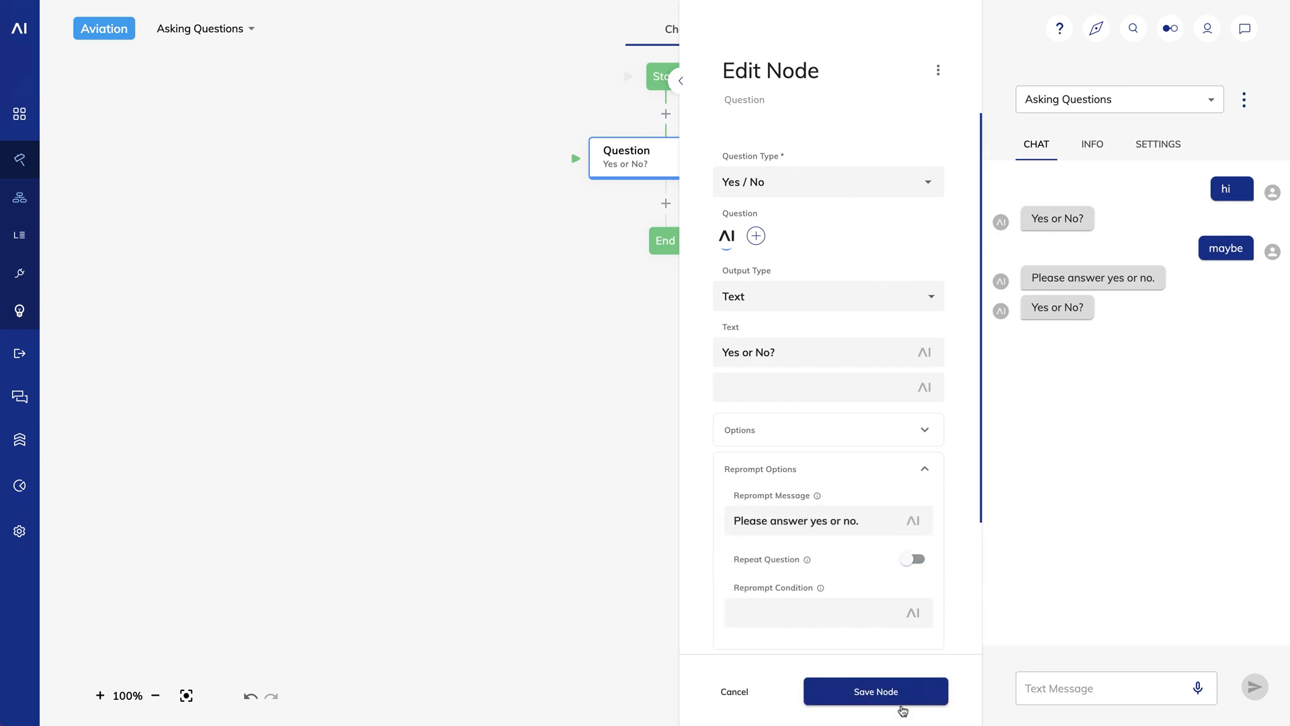
click(874, 691)
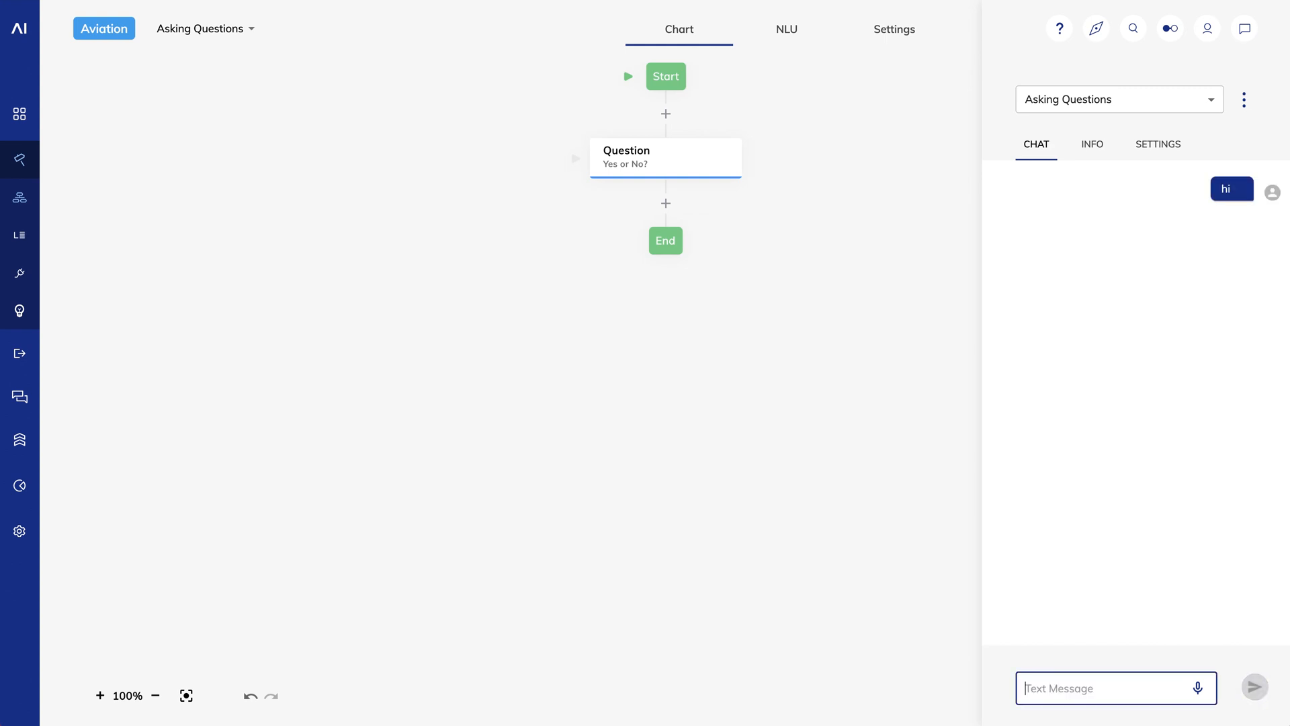
text(m)
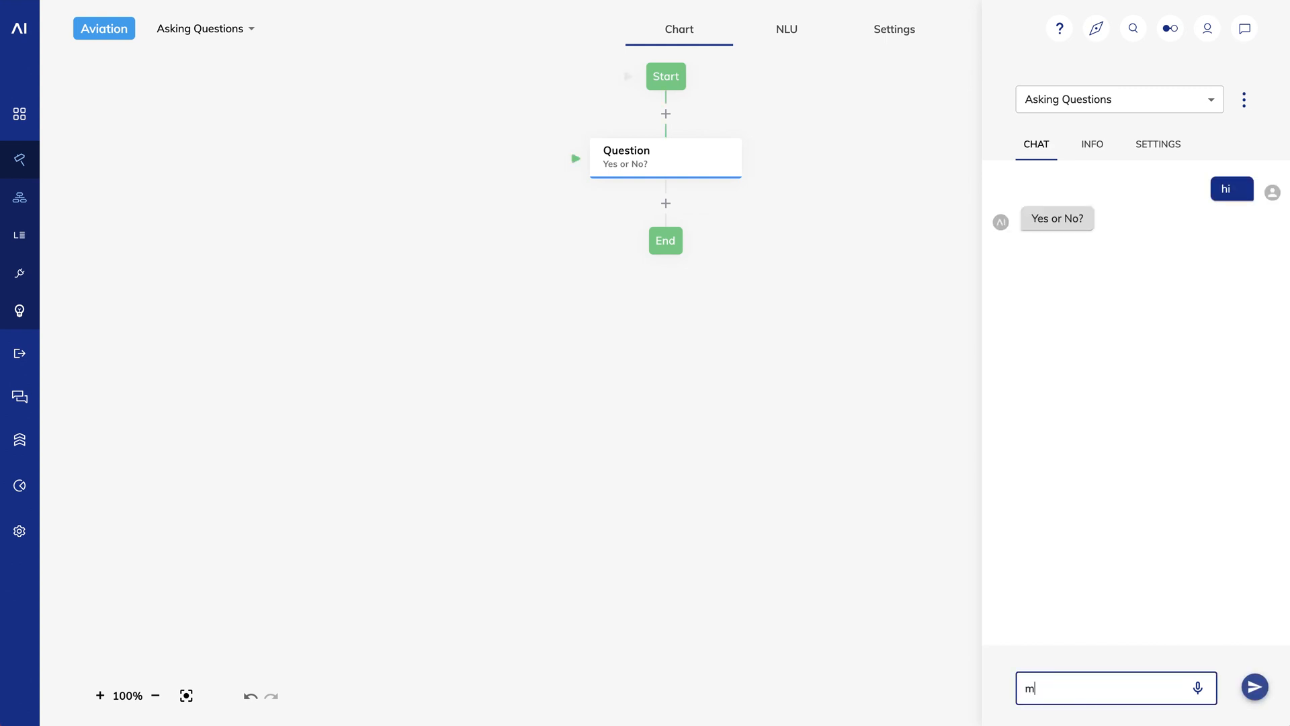
click(1254, 687)
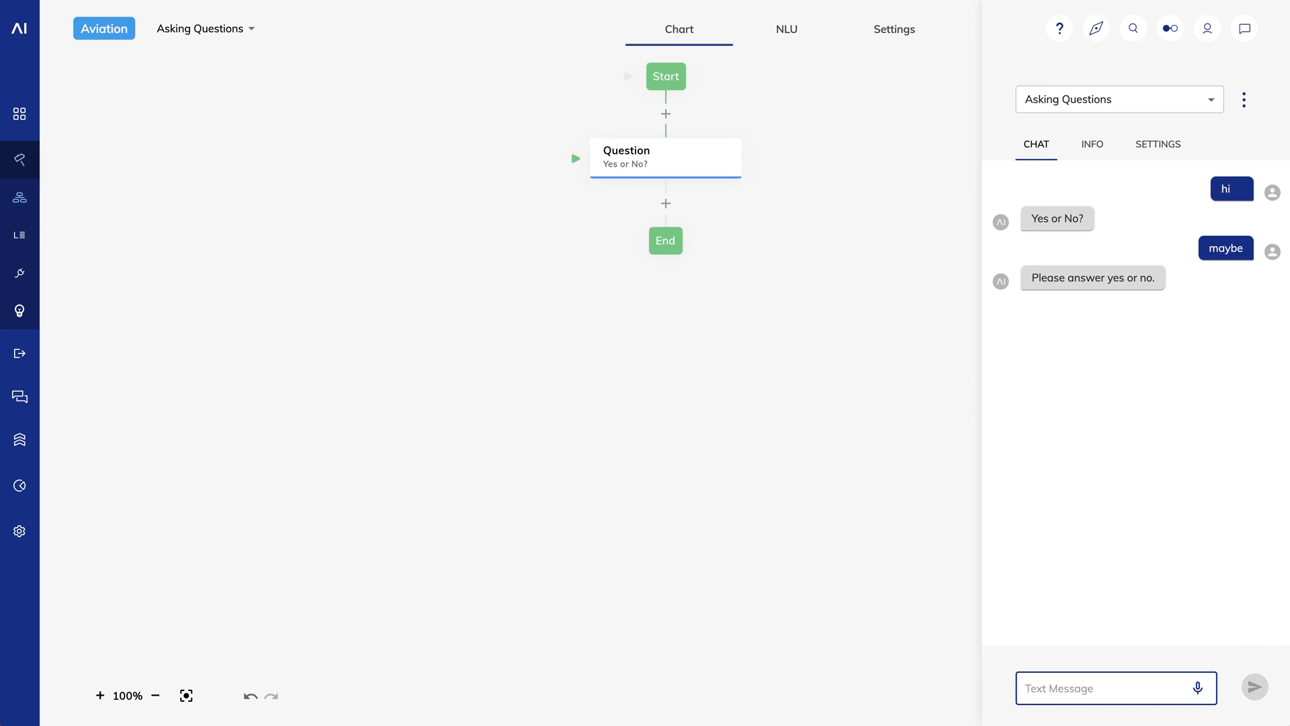
mouse_move(660, 350)
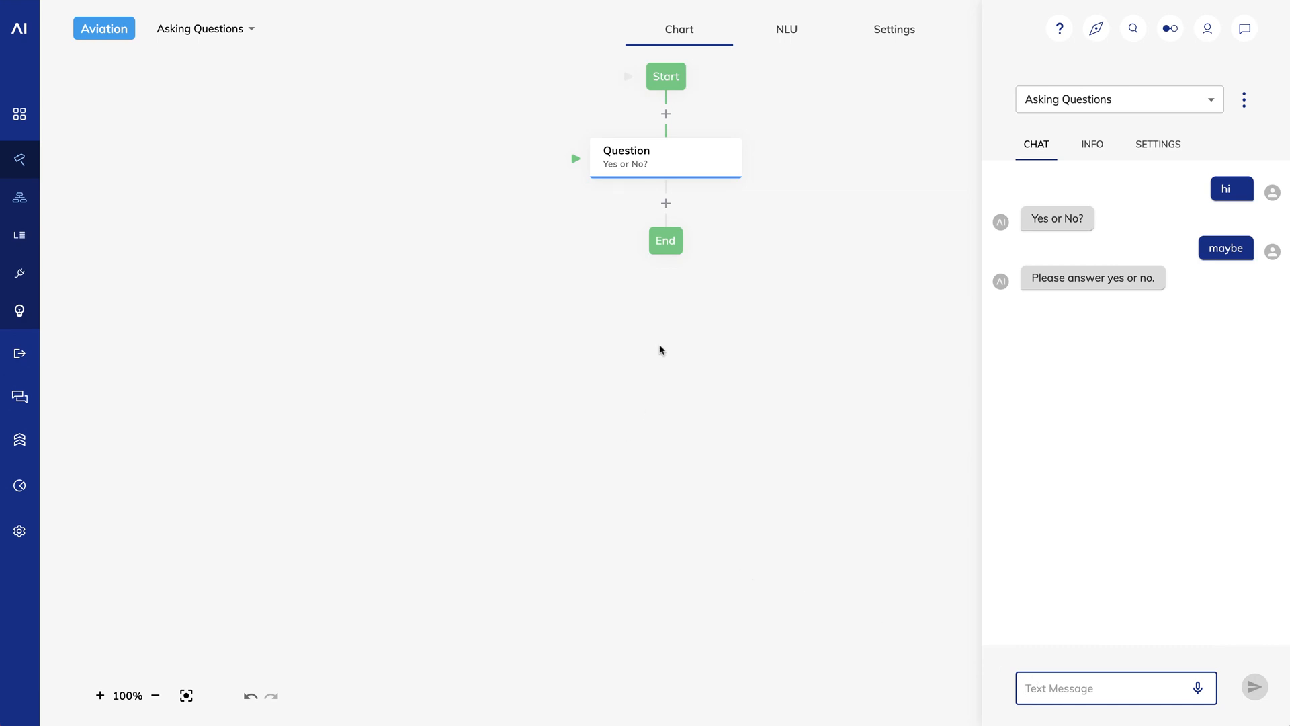
Add a Say node after the question with the text 'You said'
click(665, 203)
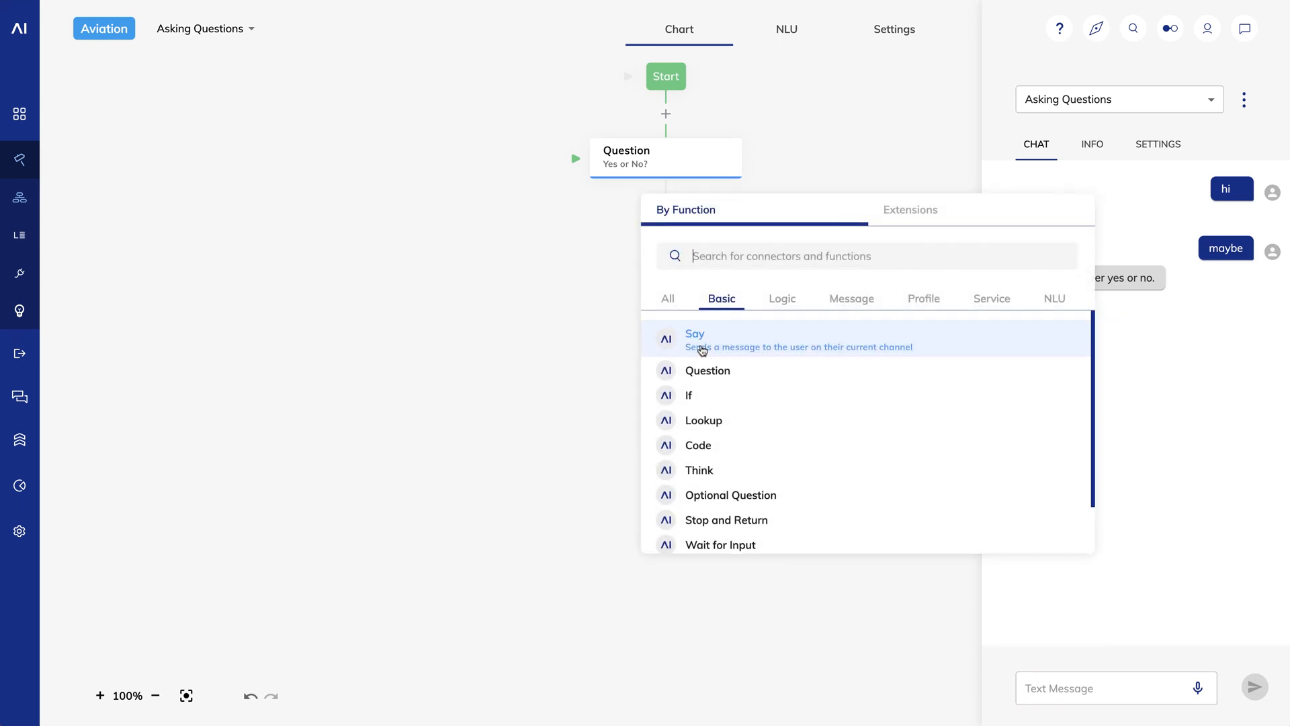
click(694, 337)
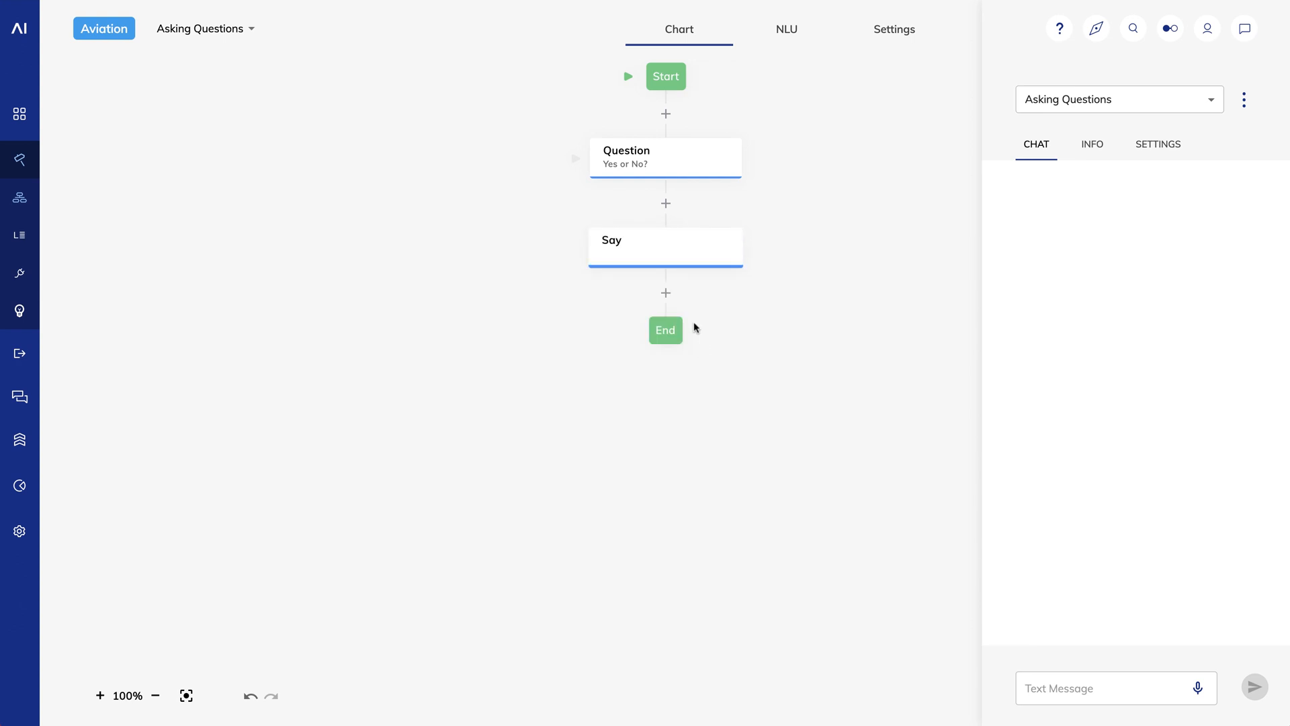
click(646, 244)
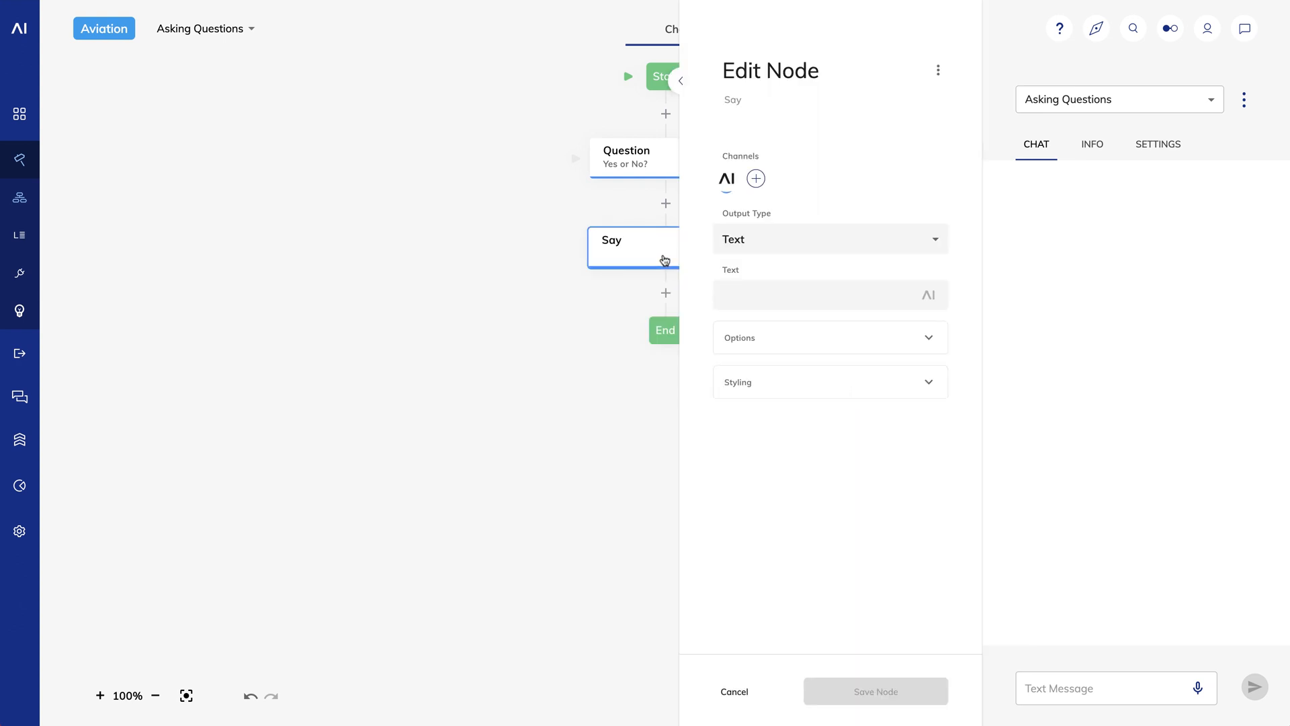
text(Y)
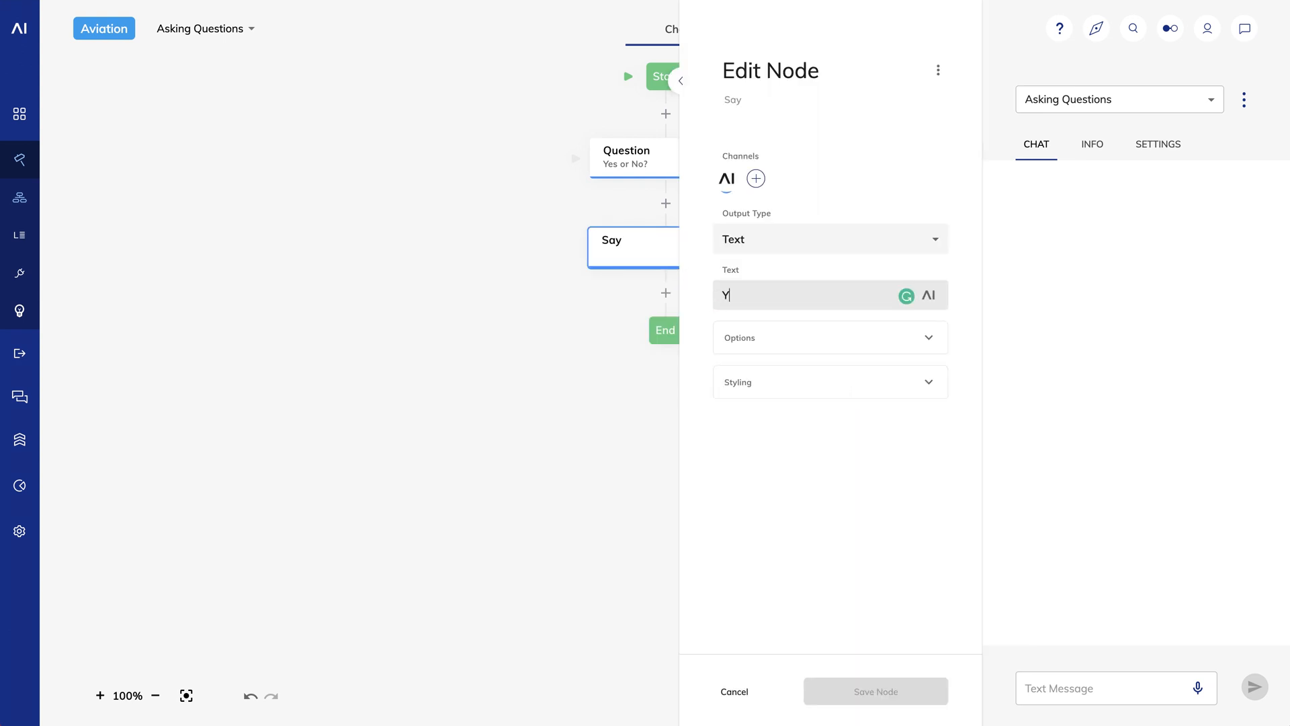
text(ou said)
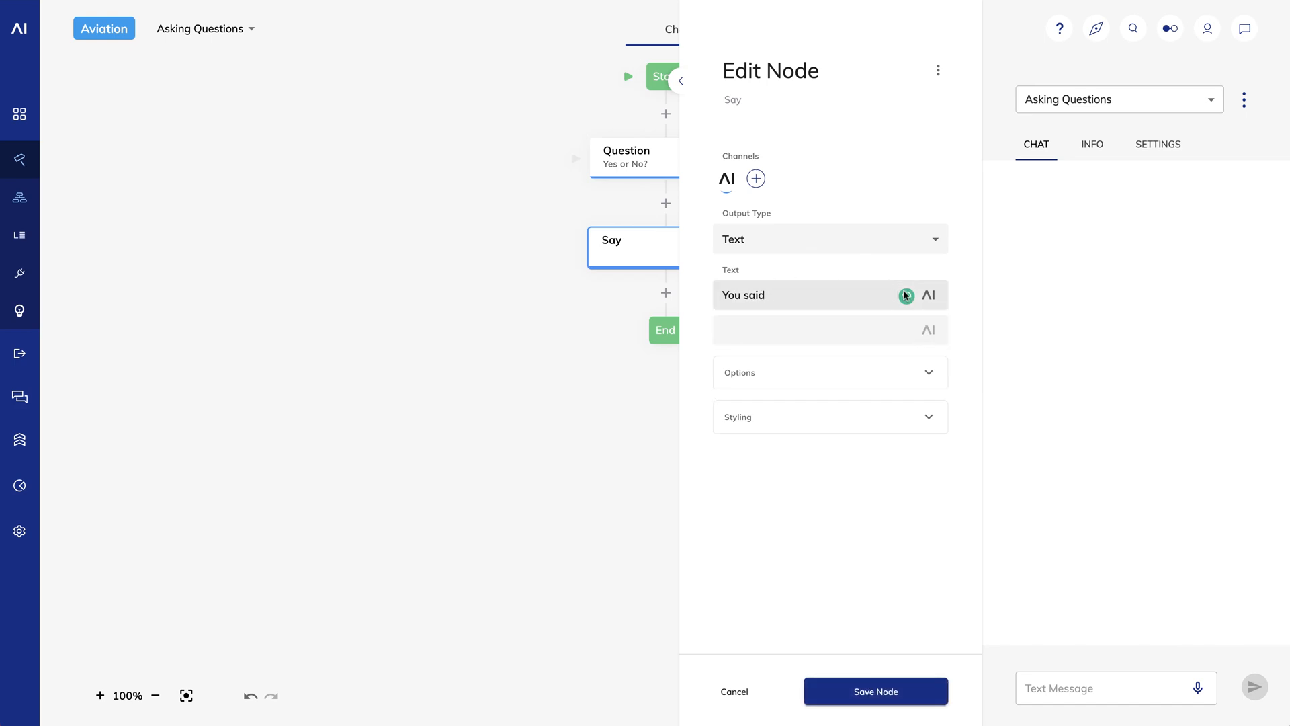
Insert the Last Question Result token into the Say text and save the node
click(905, 296)
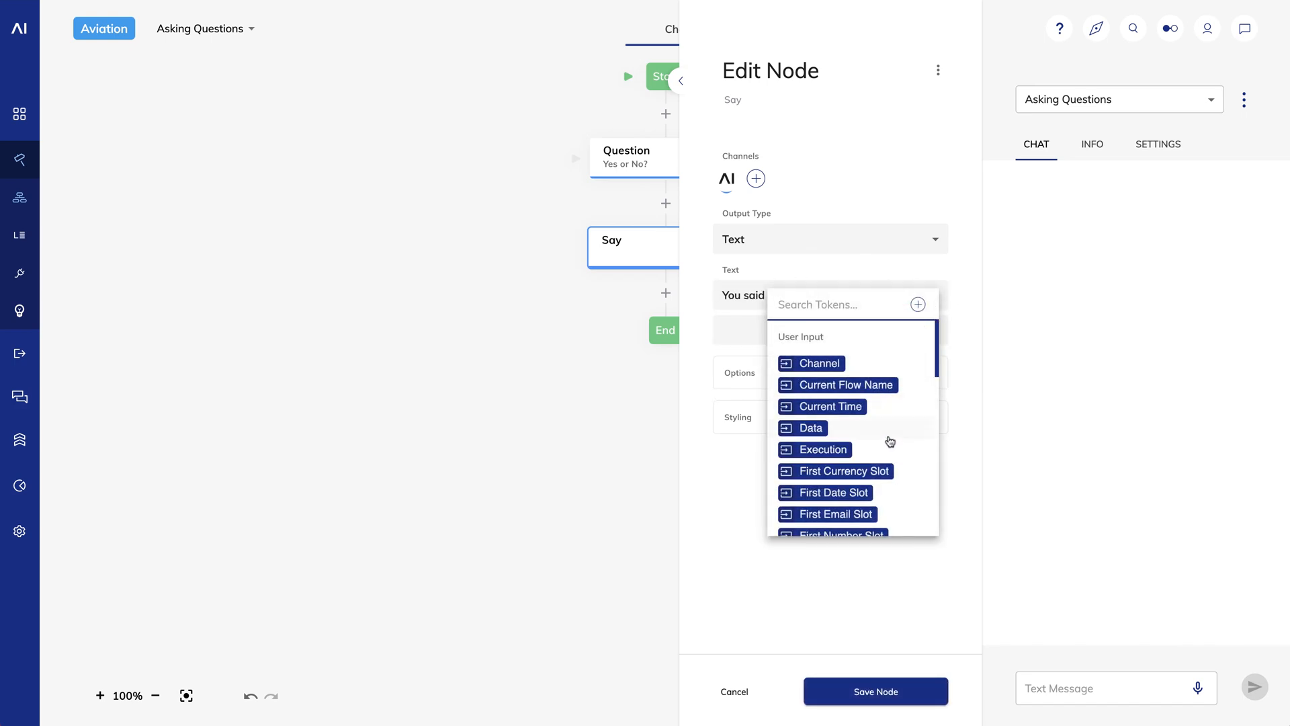
scroll(down, 3)
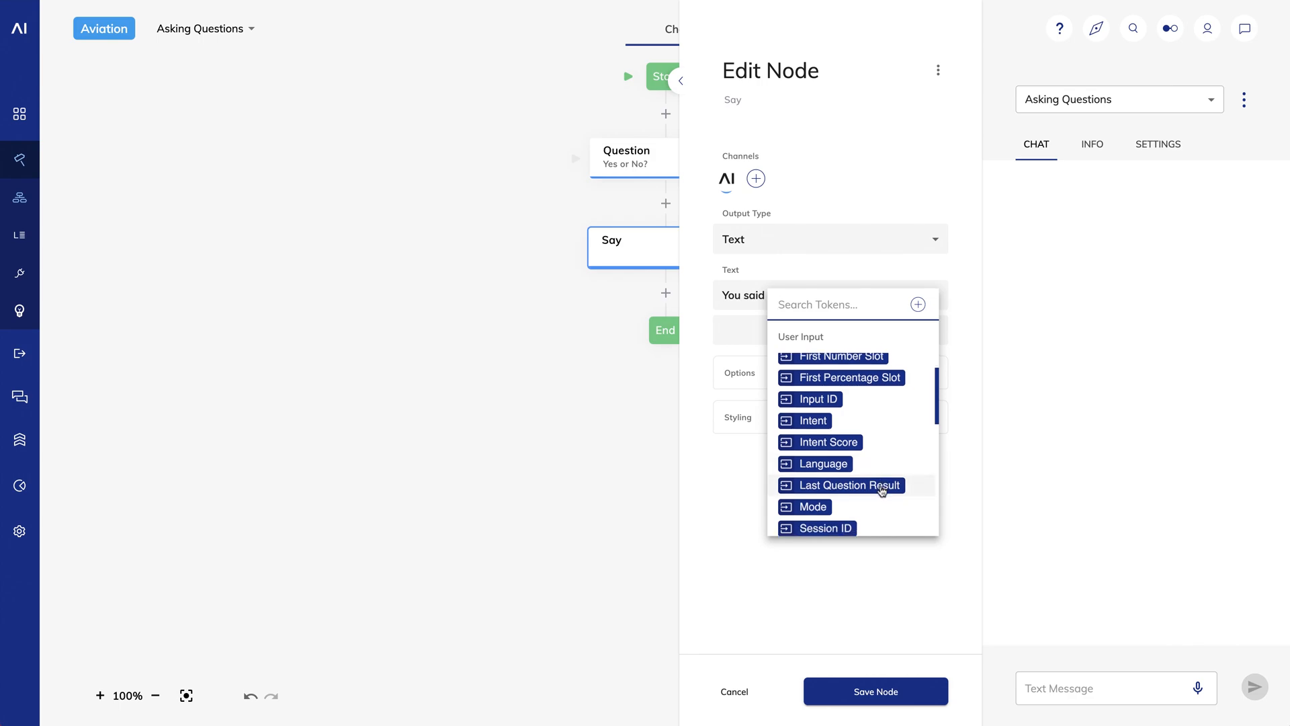
click(841, 485)
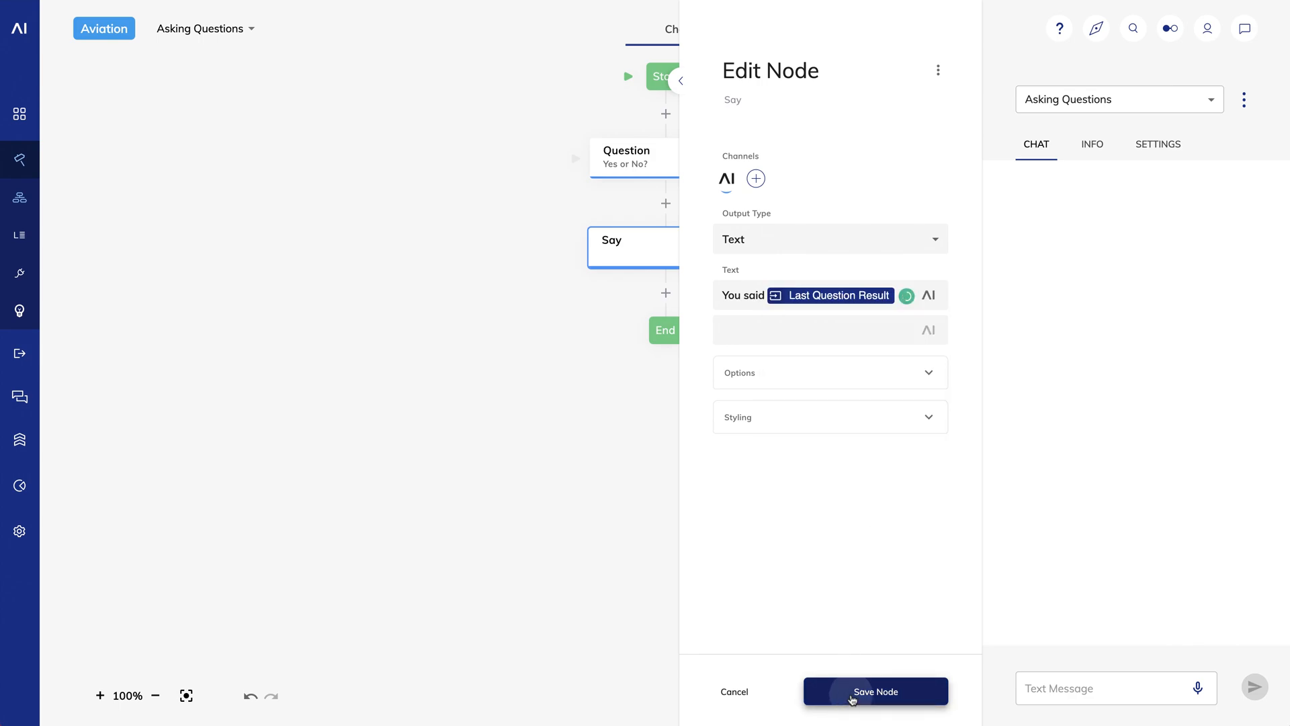
click(875, 690)
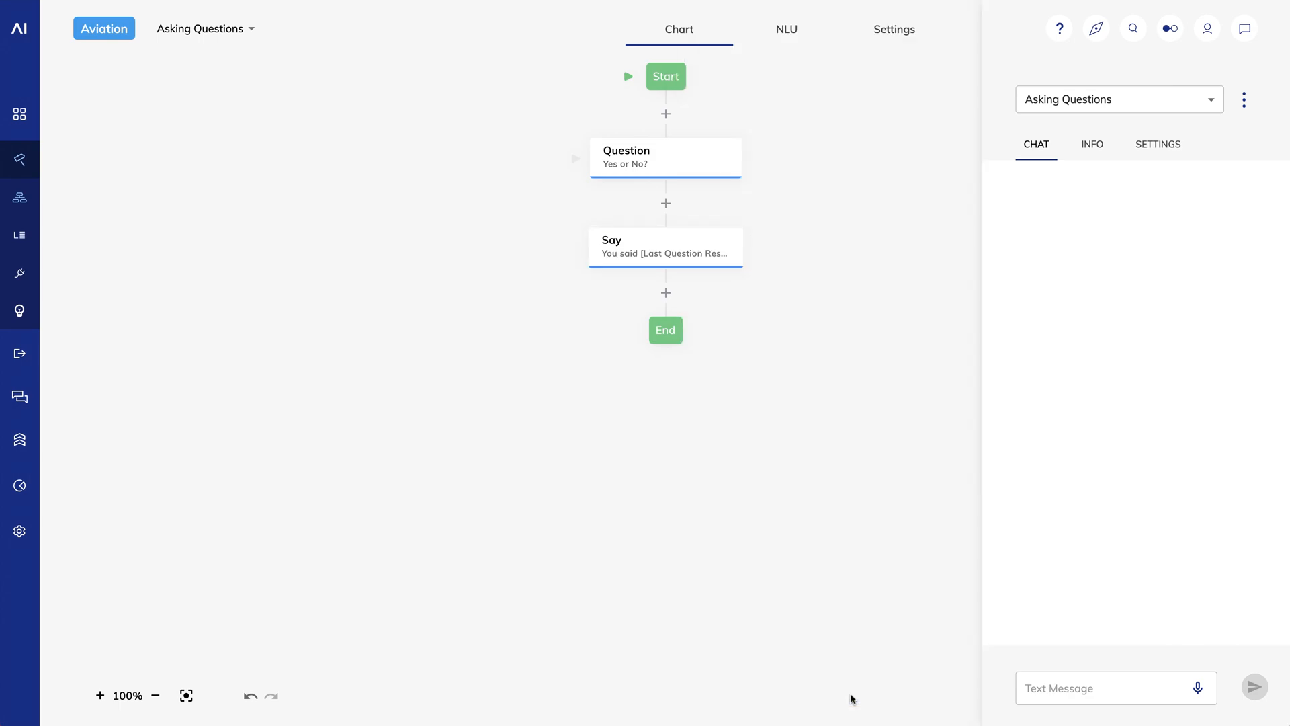
click(1116, 688)
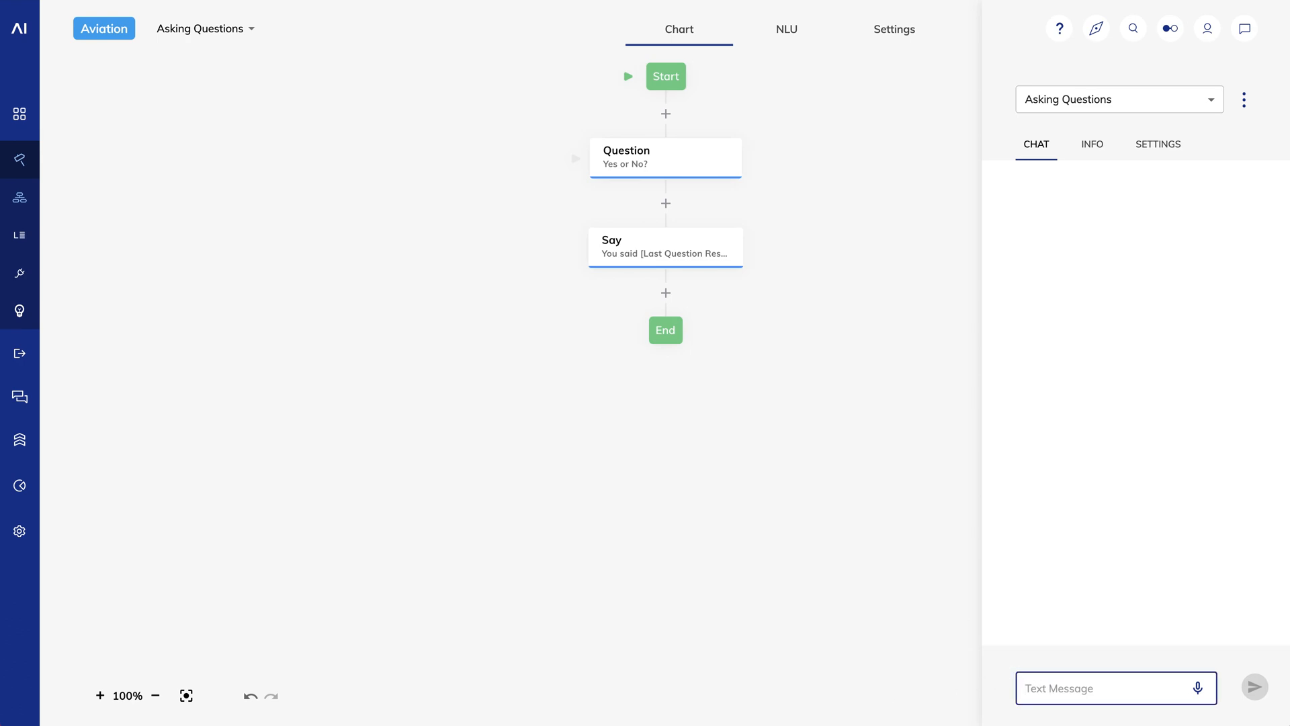
Chat 'yes', 'sure' and 'that's right', seeing the first two echoed as true and the last reprompted
text(hi)
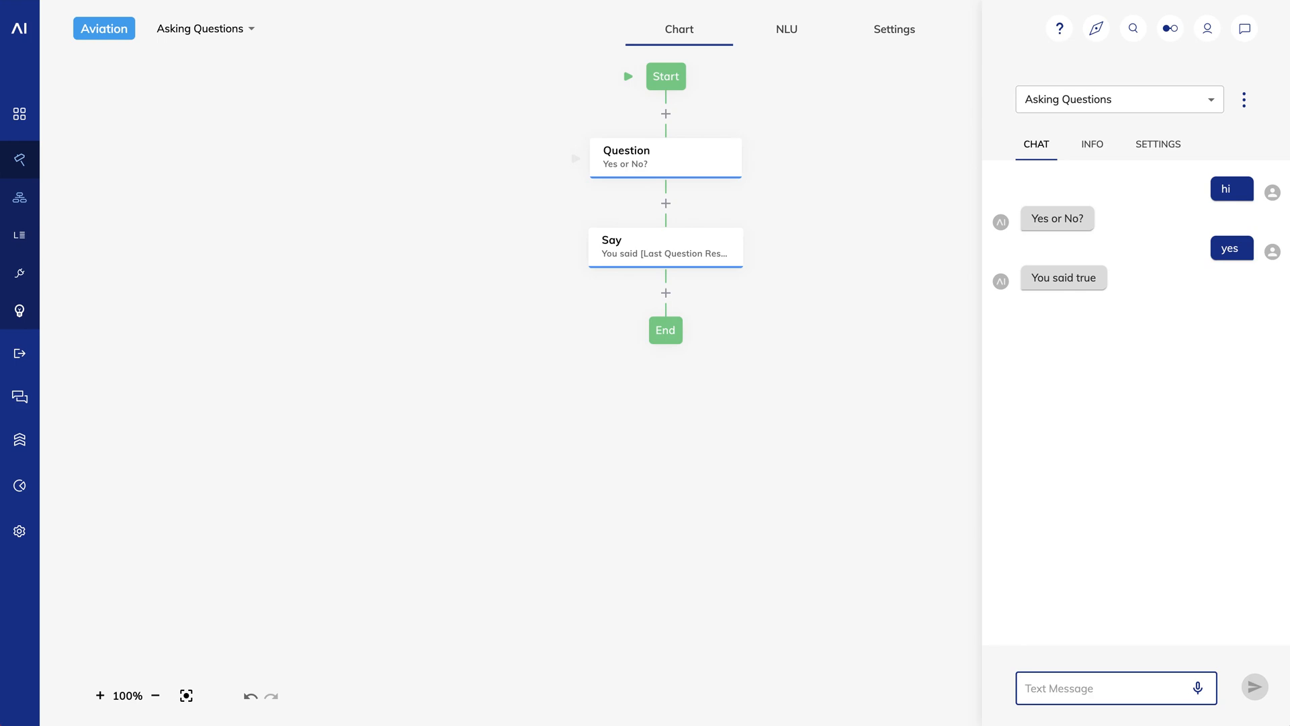
click(1111, 688)
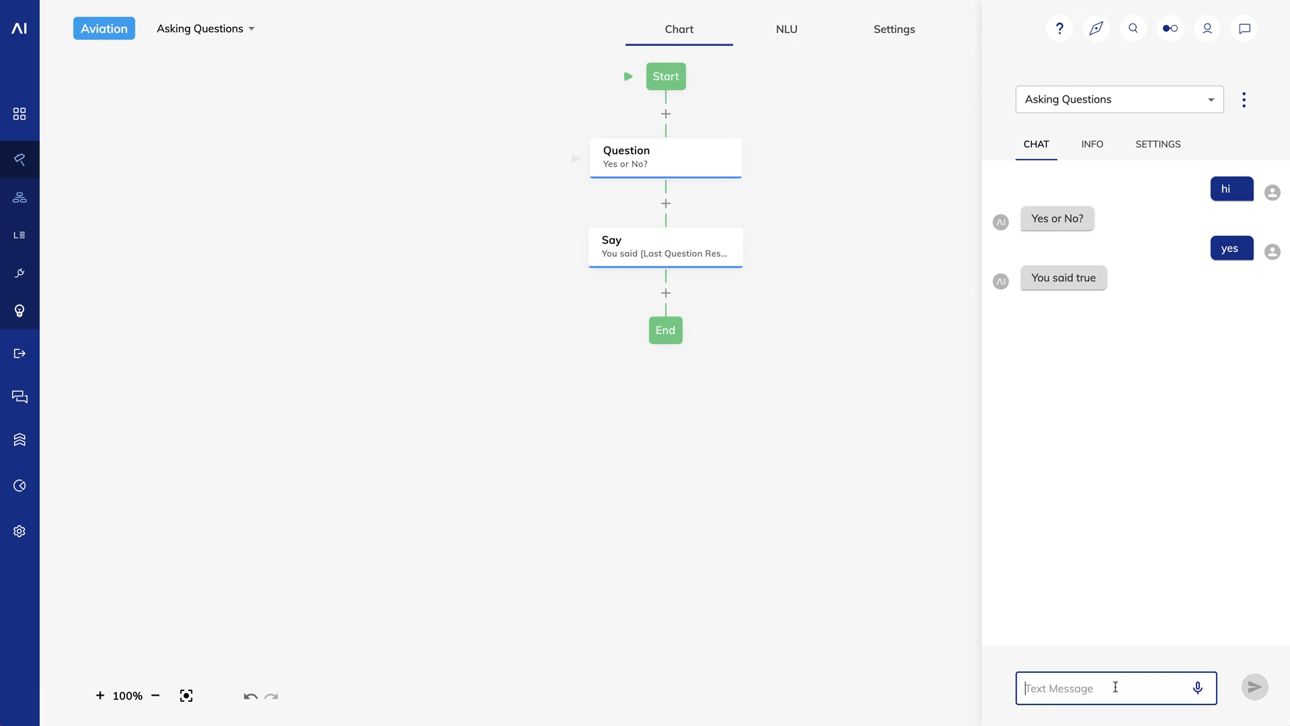
text(hi)
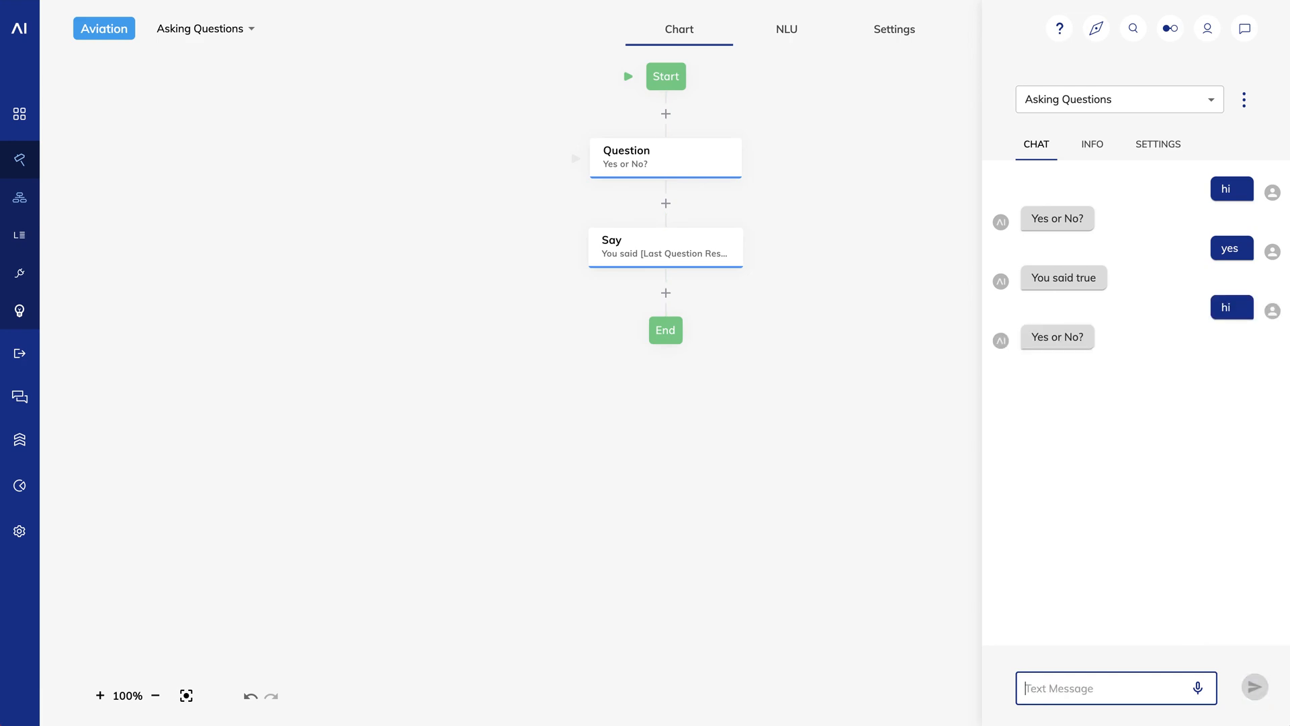
text(sure)
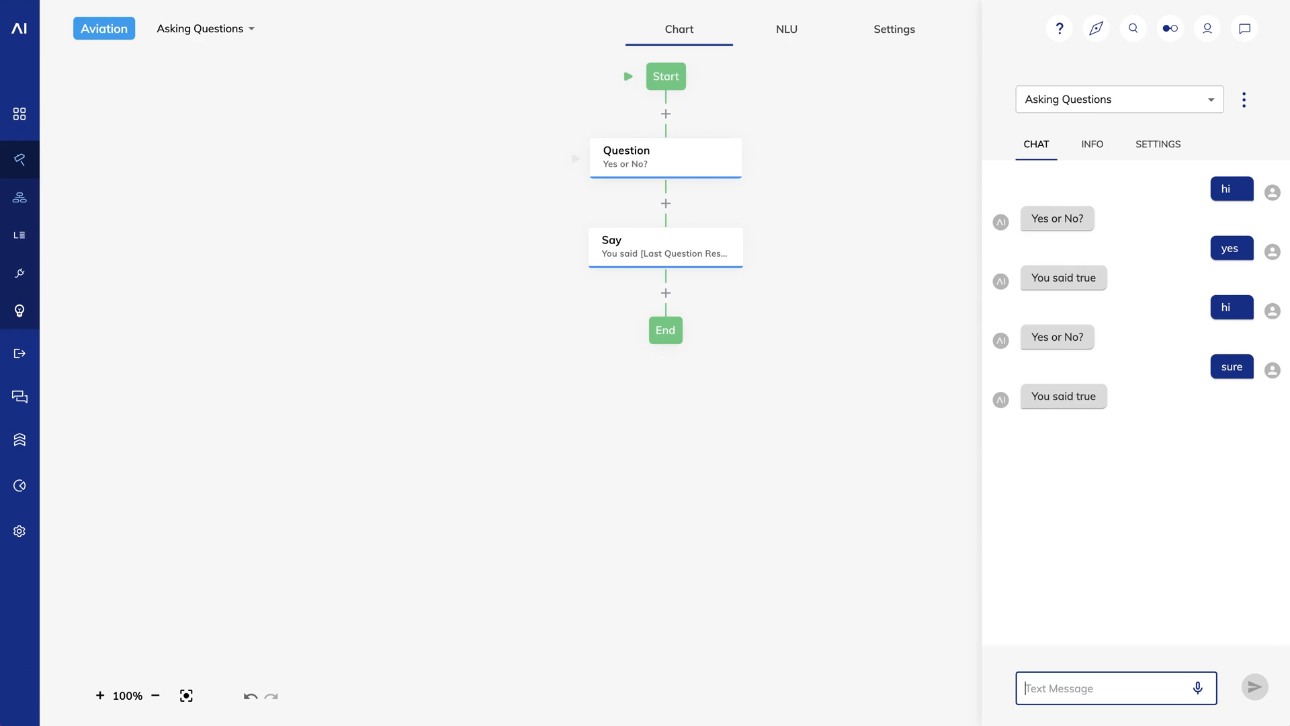
text(ha)
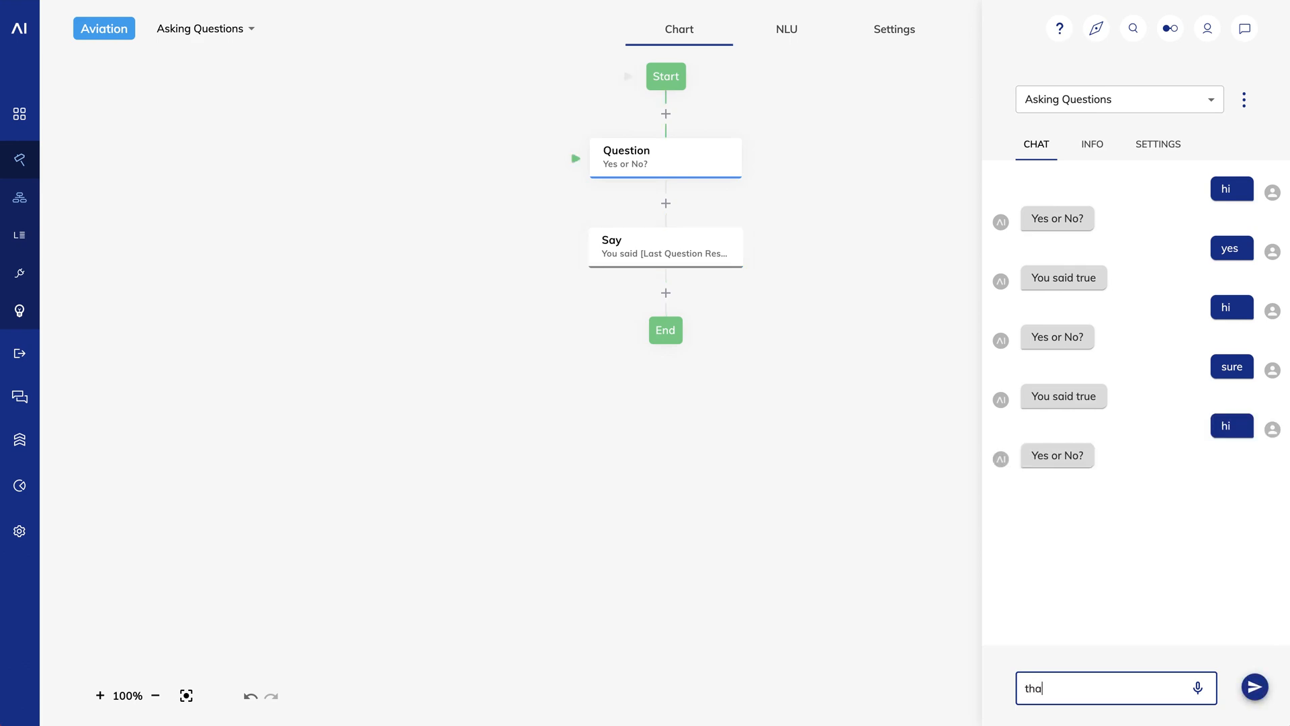
click(1253, 686)
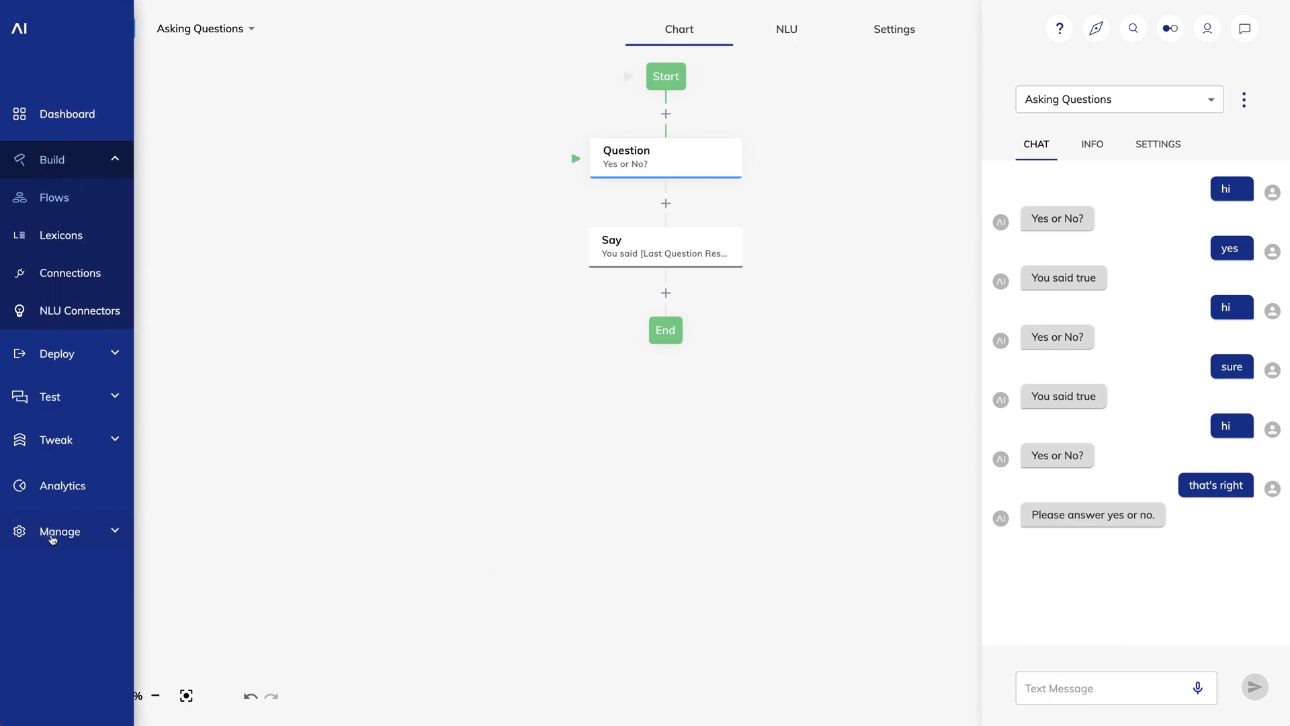
Add 'that's right' to the agent's Positive Confirmation Words and save the settings
click(60, 531)
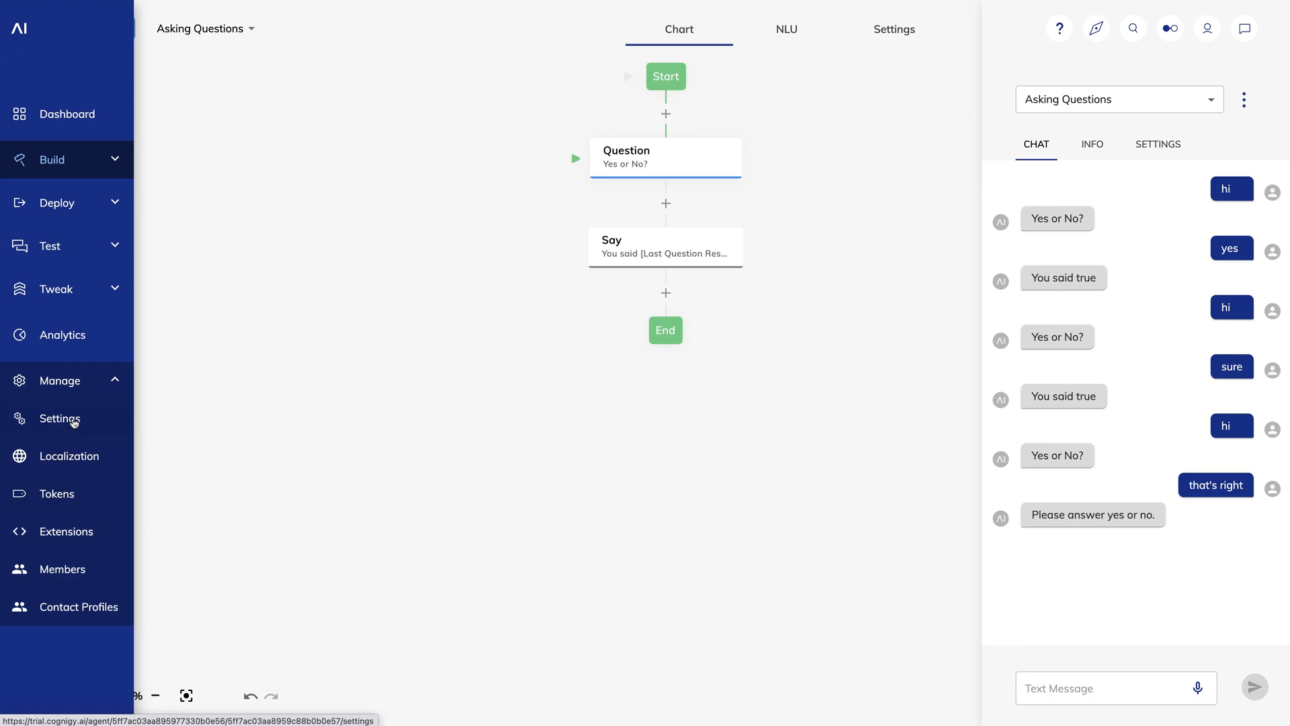
click(59, 418)
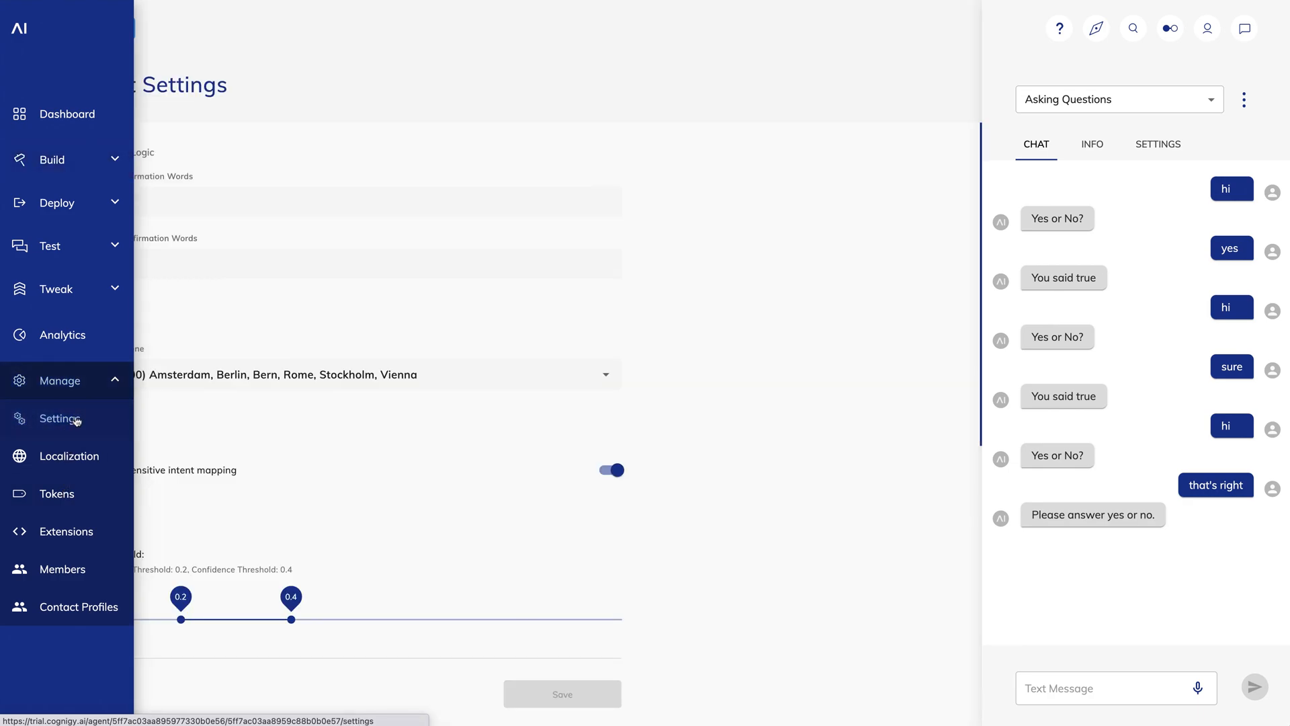
text(th)
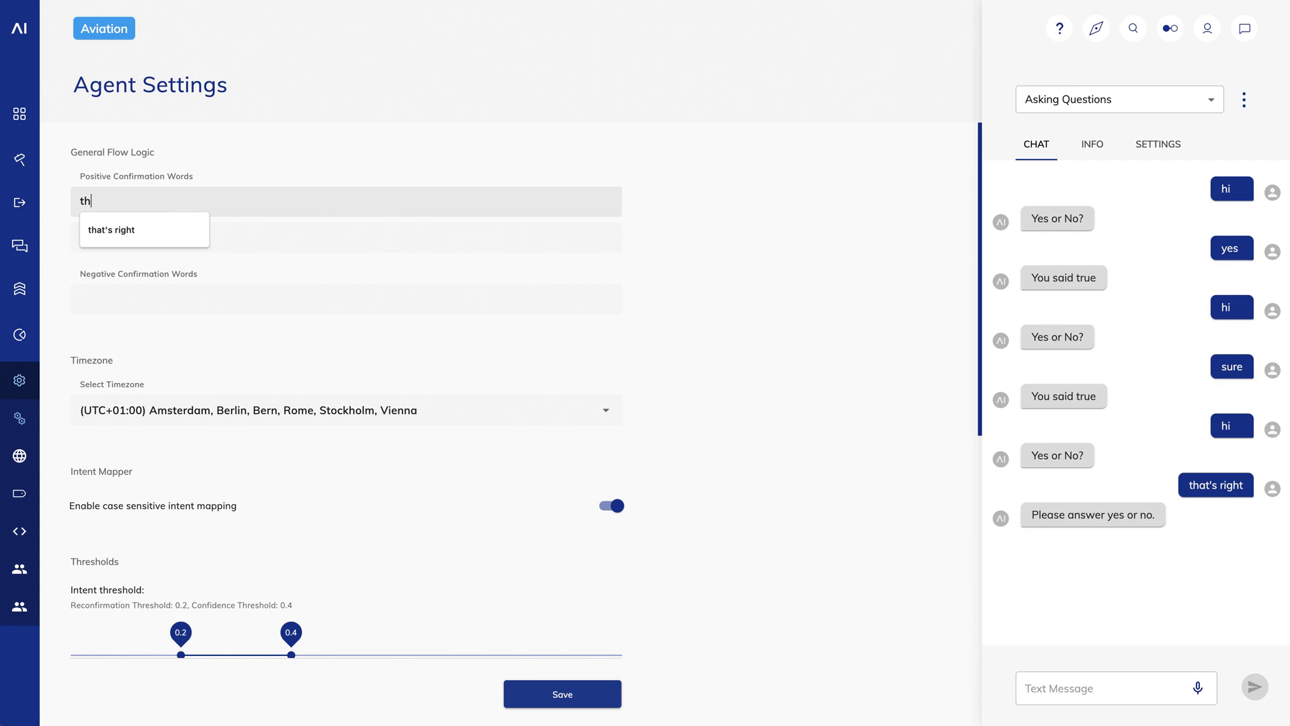
click(111, 230)
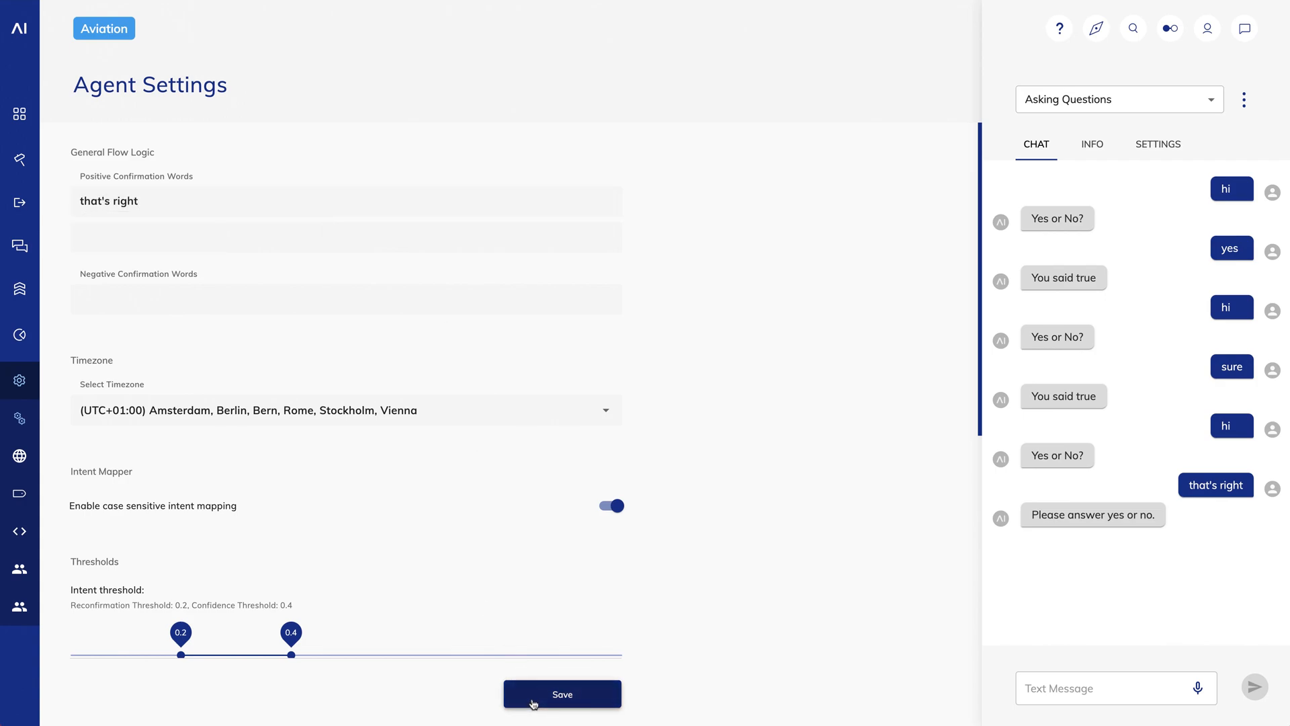
click(562, 693)
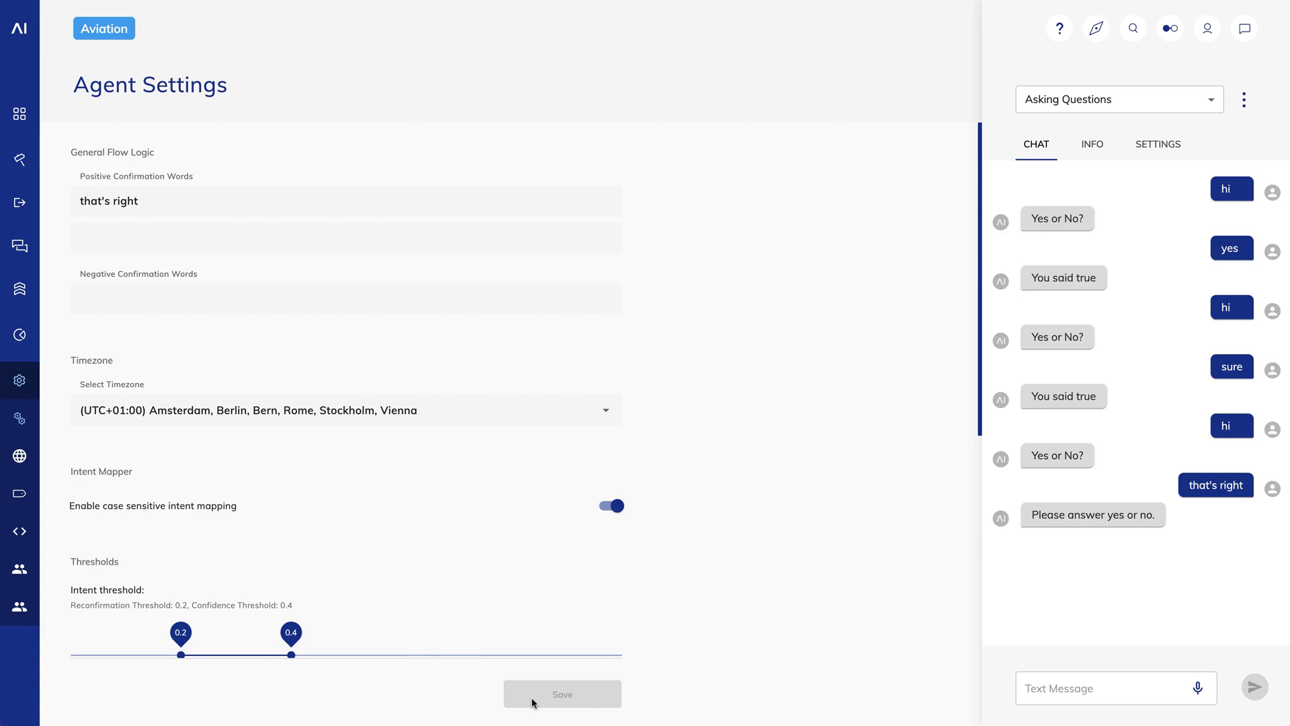
mouse_move(74, 149)
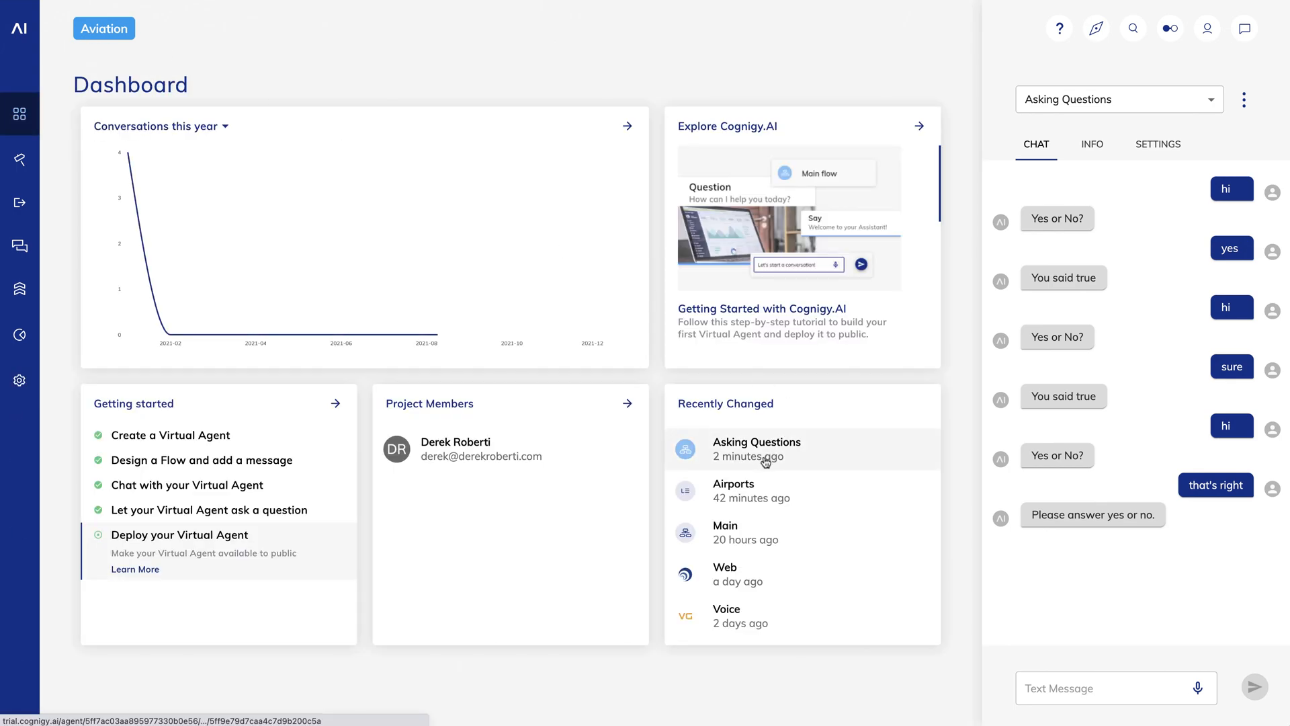
Reopen the Asking Questions flow and answer 'that's right' to the yes/no question in chat
click(755, 449)
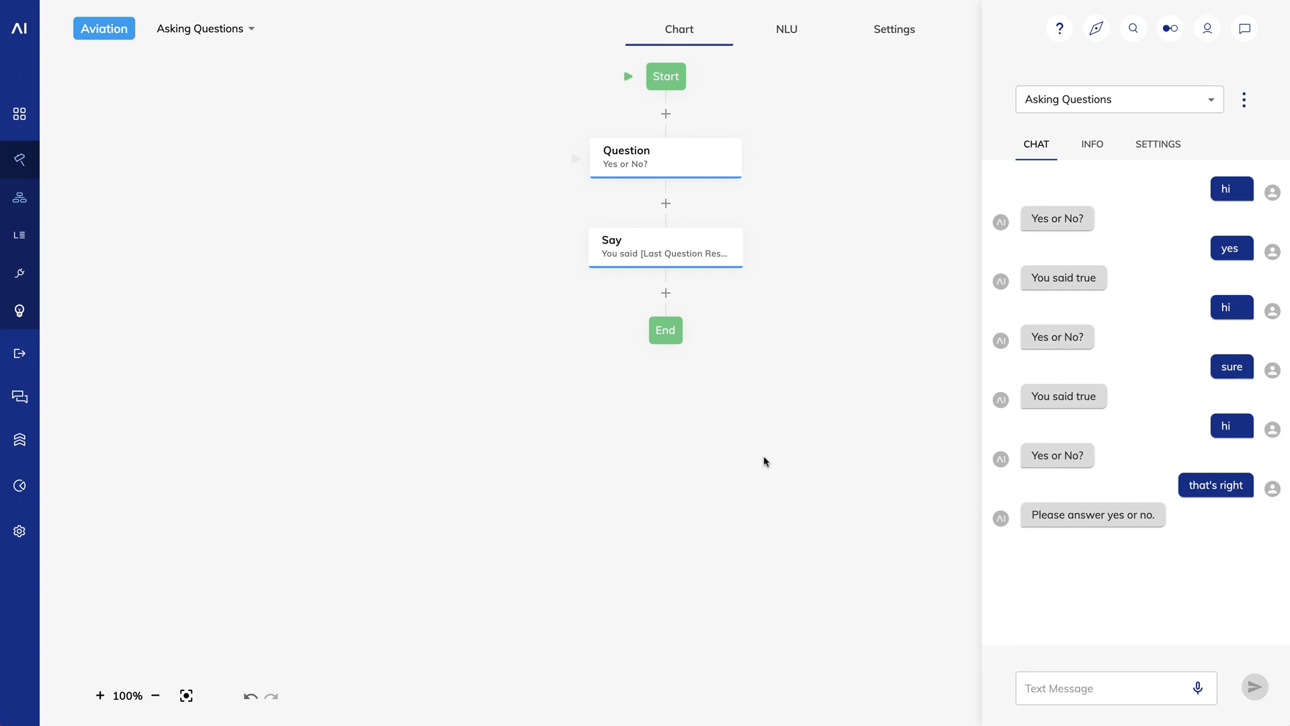
mouse_move(1225, 645)
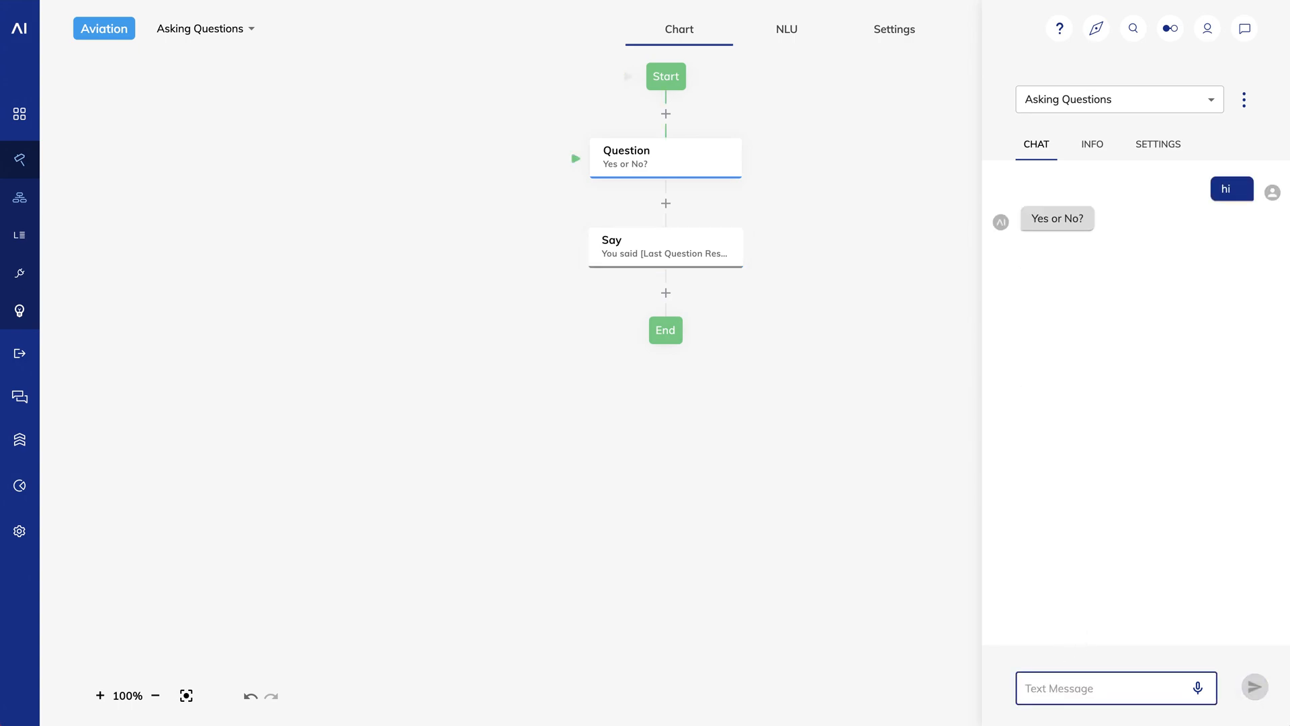
text(that's right)
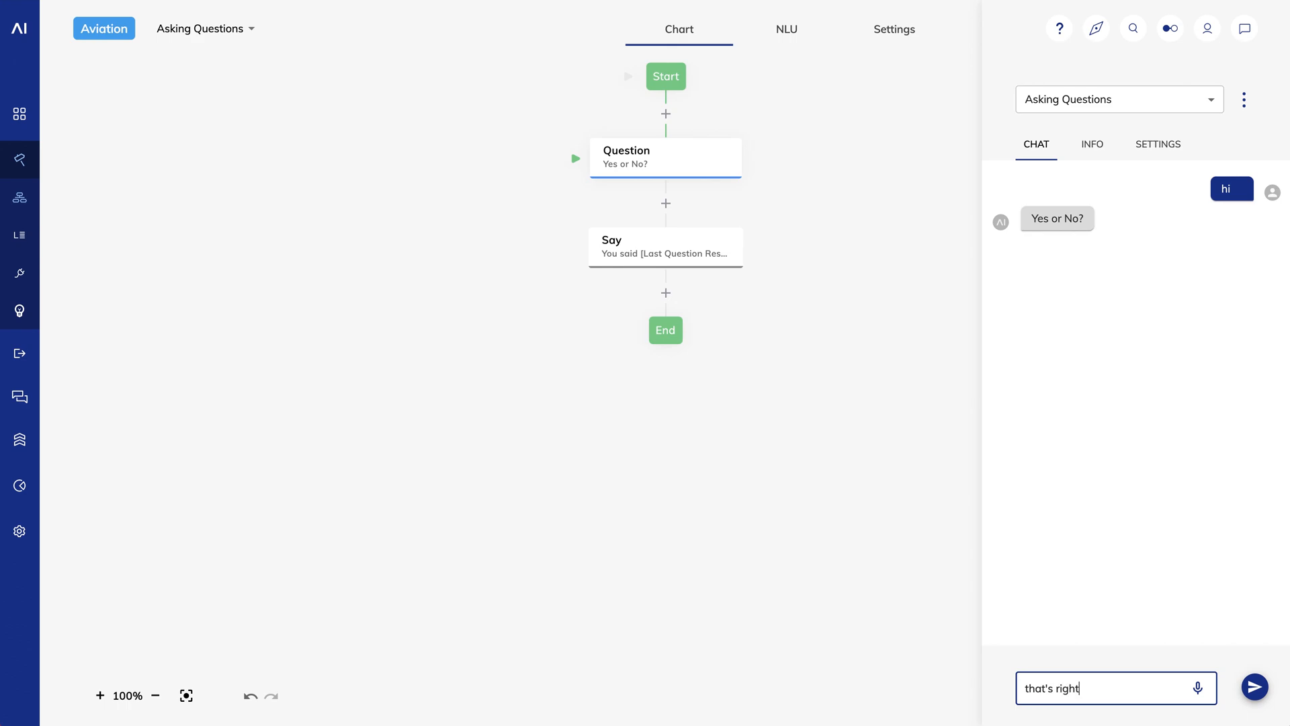
click(1253, 687)
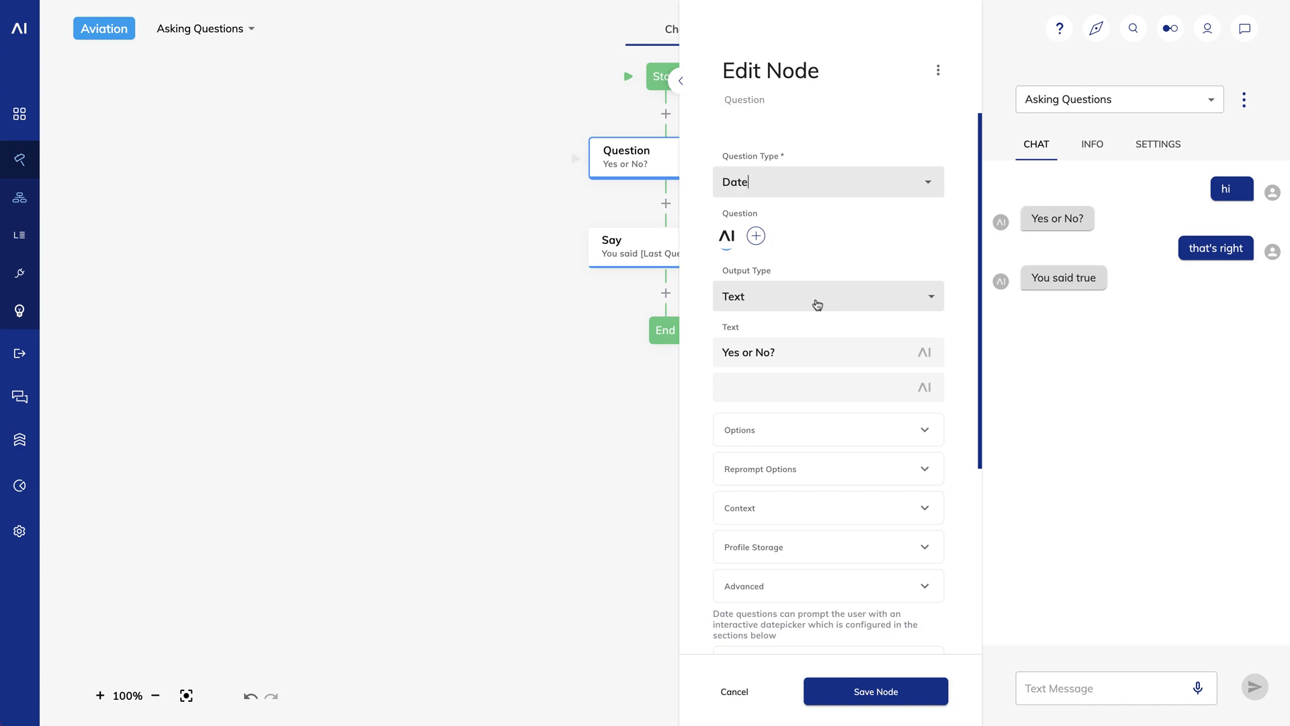
Change the Date question's prompt to 'What is the date?'
double_click(749, 352)
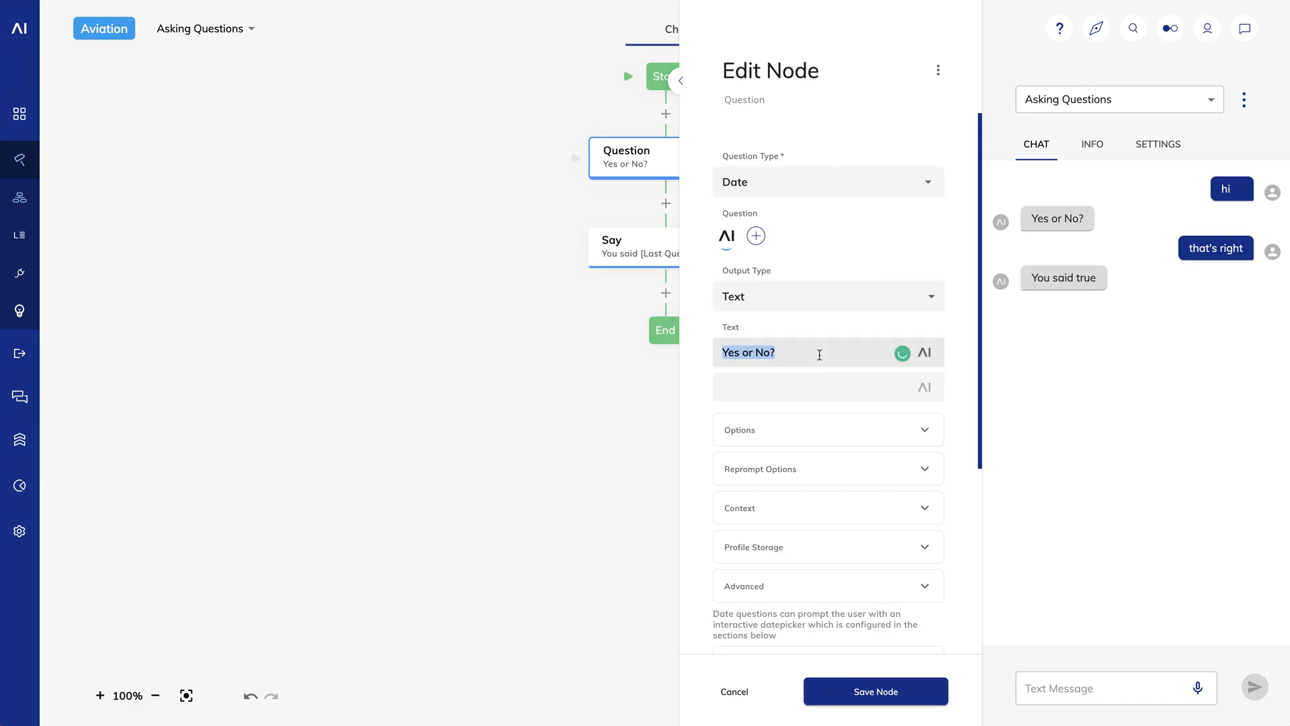
text(What is the da)
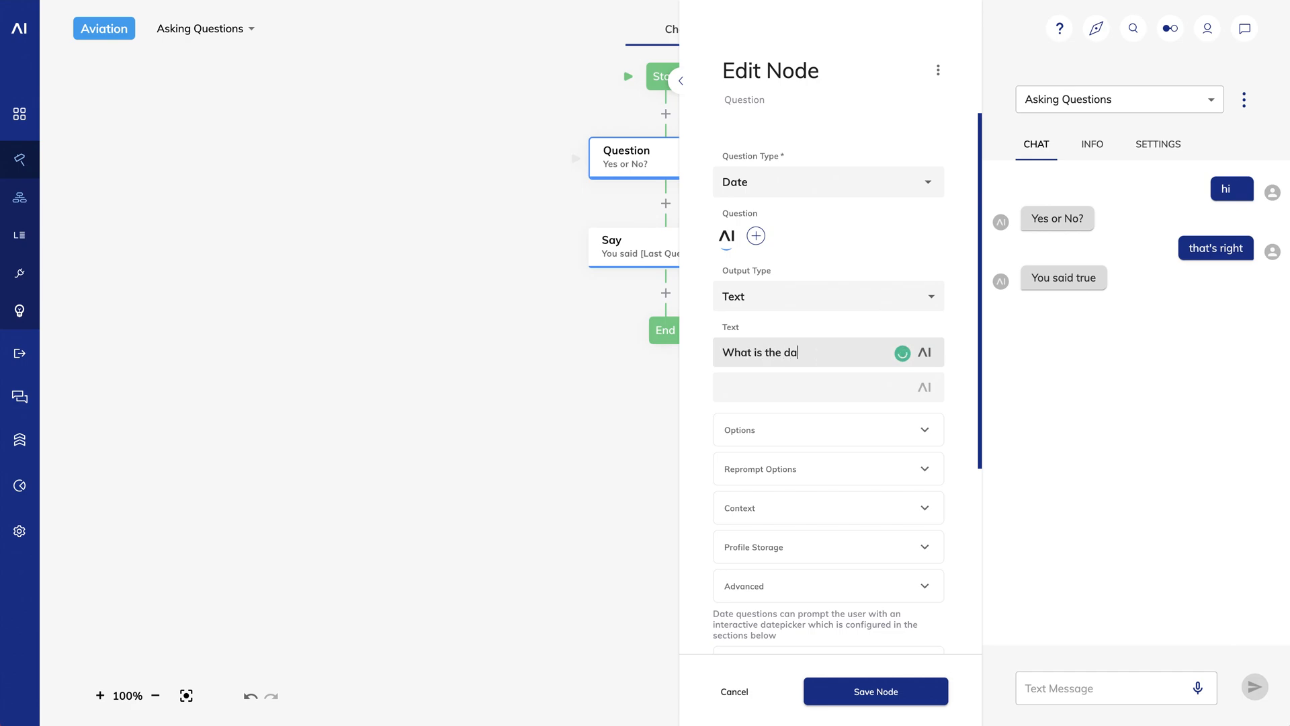
text(te?)
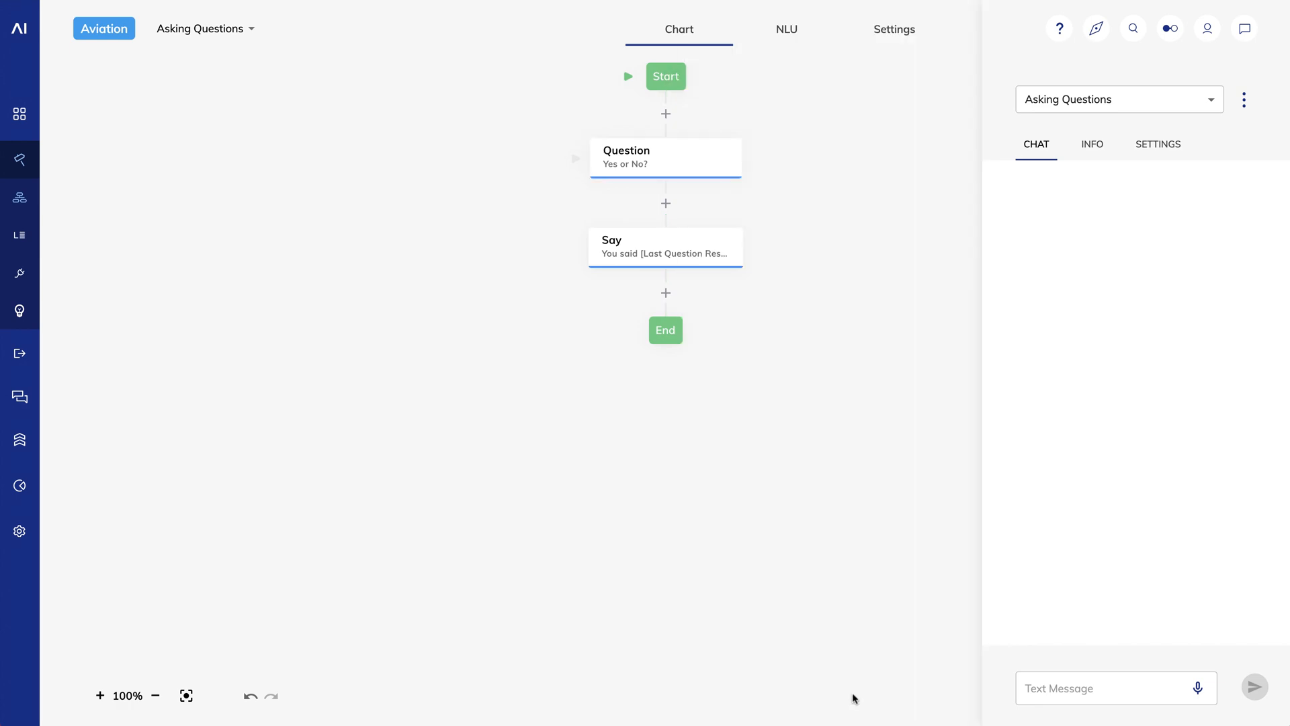
text(What is the date?)
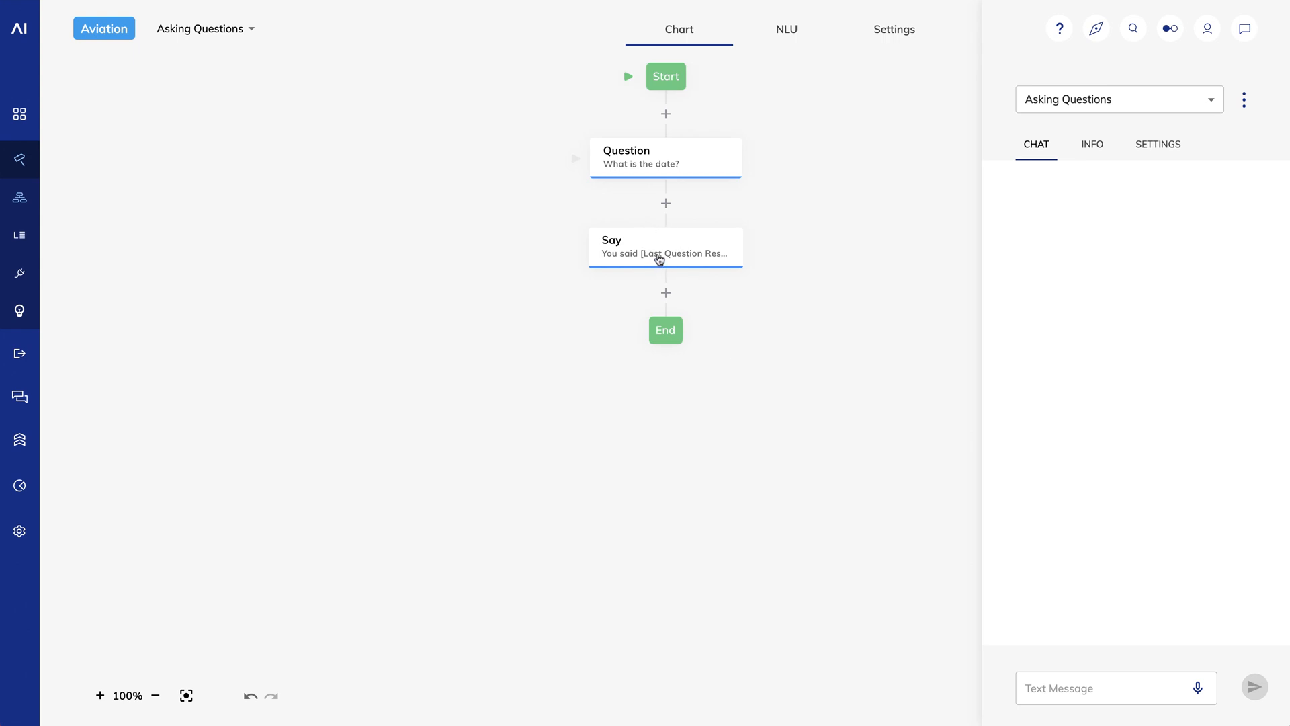
Make the Say node reply 'You said' plus the First Date Slot token and save it
click(665, 247)
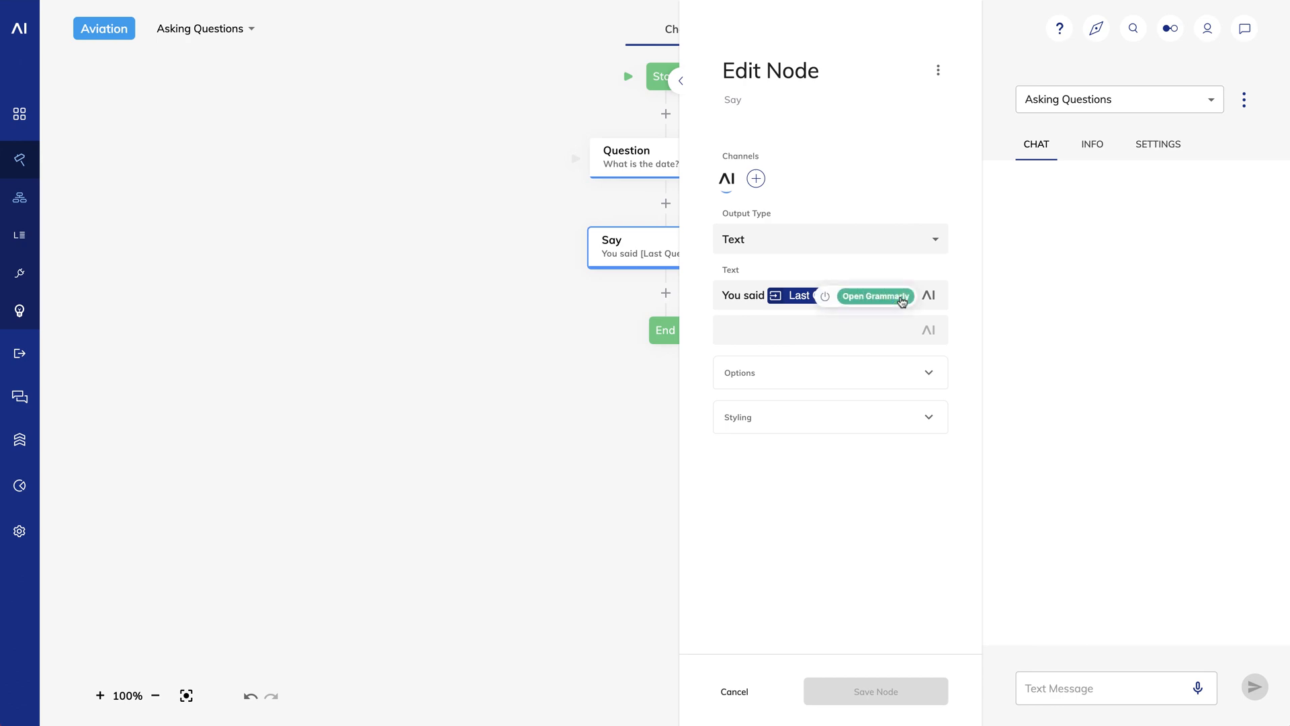
click(917, 304)
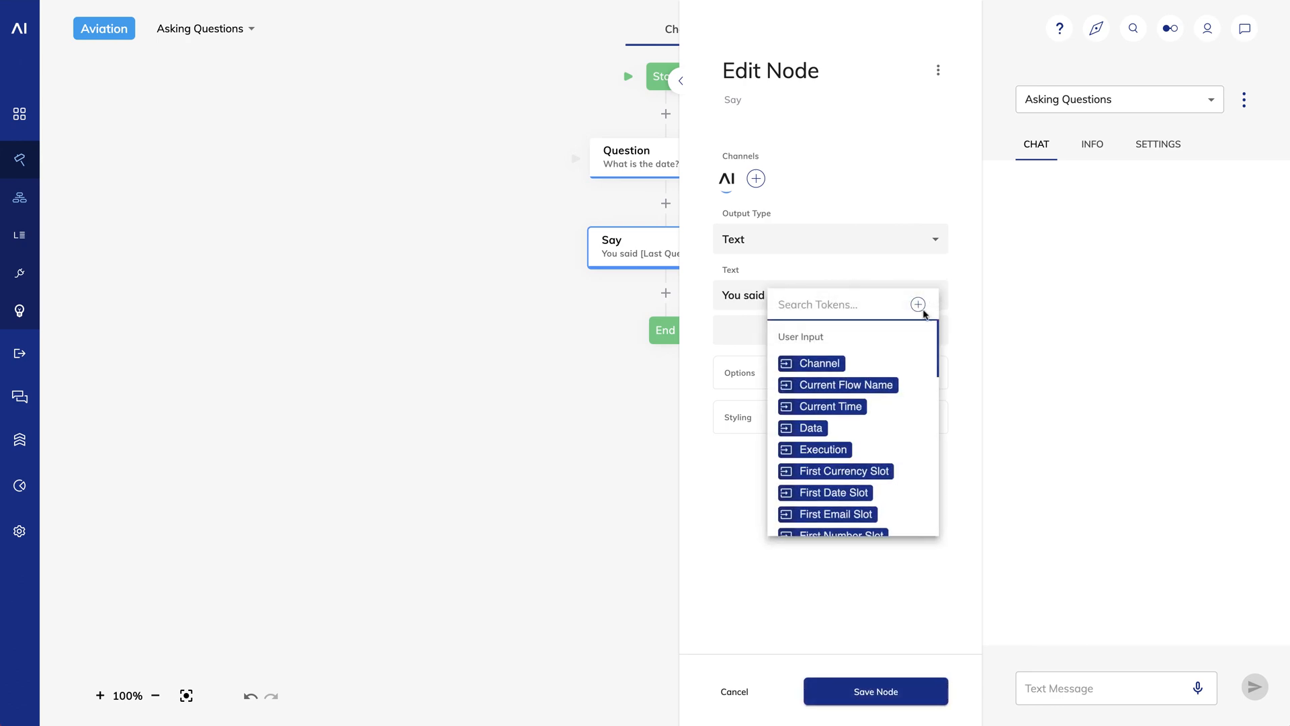
click(823, 492)
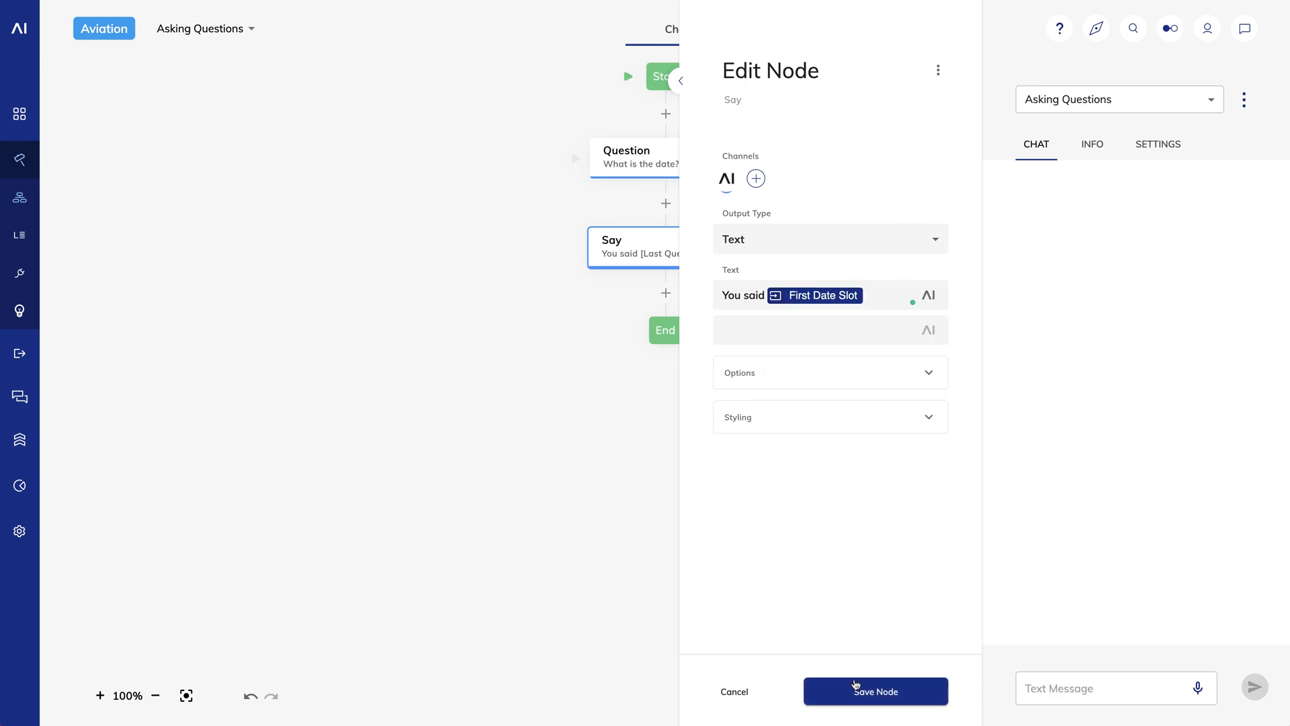
click(875, 691)
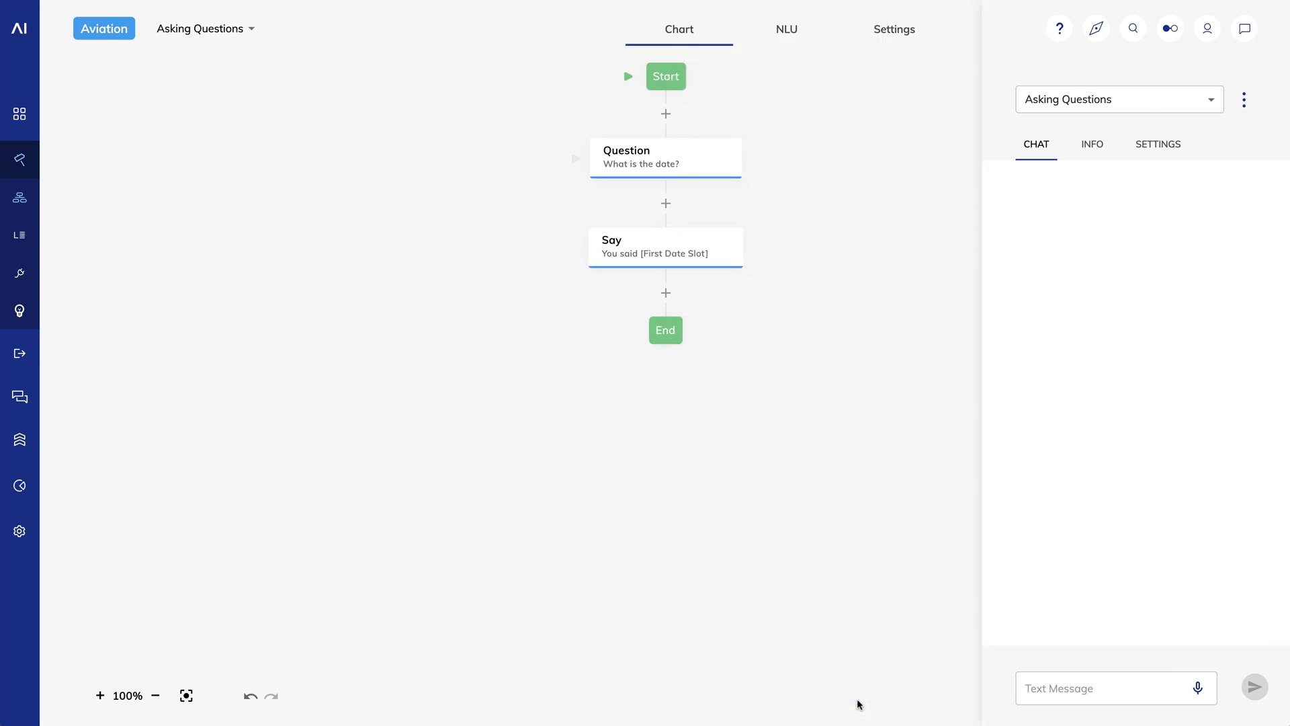
Start a chat with 'hi' and answer the date question by picking the 16th in the date picker
click(1115, 688)
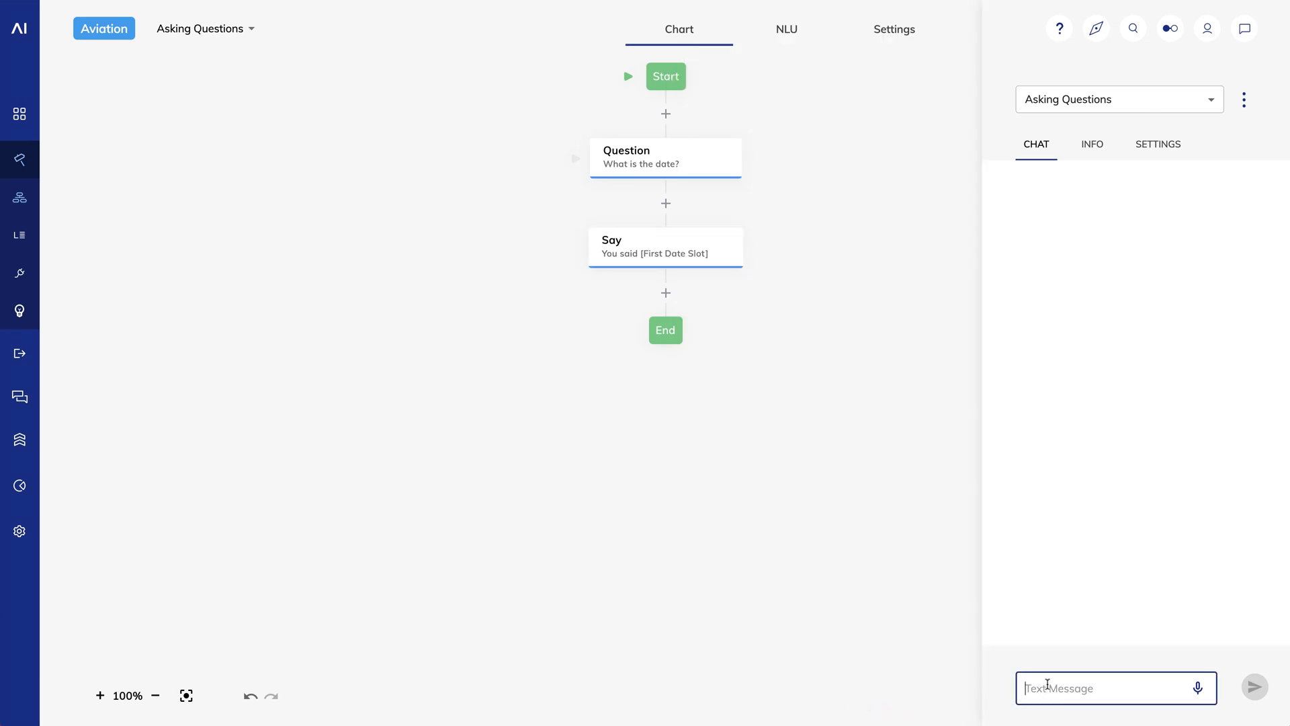
text(hi)
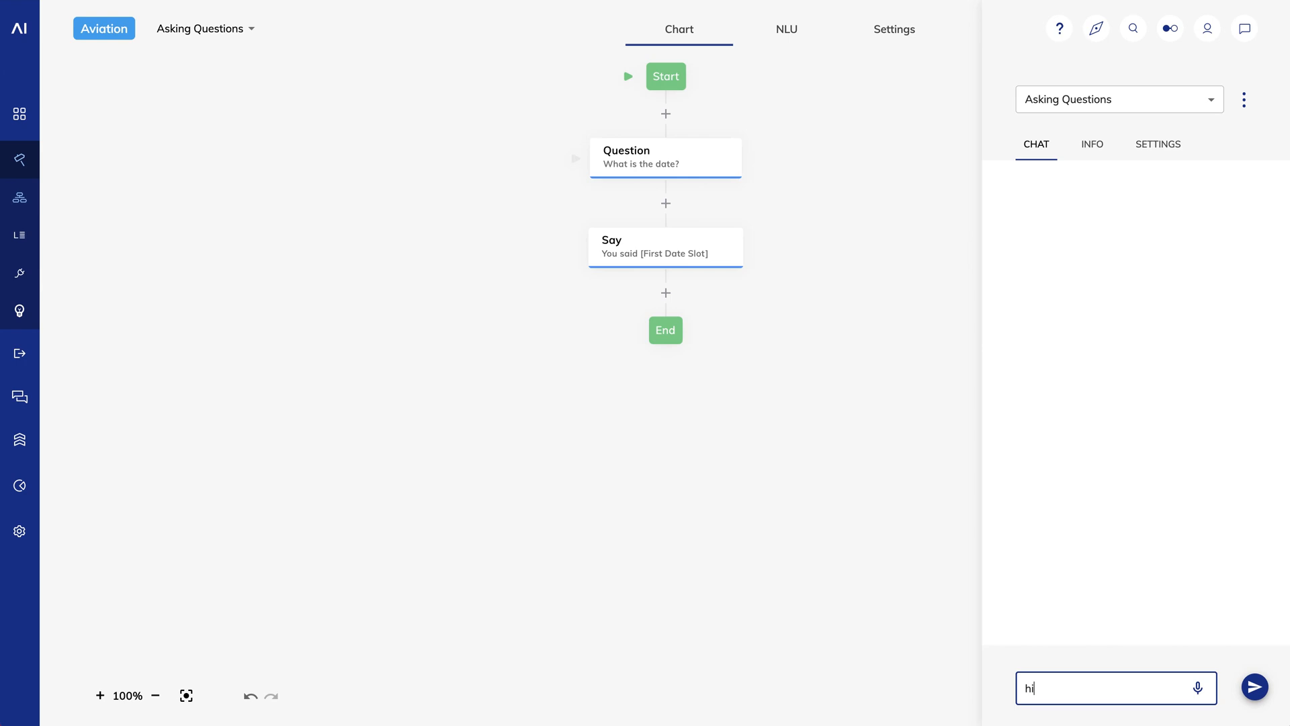
click(1253, 686)
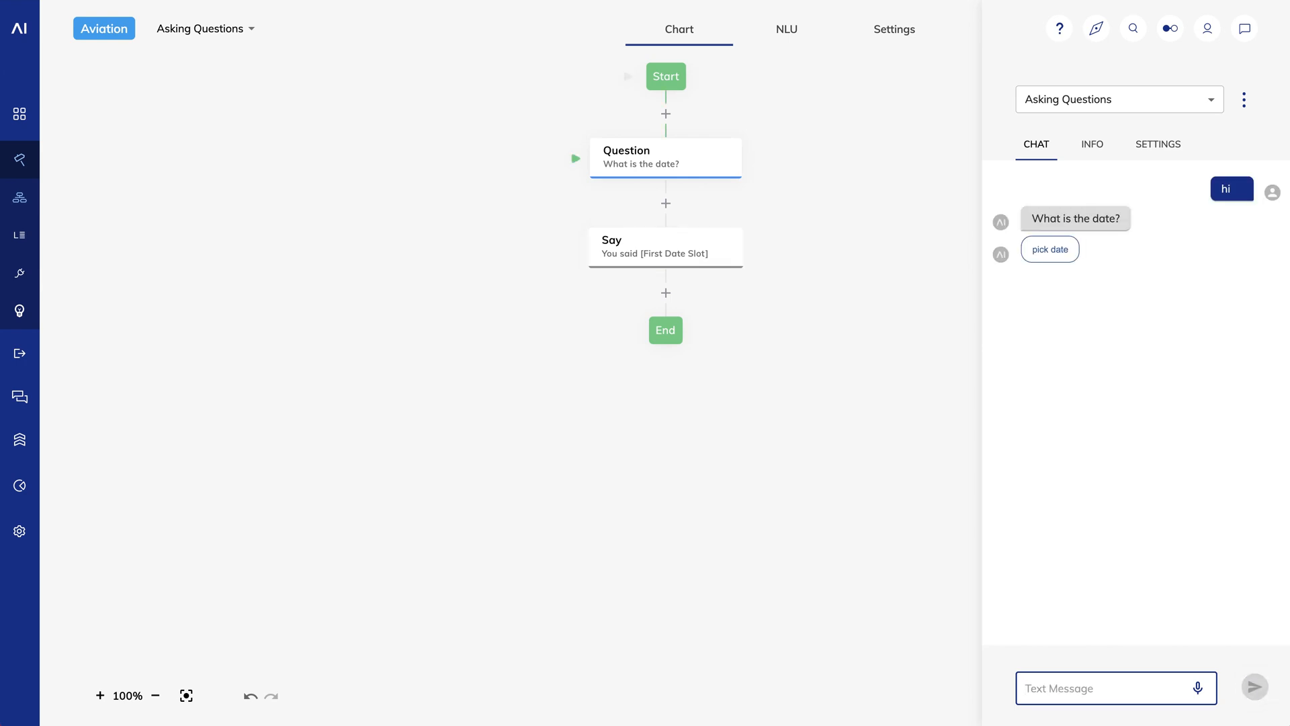
click(1049, 250)
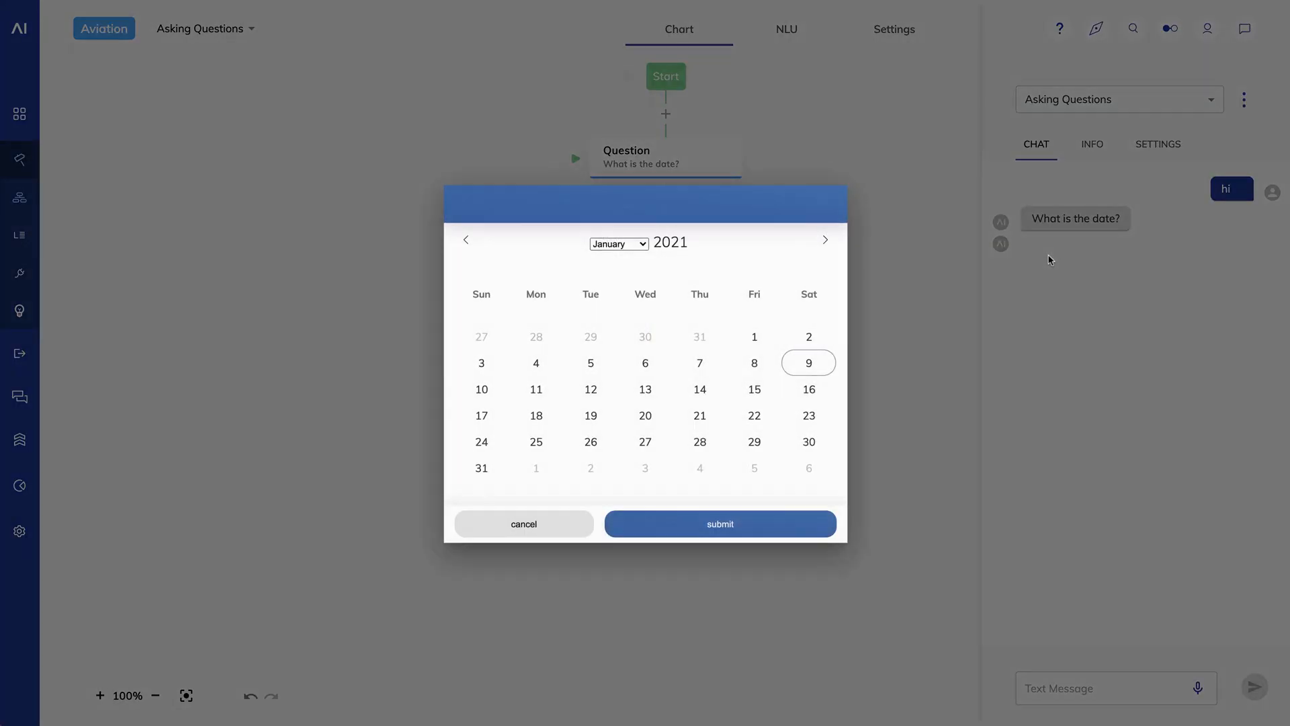
click(808, 389)
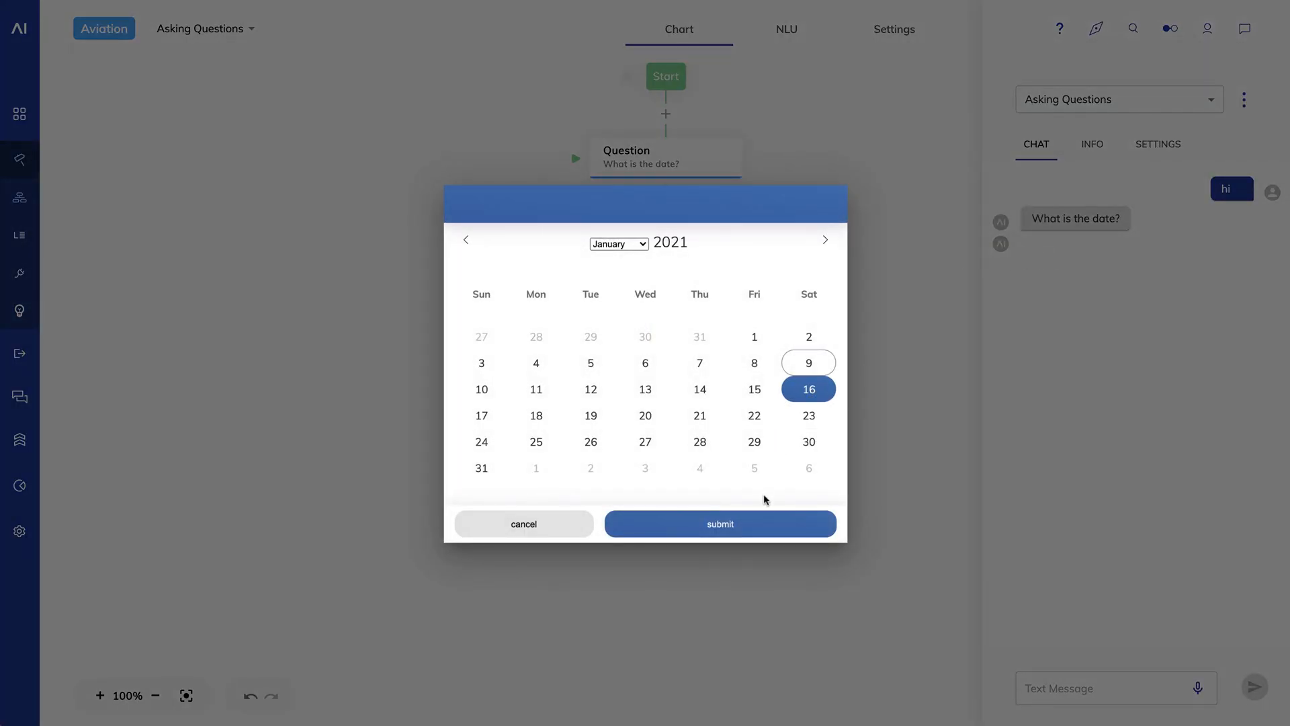
click(719, 523)
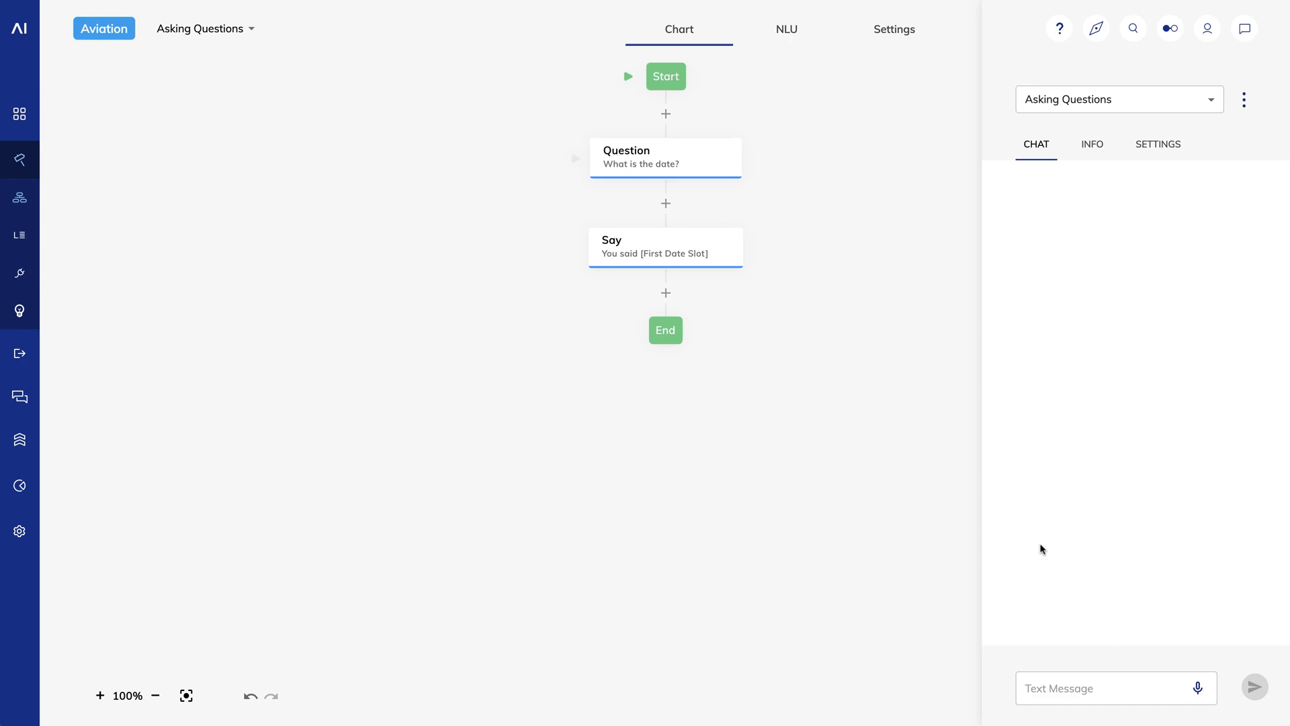
Answer 'next tuesday' and 'two weeks from now', the latter returning 2021-01-23
click(1111, 688)
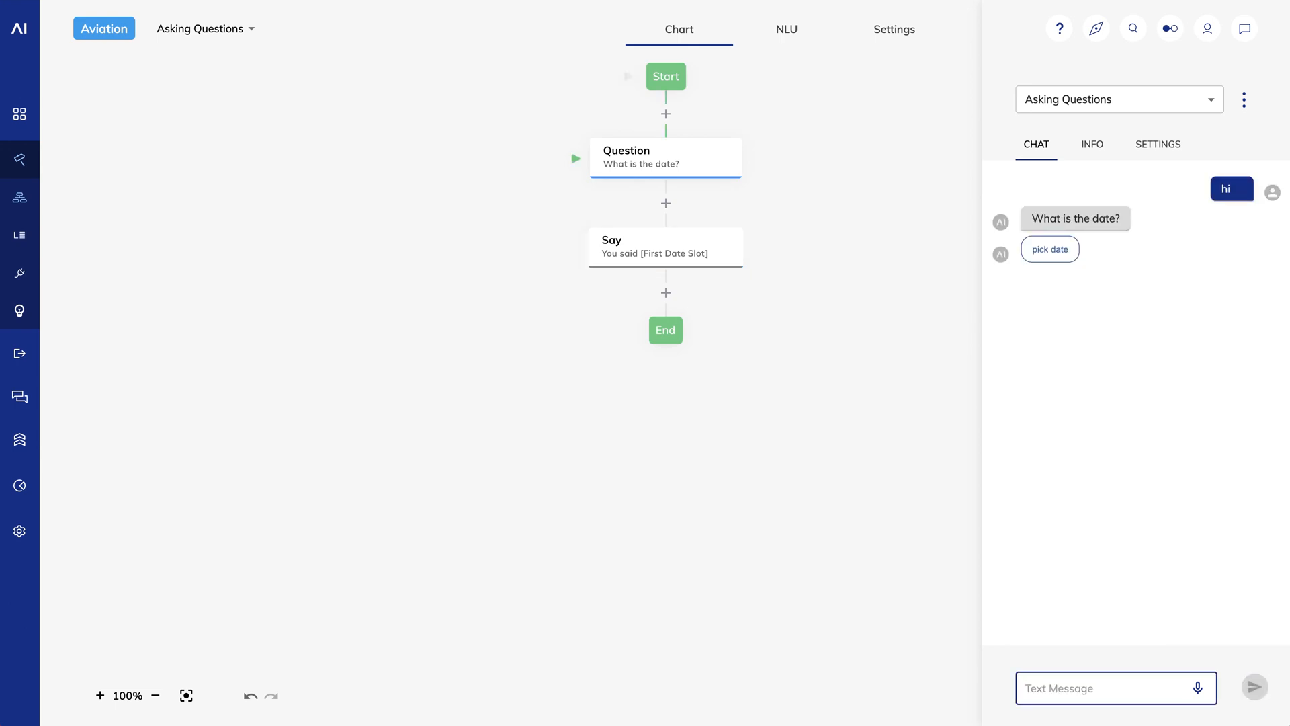
text(next)
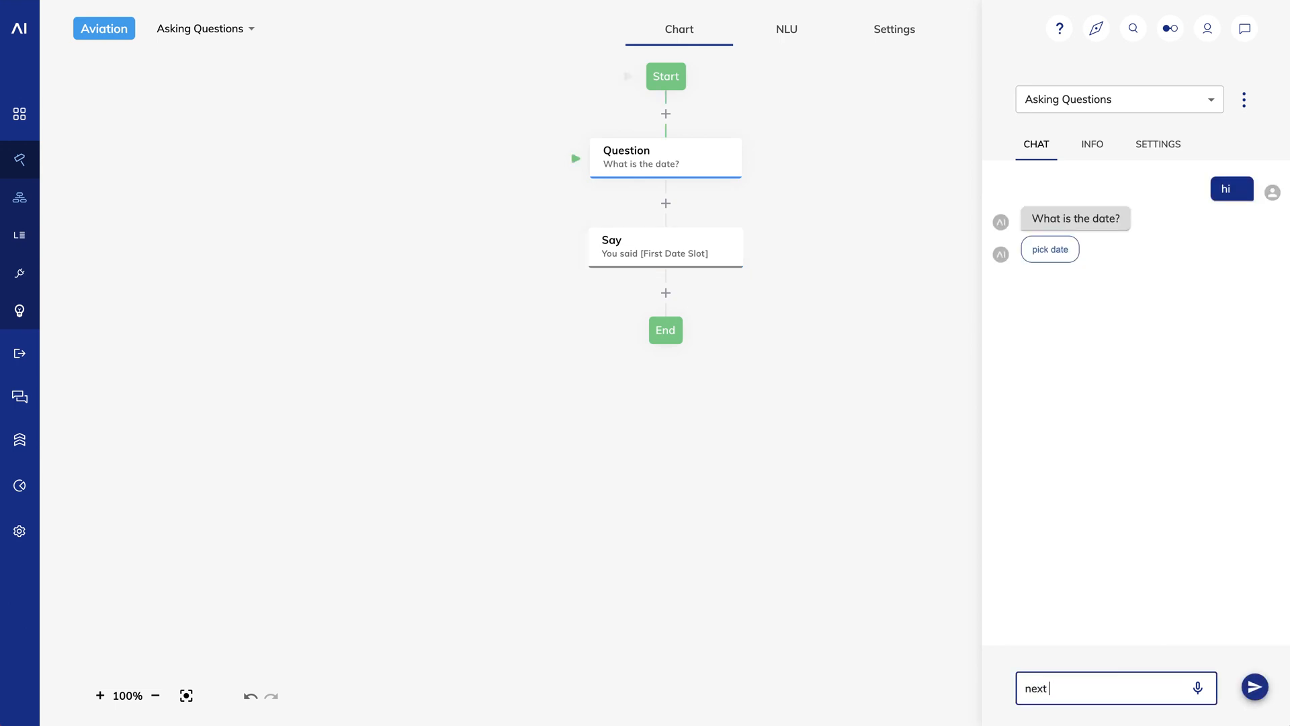
click(1253, 687)
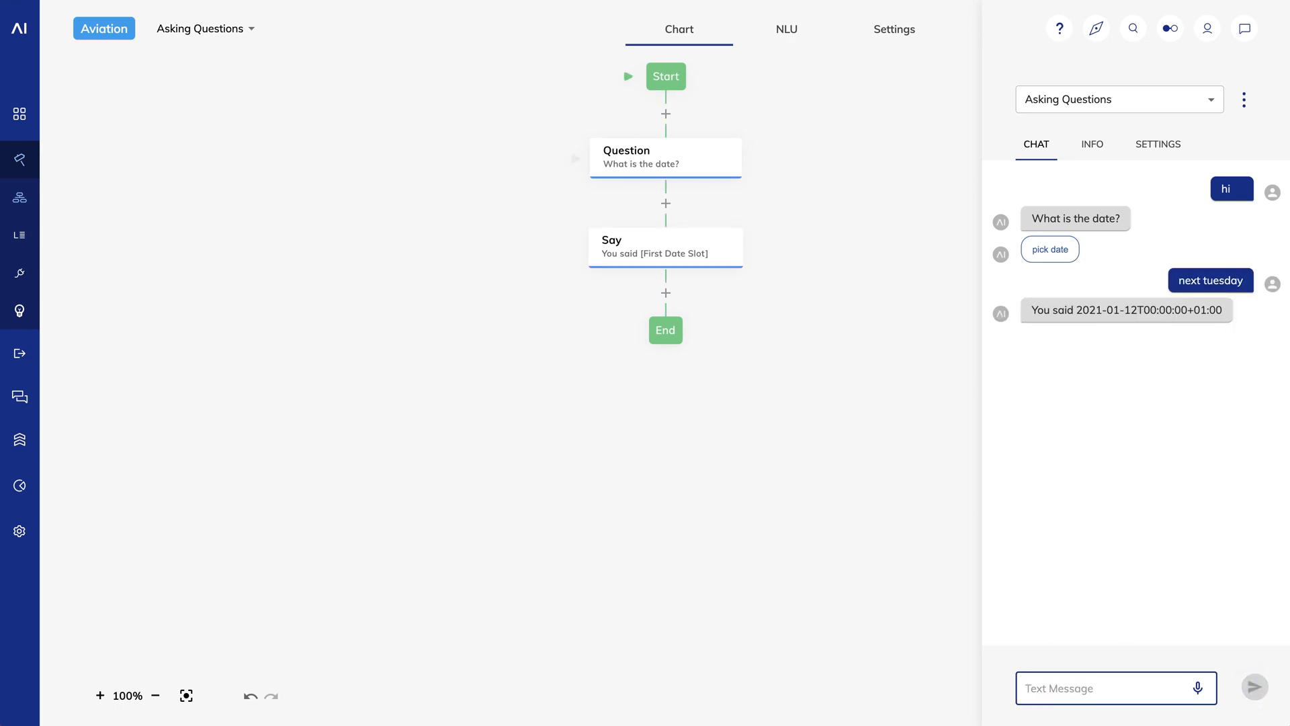
mouse_move(1095, 586)
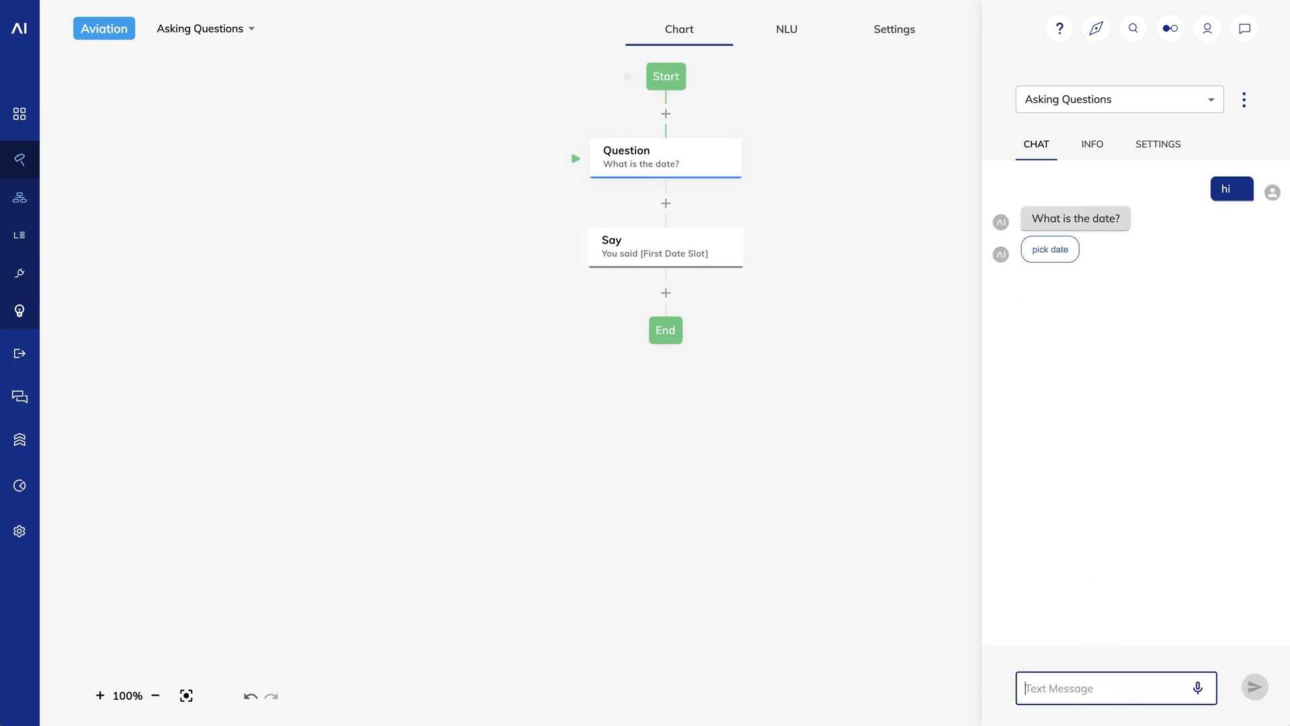
text(two weeks from no)
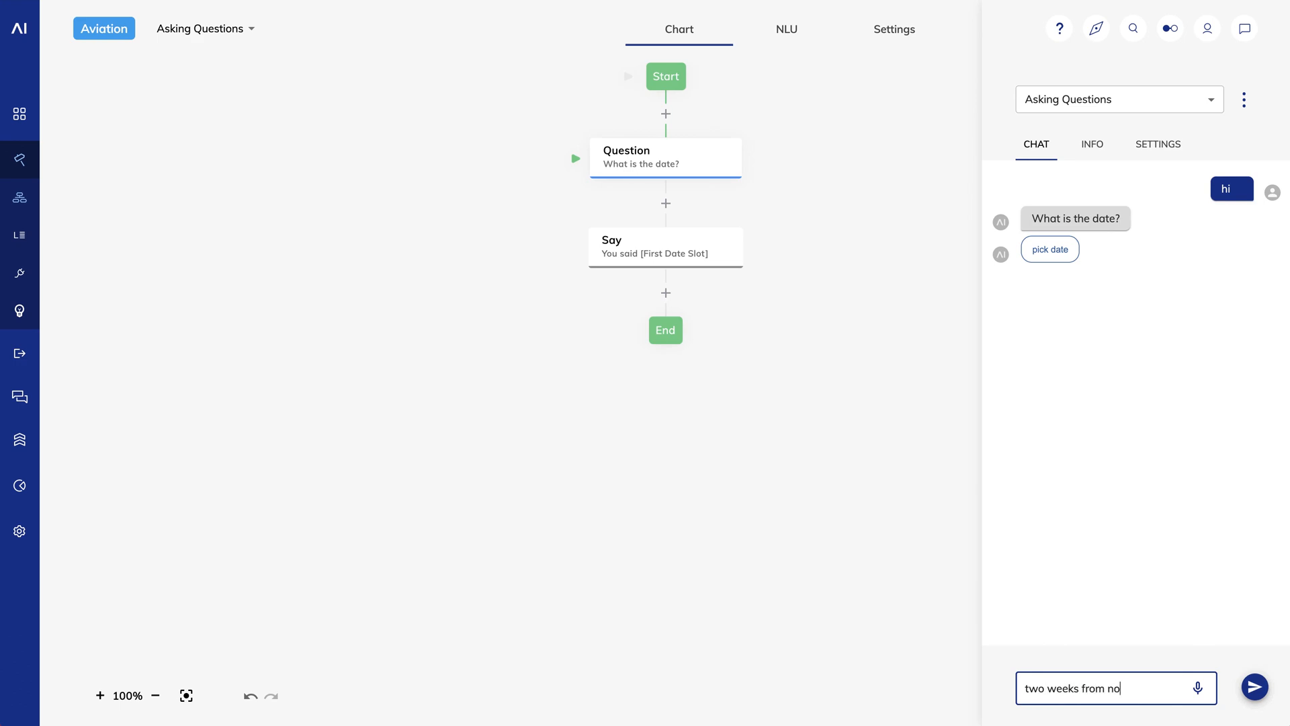
click(1253, 687)
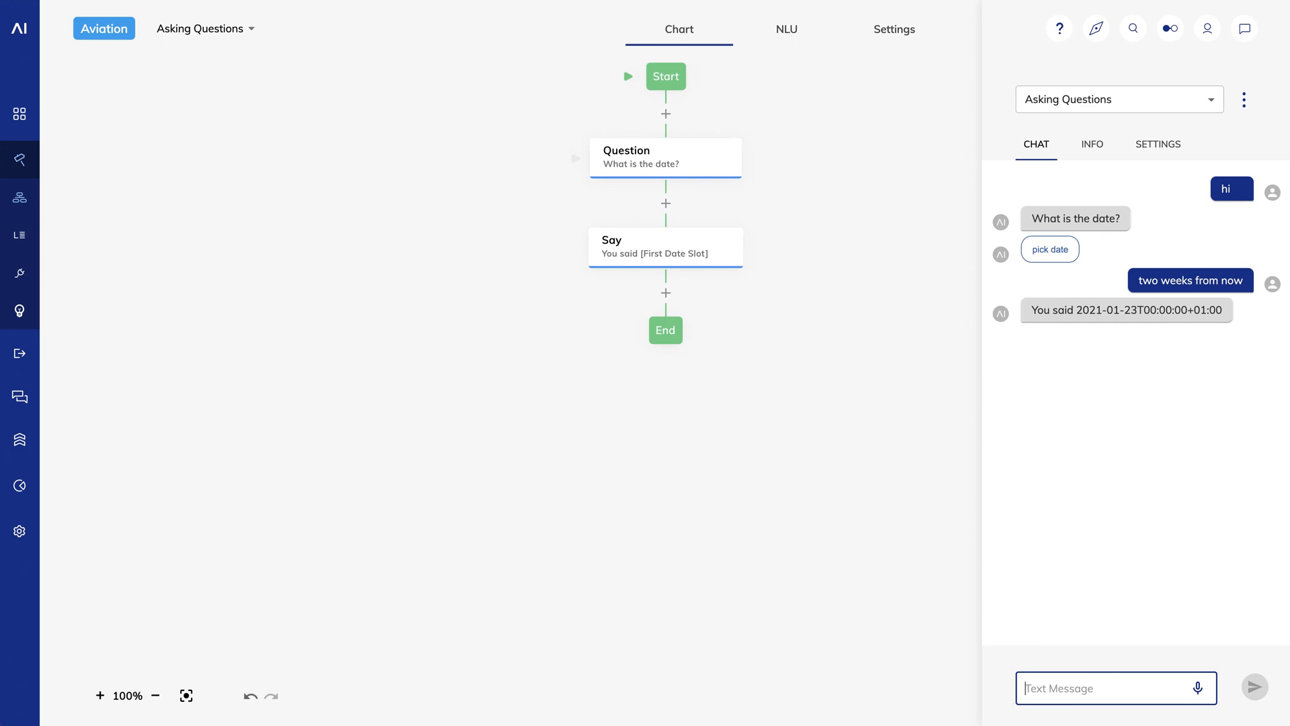
mouse_move(676, 161)
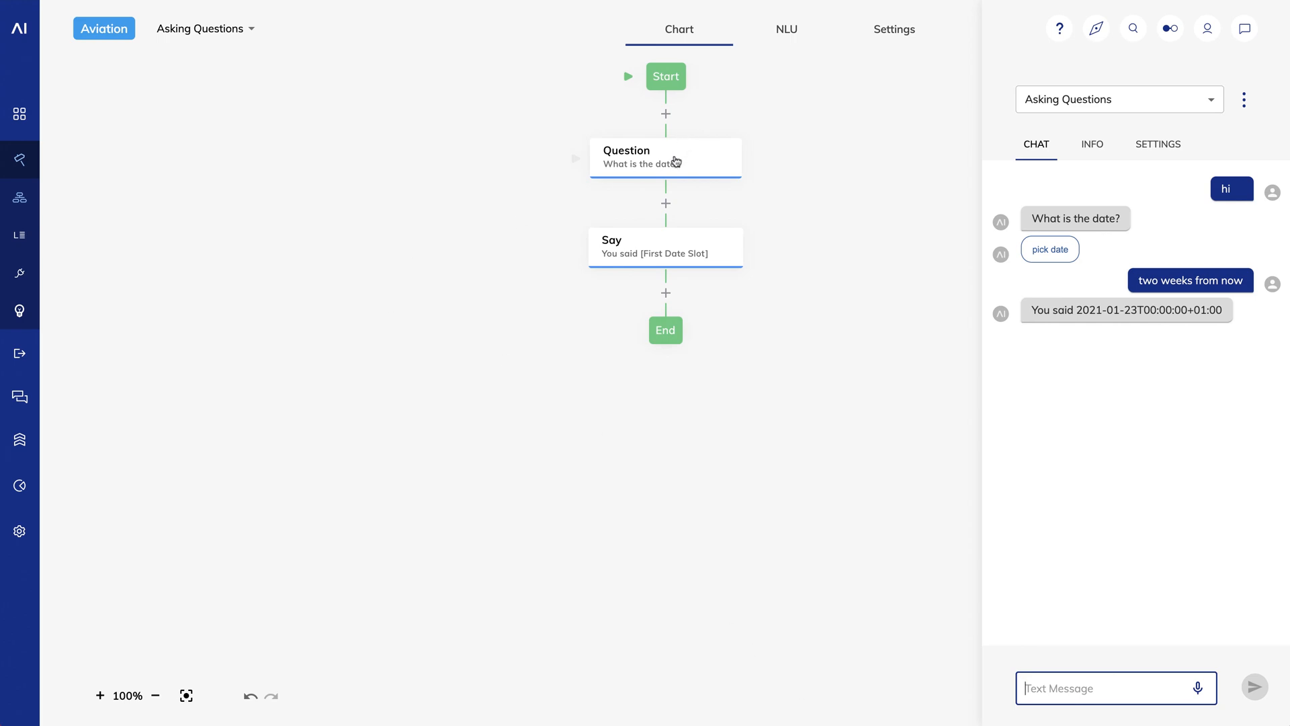
Make the question a Number question asking 'How many?' and save it
click(654, 156)
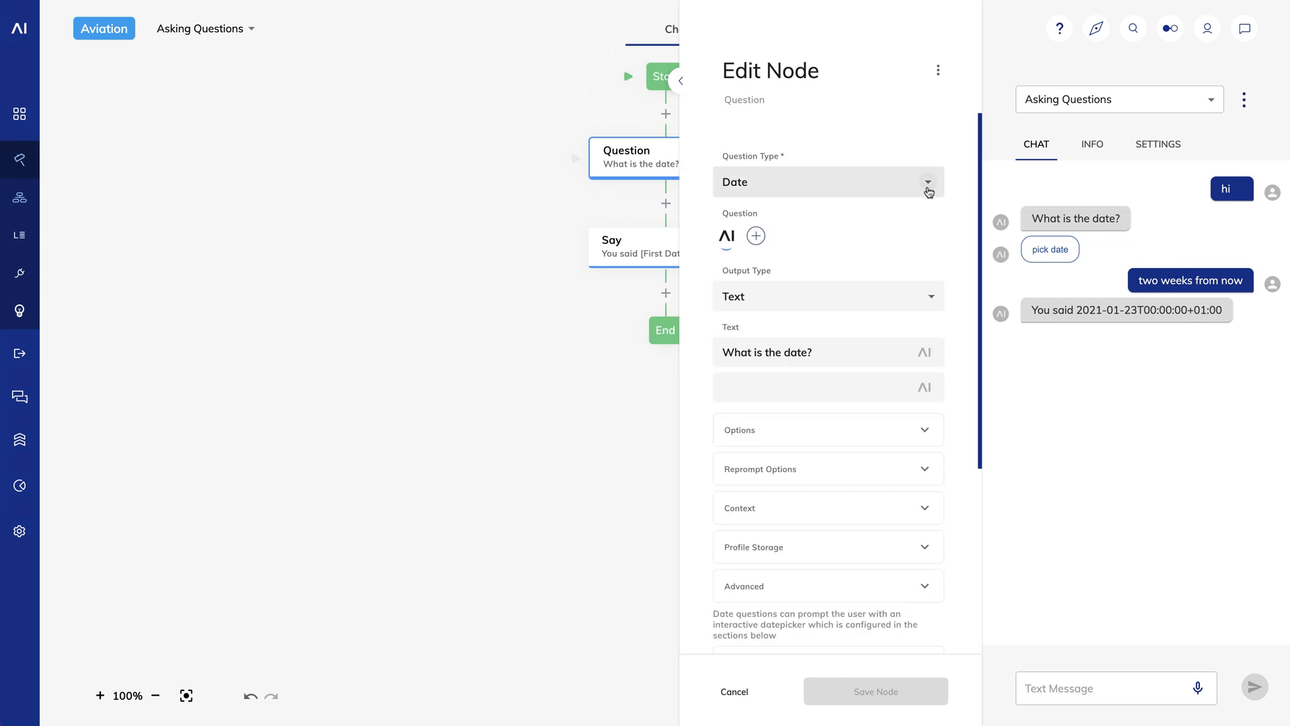
click(827, 181)
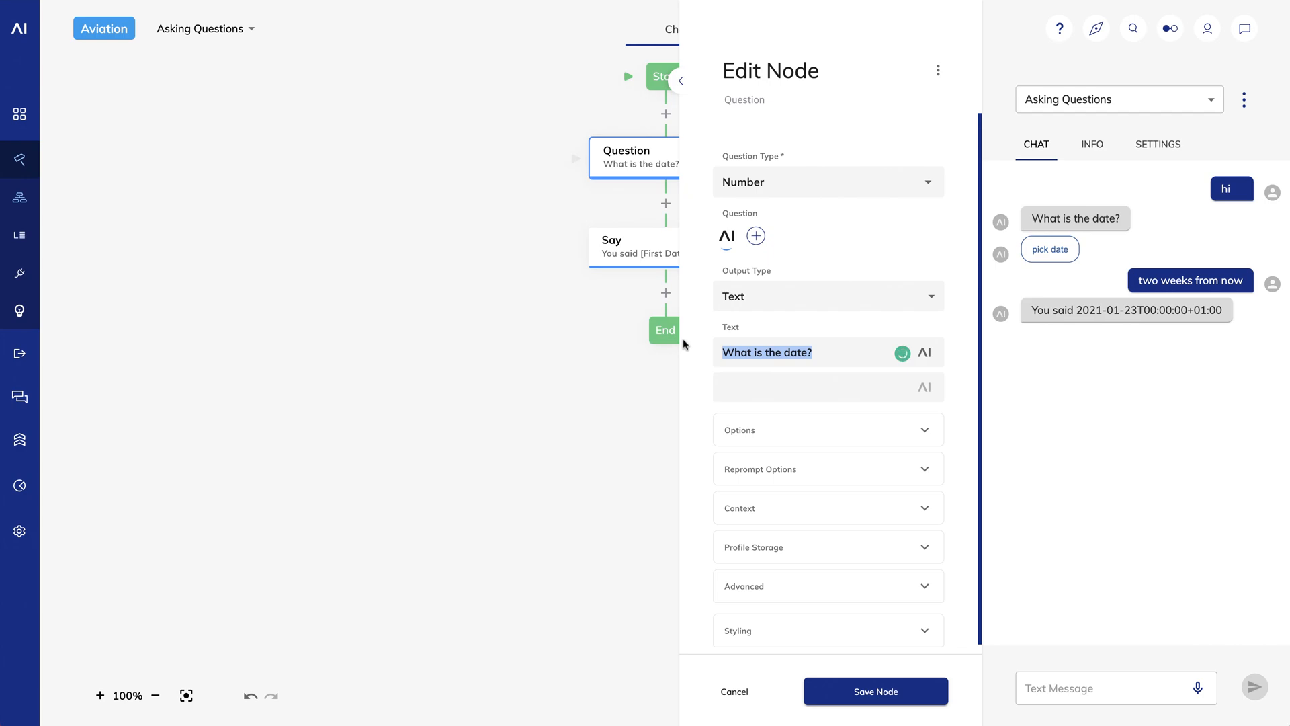
text(How many?)
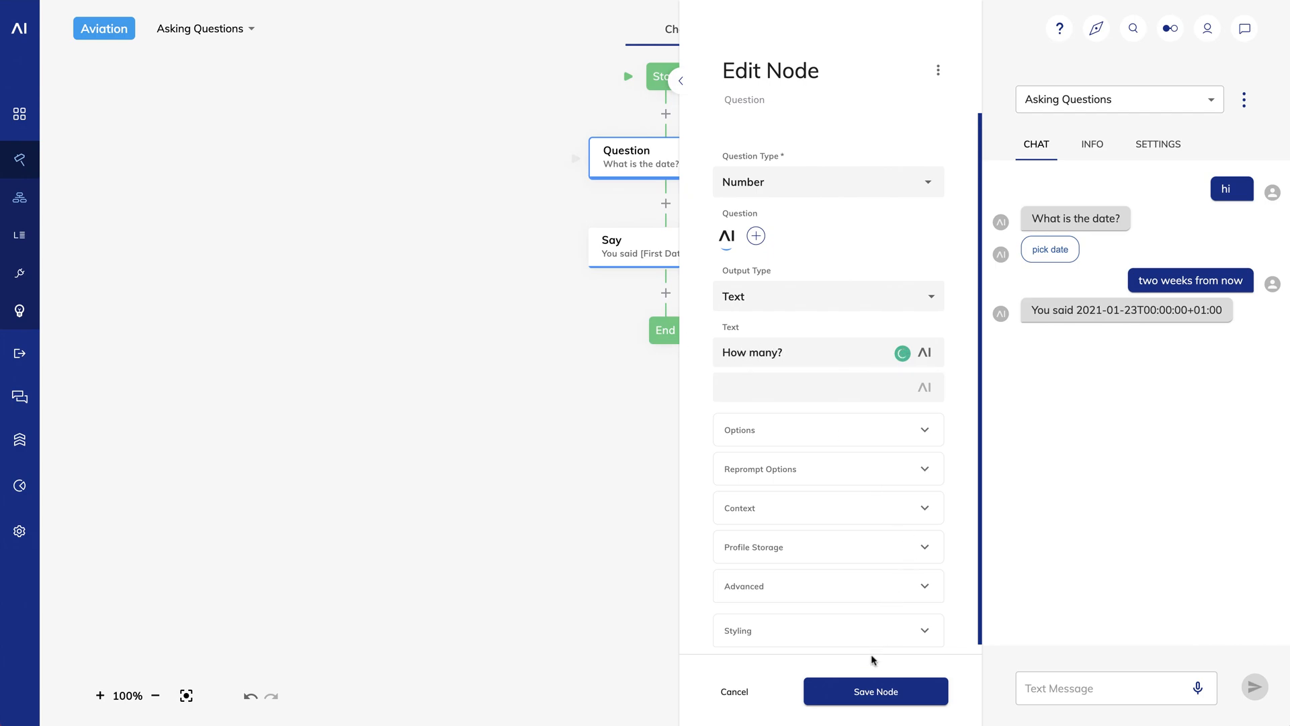
click(875, 691)
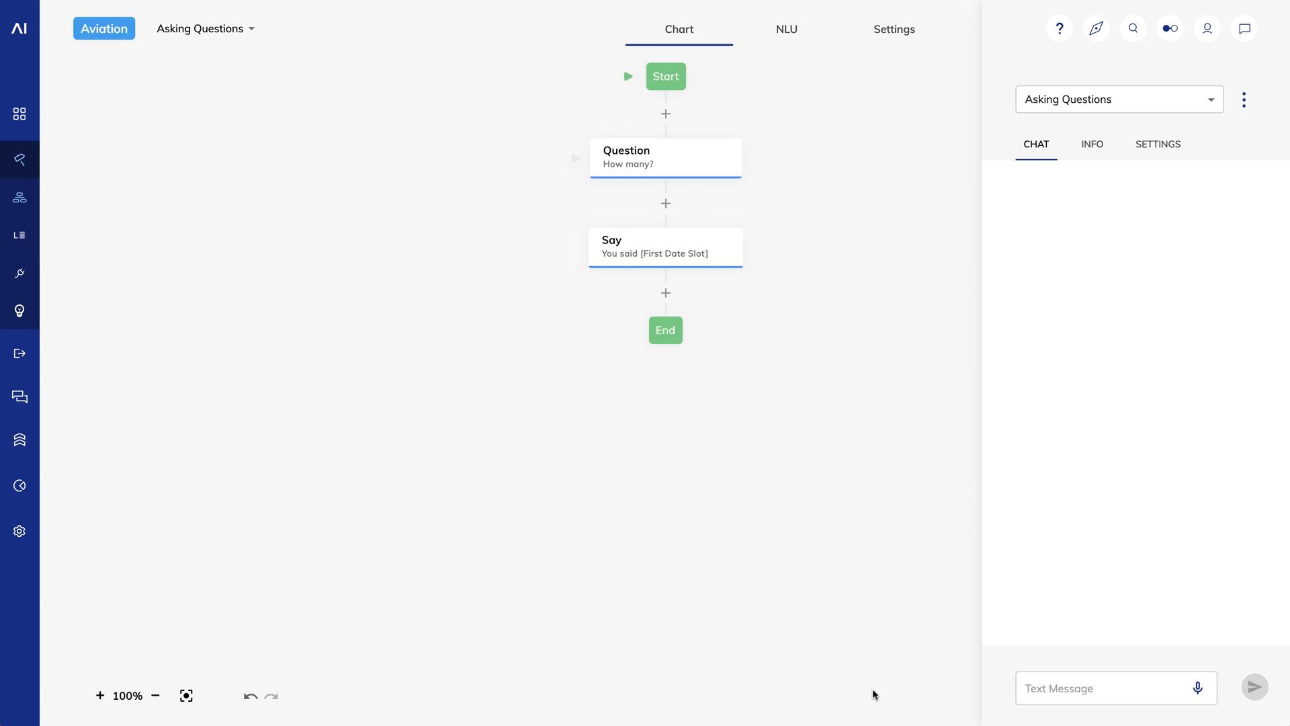
Swap the Say node's token for First Number Slot and save
click(666, 247)
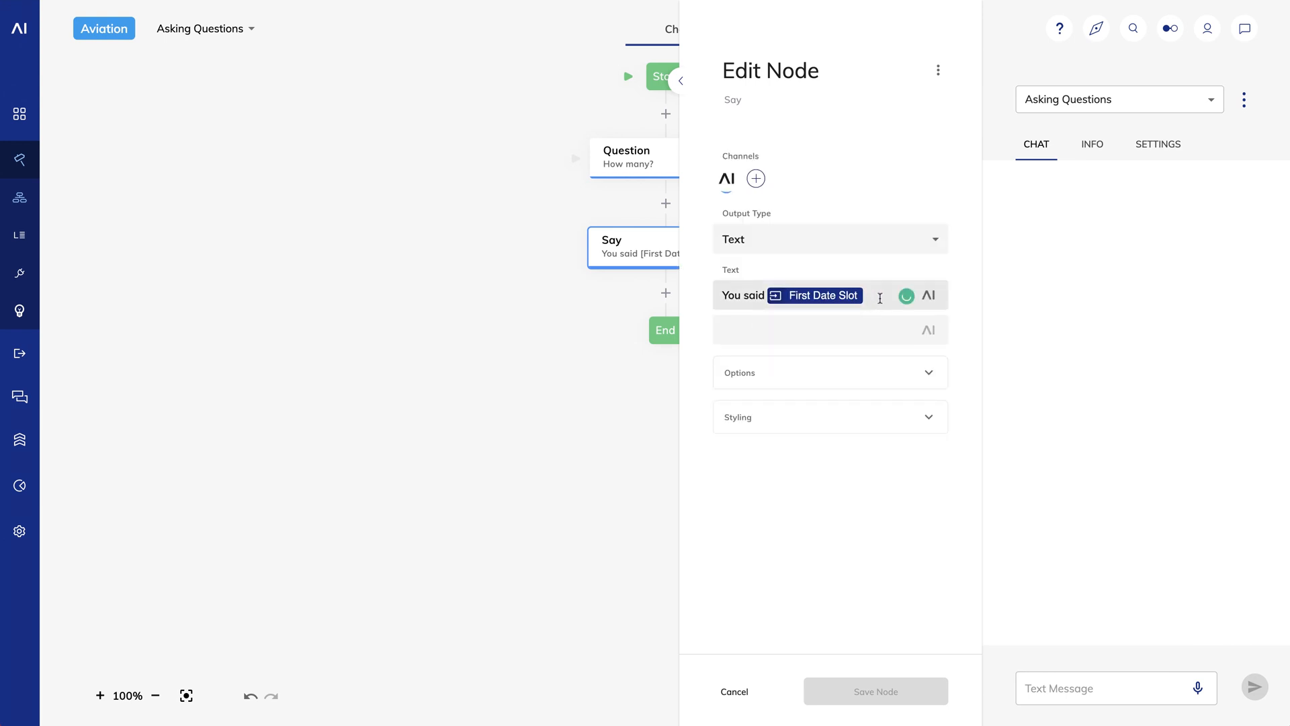
click(928, 295)
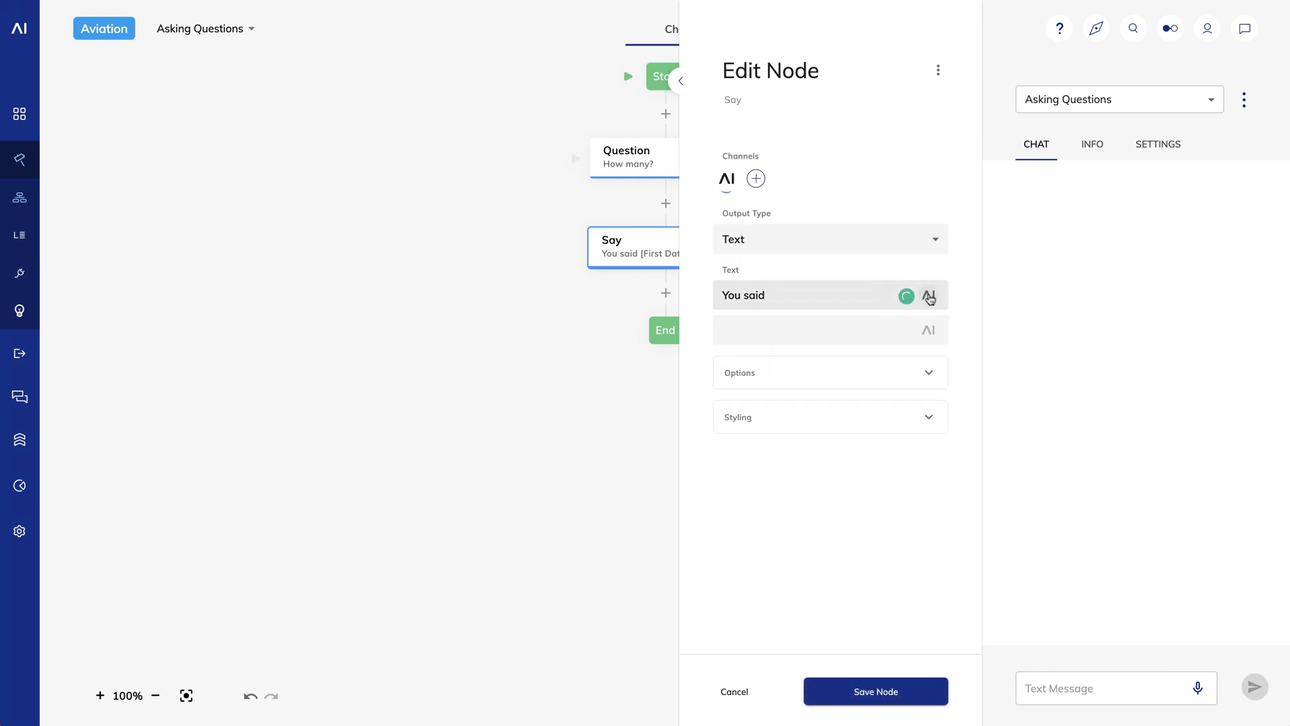
click(929, 296)
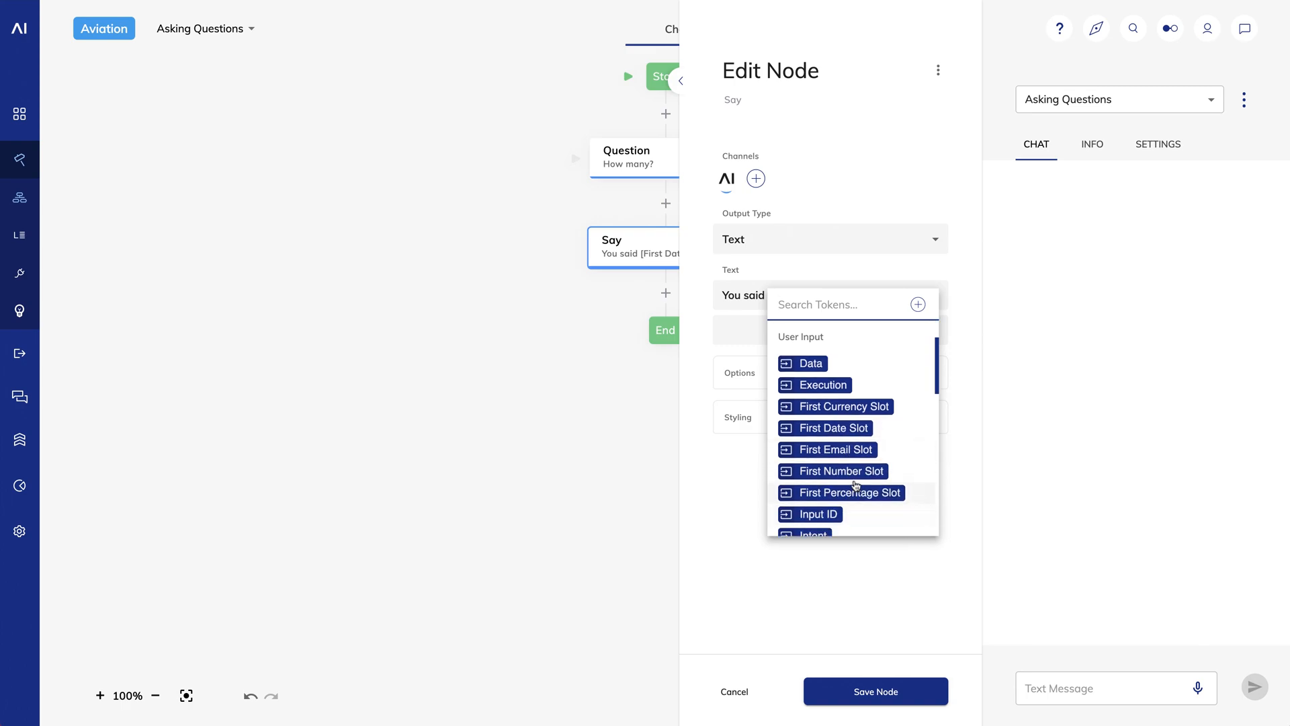
click(833, 471)
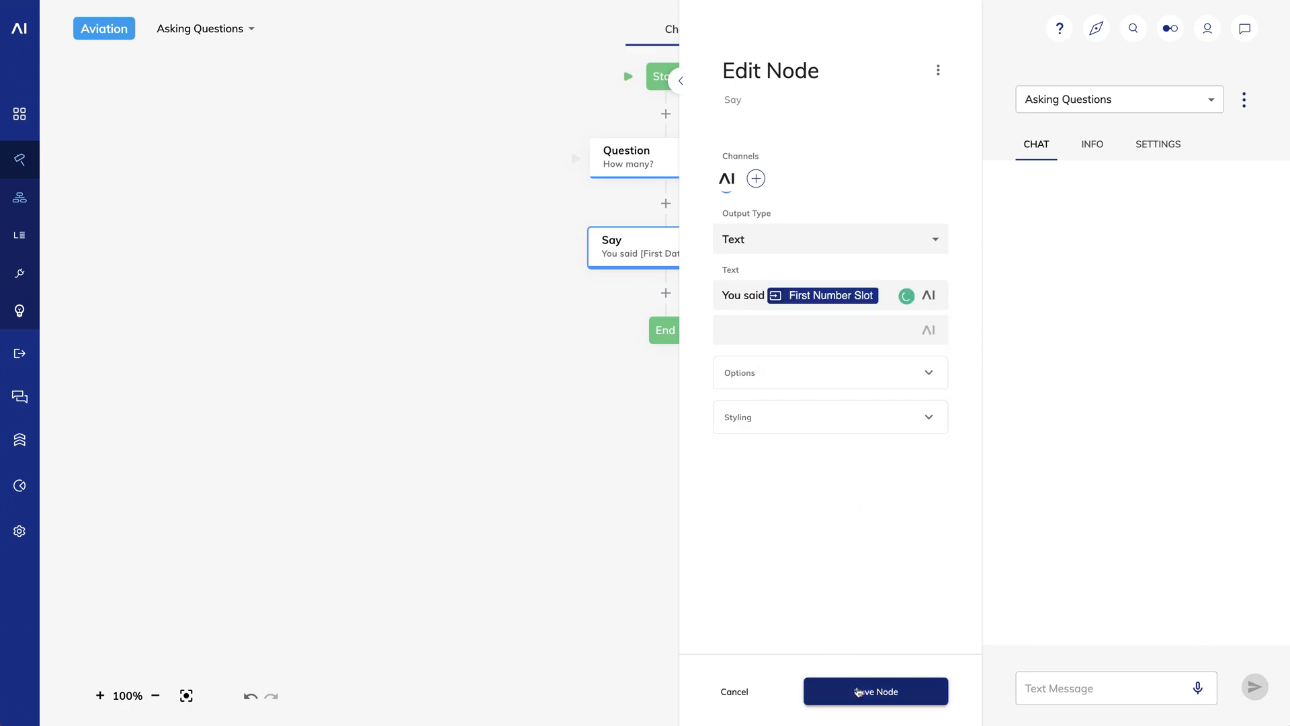
click(875, 691)
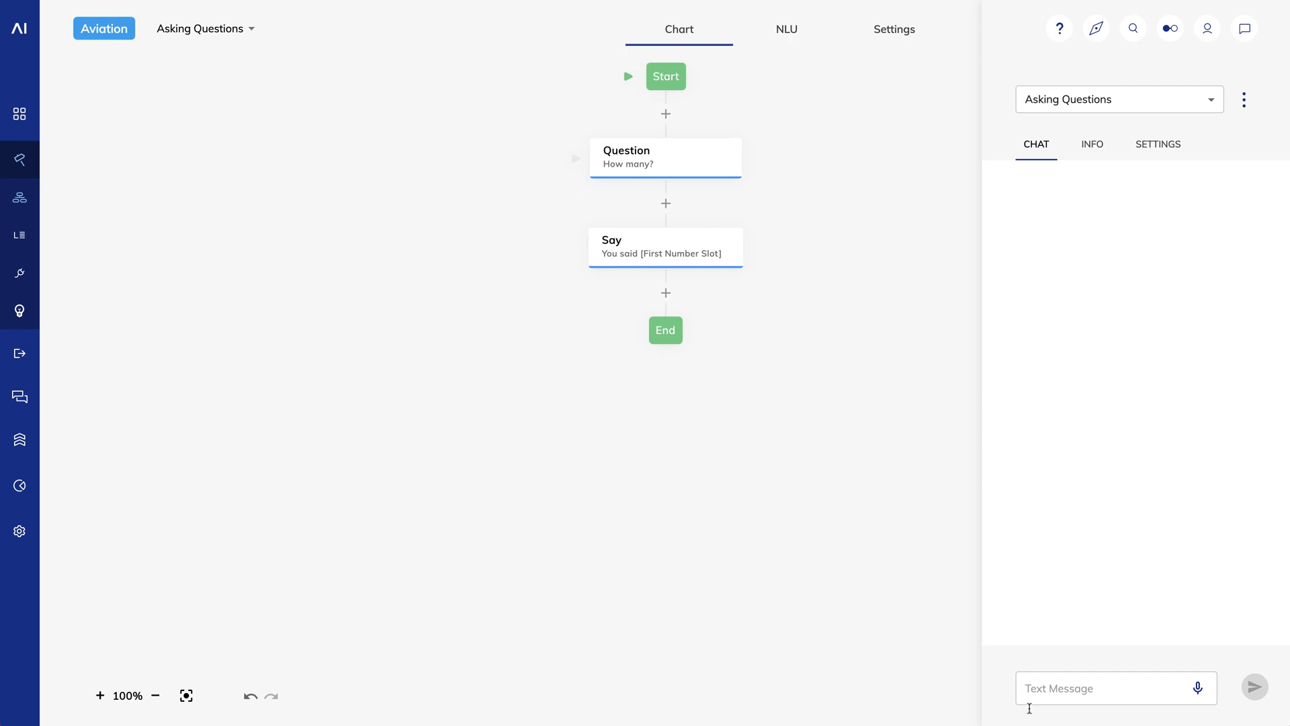
Test in chat with 'hi' then '3', getting 'You said 3'
text(hi)
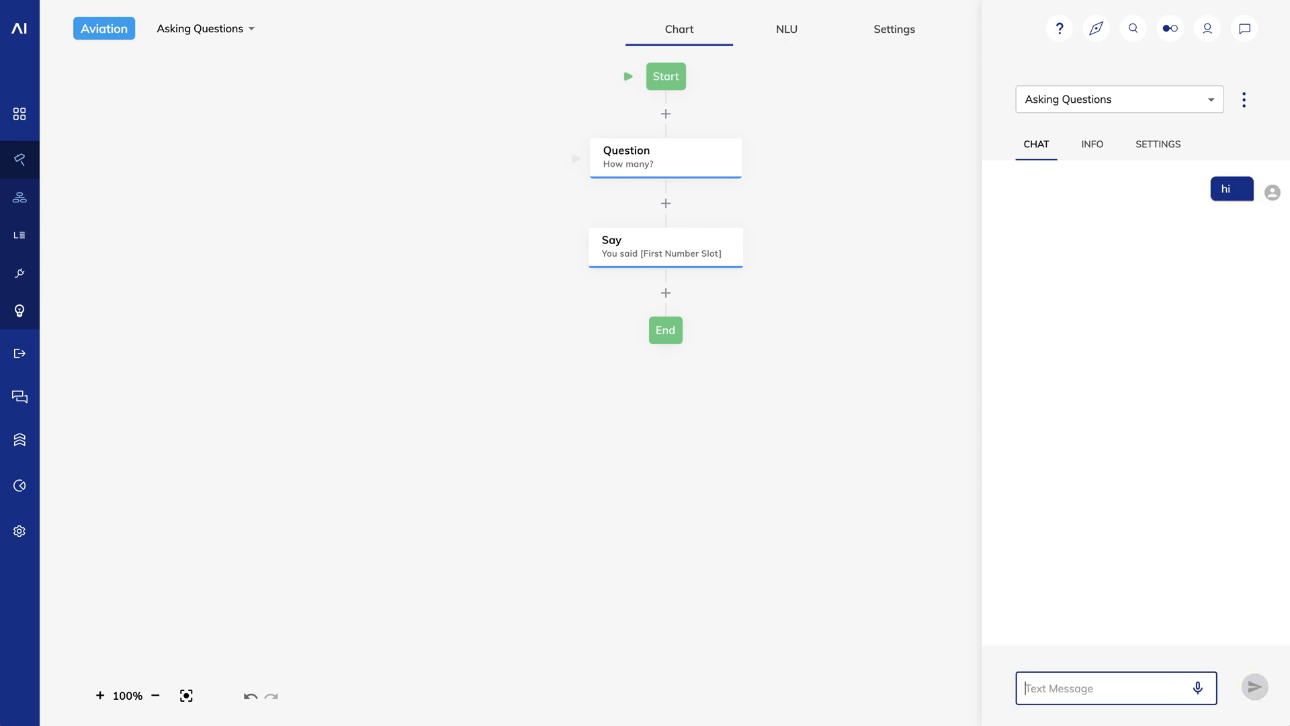
text(3)
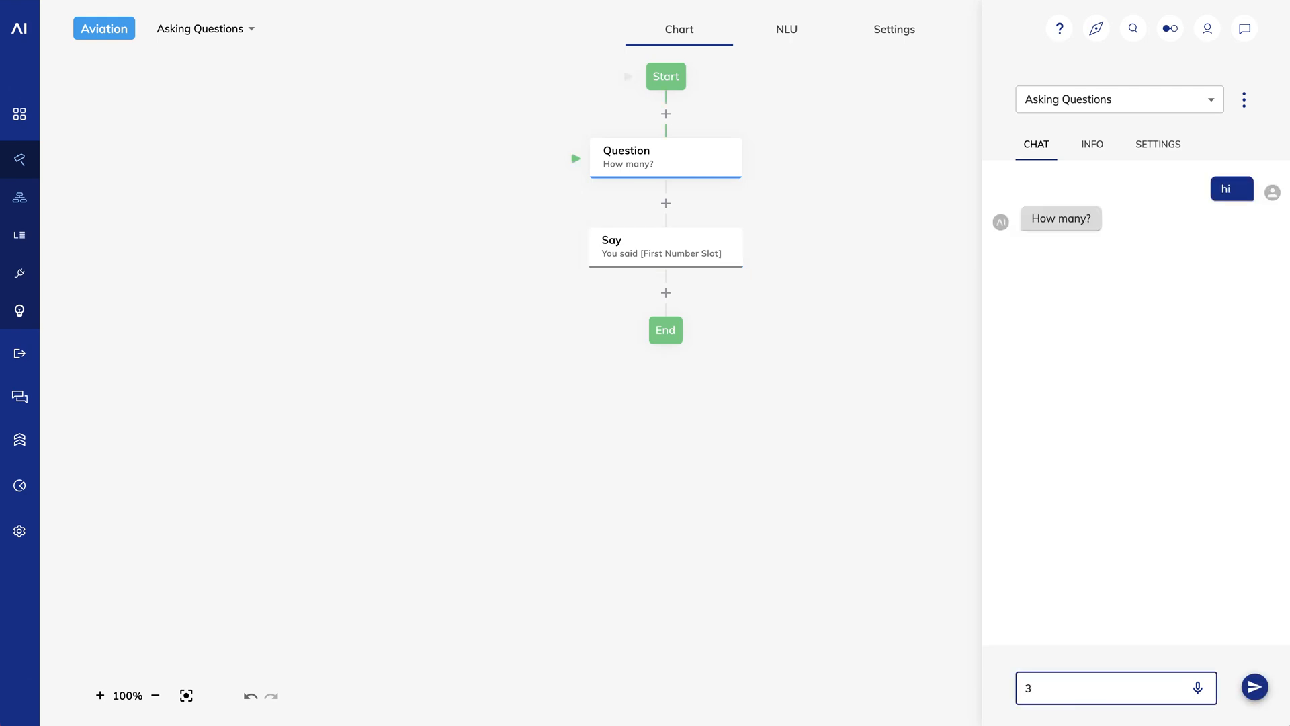
click(1254, 687)
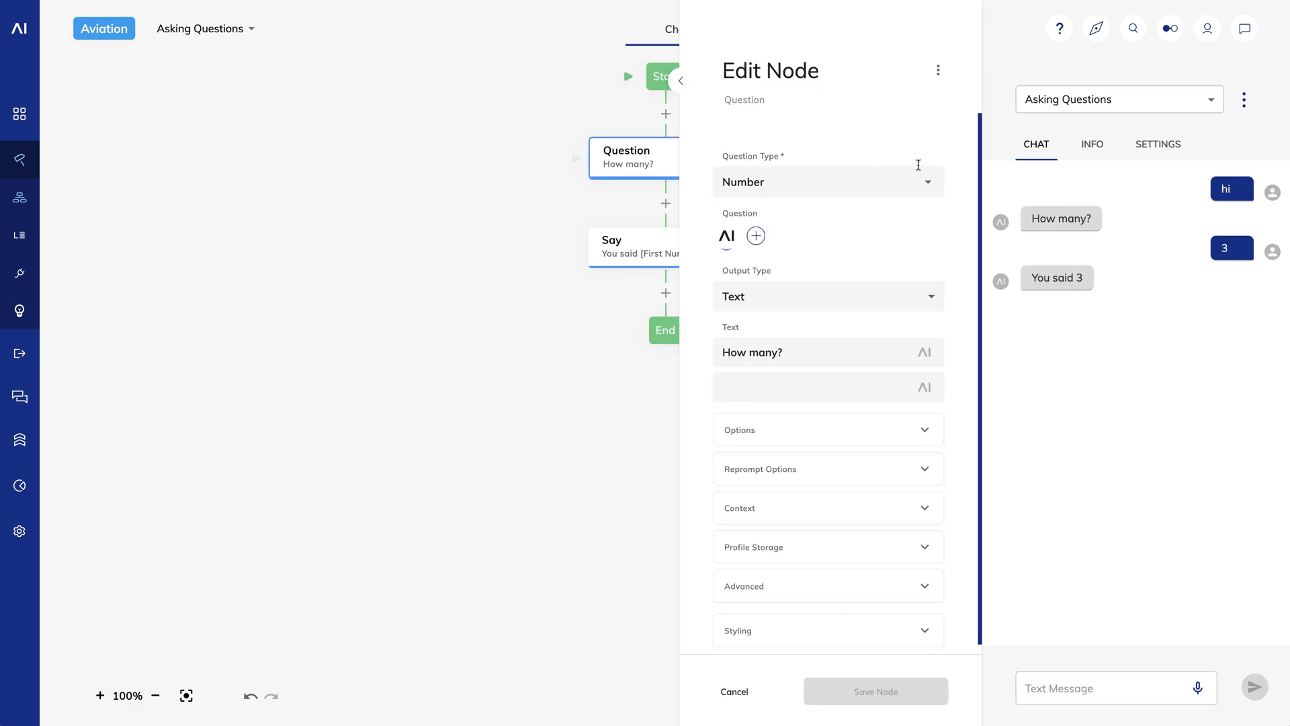
Make the question a Money question asking 'How much money?' and save it
click(826, 181)
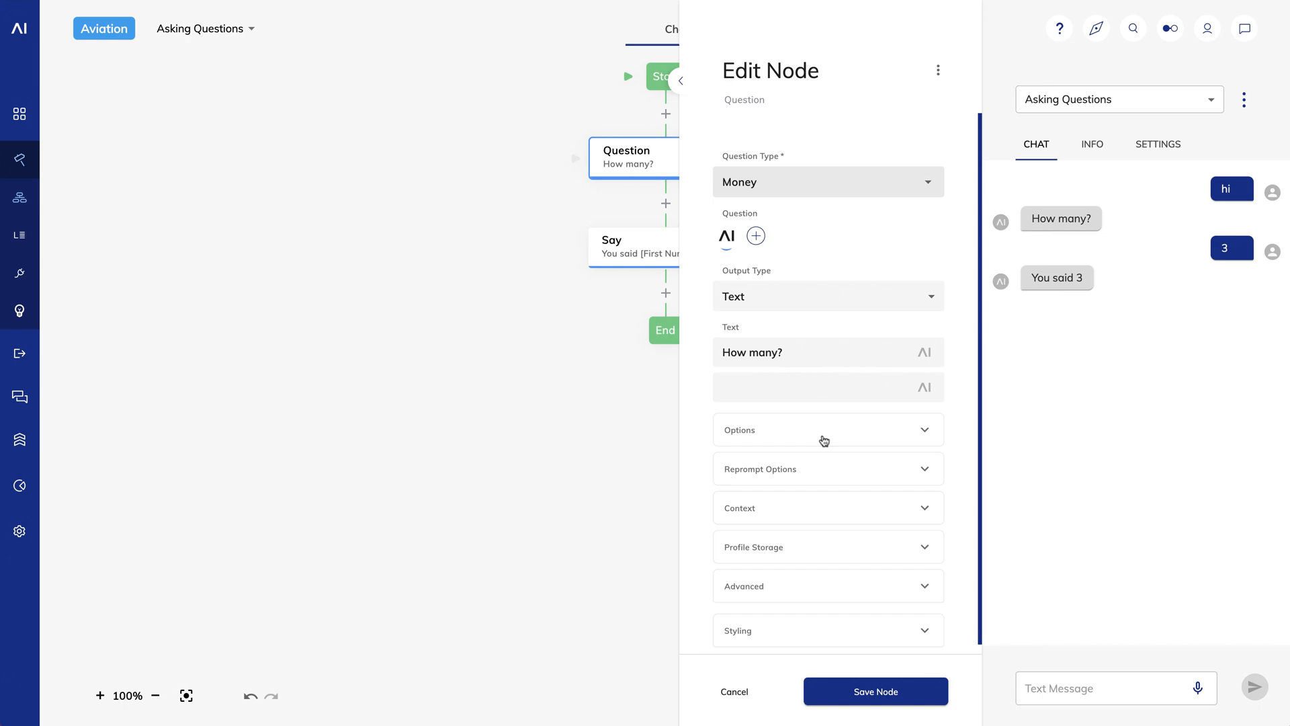
mouse_move(853, 677)
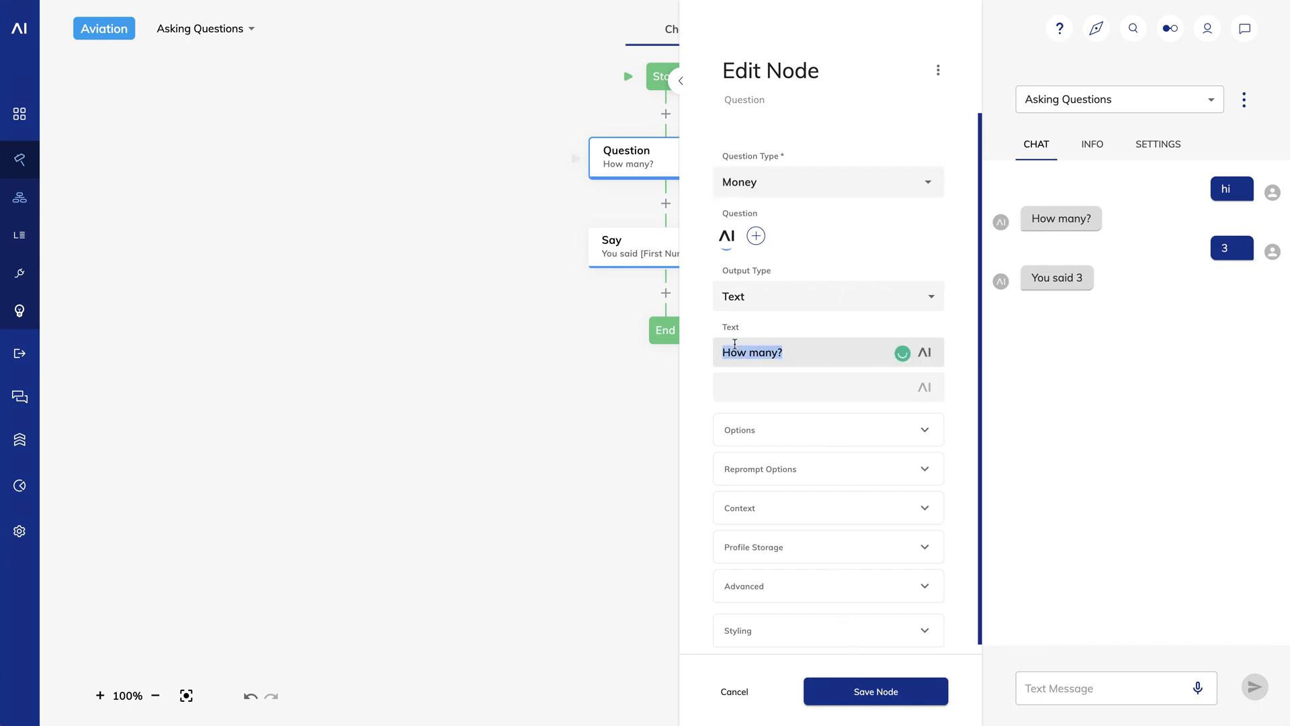
text(How much mone)
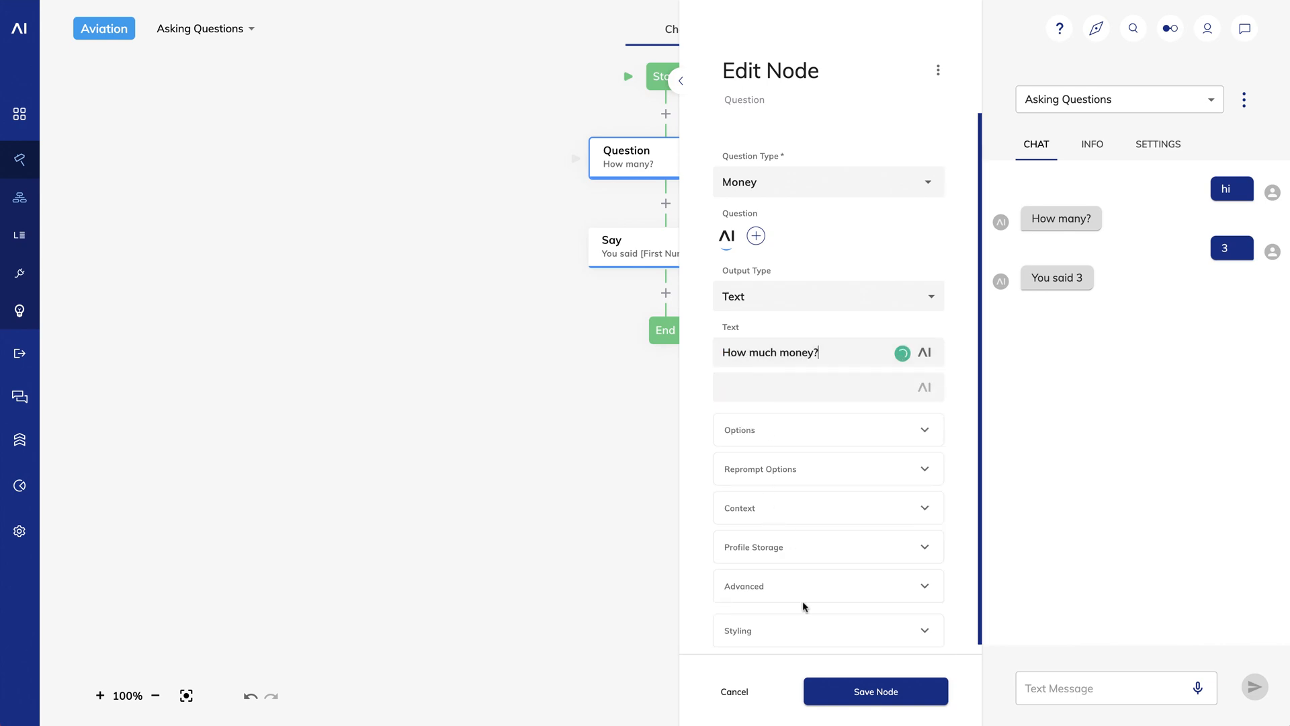
click(875, 690)
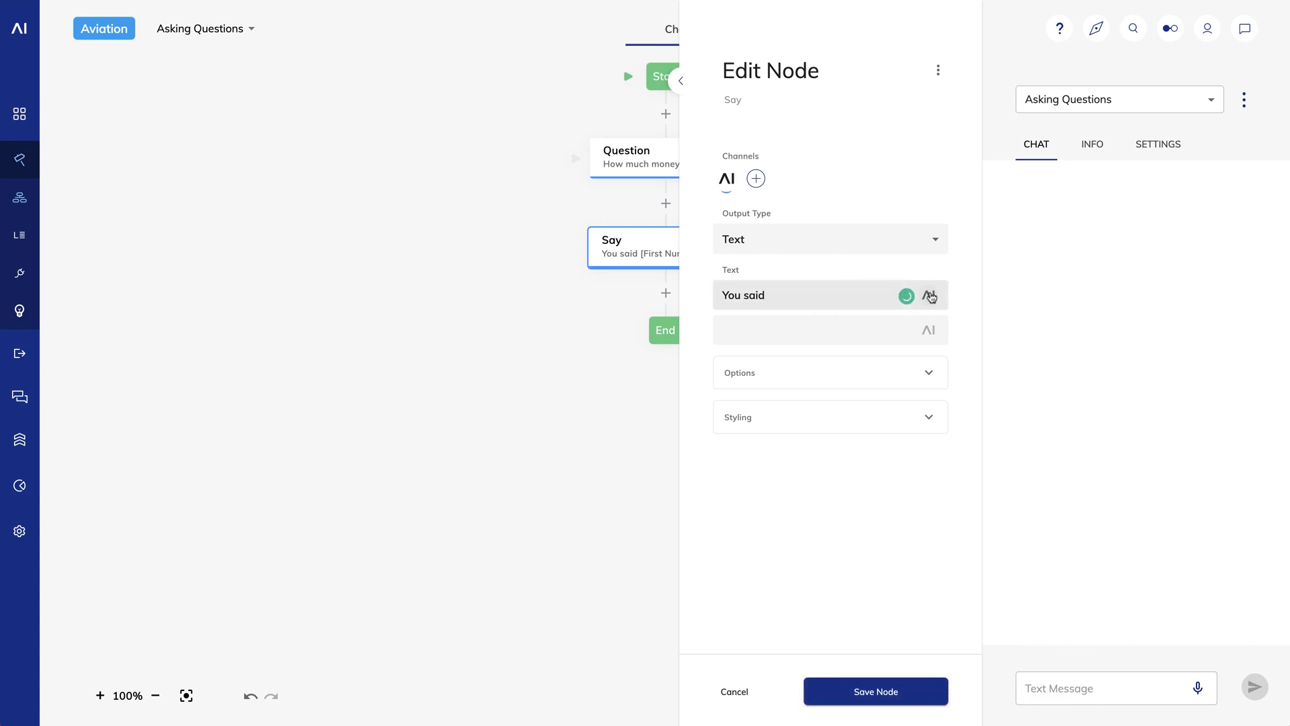
Have the Say node echo the First Currency Slot token and save
click(928, 295)
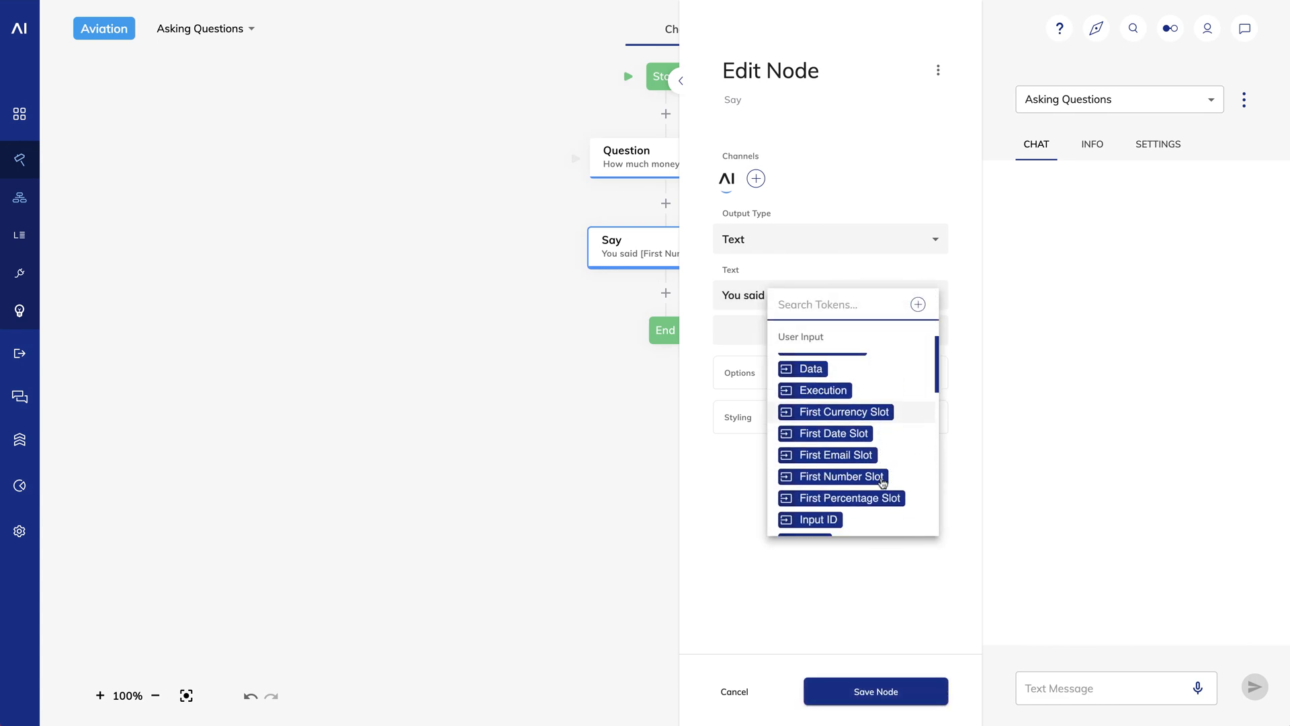
click(834, 411)
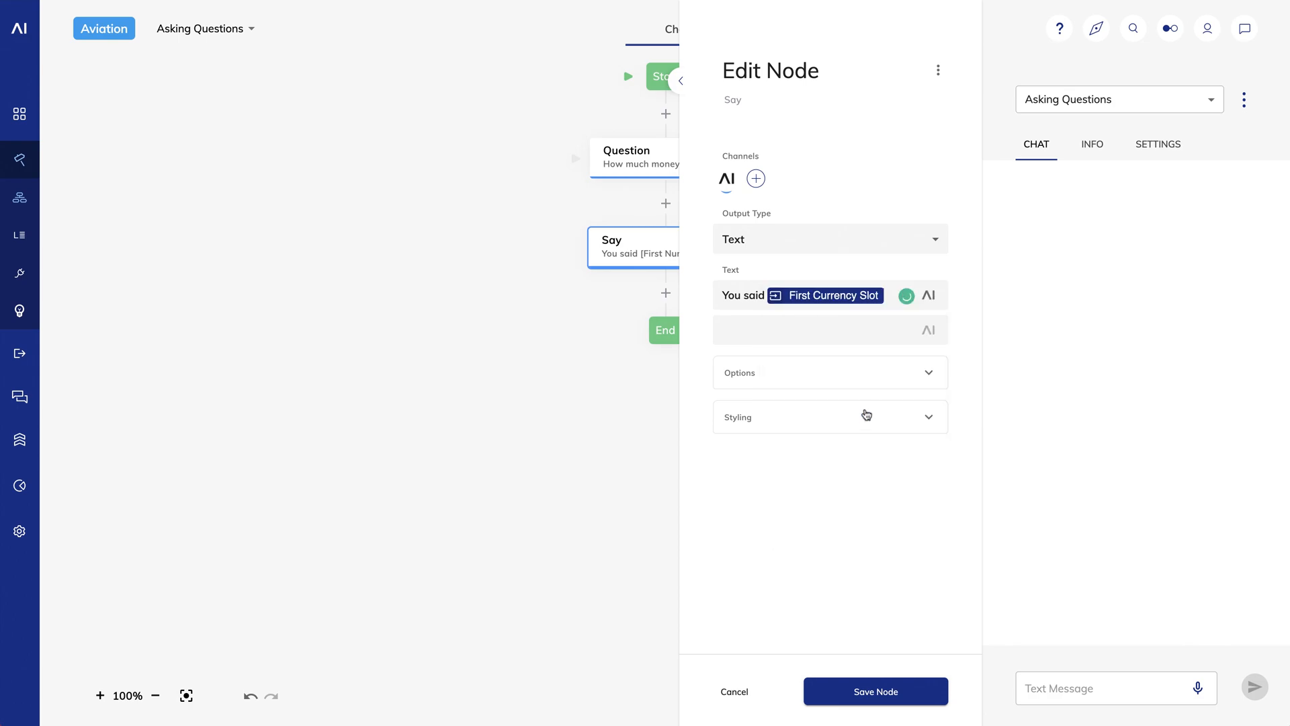
click(875, 691)
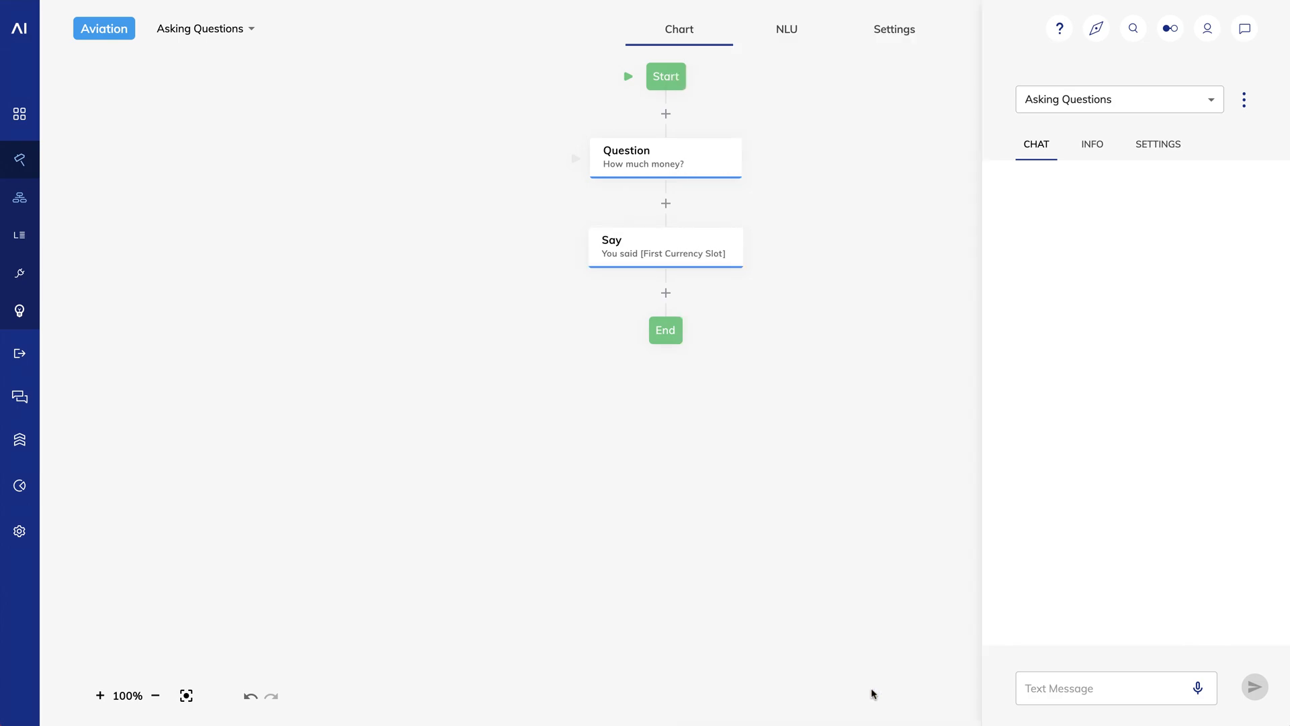
click(1115, 688)
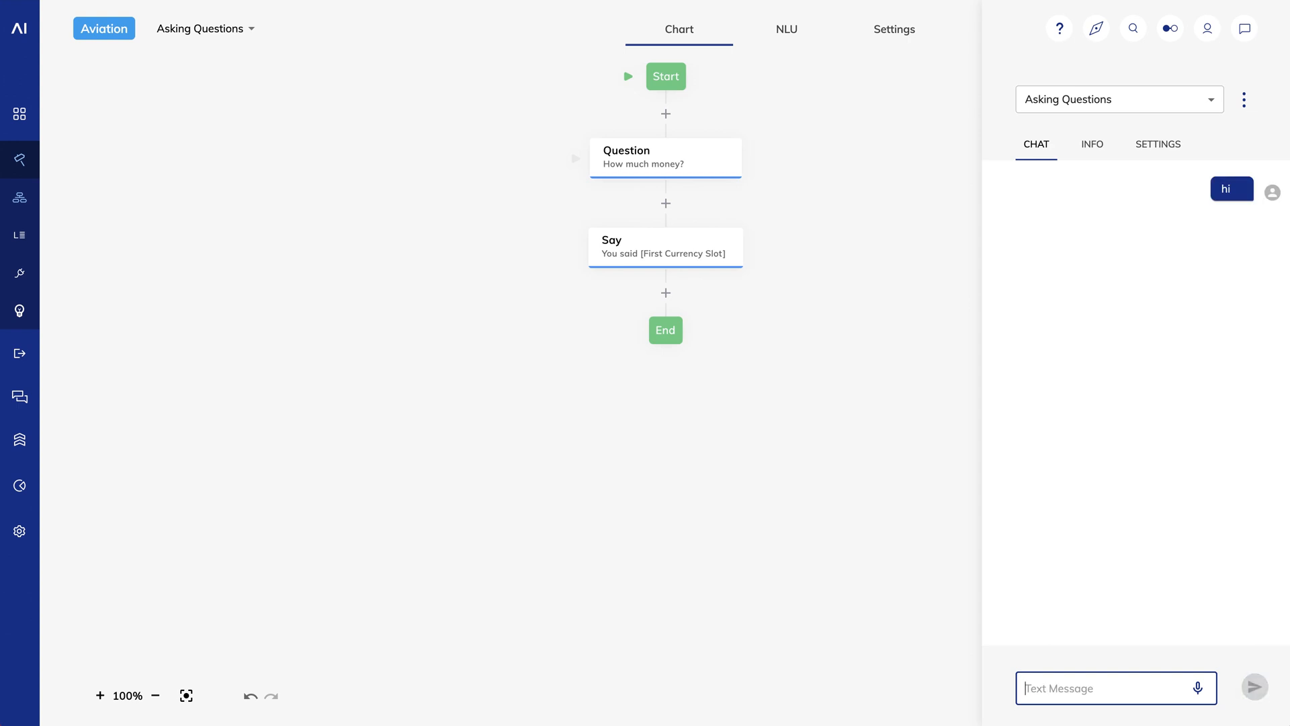
Answer '4 stacks of $600' in chat, getting 'You said 600', then reopen the question node
text(4 stacks of $60)
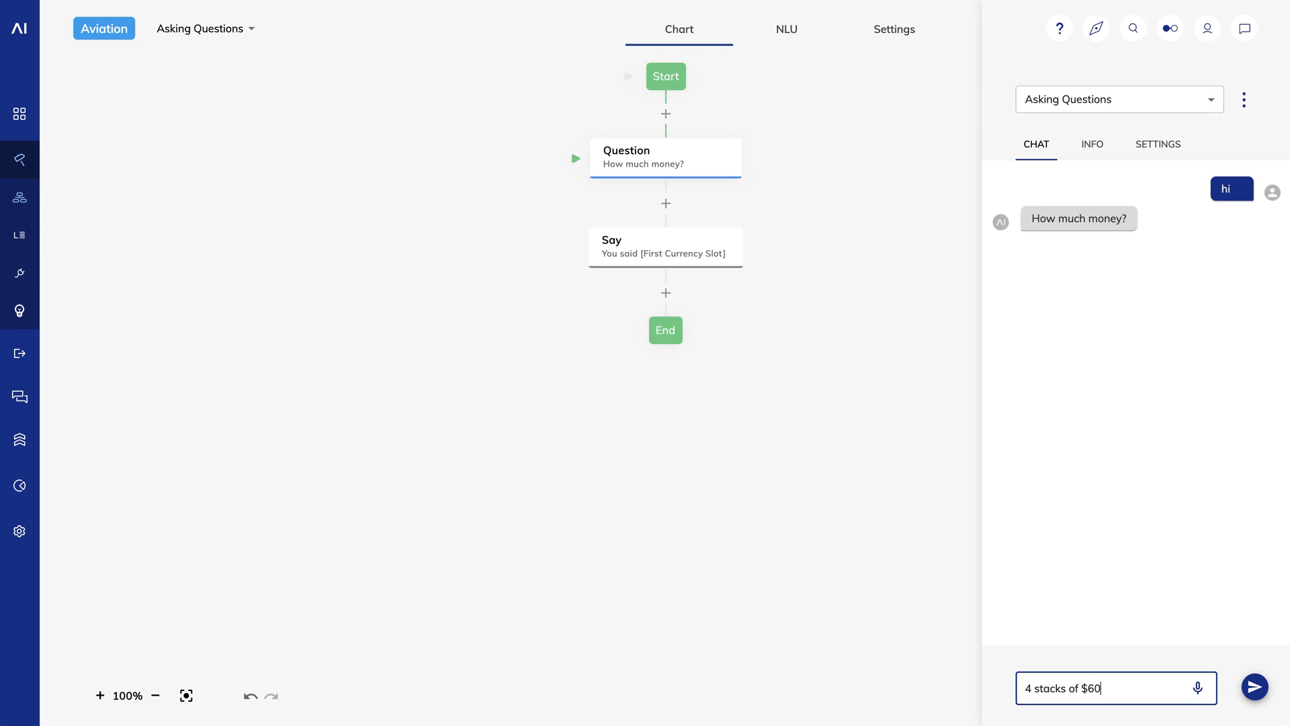
click(1253, 686)
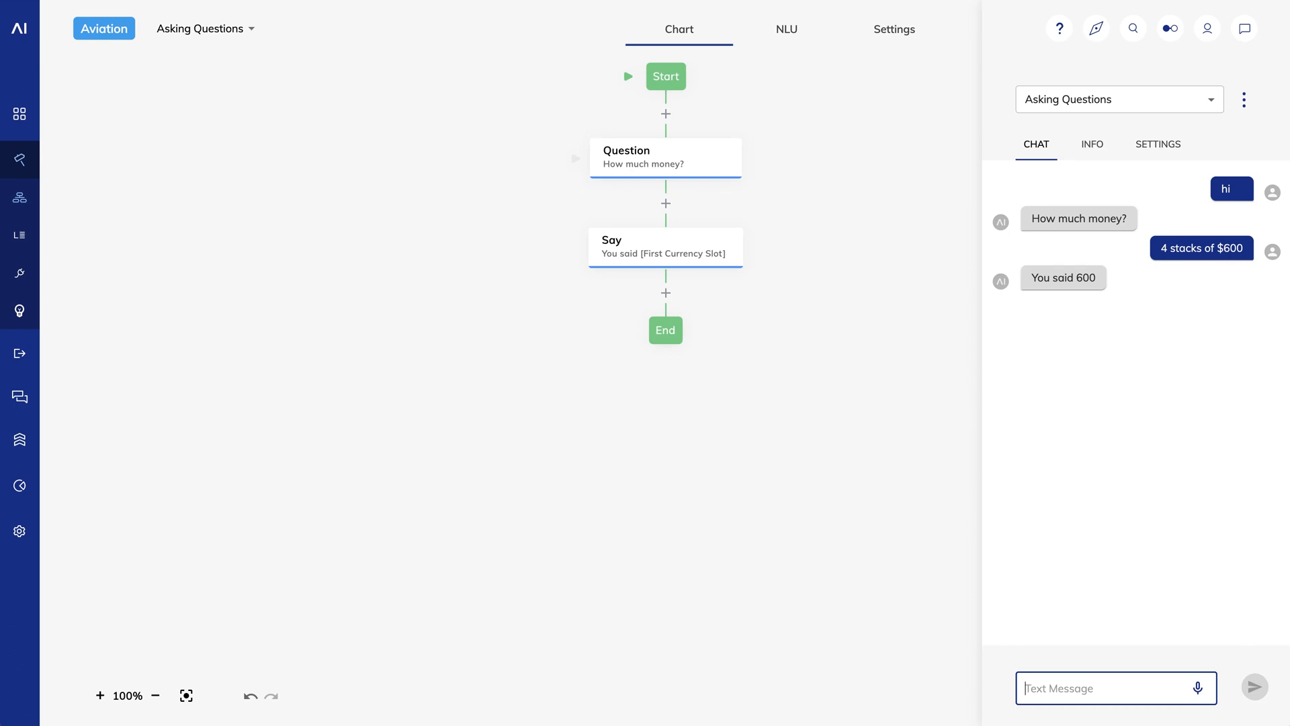
click(665, 159)
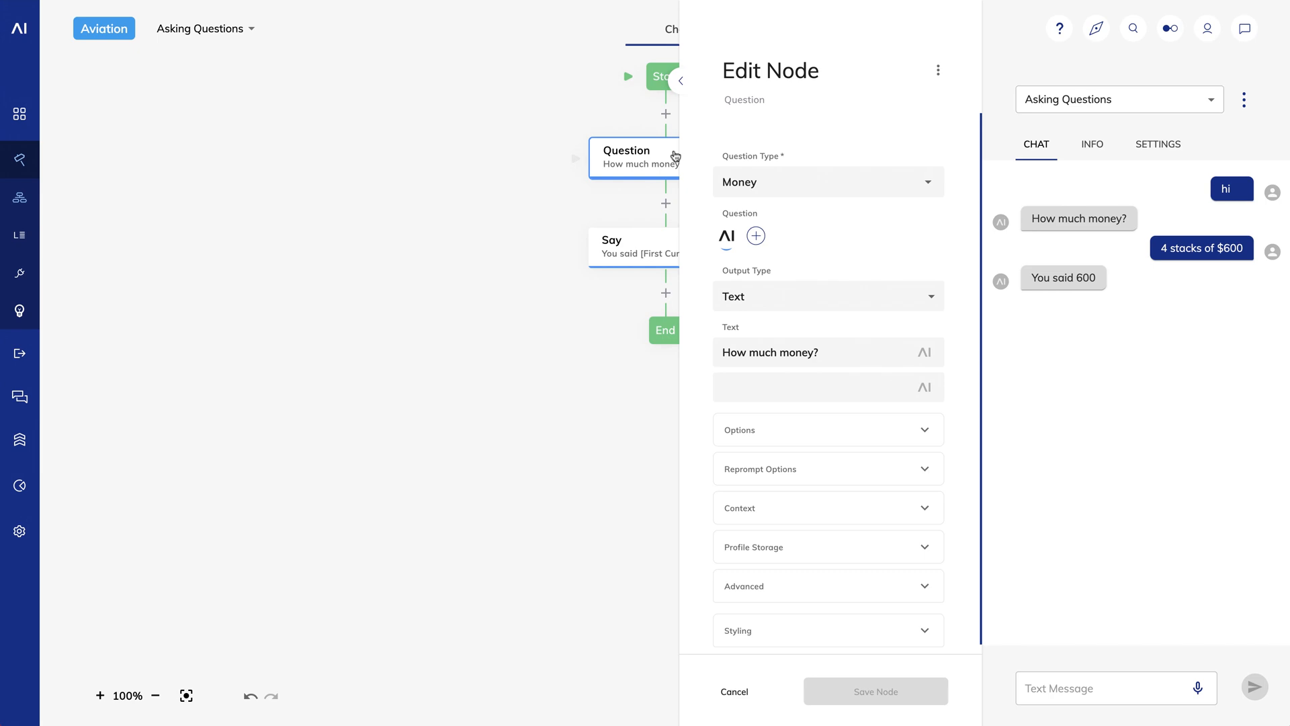
Make the question a Slot question for airport_code asking 'Which airport?' and save it
click(827, 181)
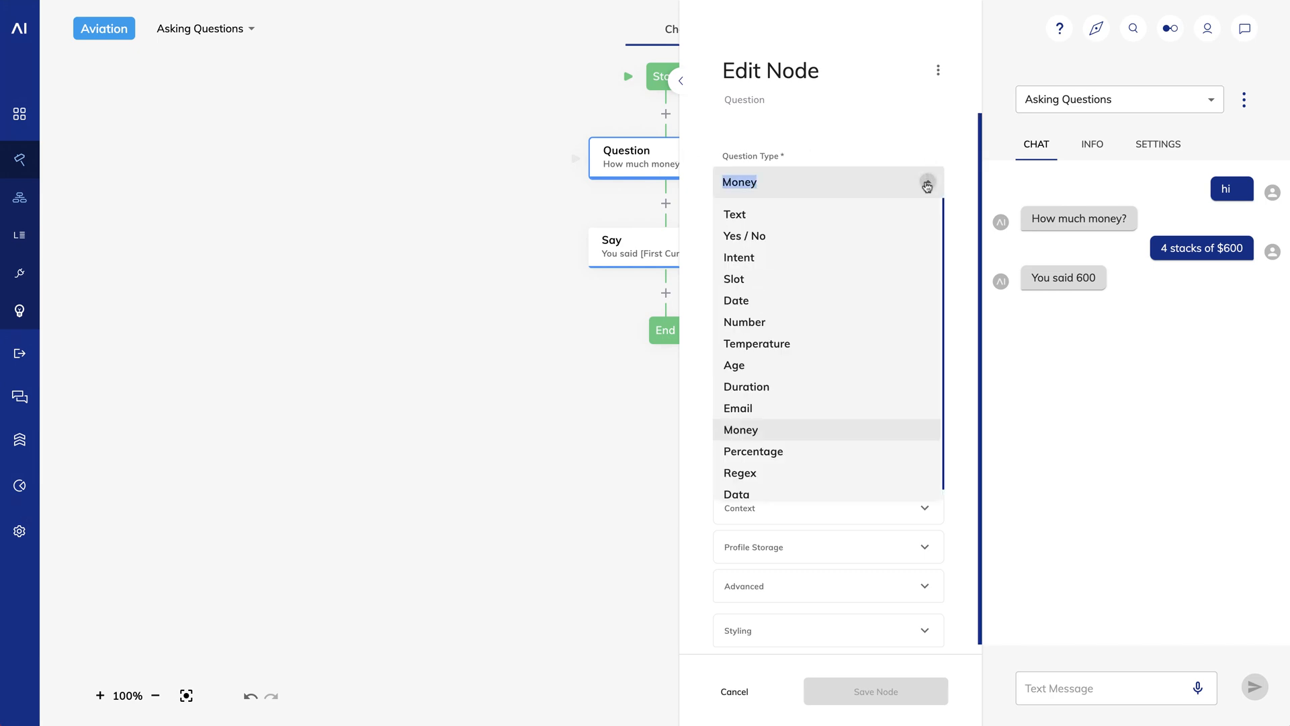
click(733, 278)
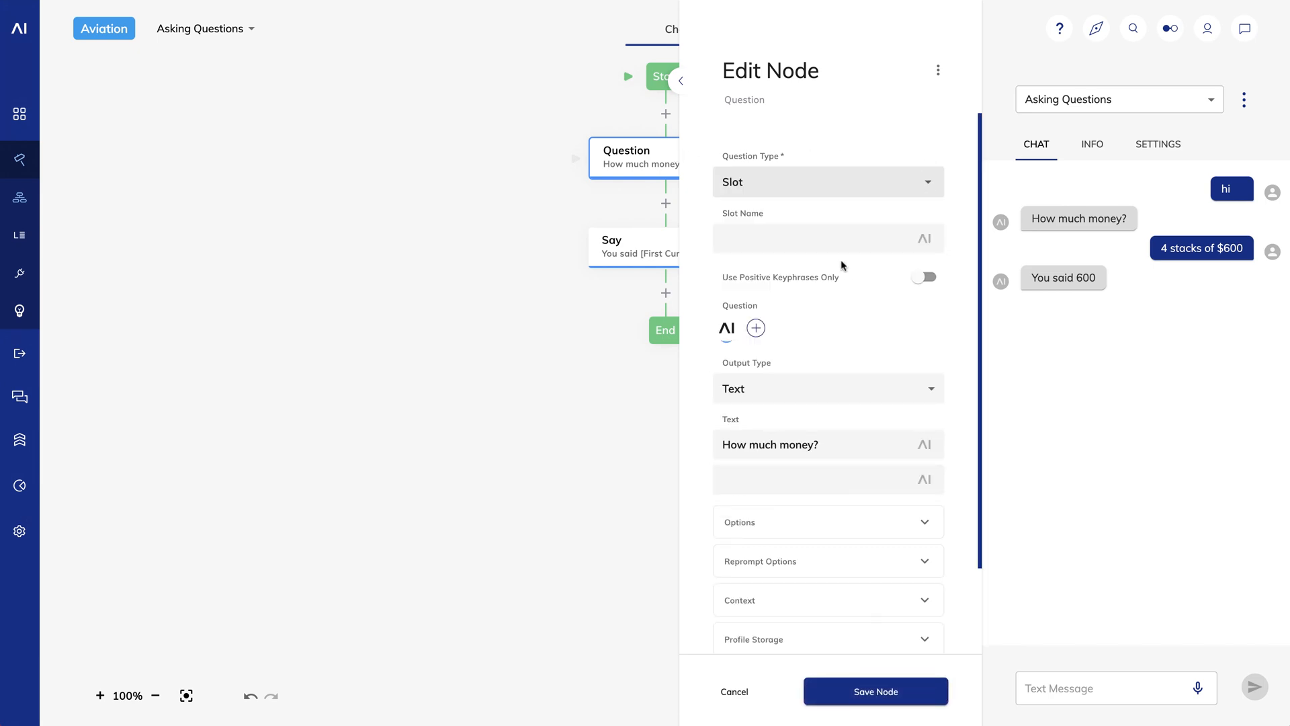
text(a)
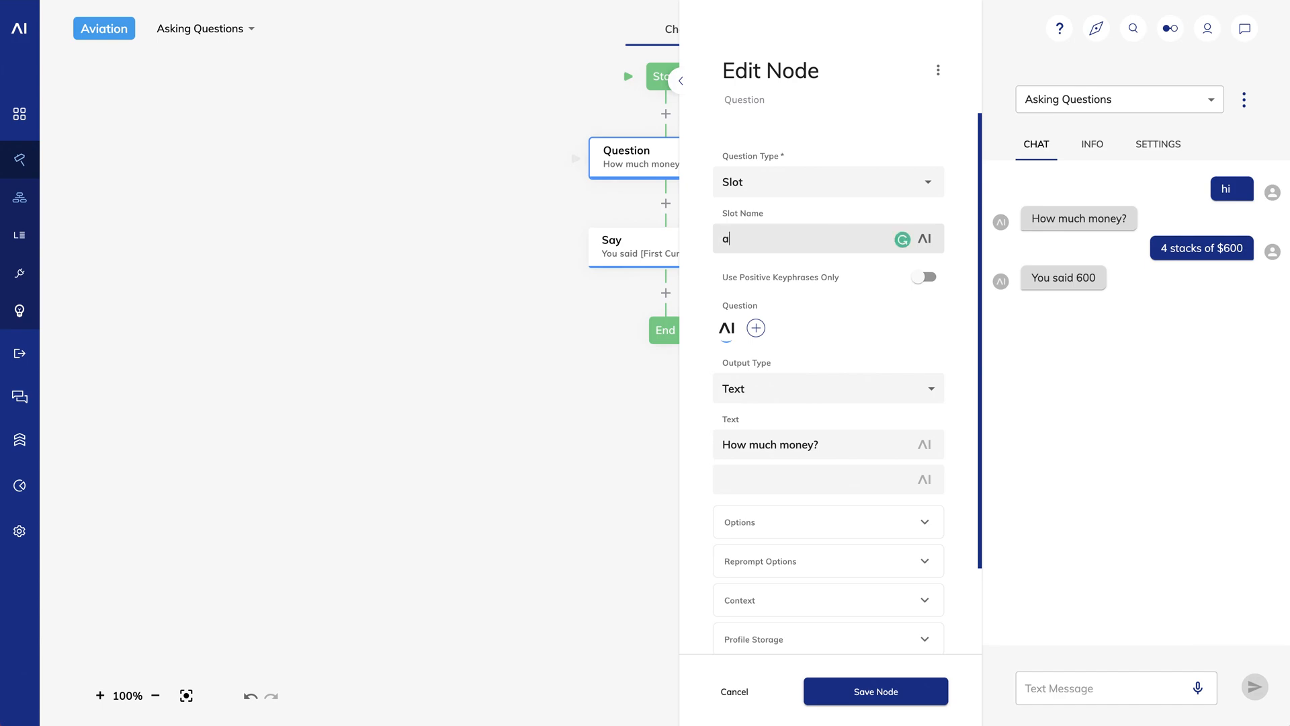
text(irport_code)
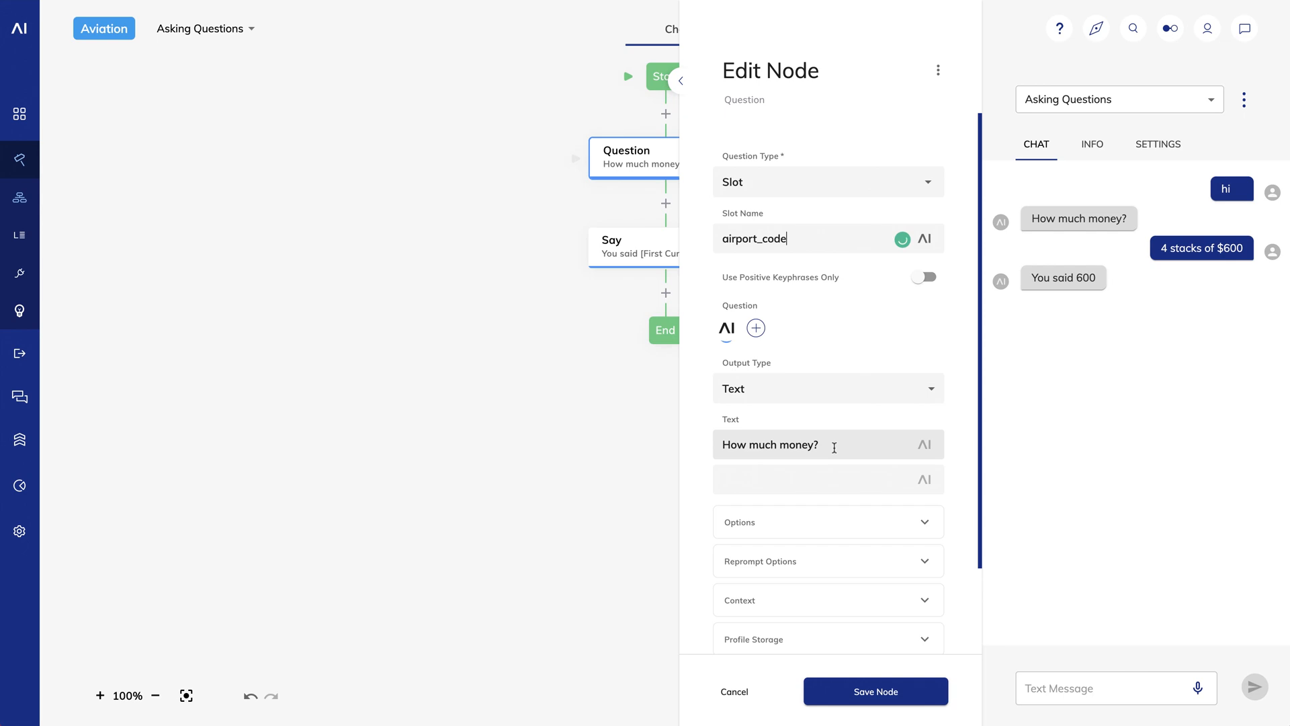
text(Which)
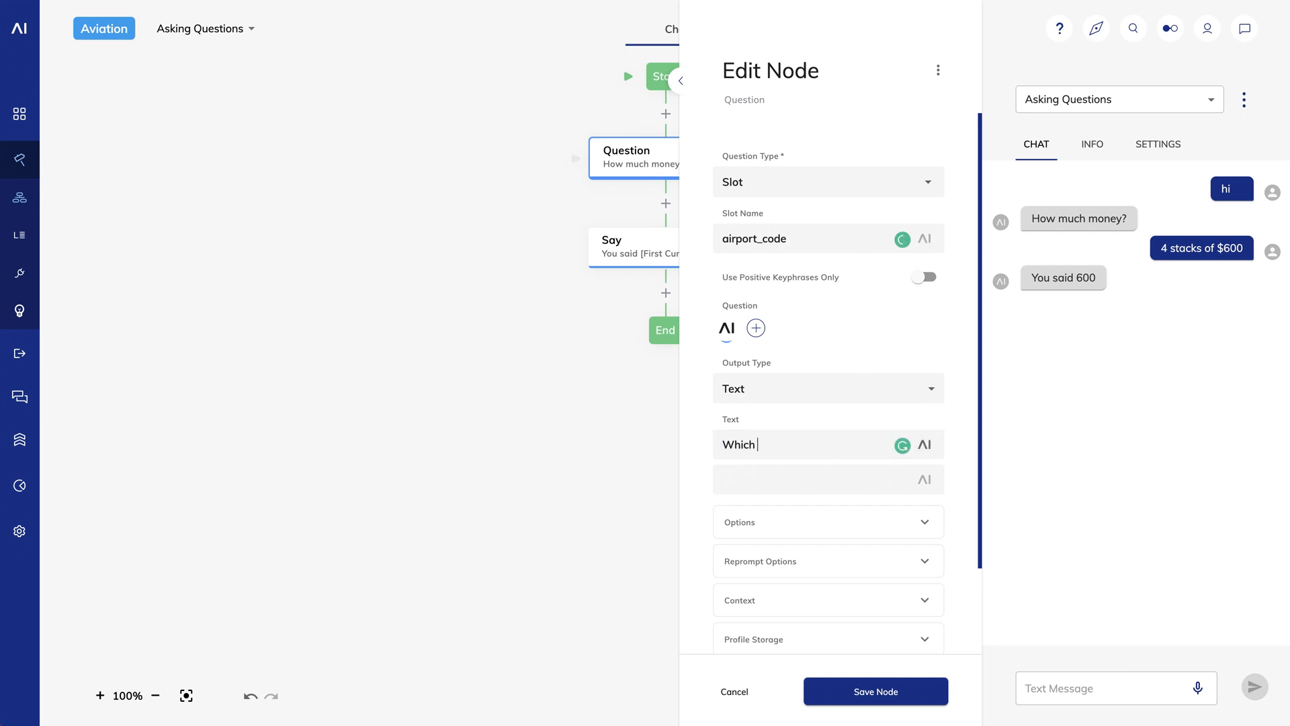
text(airport?)
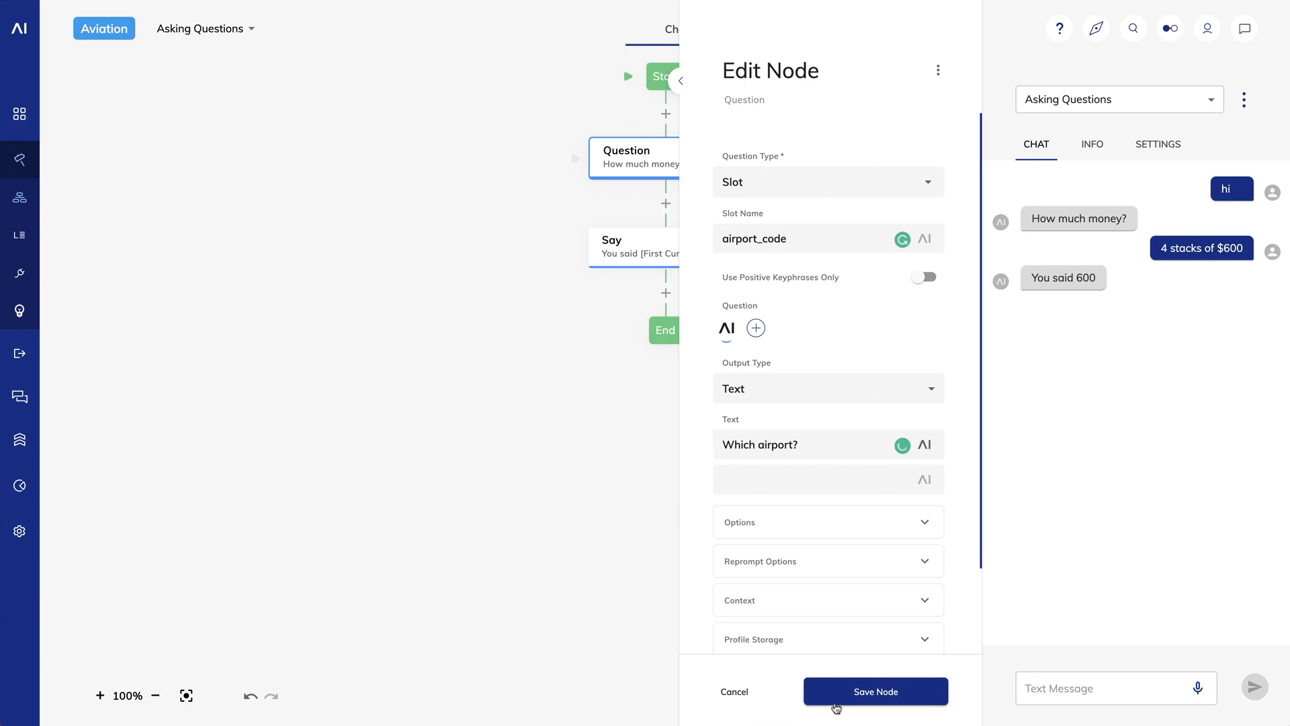
click(874, 691)
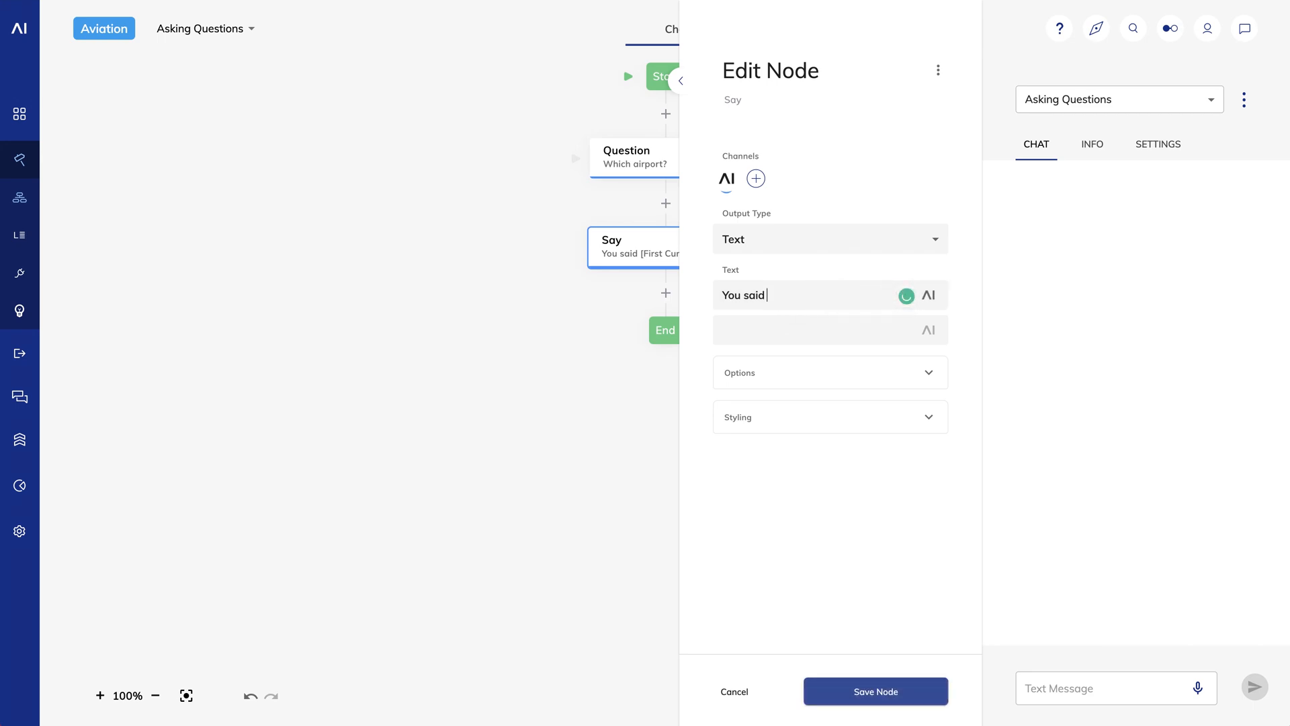
Have the Say node echo the Last Question Result token and save
click(918, 295)
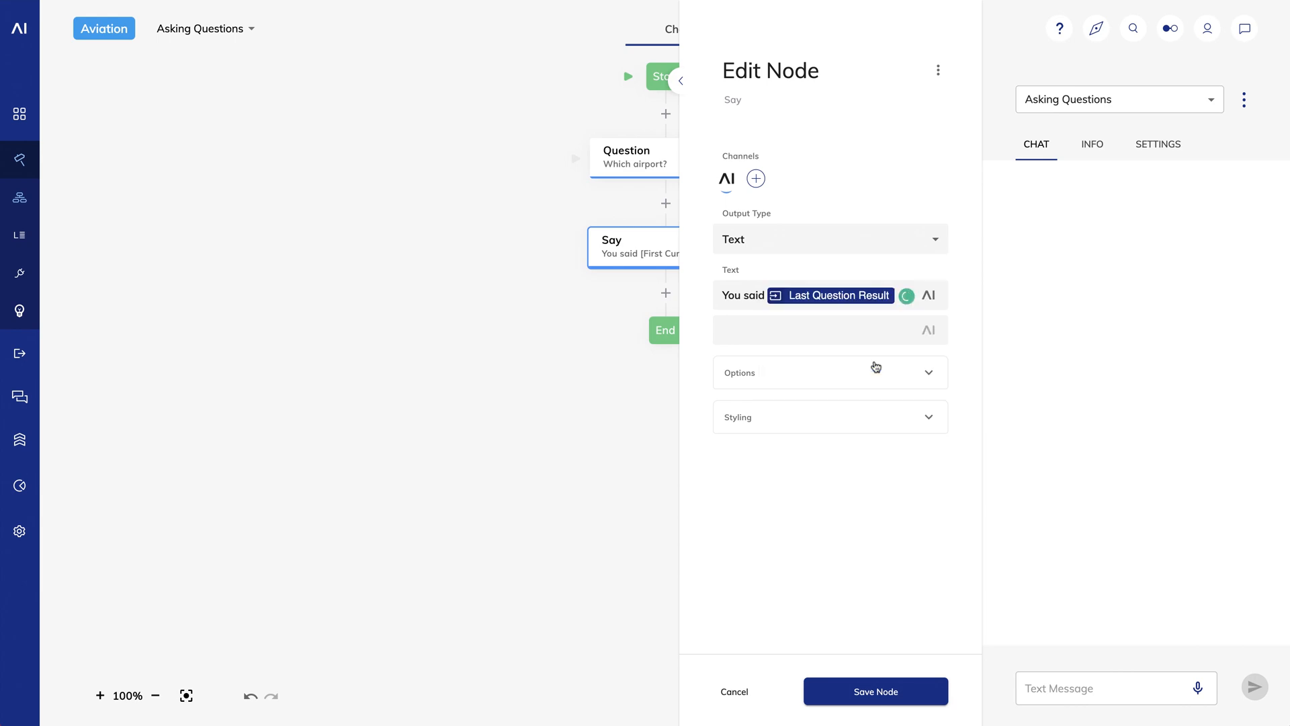
click(875, 691)
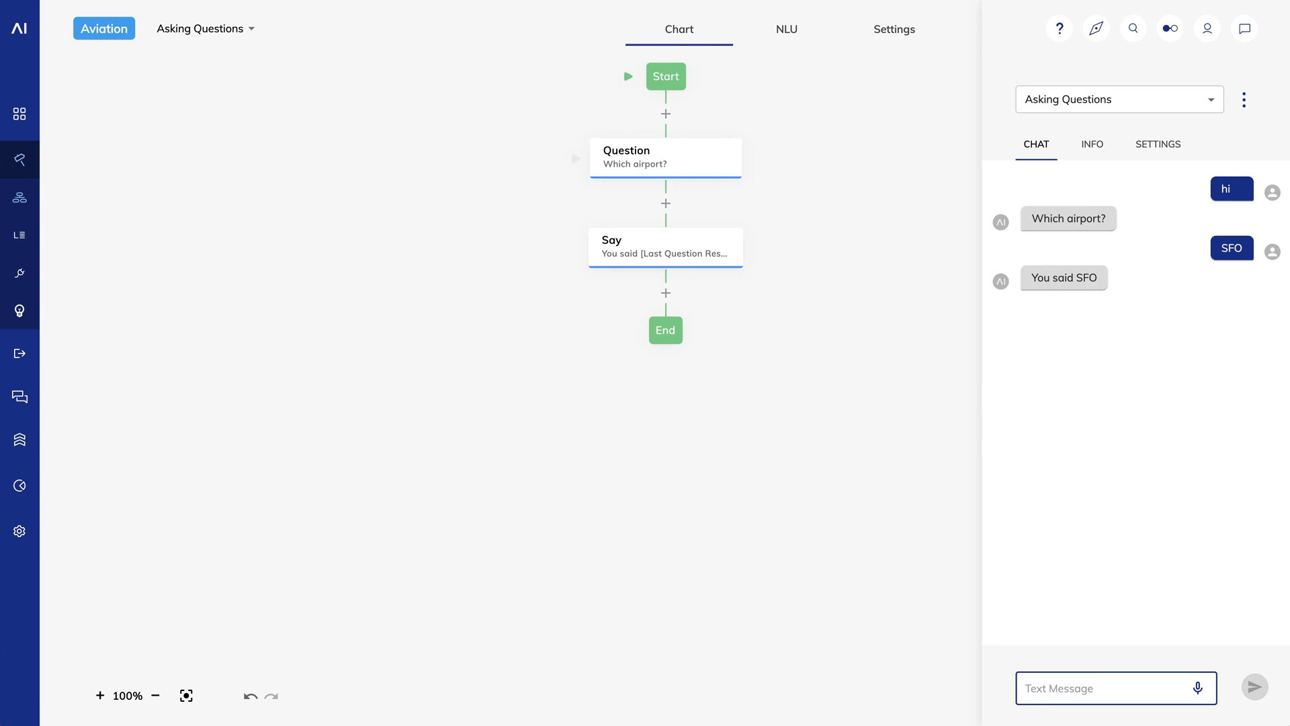
mouse_move(620, 152)
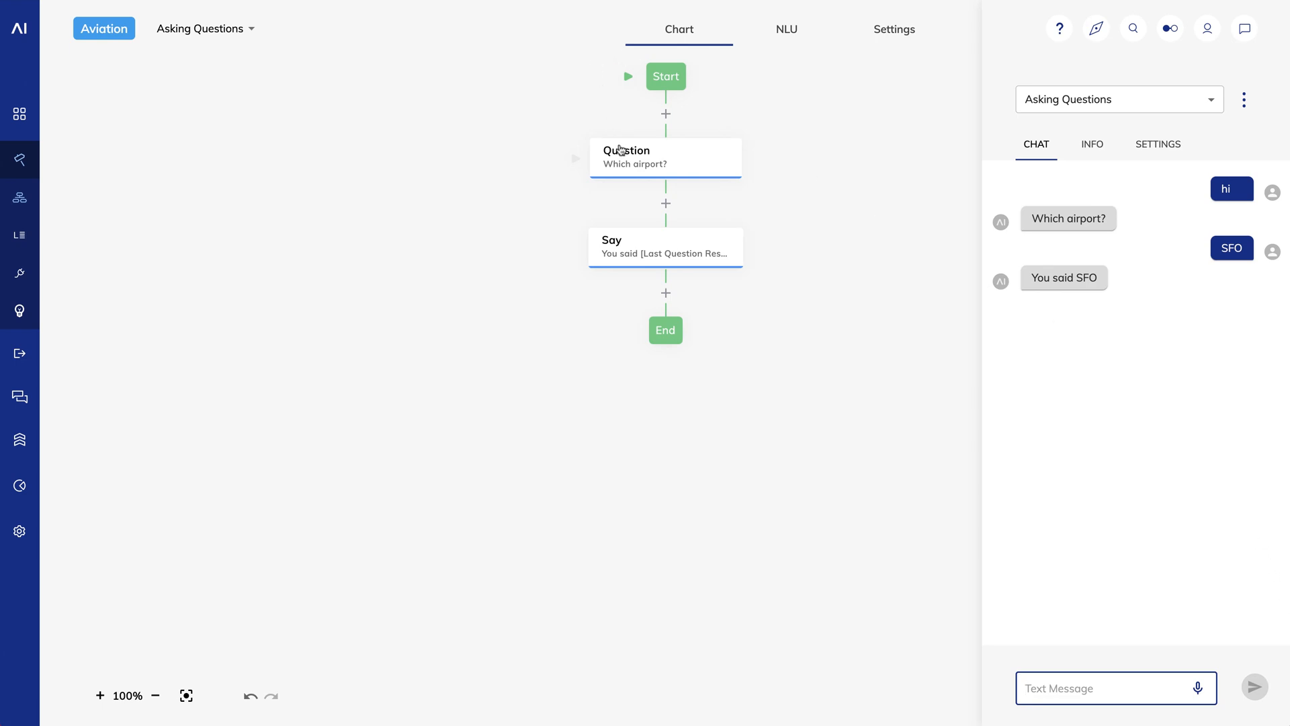
Reopen the airport question node and its Question Type list
click(628, 157)
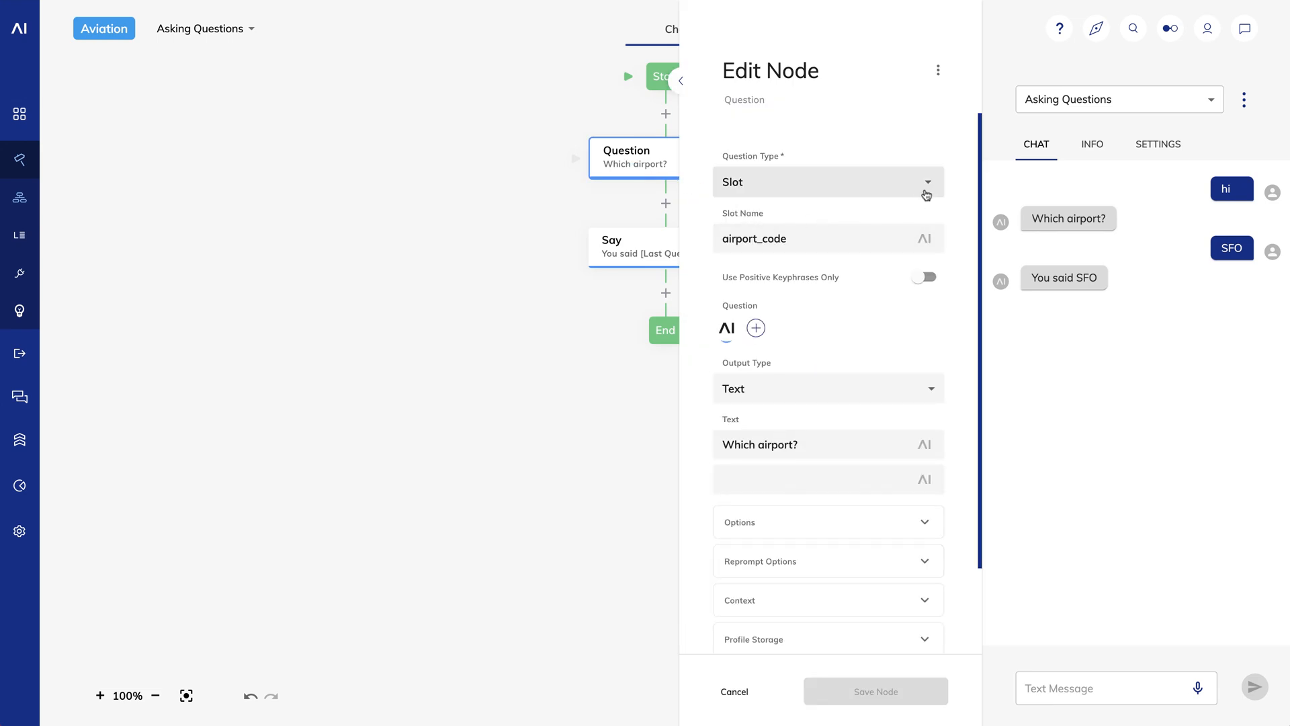
click(826, 181)
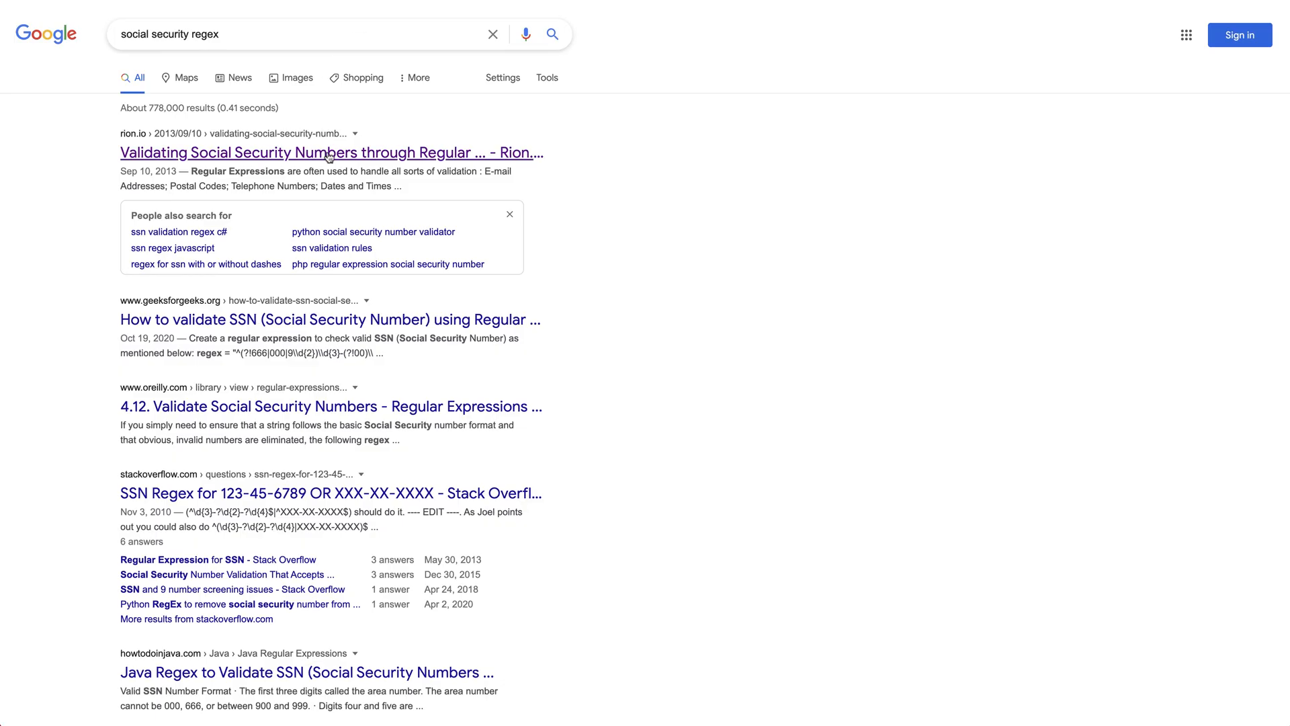
Open the rion.io SSN article and select its basic regex ^\d{3}-\d{2}-\d{4}$
click(332, 152)
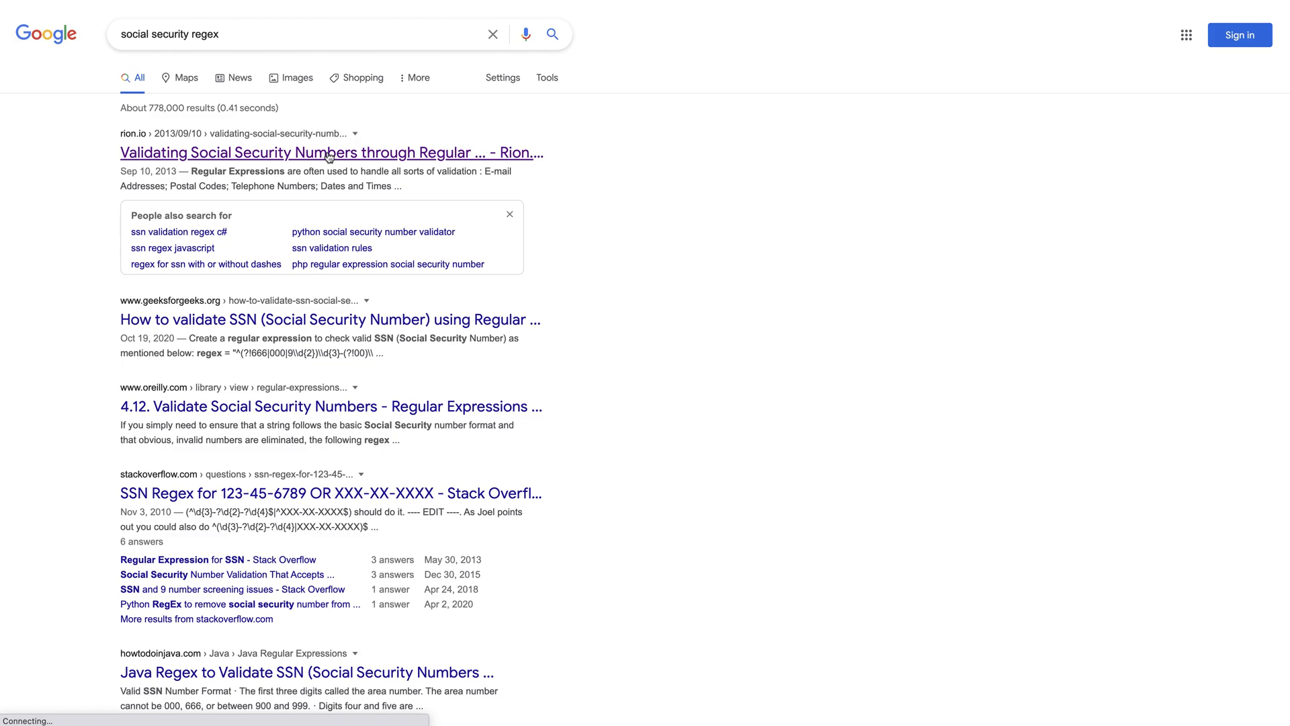
click(331, 152)
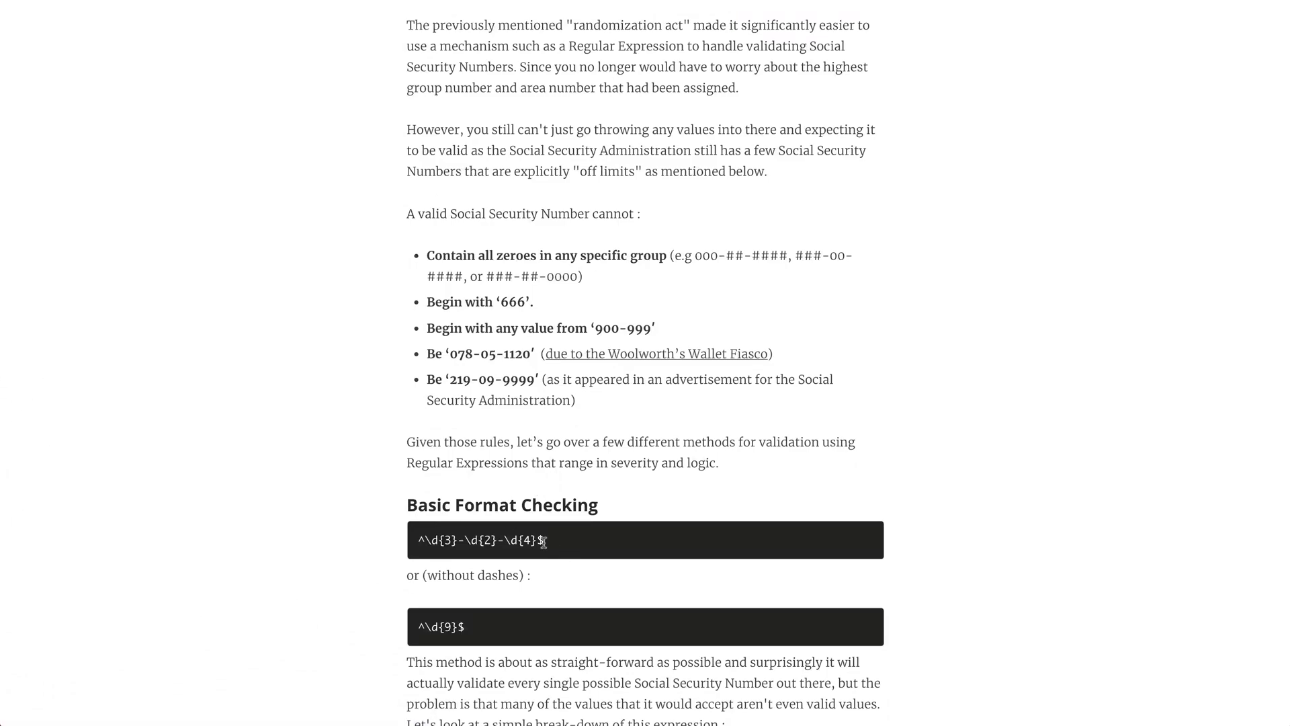
drag(547, 540, 415, 540)
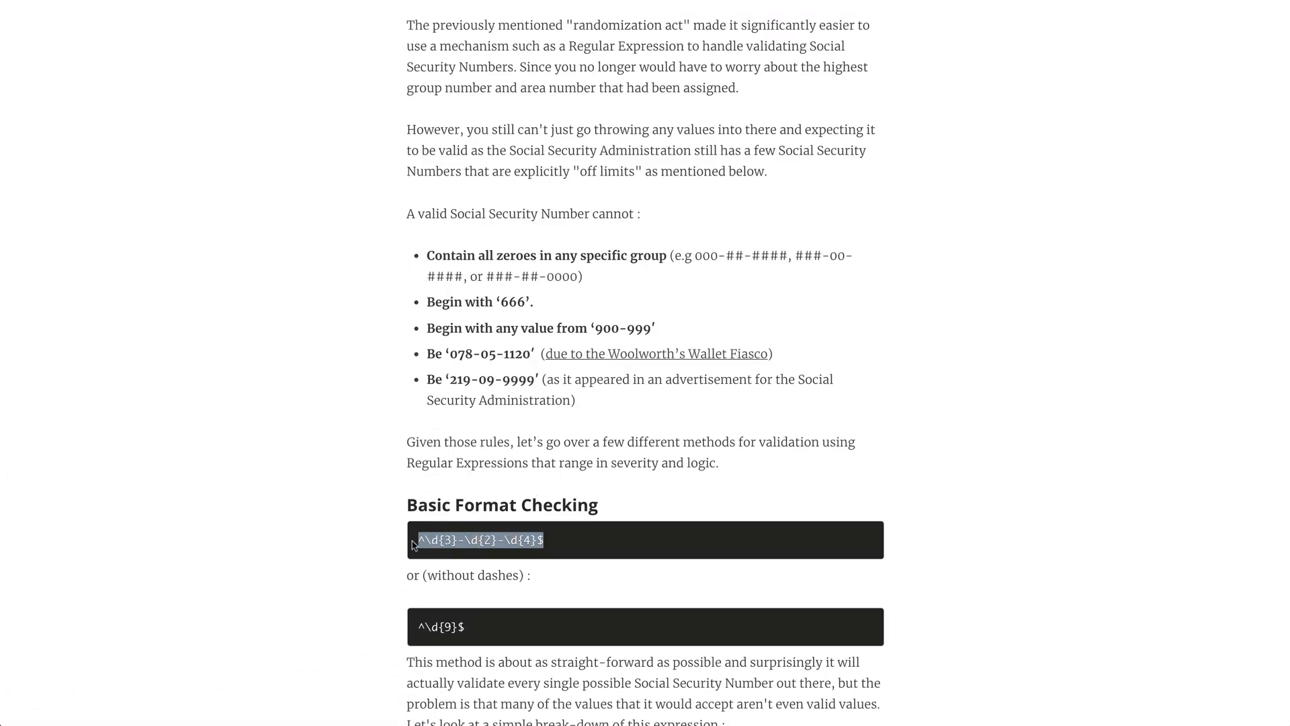
mouse_move(258, 38)
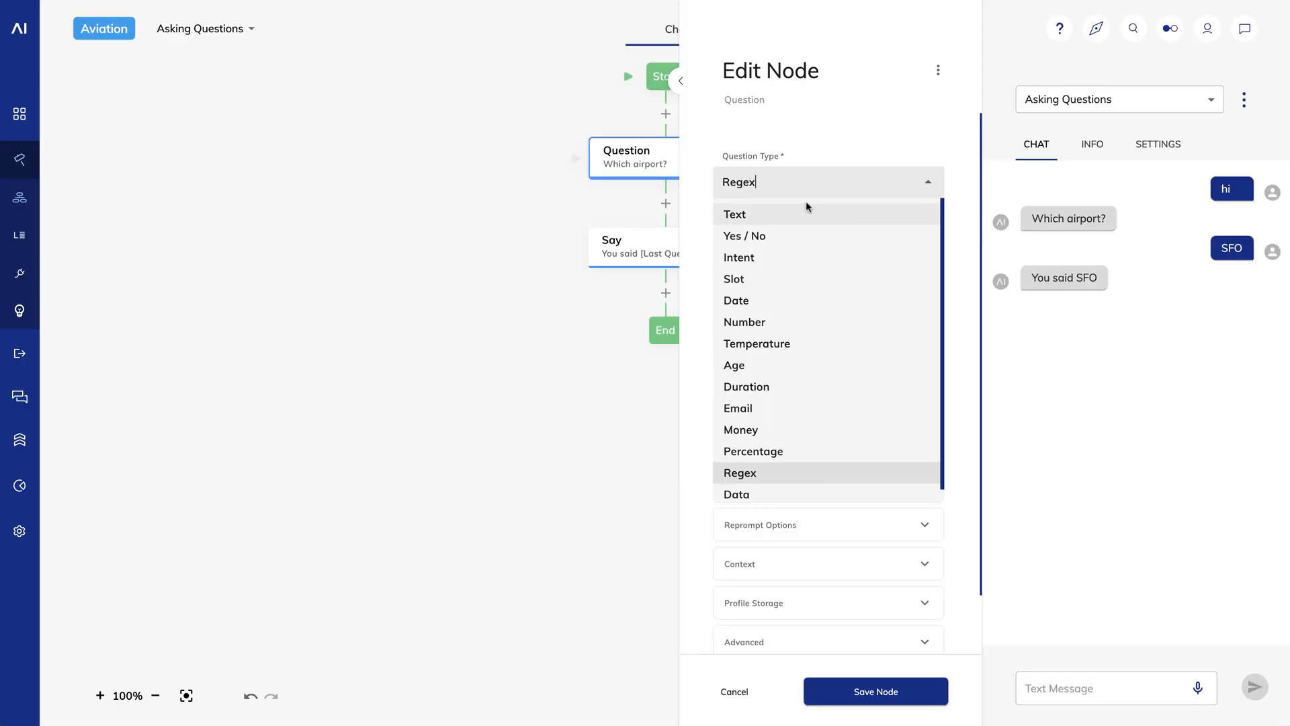
Set the question type to Regex with pattern /^\d{3}-\d{2}-\d{4}$/
click(739, 471)
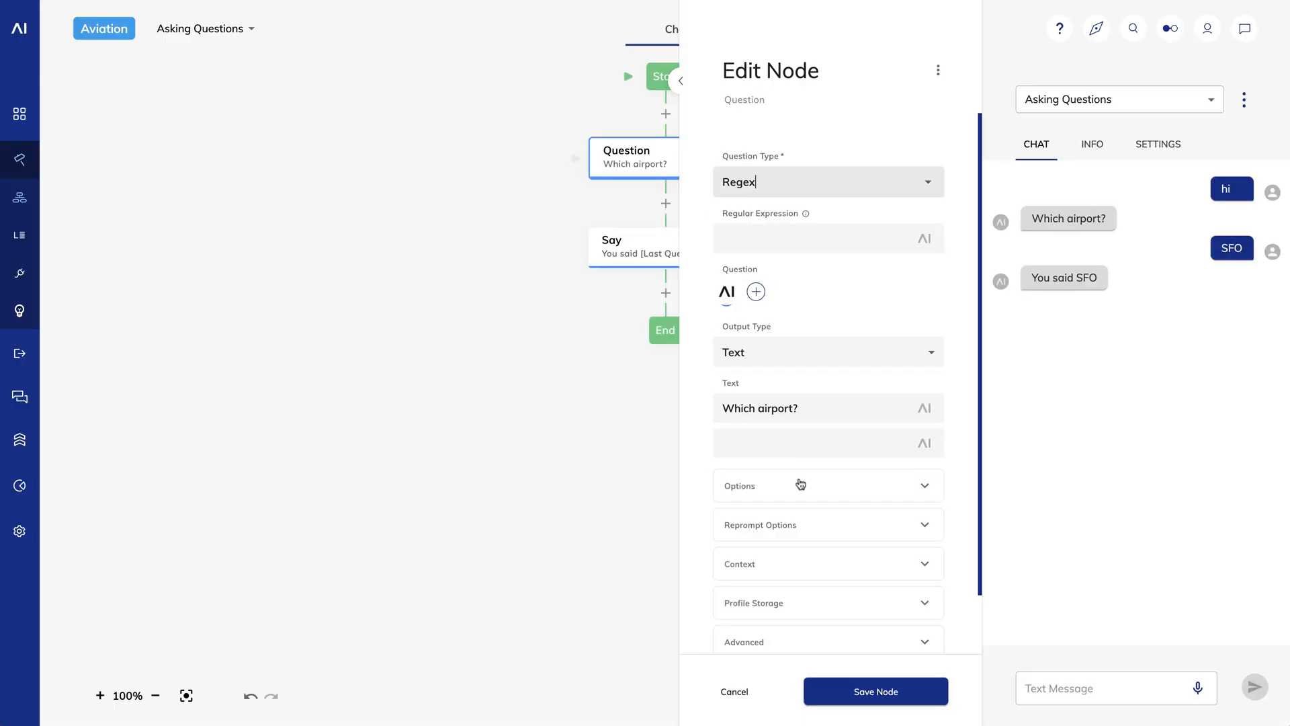
click(823, 239)
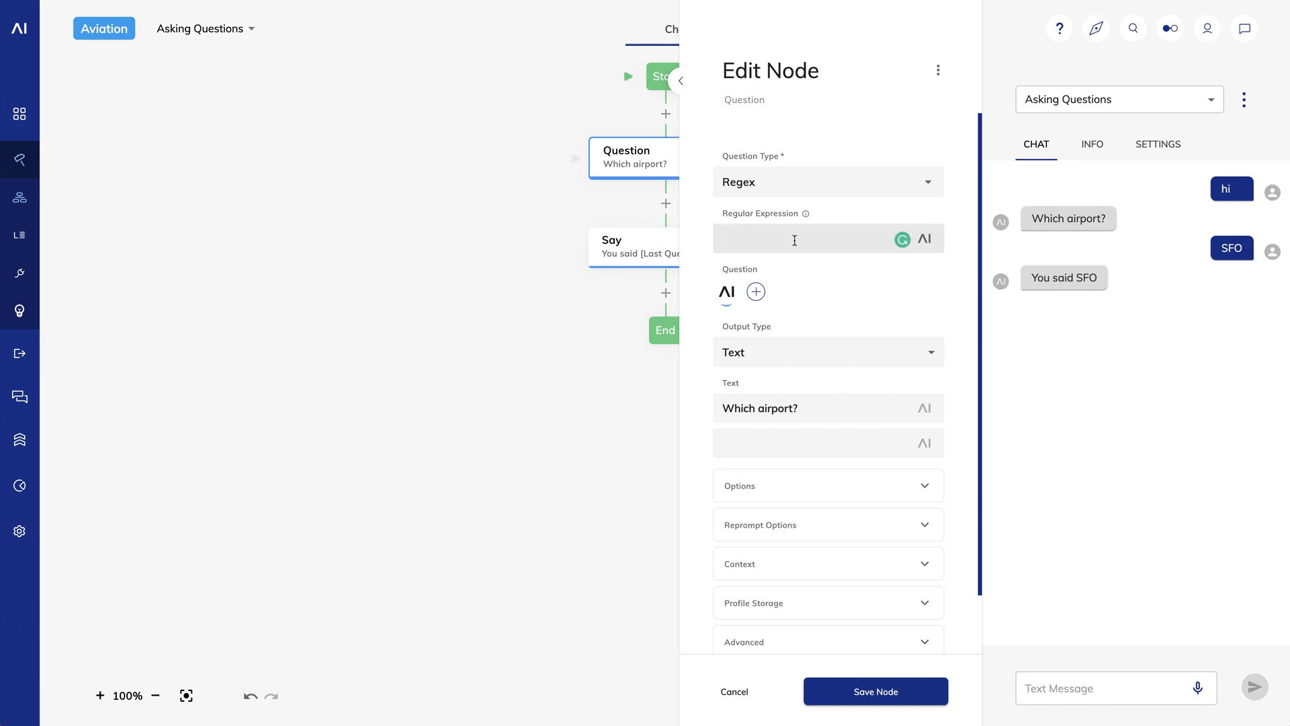
text(/^\d{3}-\d{2}-\d{4}$/)
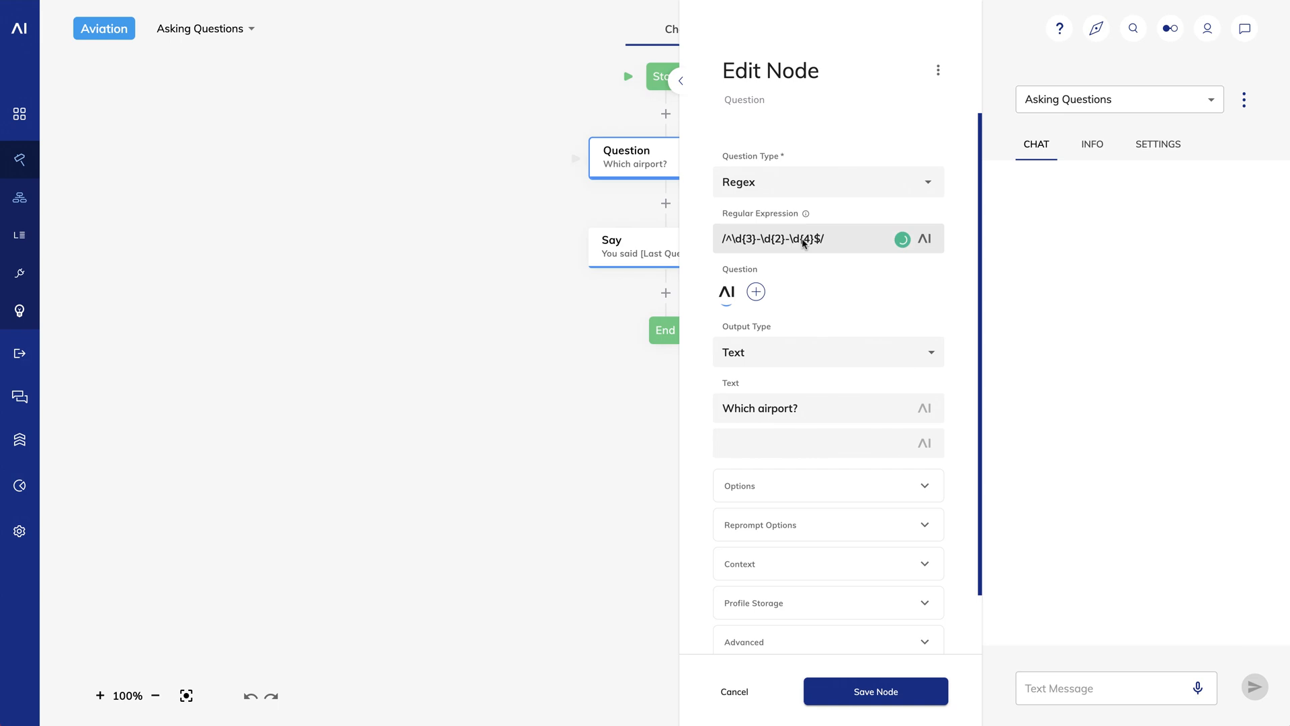
Reword the question to 'Enter your social security number' and save it
double_click(759, 409)
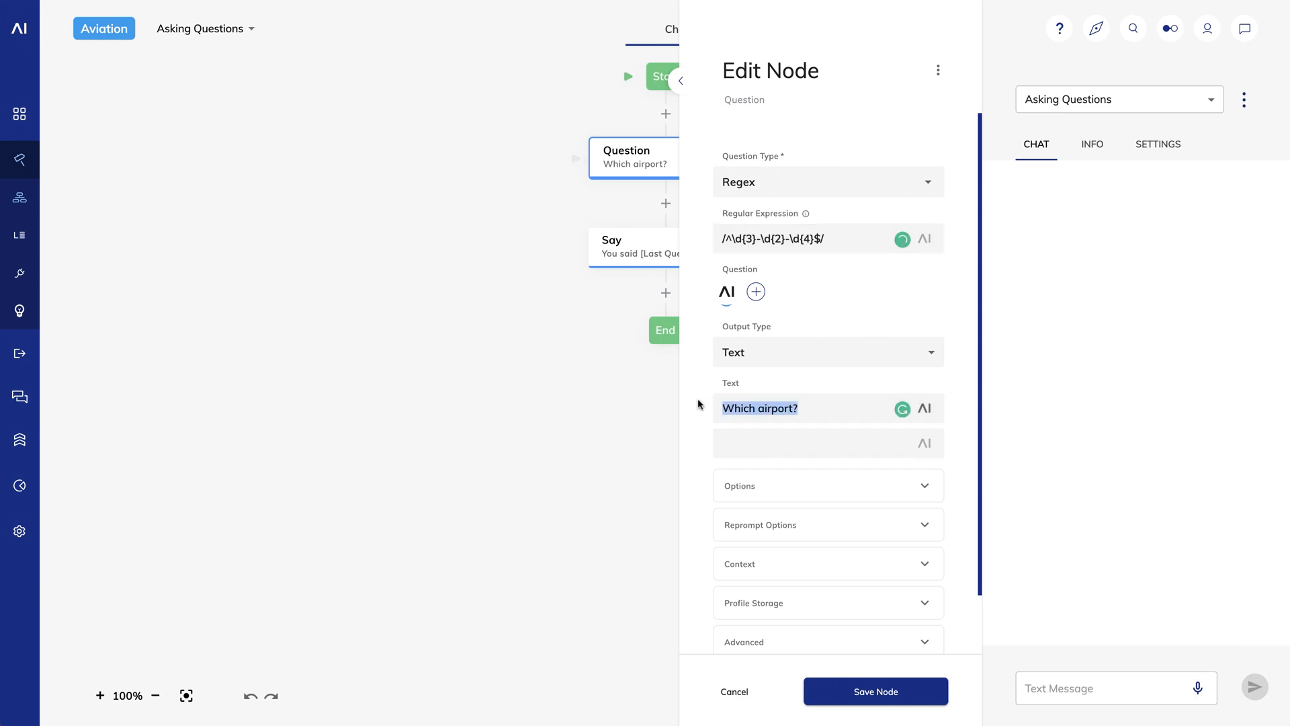
text(Enter your)
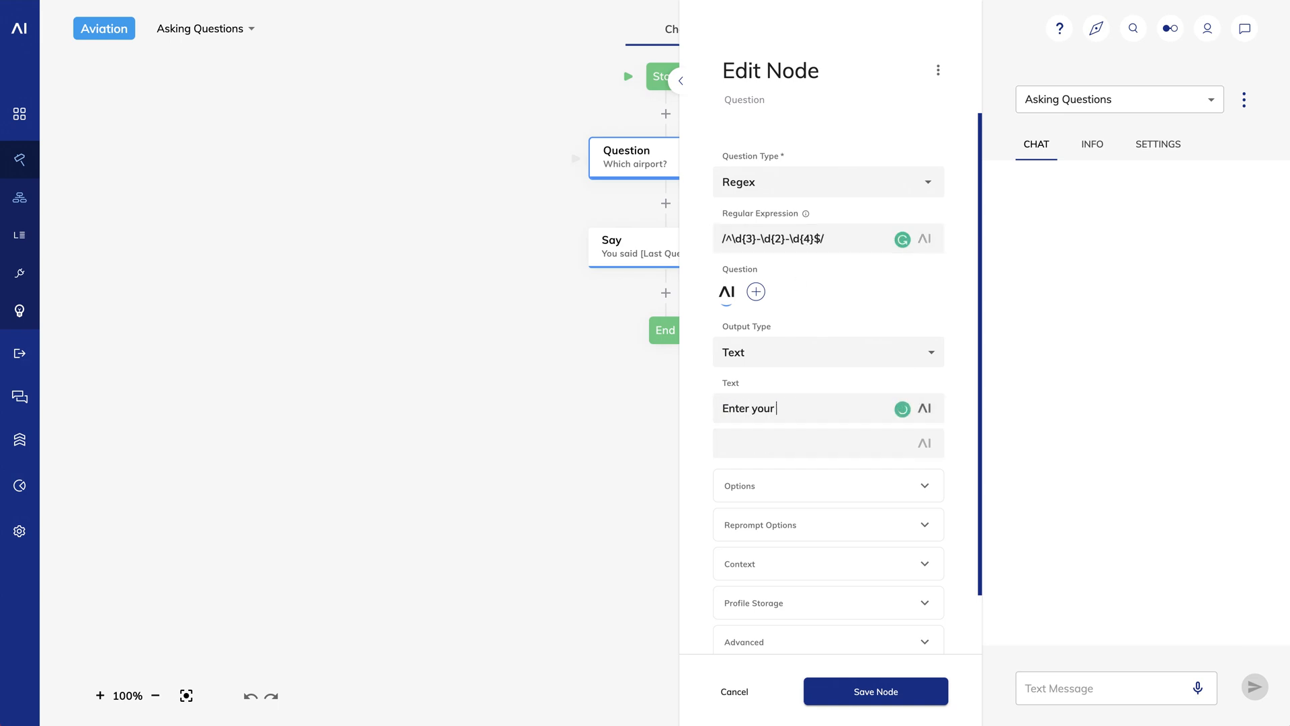
text(social security)
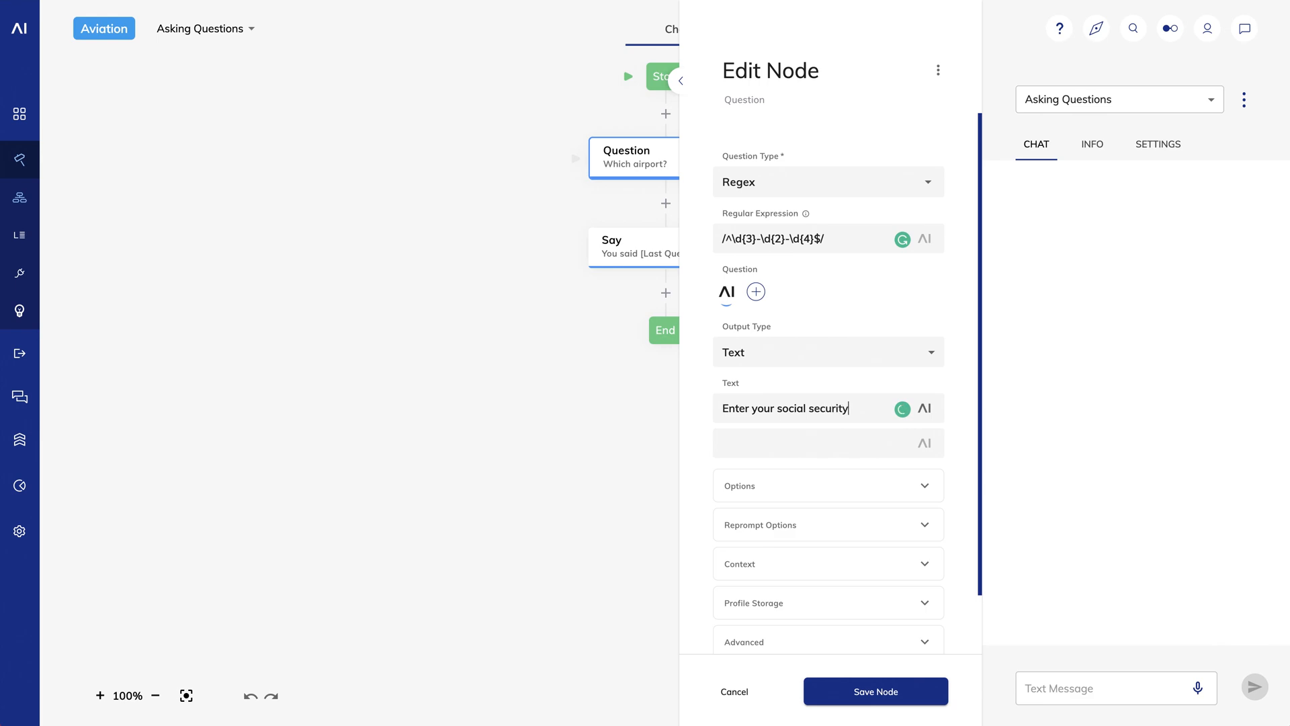
text(number)
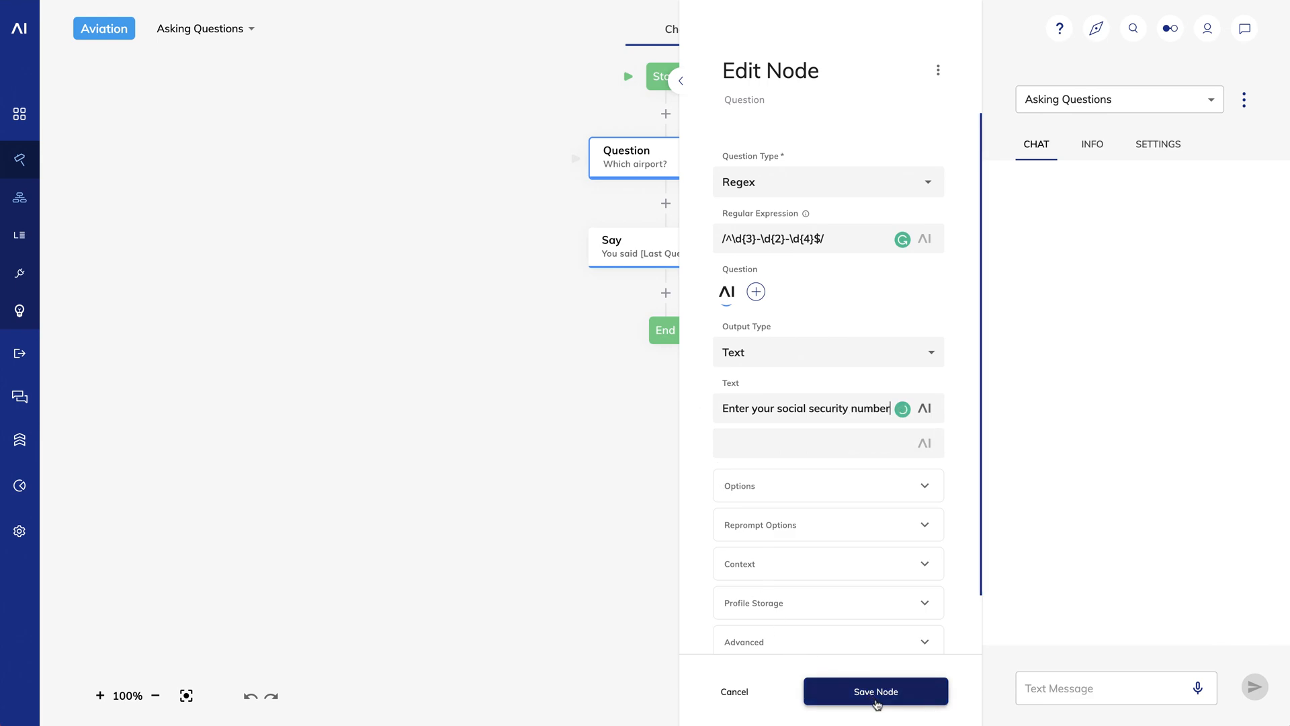
click(875, 690)
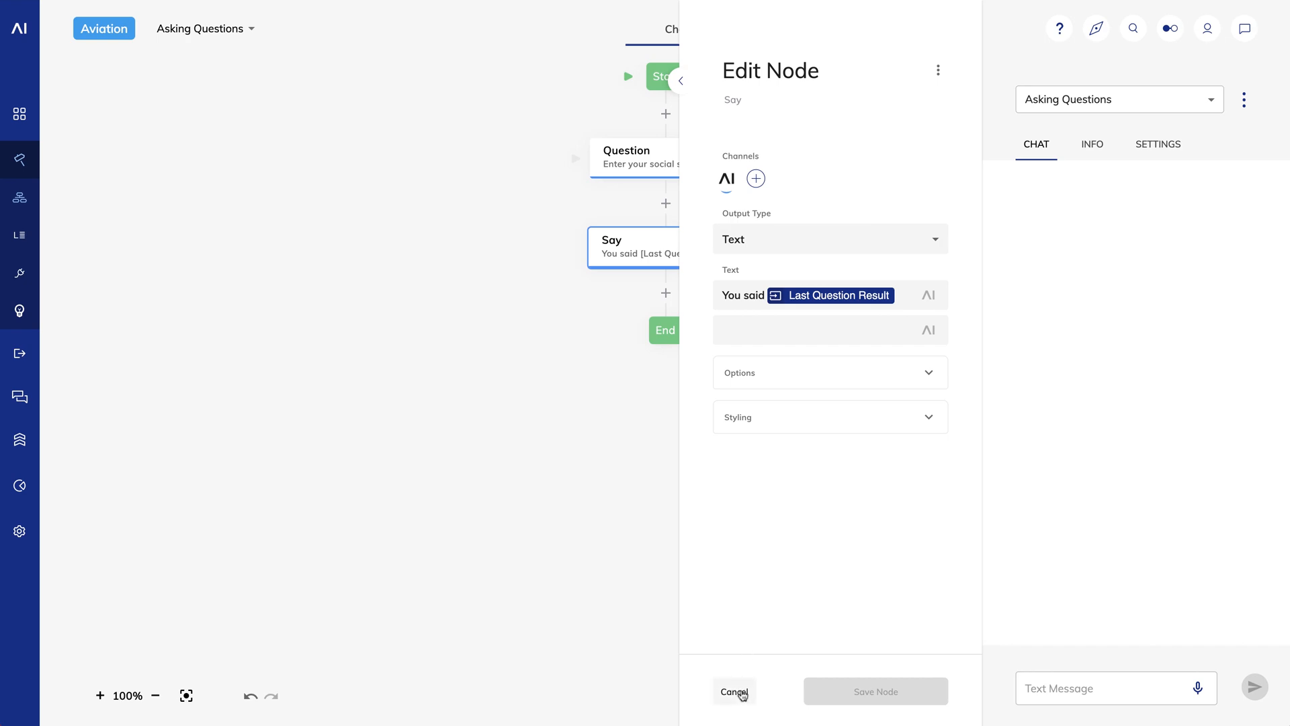
click(733, 690)
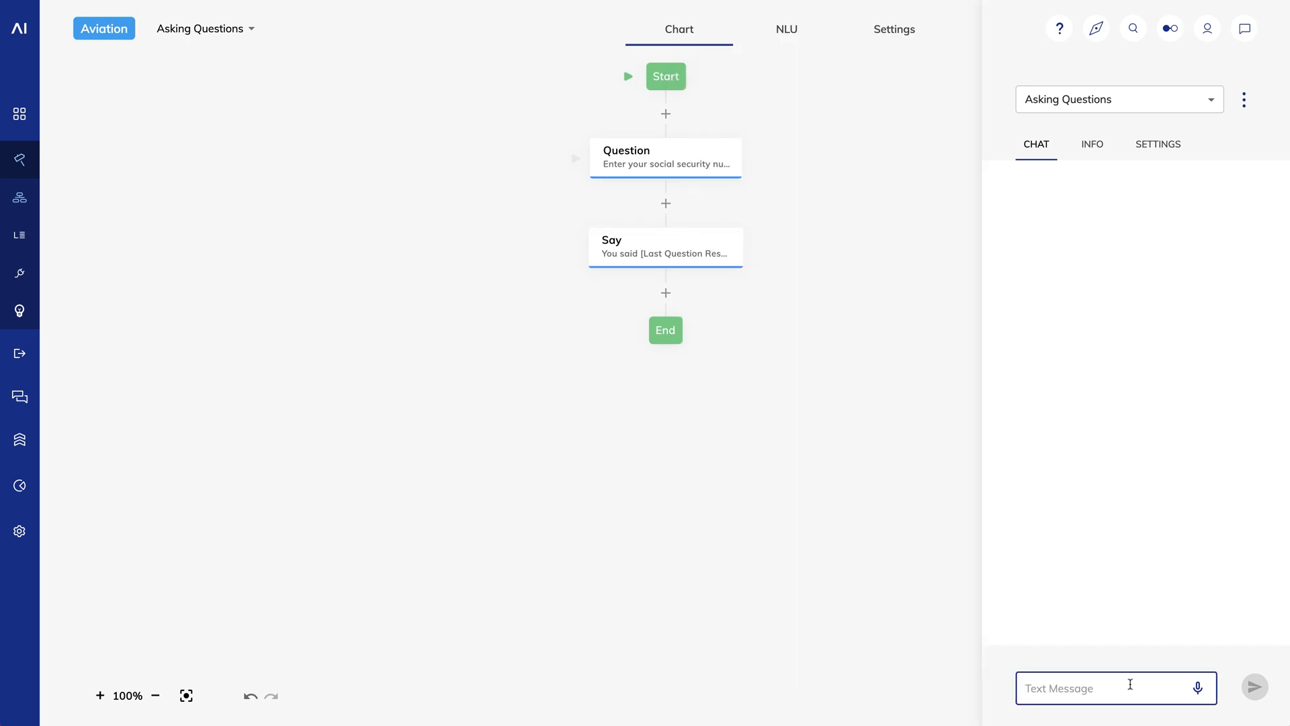
Send 'hi', then '23456' (rejected) and '123-45-6789' (echoed back), then reopen the Question node
text(hi)
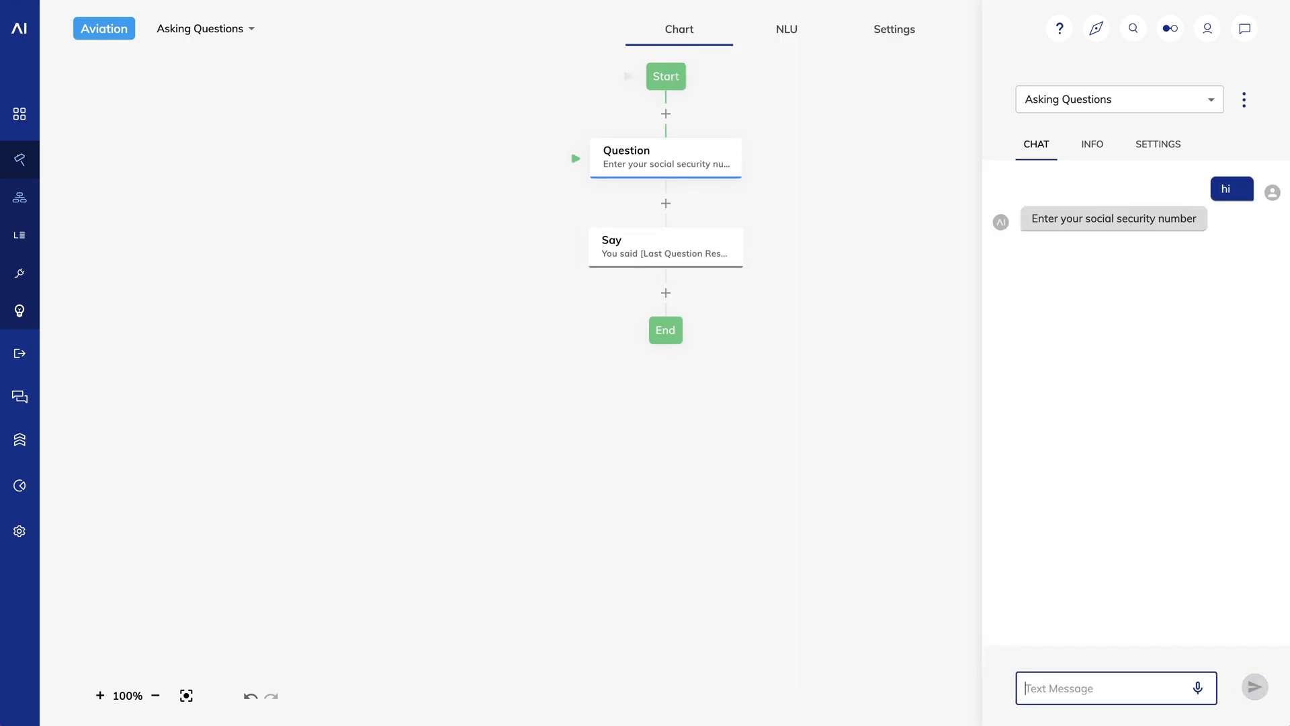
text(23)
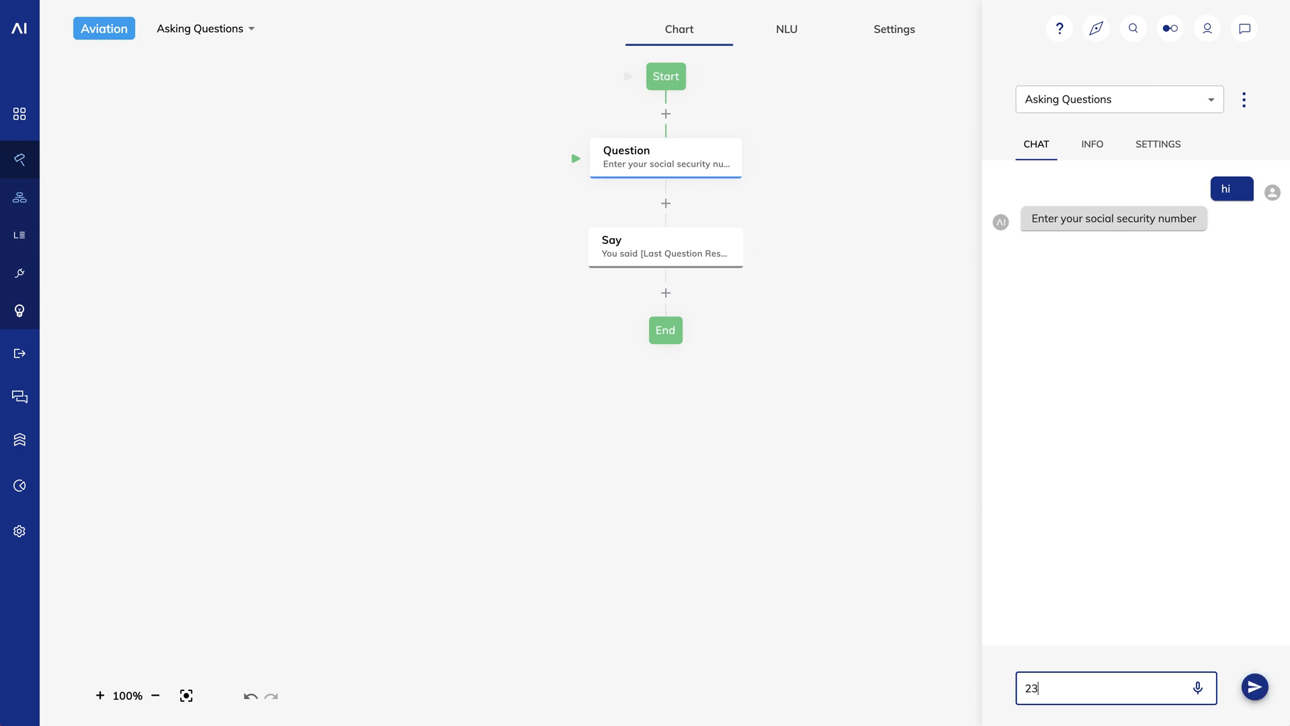
click(1253, 686)
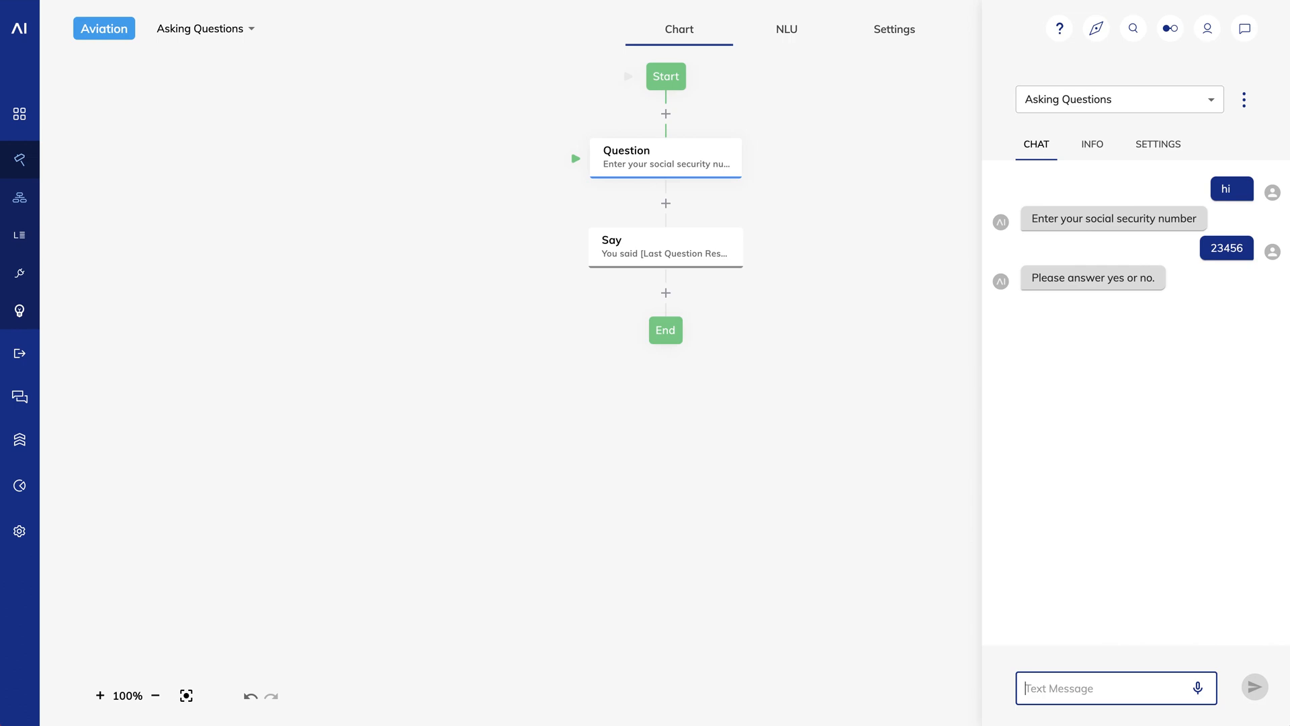
text(123-45-678)
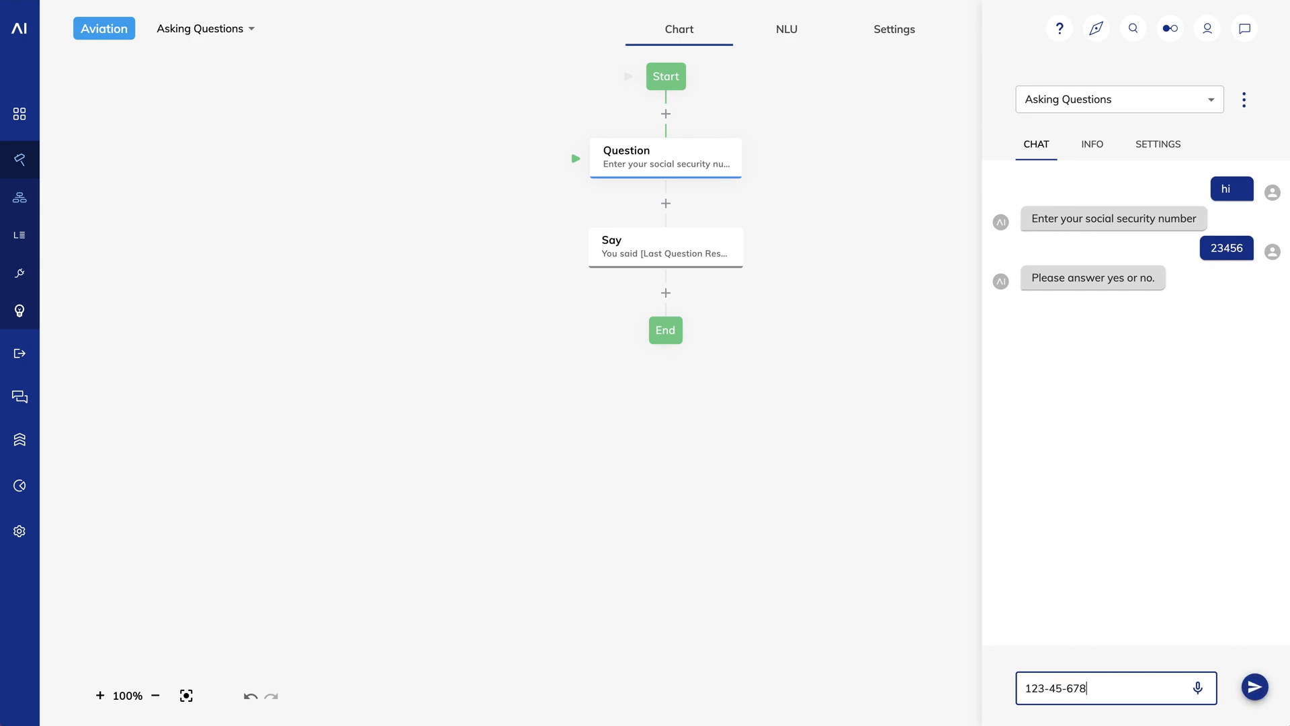
click(1254, 687)
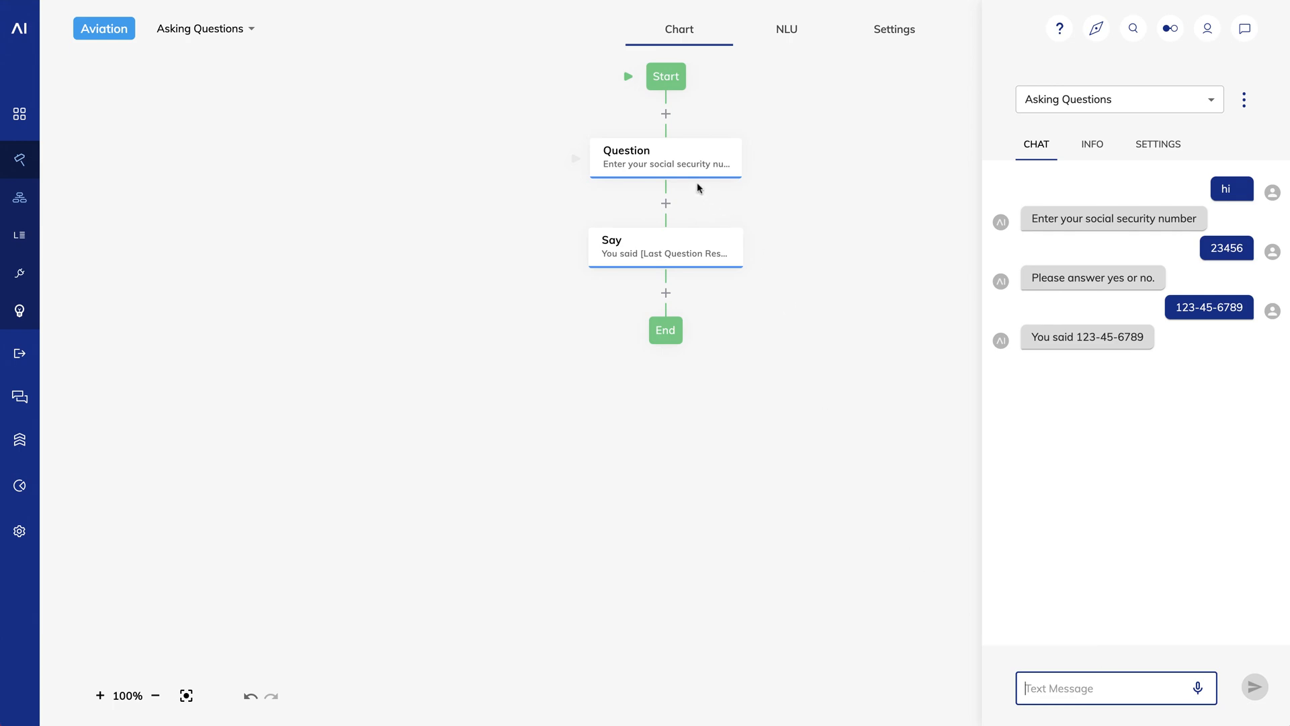
click(665, 156)
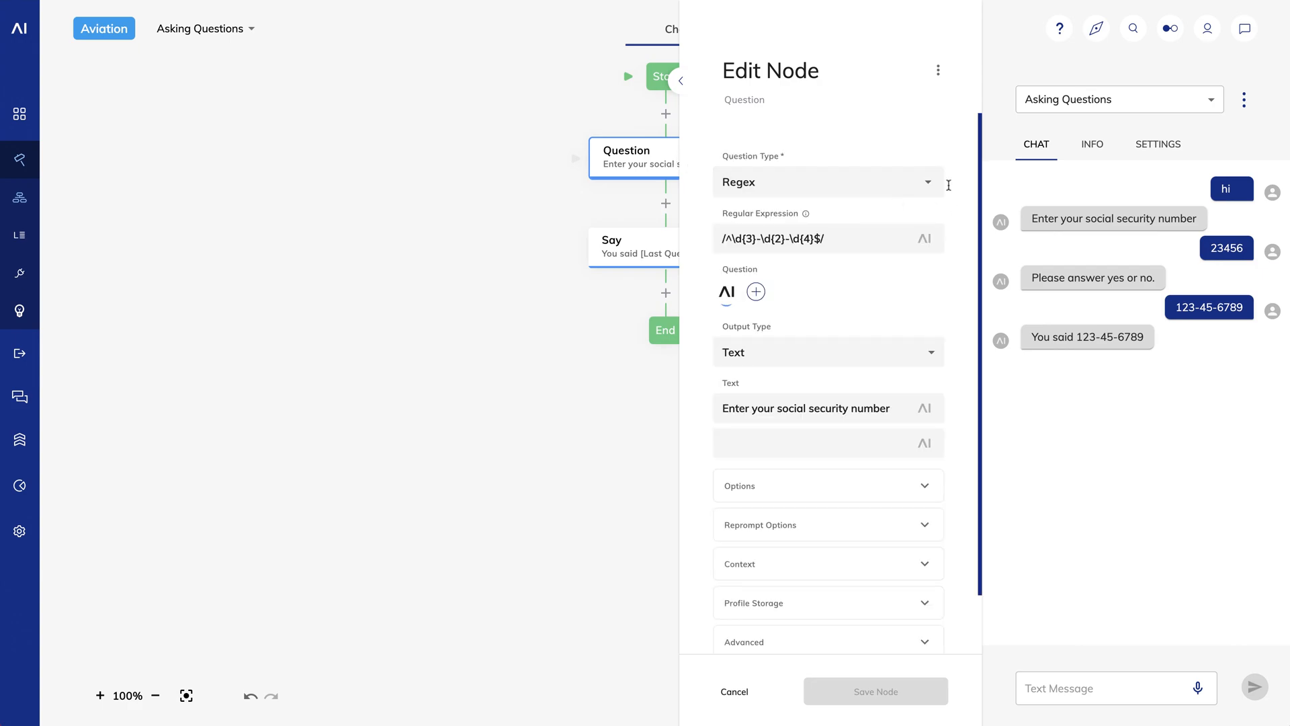
Make the question a Text type asking 'How are you?' and answer 'good' in chat to see it echoed
click(827, 182)
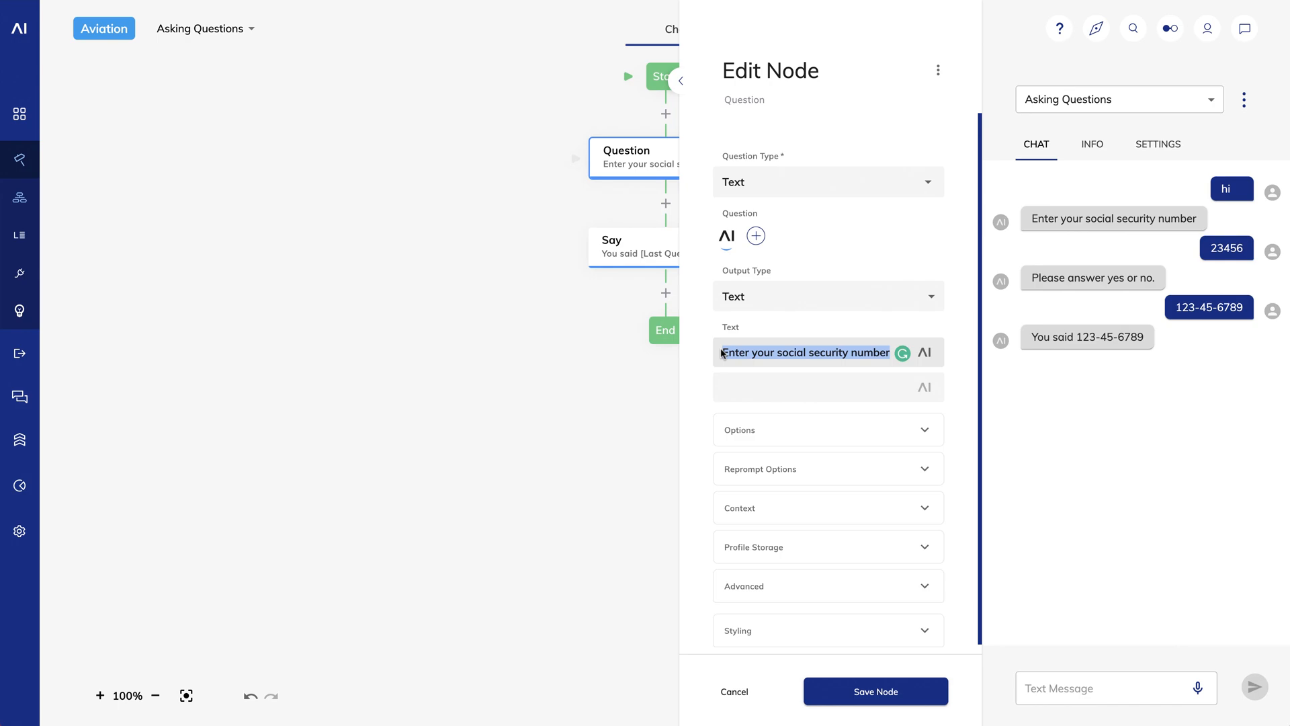
text(How are you)
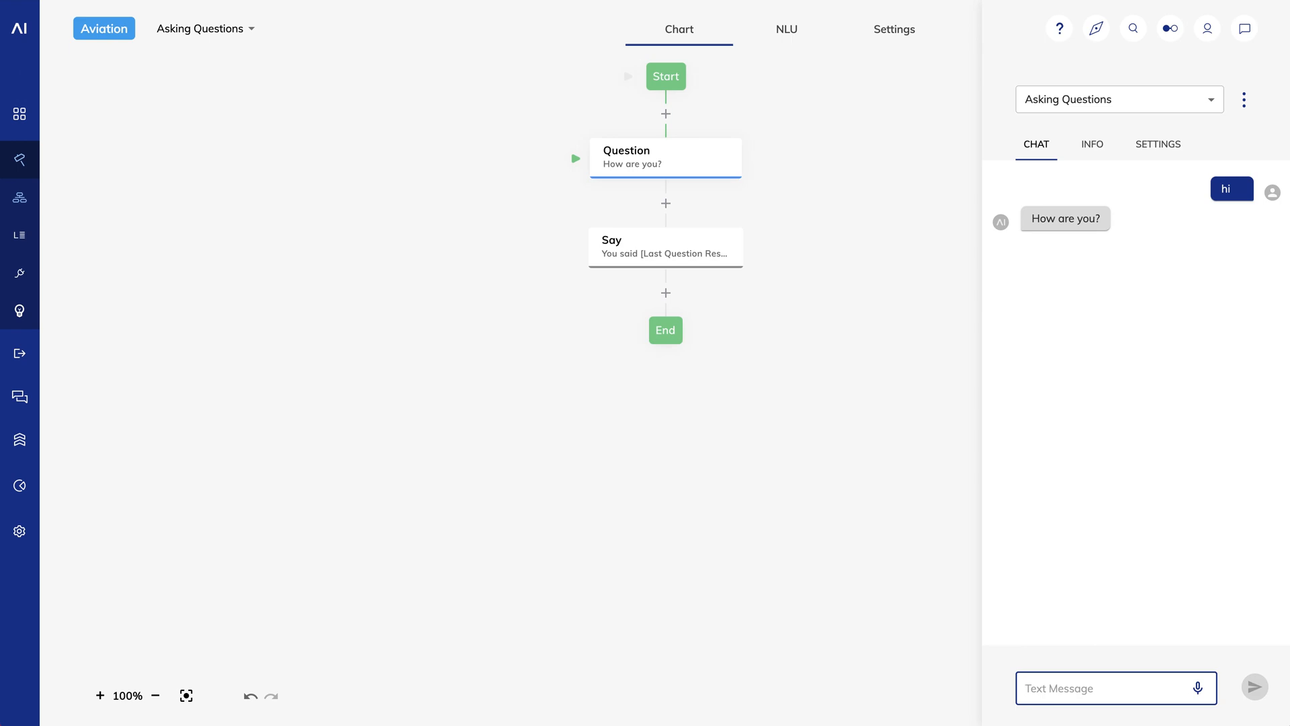
text(good)
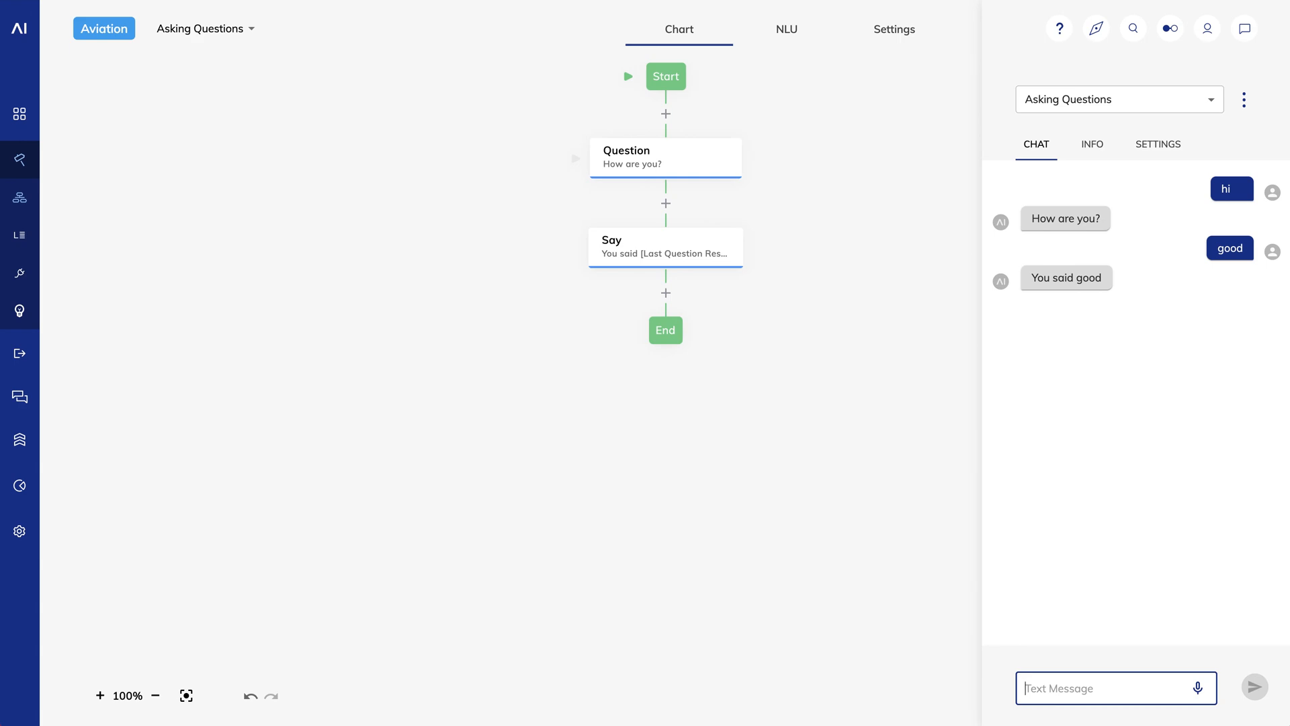
mouse_move(735, 313)
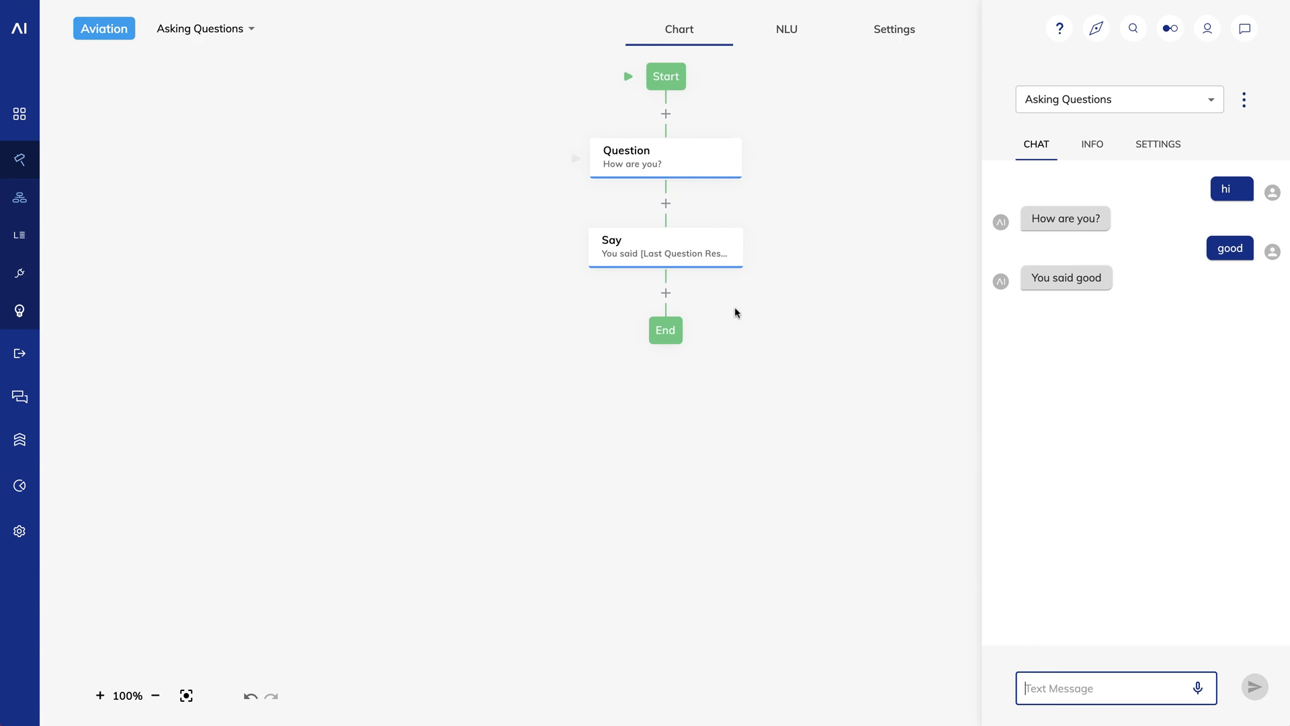
mouse_move(712, 237)
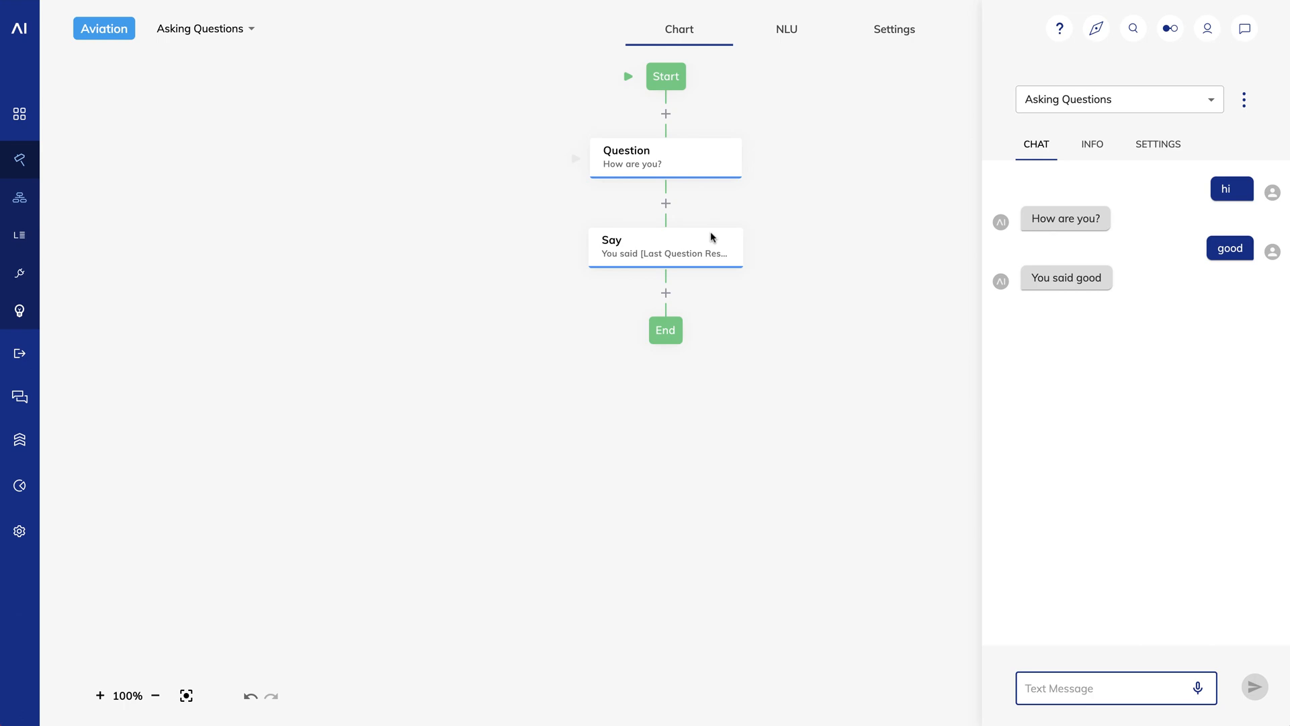
mouse_move(685, 160)
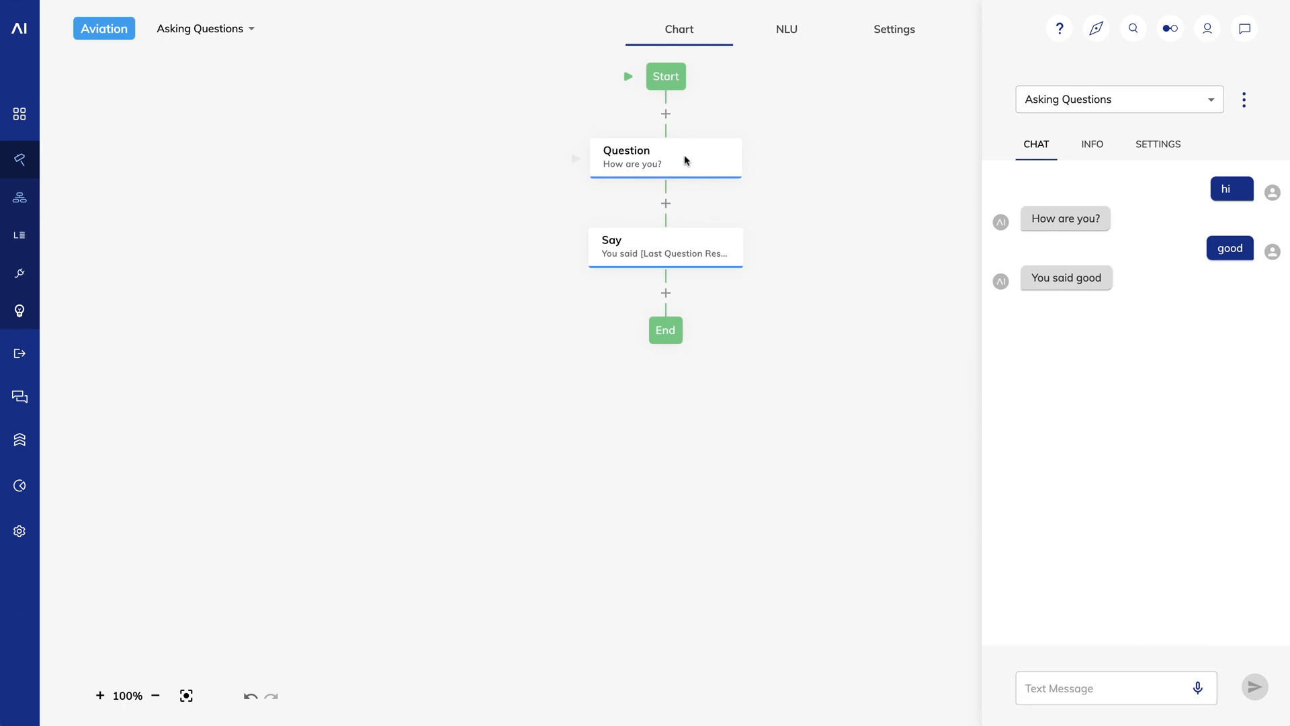
Enable 'Skip if Answer in Input' under Advanced on the 'How are you?' question and save
click(650, 157)
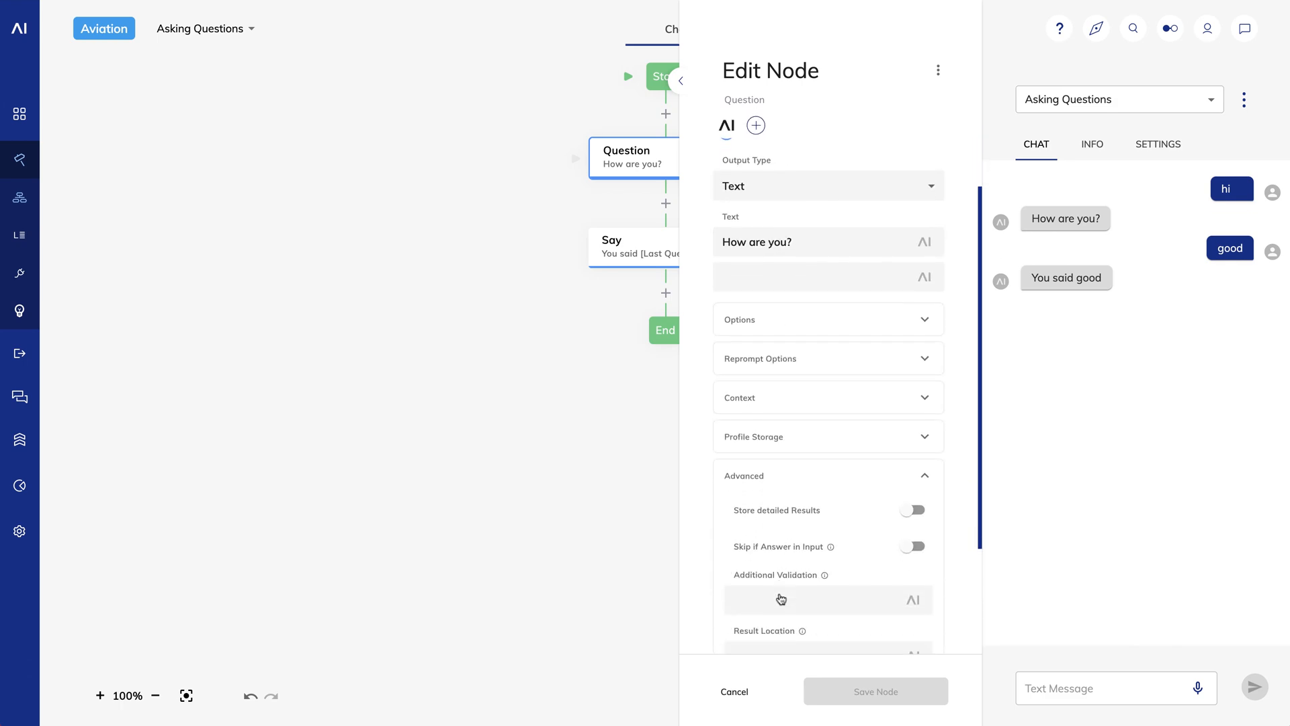
scroll(down, 3)
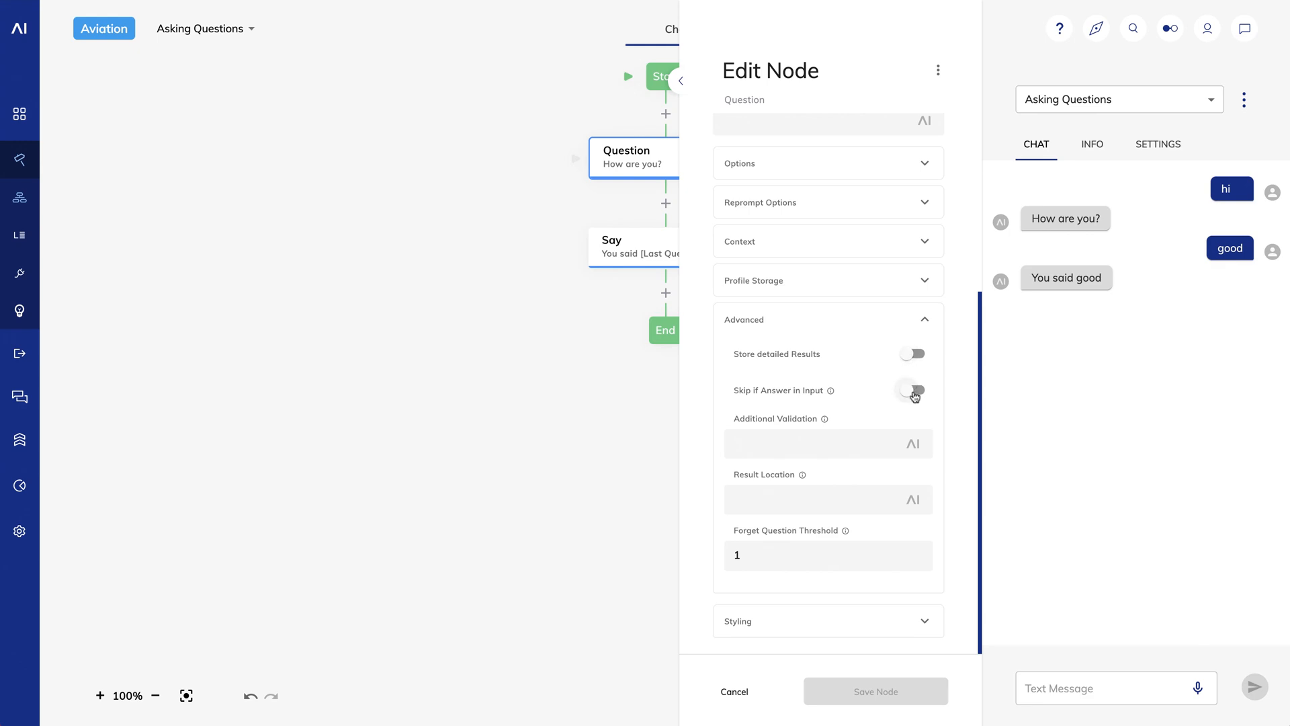
click(913, 390)
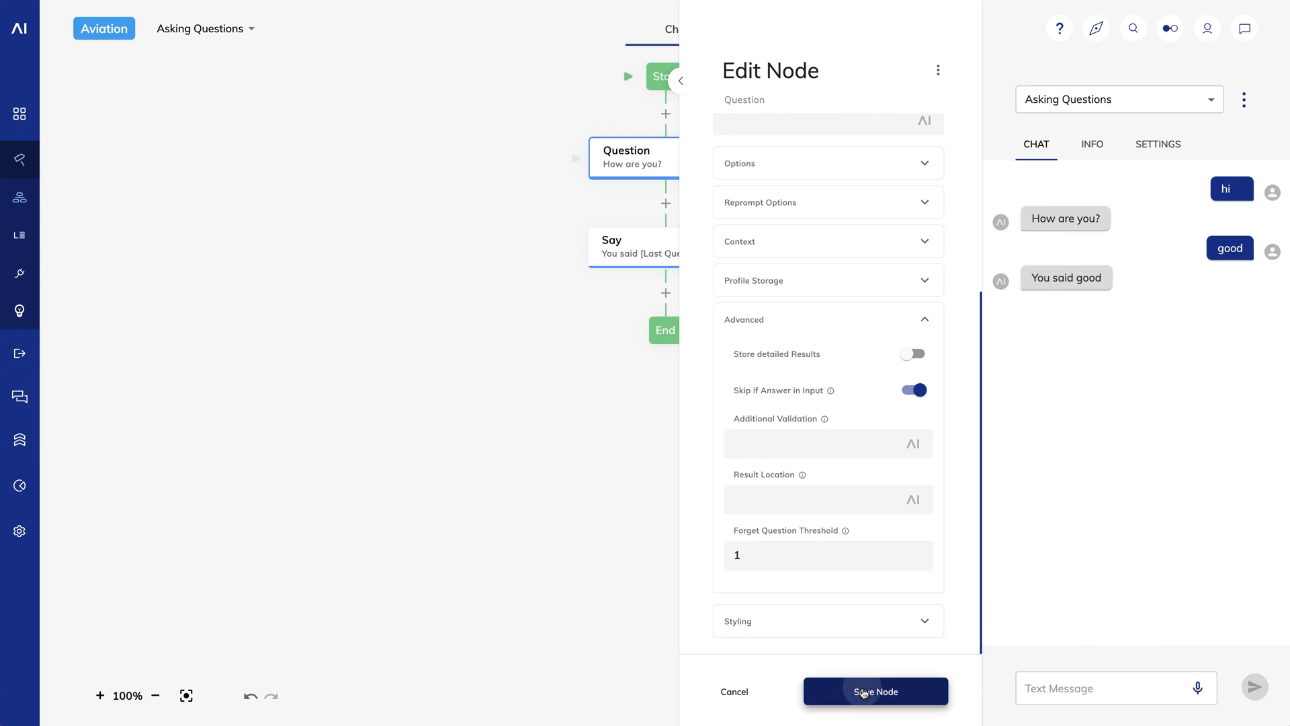
click(875, 691)
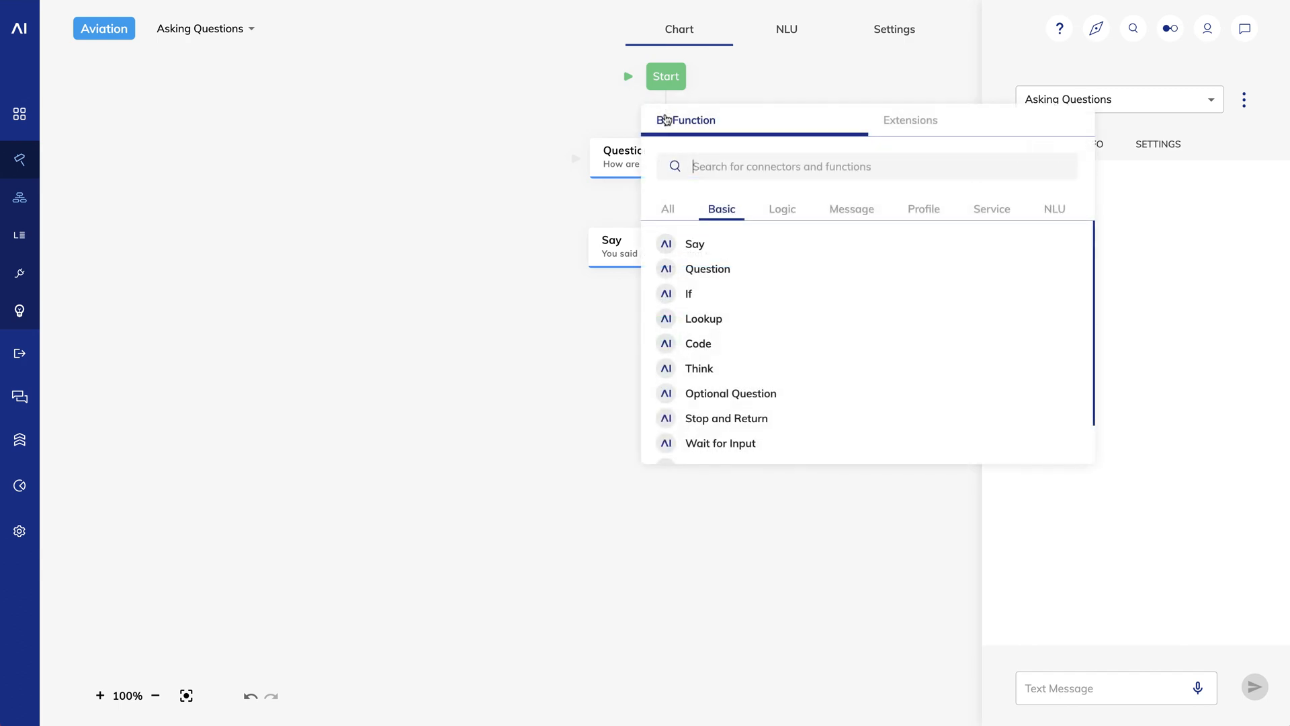
Insert a Number question 'How many tickets?' after Start and save it
click(712, 281)
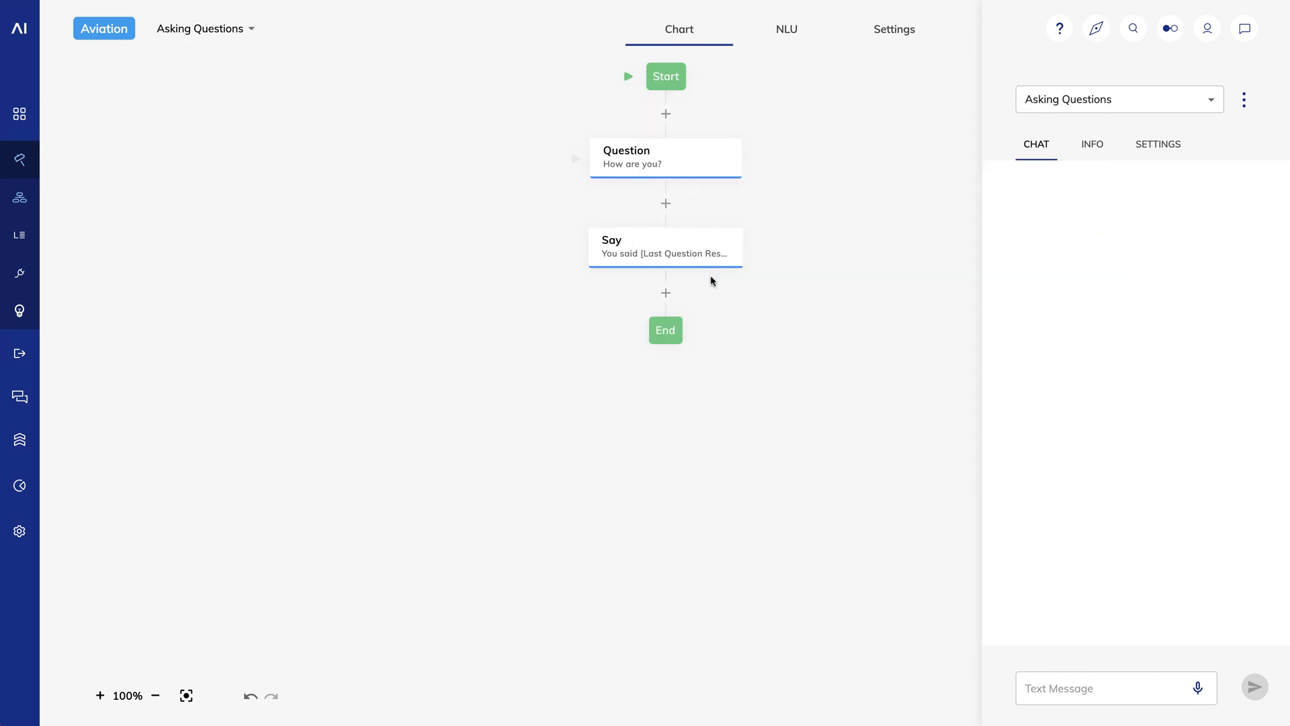
click(633, 157)
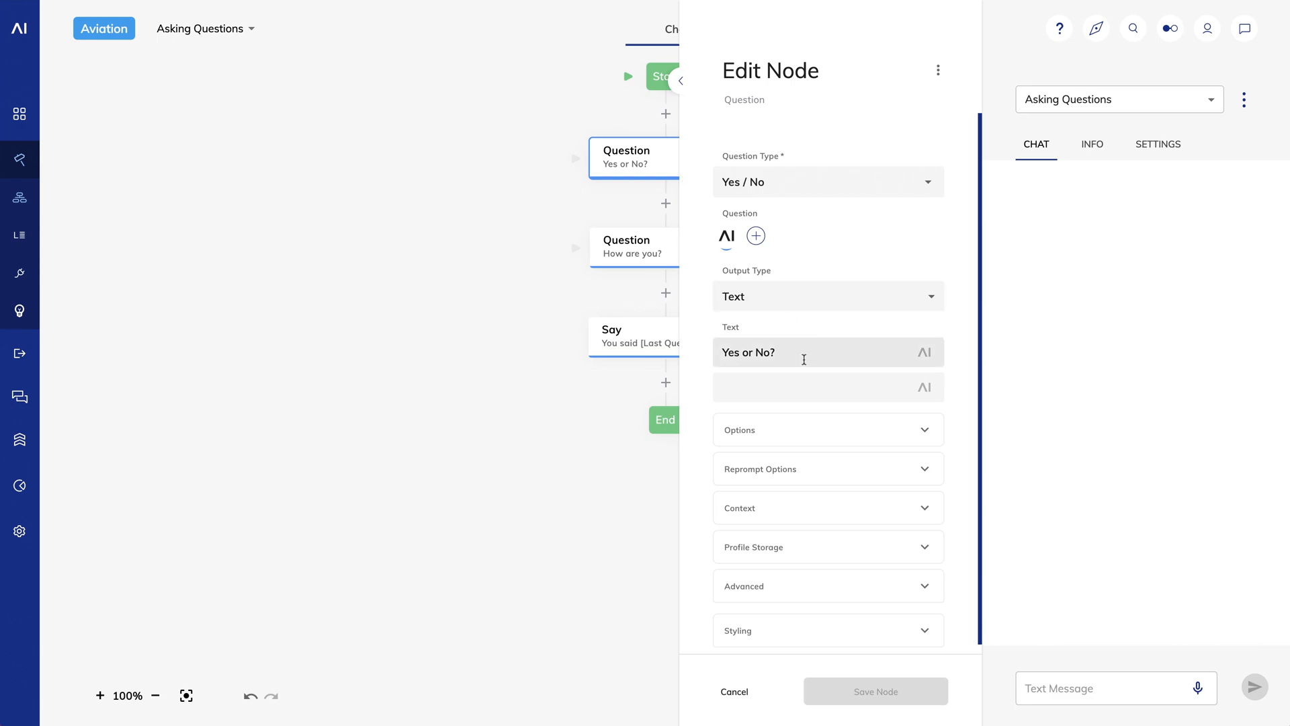
text(How many tickets)
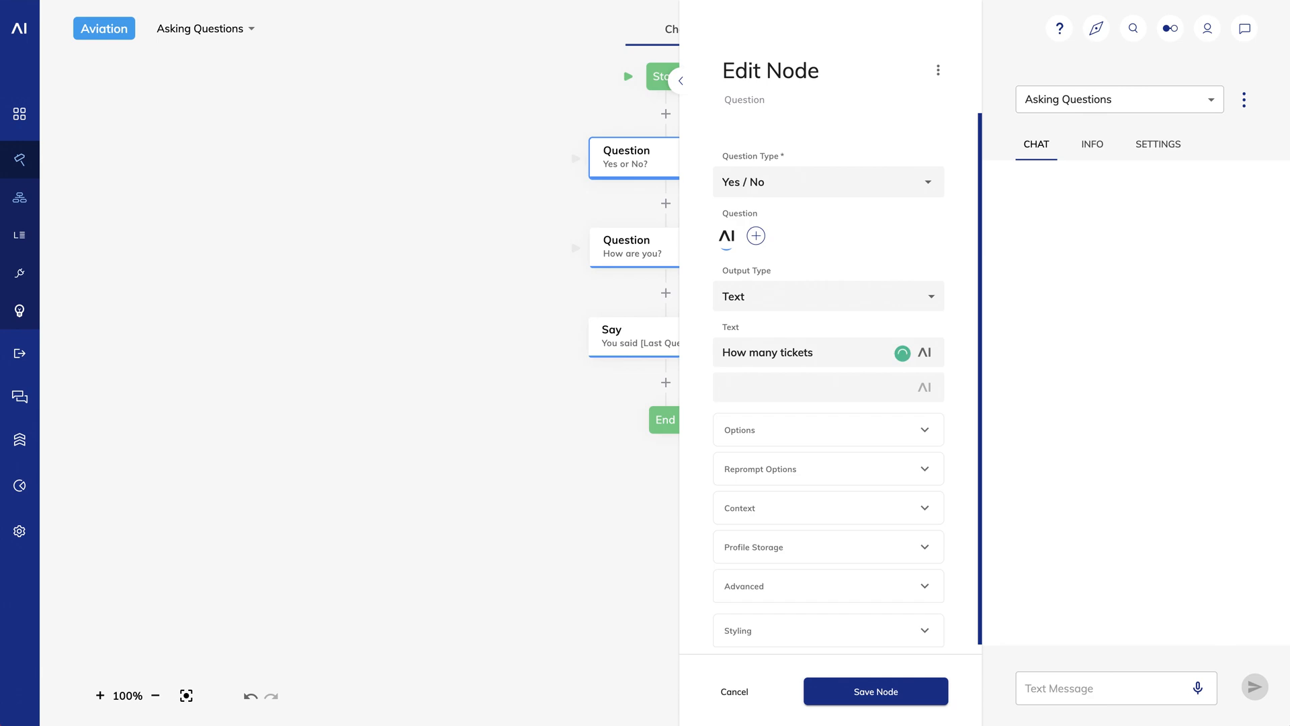
click(827, 181)
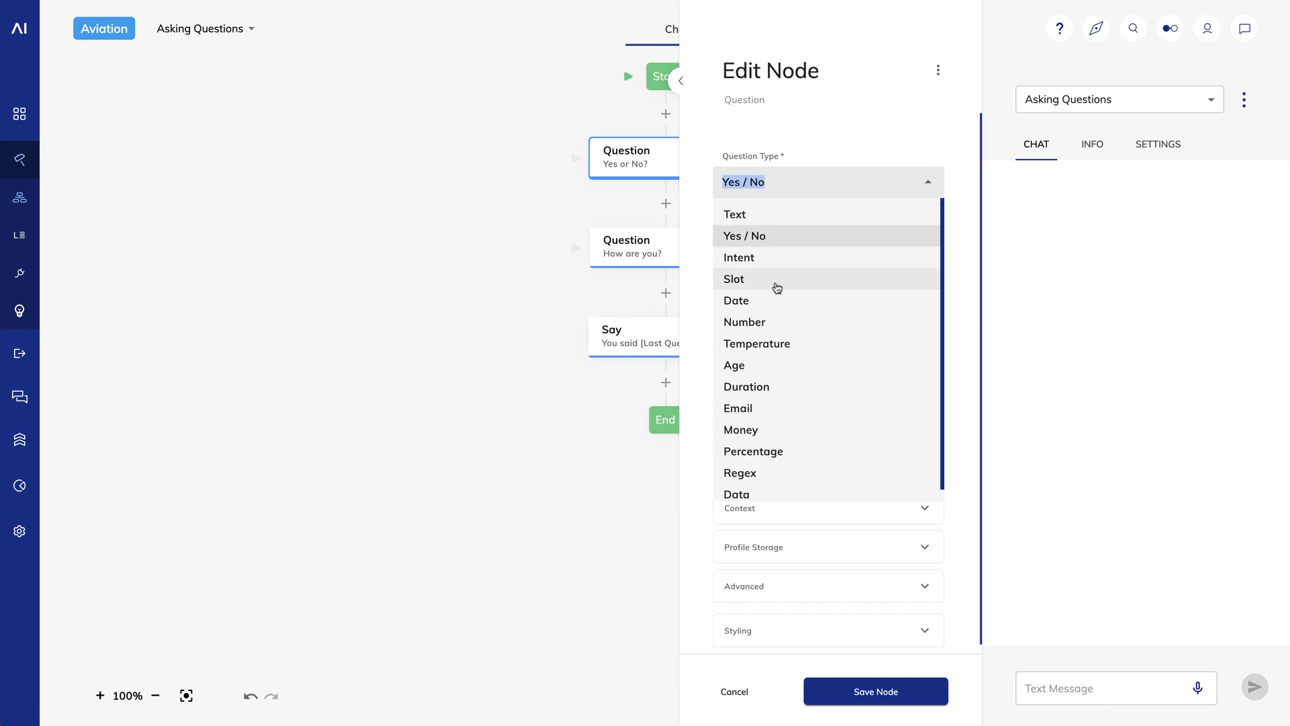
click(744, 321)
text(How many tickets?)
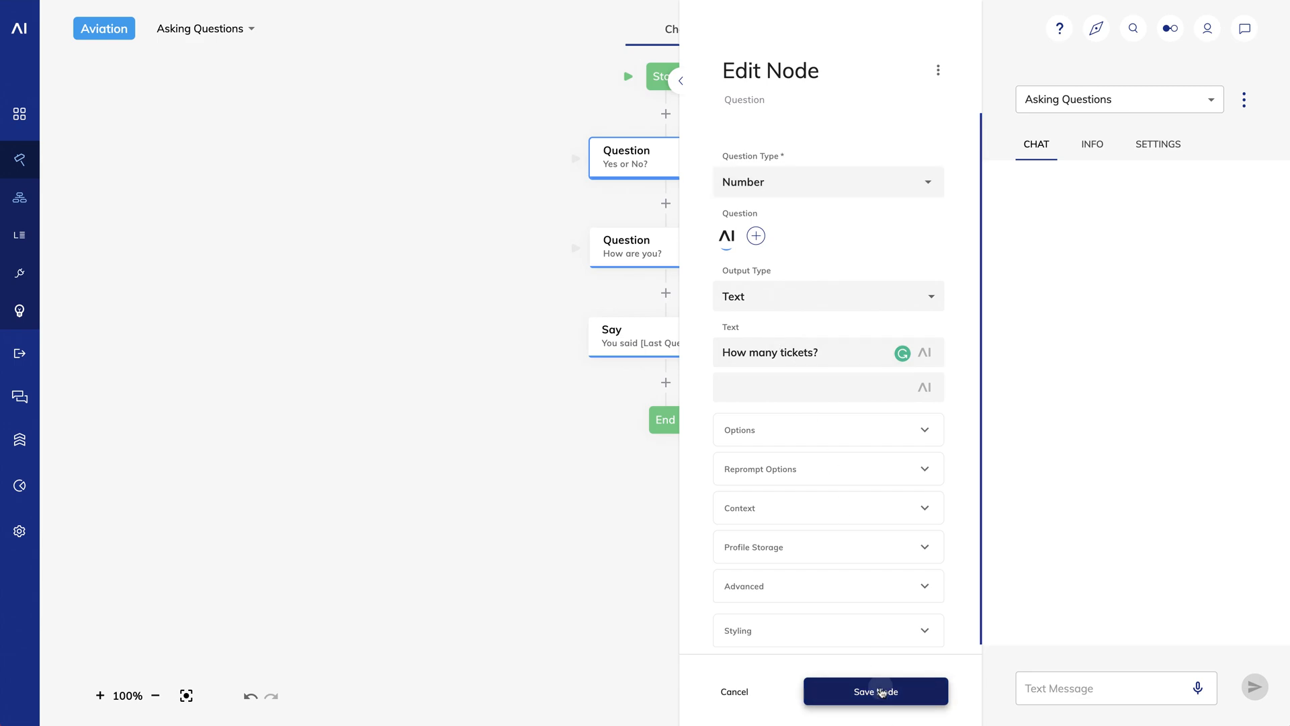
click(875, 691)
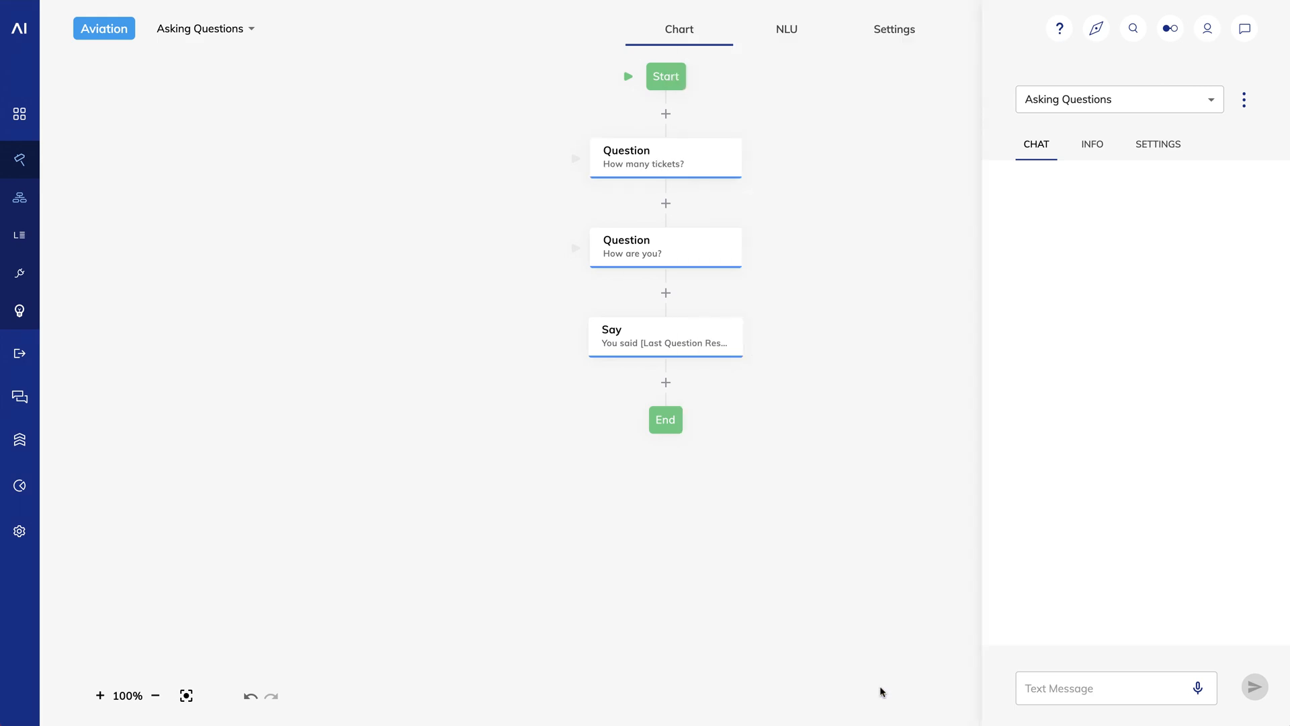
mouse_move(754, 336)
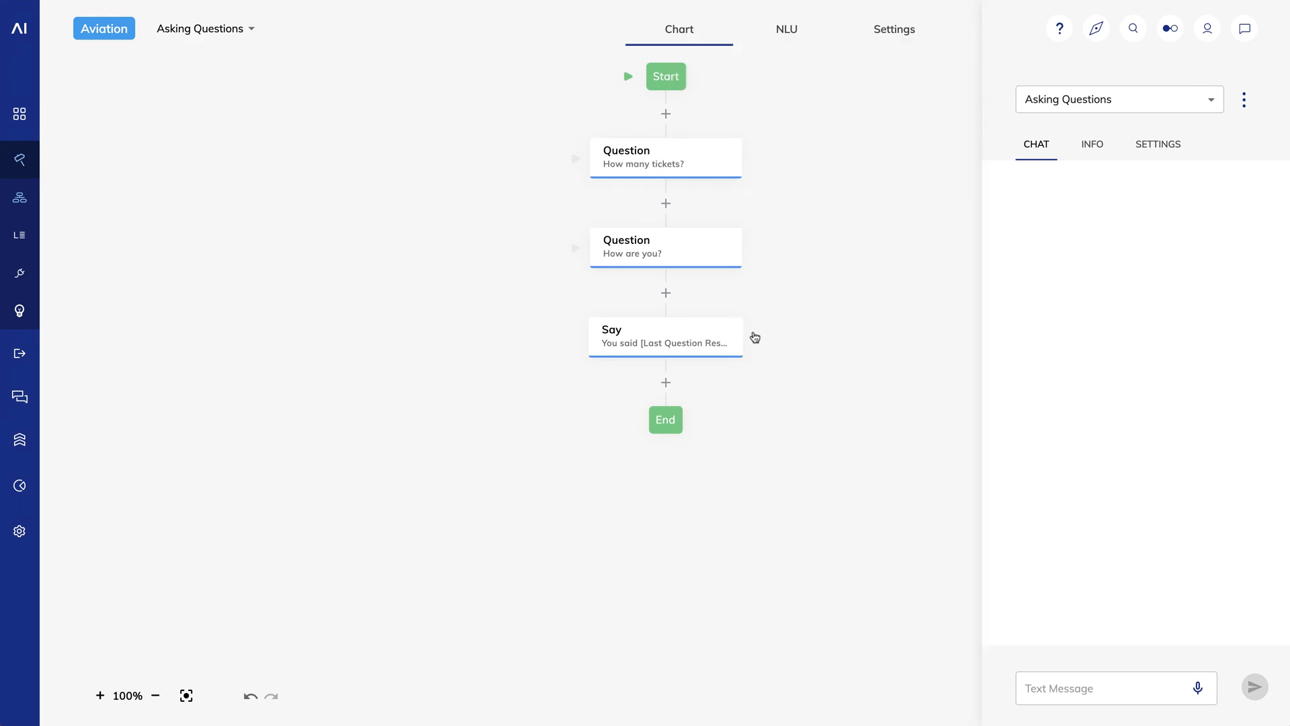
Change the second question to an airport_code Slot question asking 'Which airport?' and save
click(650, 248)
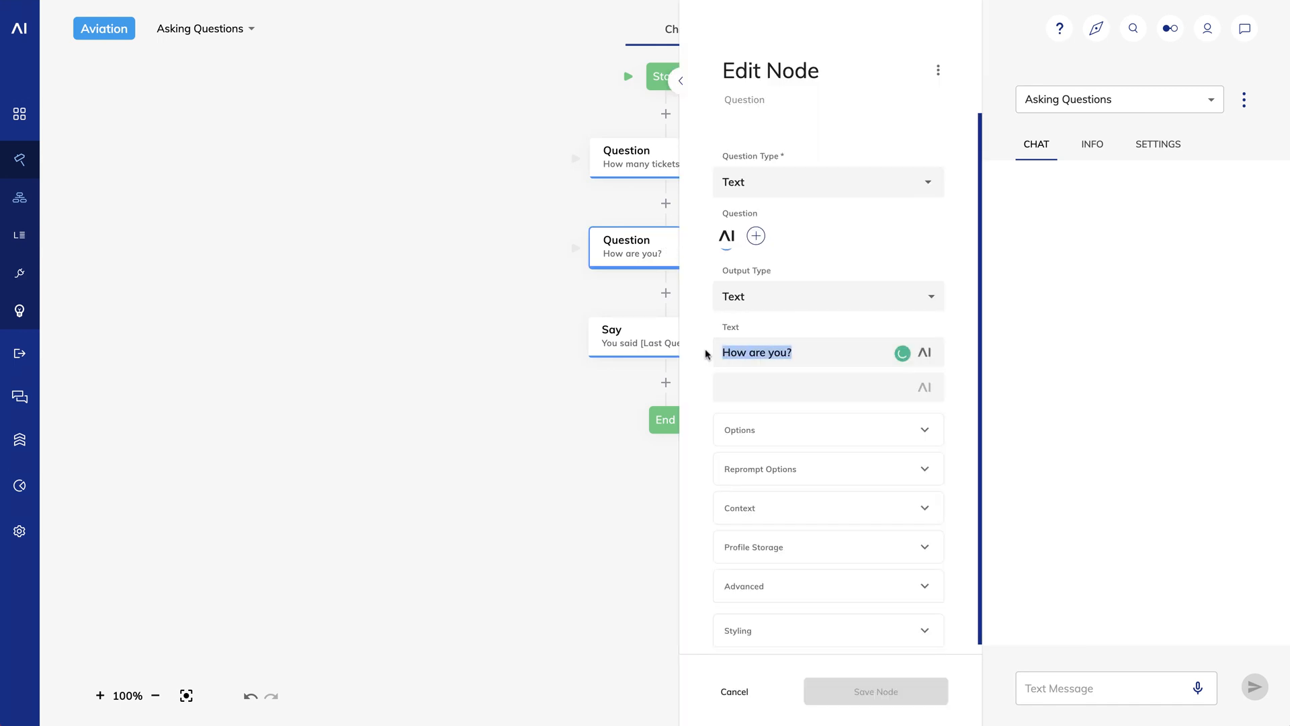
text(Which airport?)
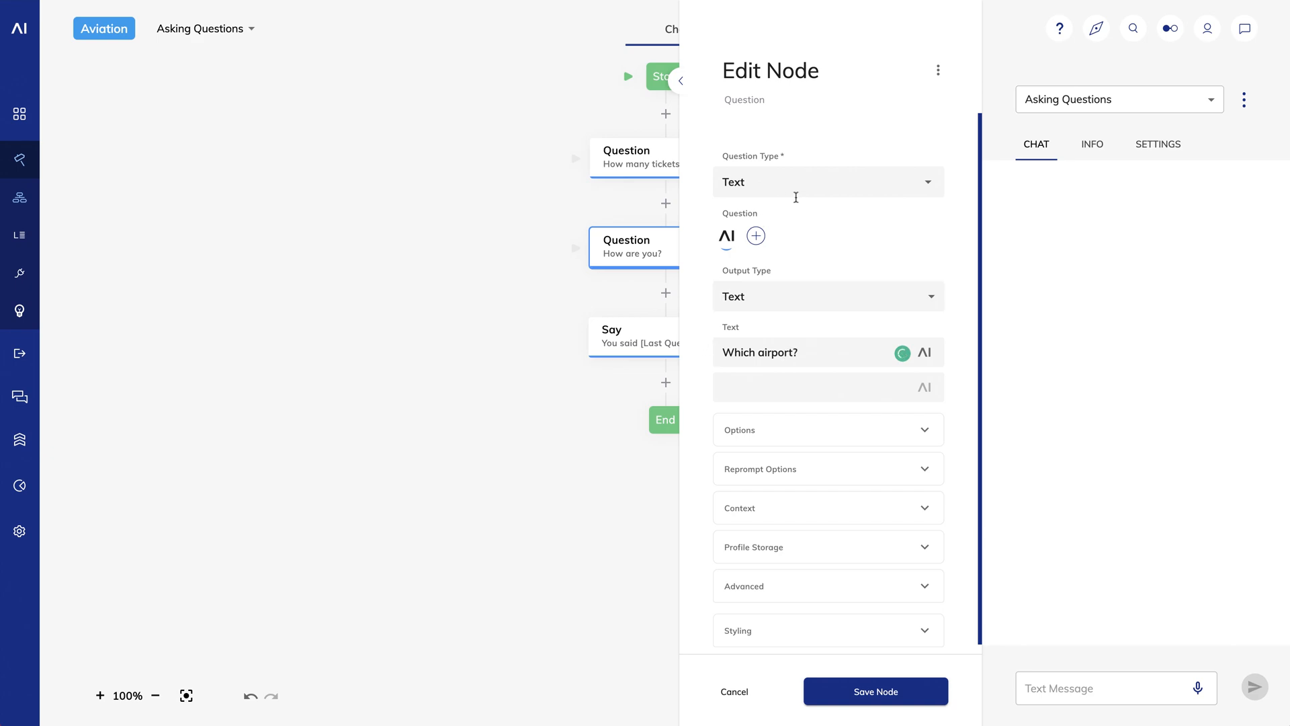
click(826, 182)
text(Slot)
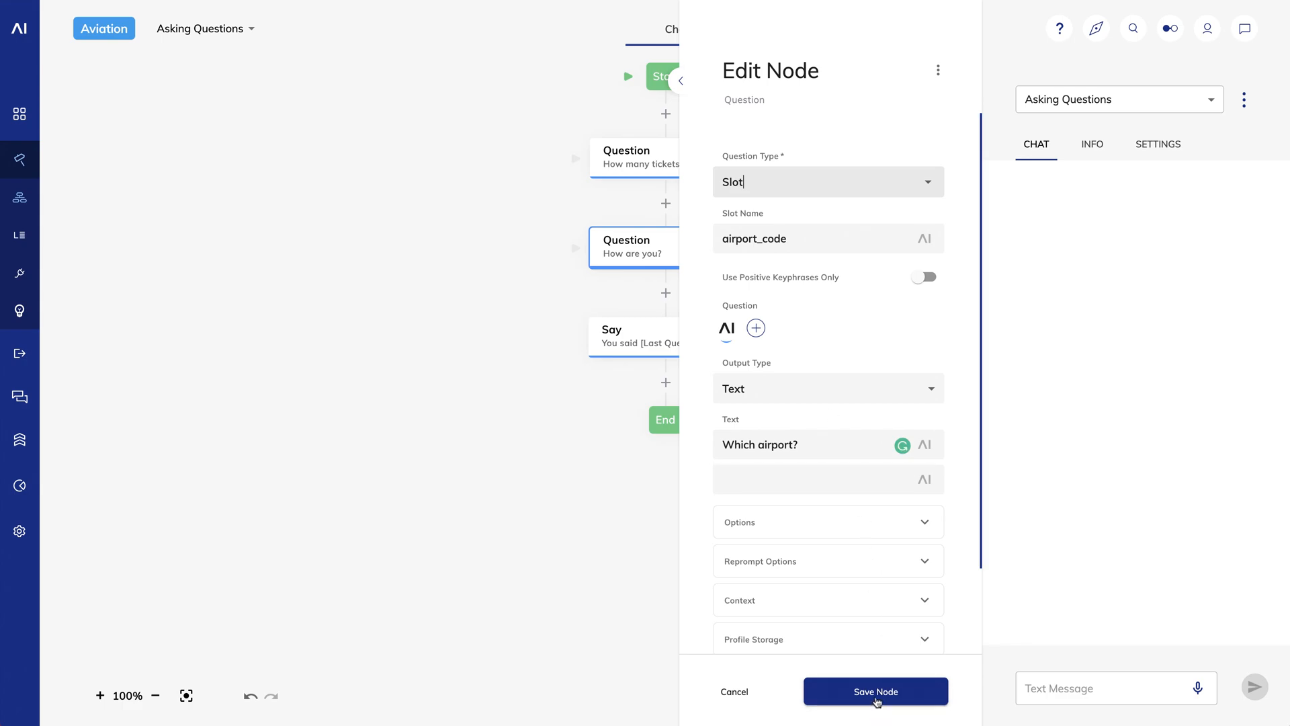
click(875, 691)
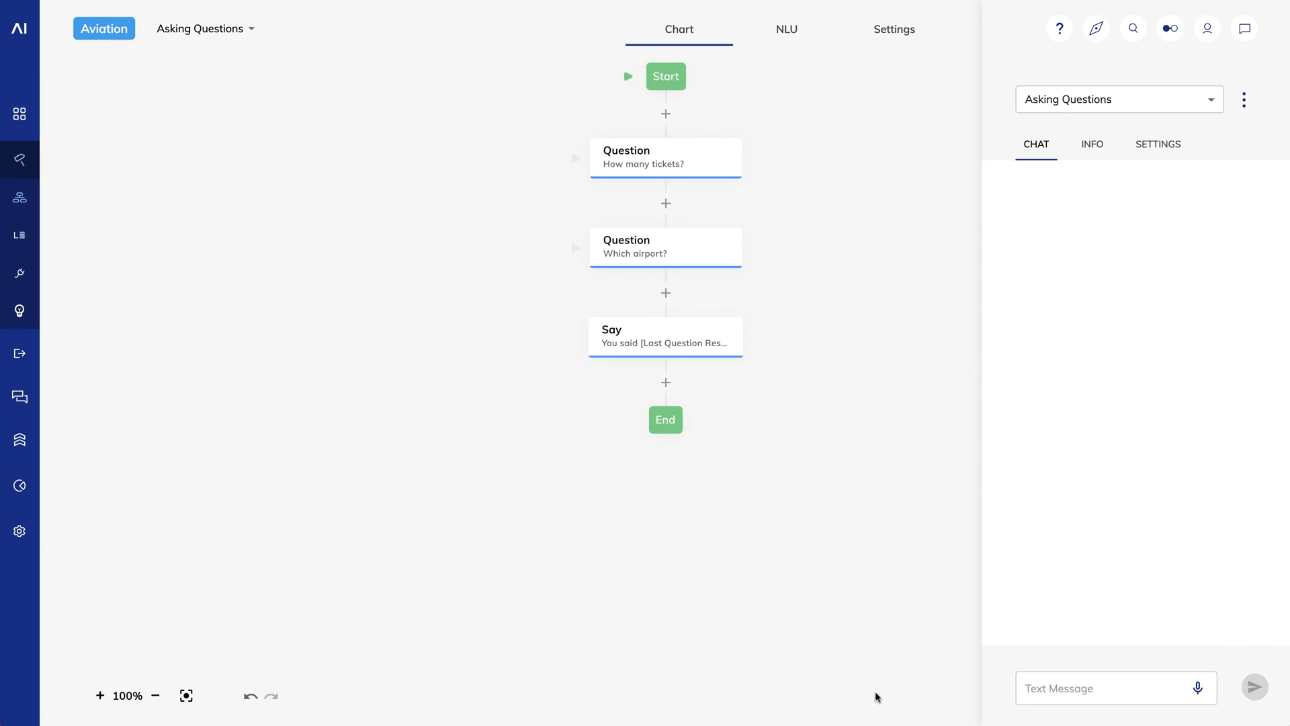
mouse_move(955, 698)
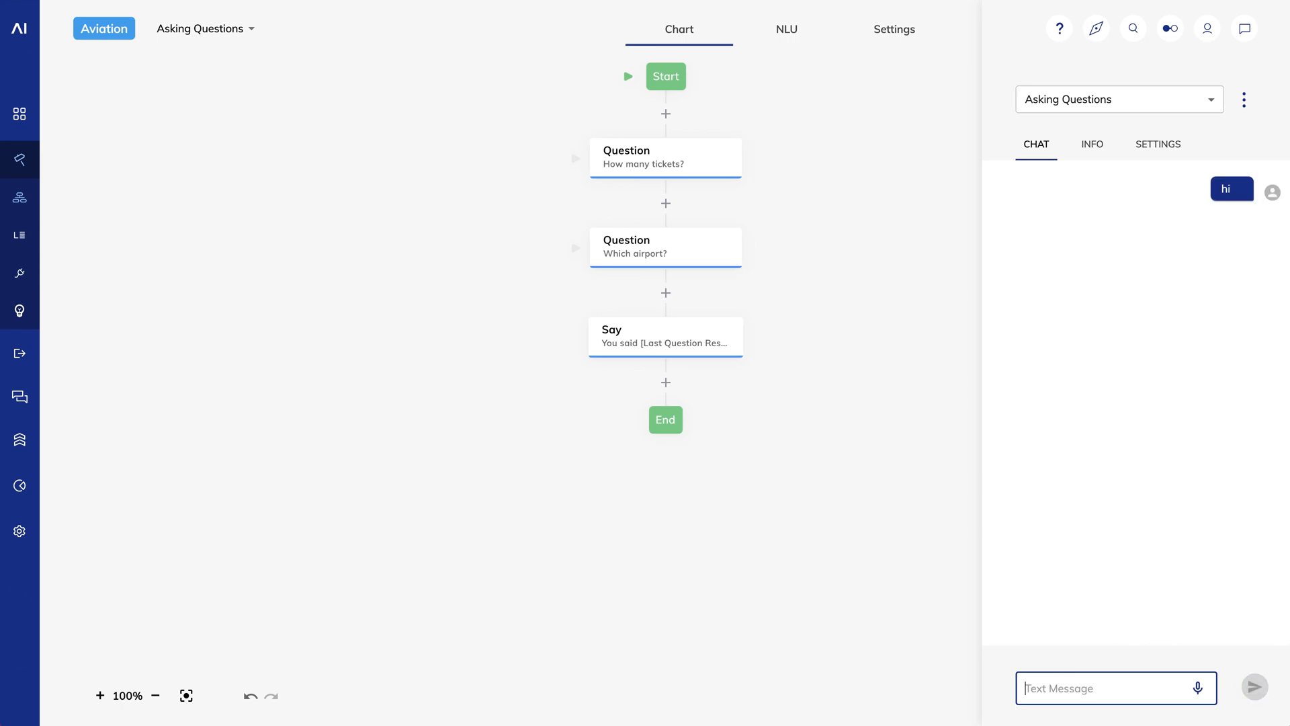
Greet the bot, answer the tickets question, then reset the test conversation
click(1253, 688)
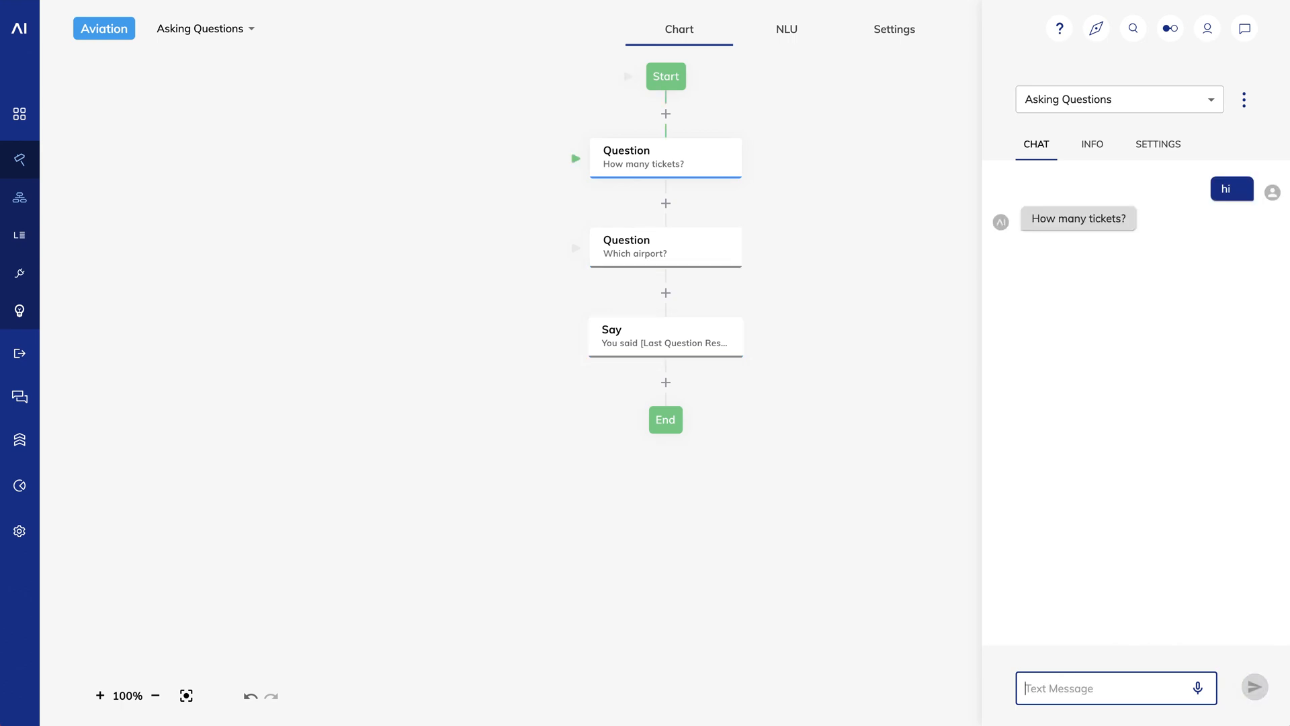
text(SF)
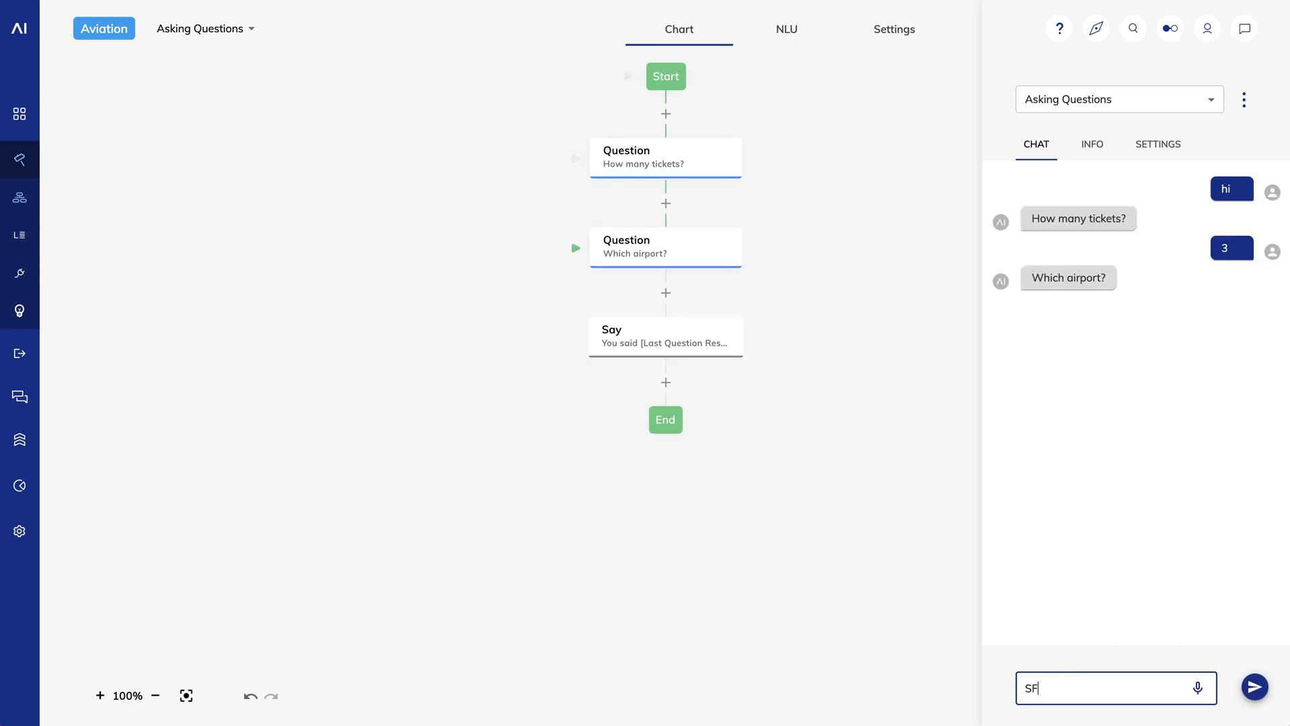
click(1253, 687)
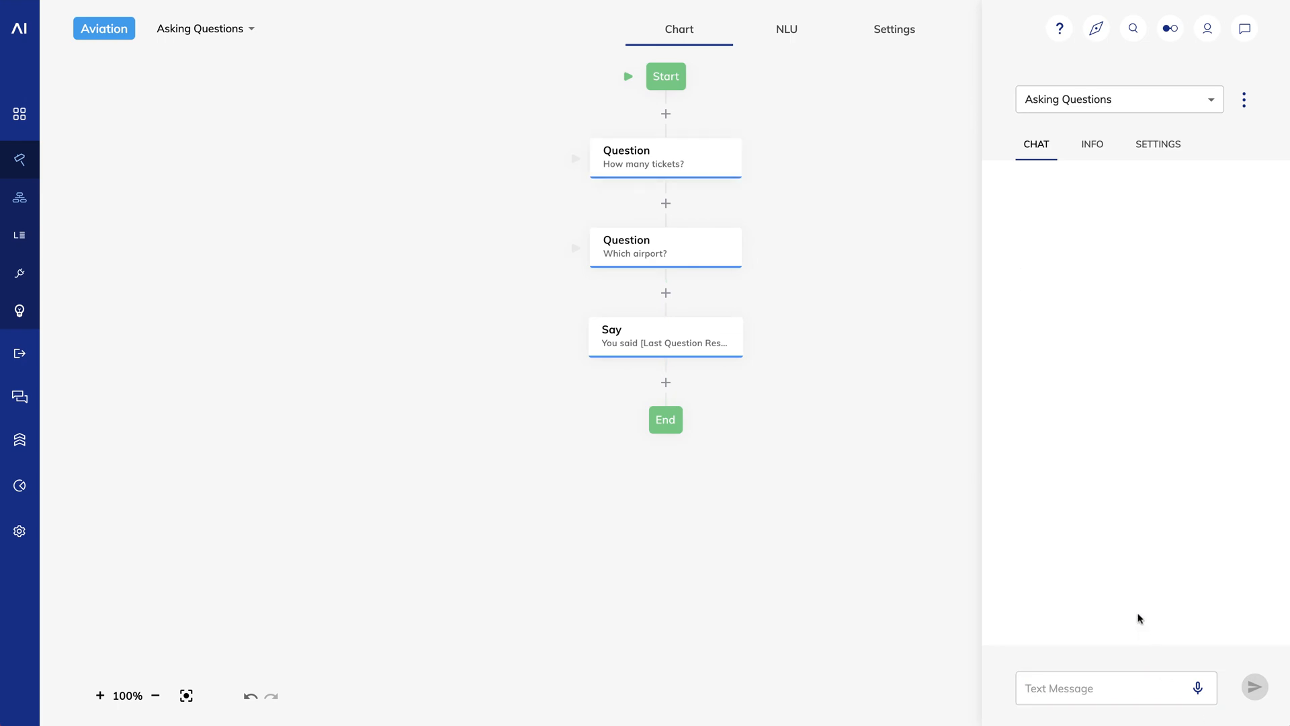
Send 'hi' then '3 tickets to SFO' so the airport question is skipped and 'You said SFO' returns
click(1111, 688)
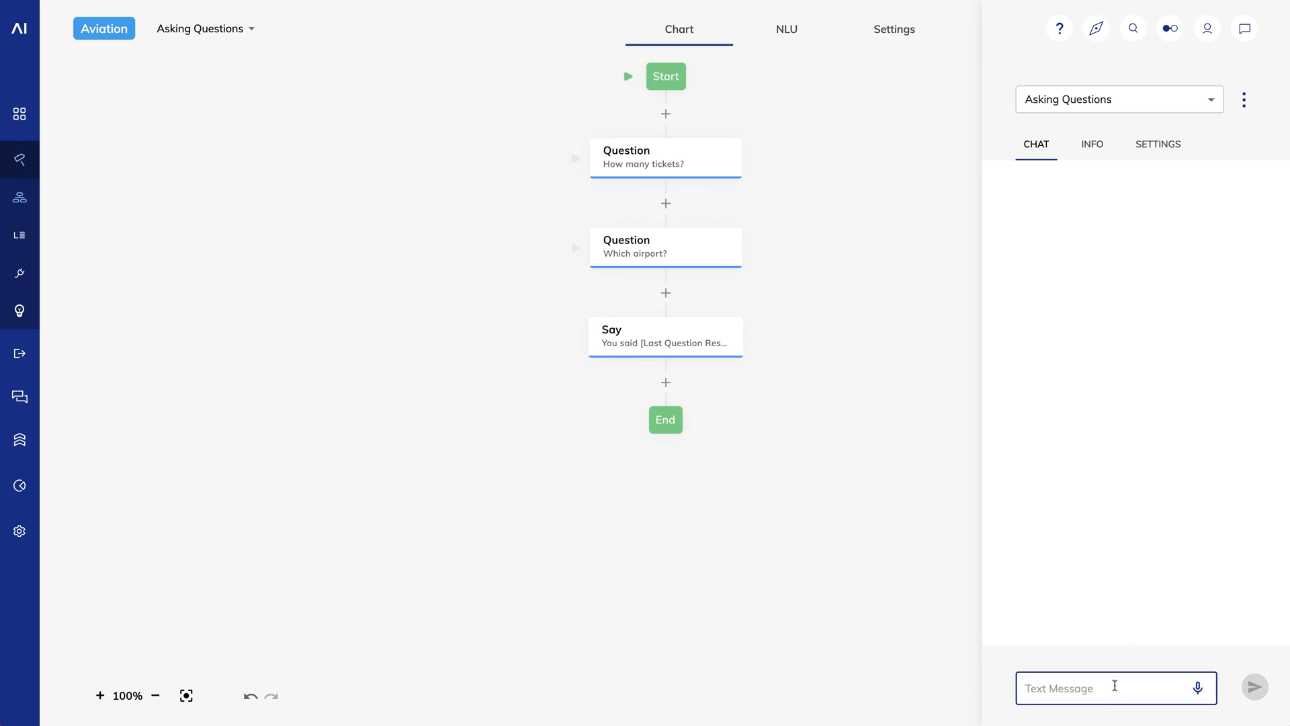
text(hi)
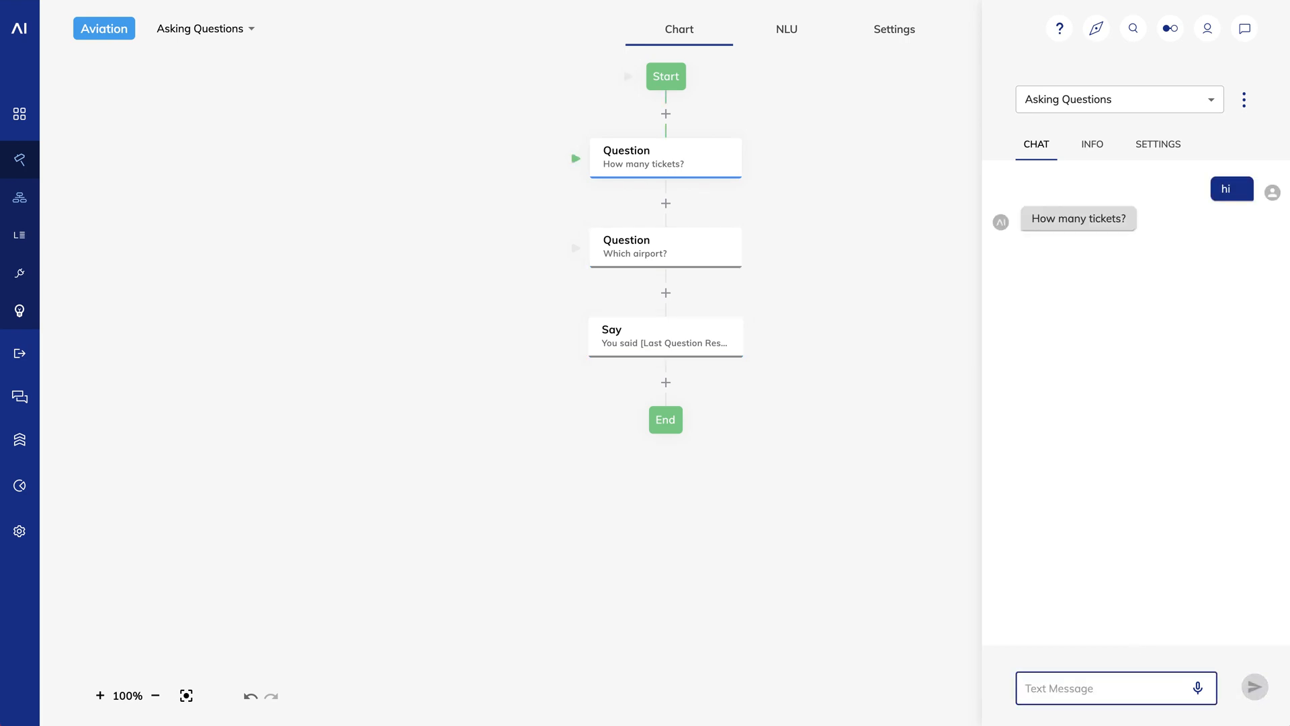
text(3 tickets to S)
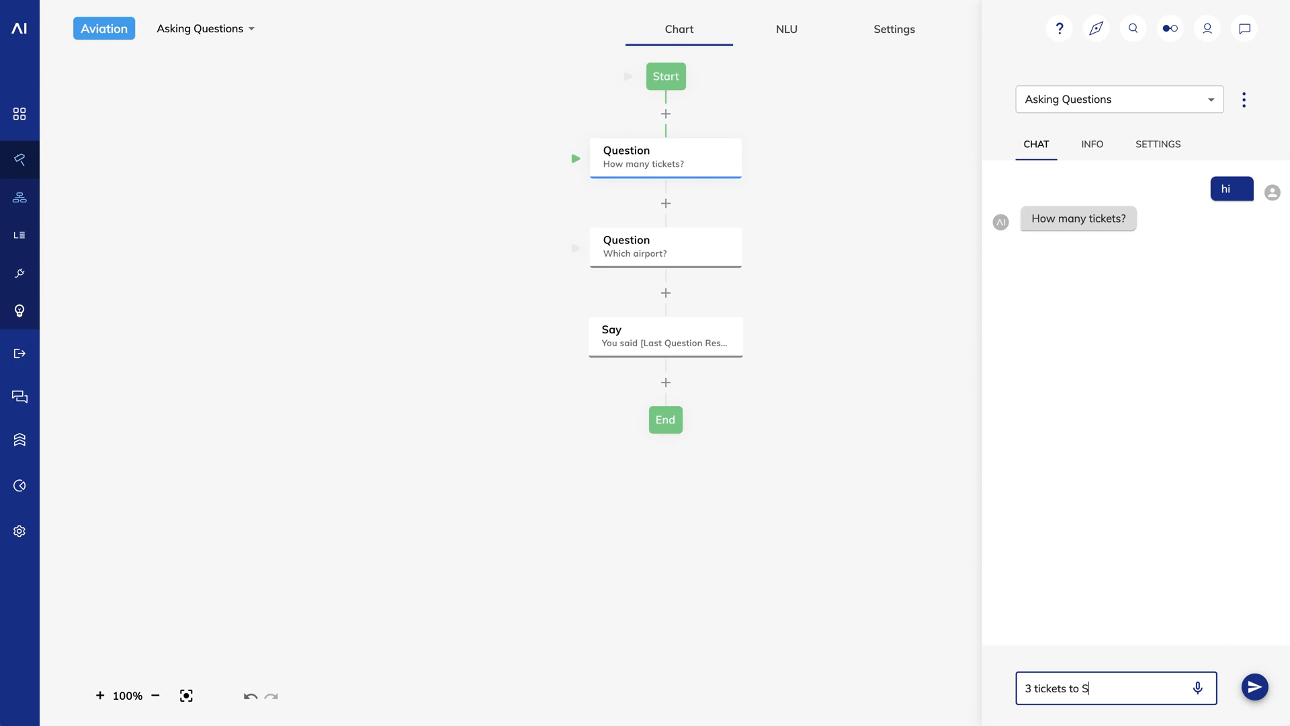
click(1254, 687)
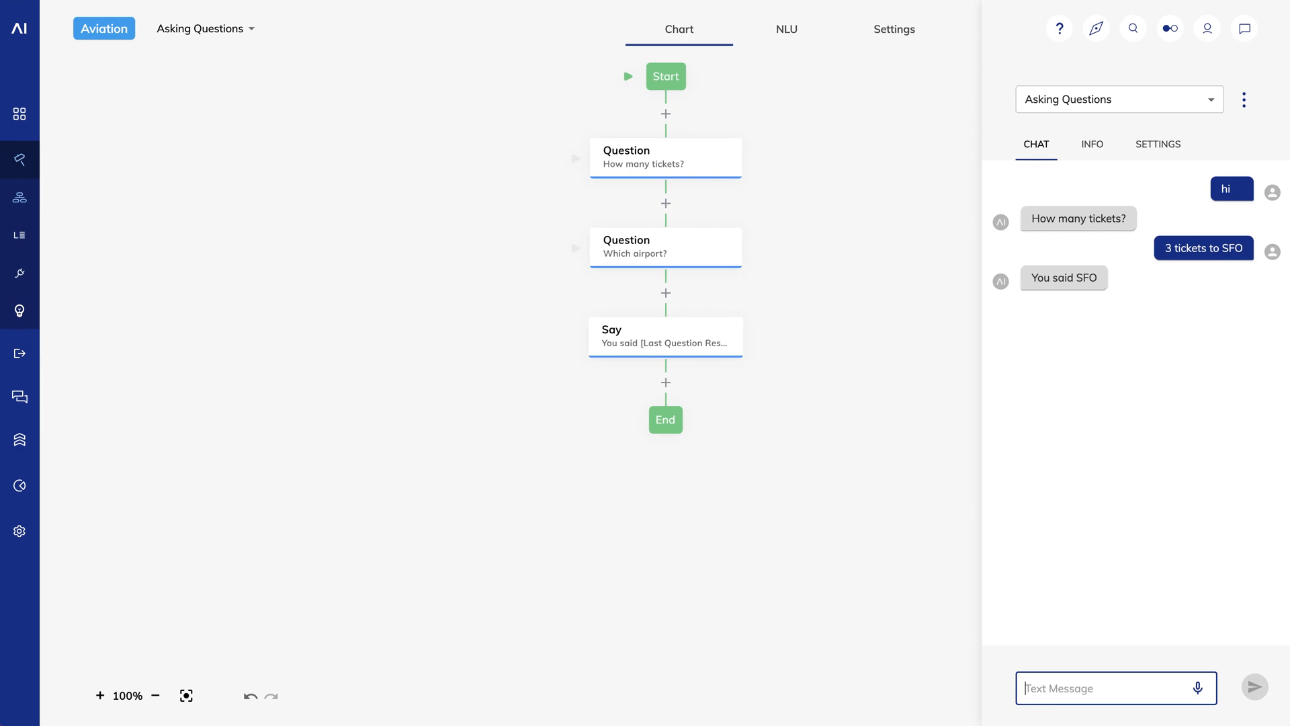
mouse_move(420, 434)
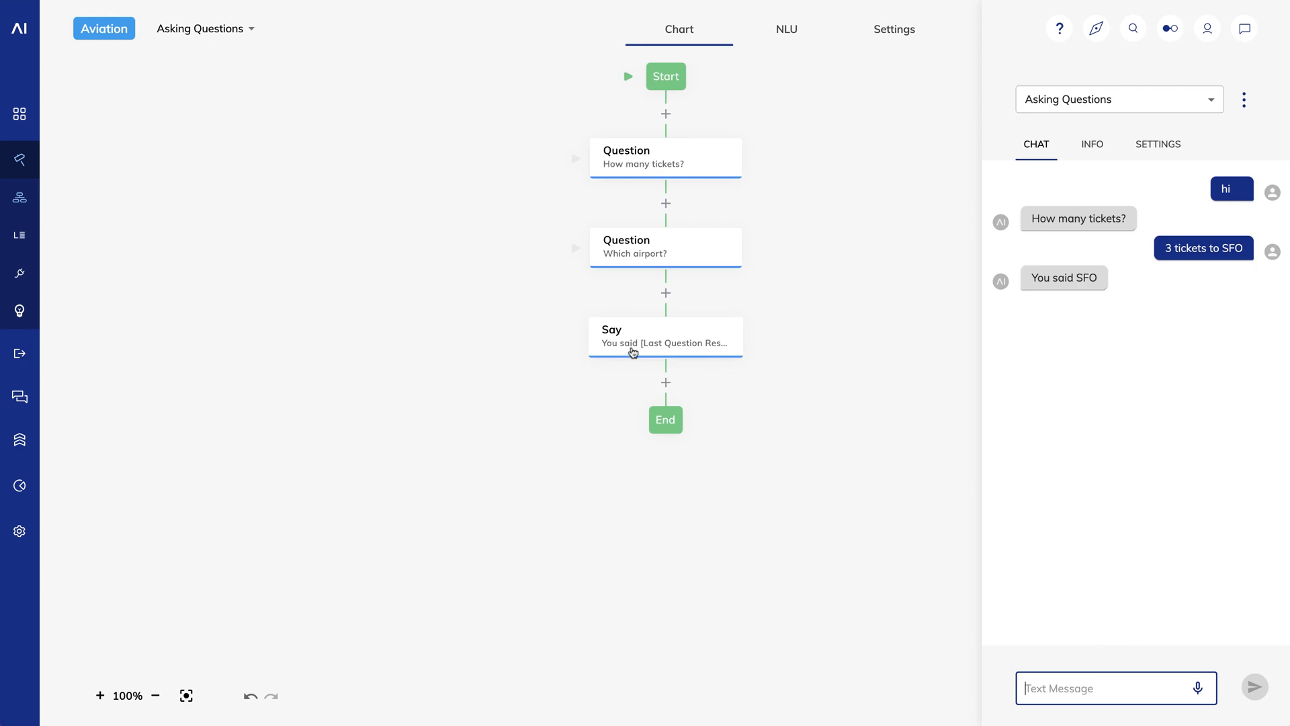
Copy the 'You said' Say node and paste it directly after the tickets question
right_click(647, 352)
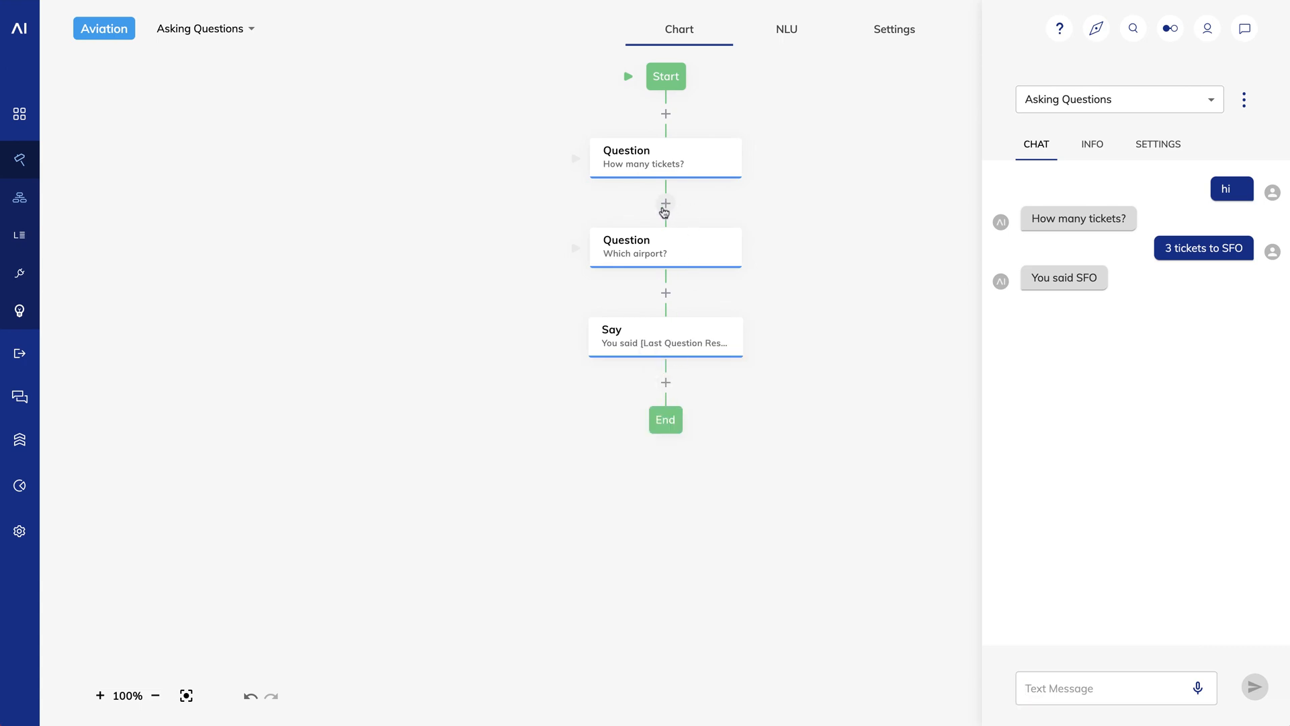
right_click(665, 204)
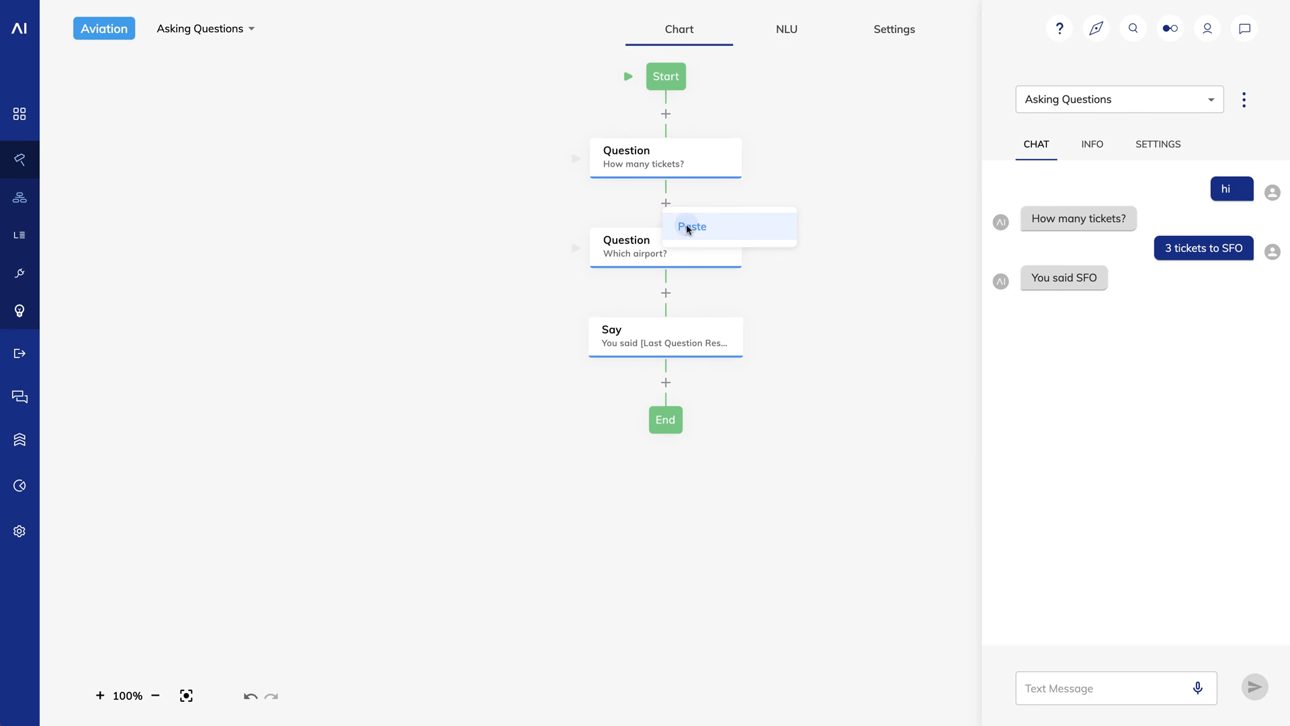
click(692, 226)
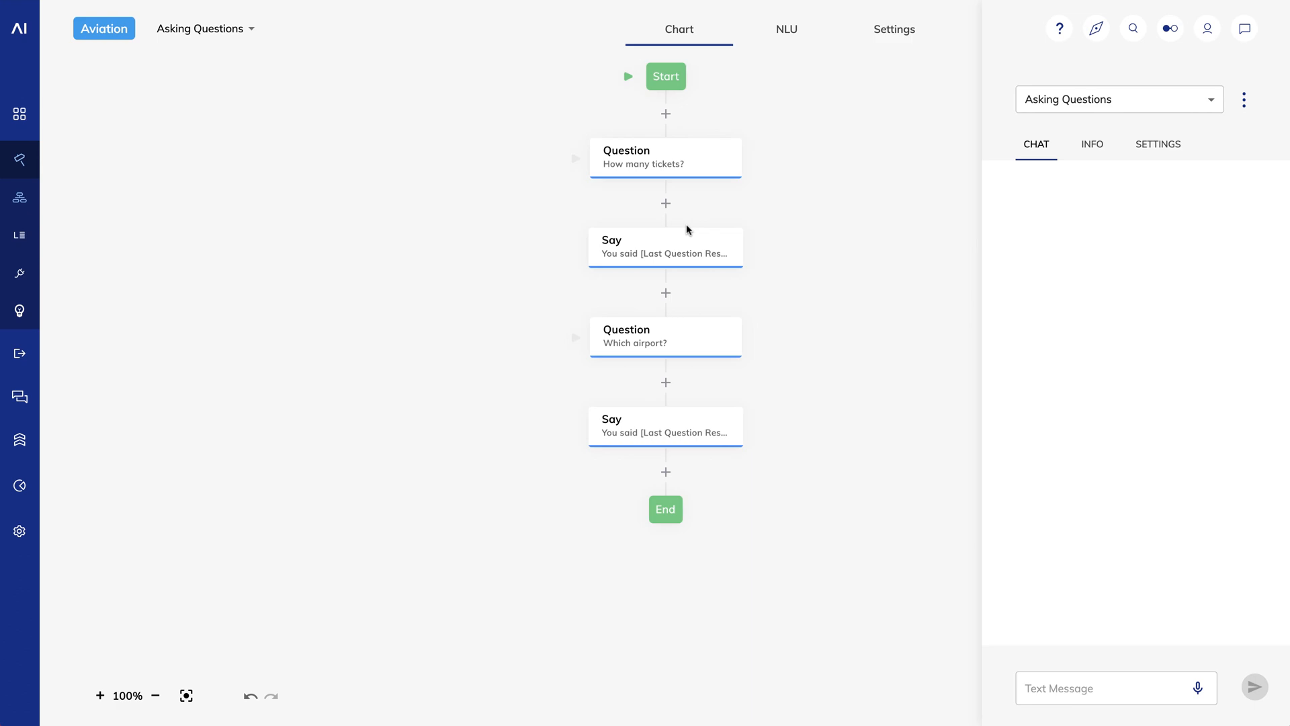
text(h)
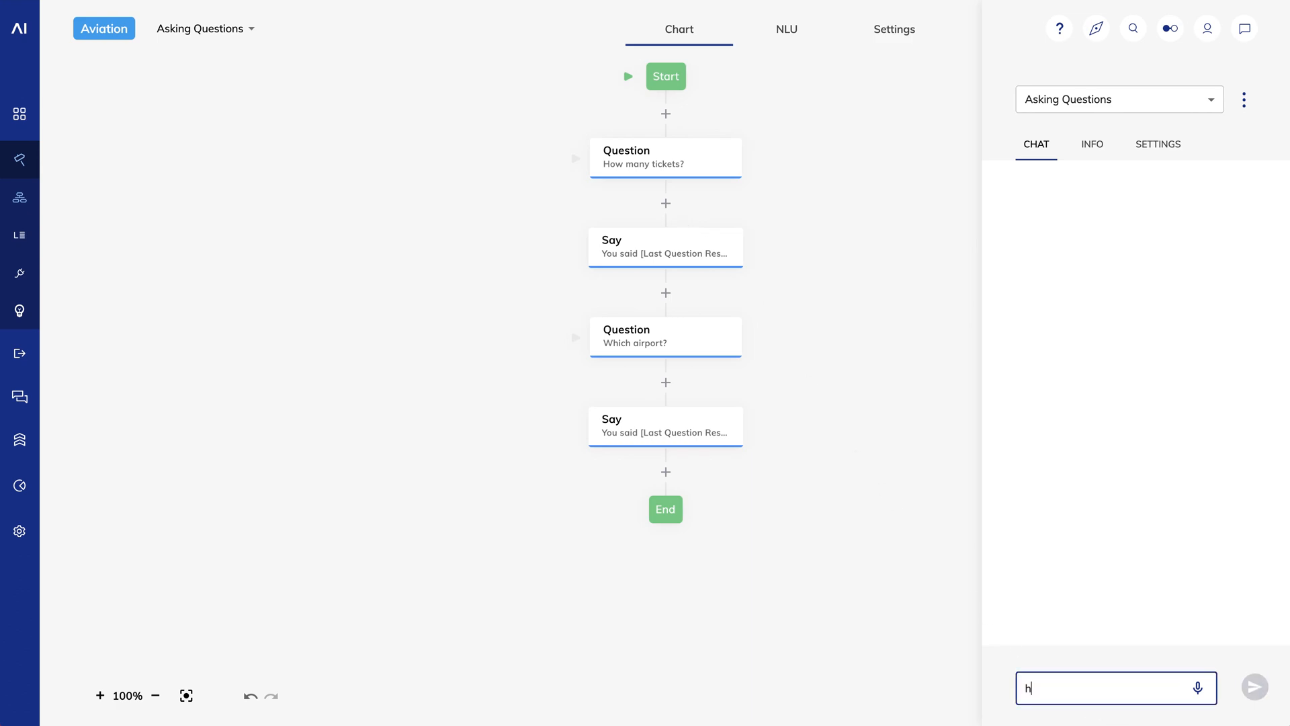
Retest with 'hi', '3' and 'SFO' so each answer is echoed by a Say node
click(1270, 688)
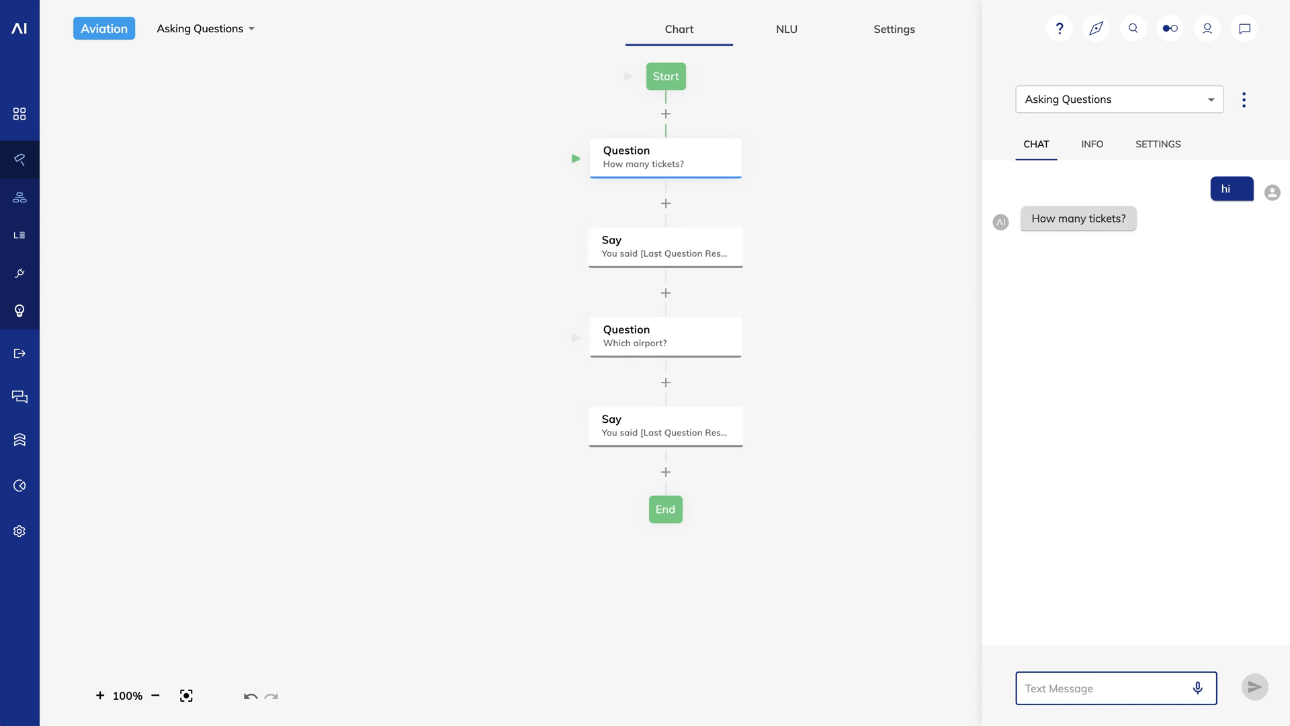
text(3)
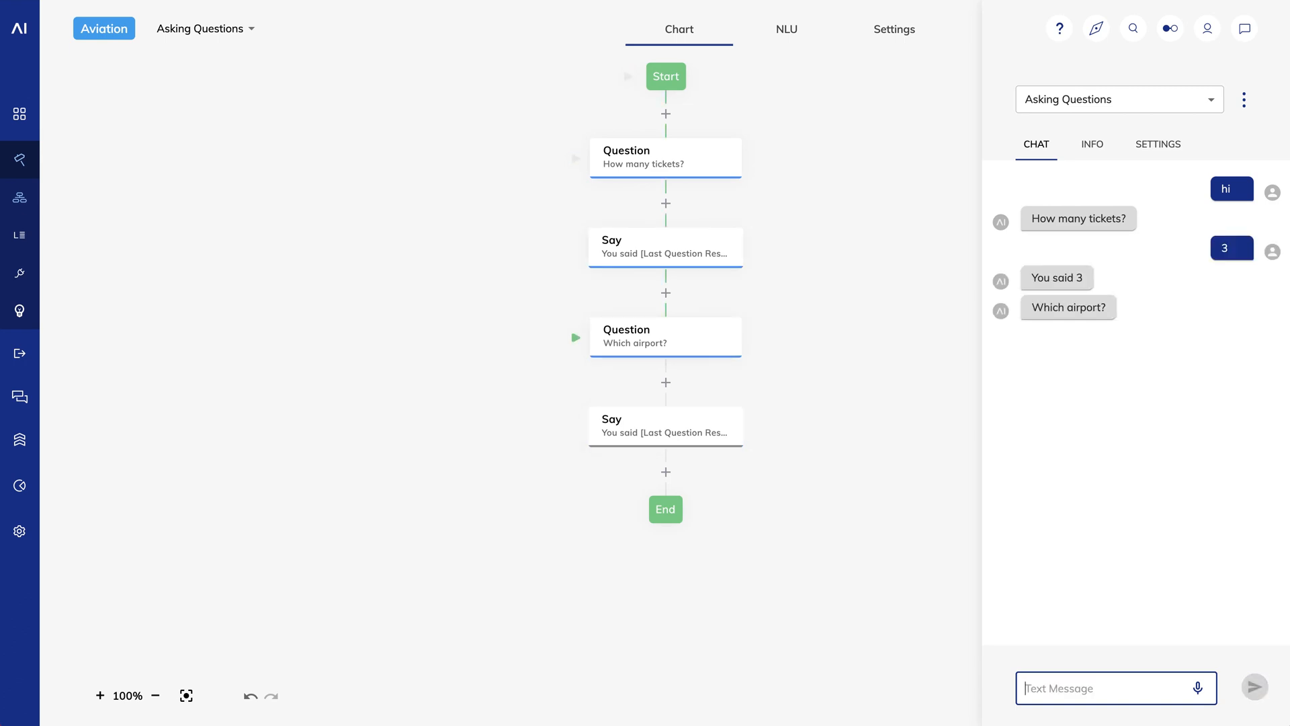
text(SFO)
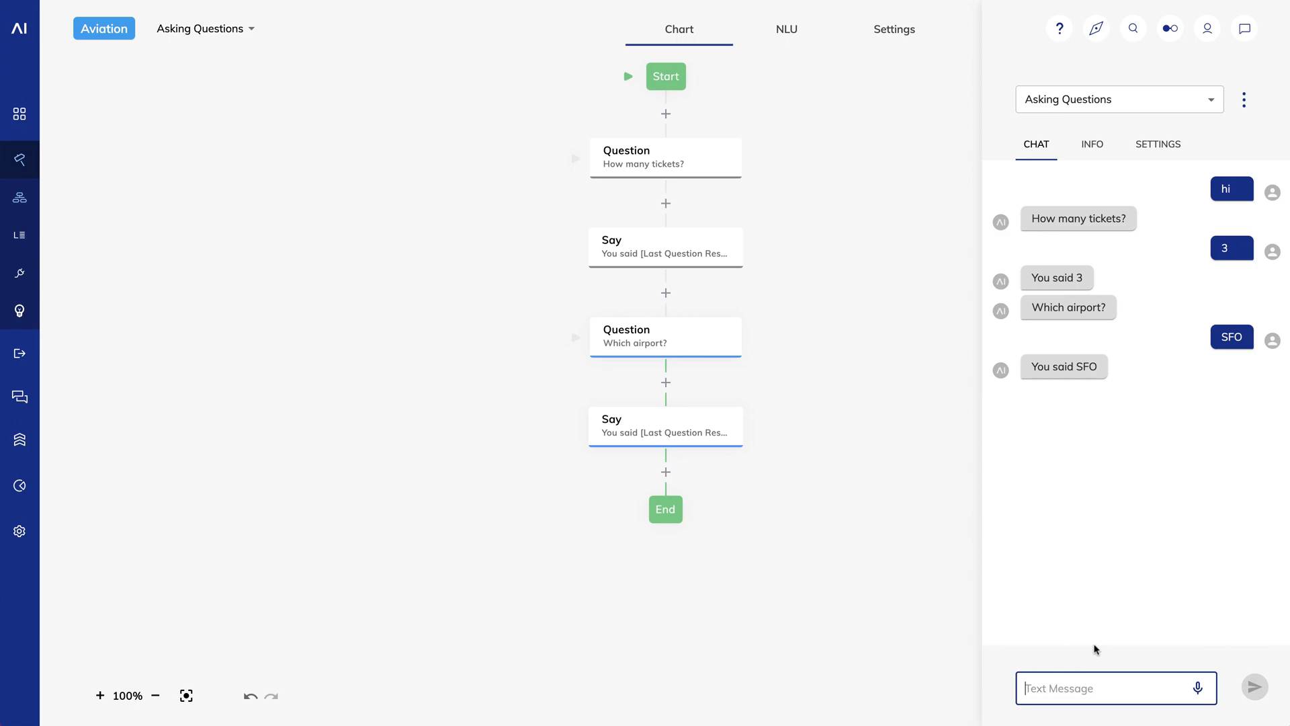
mouse_move(771, 182)
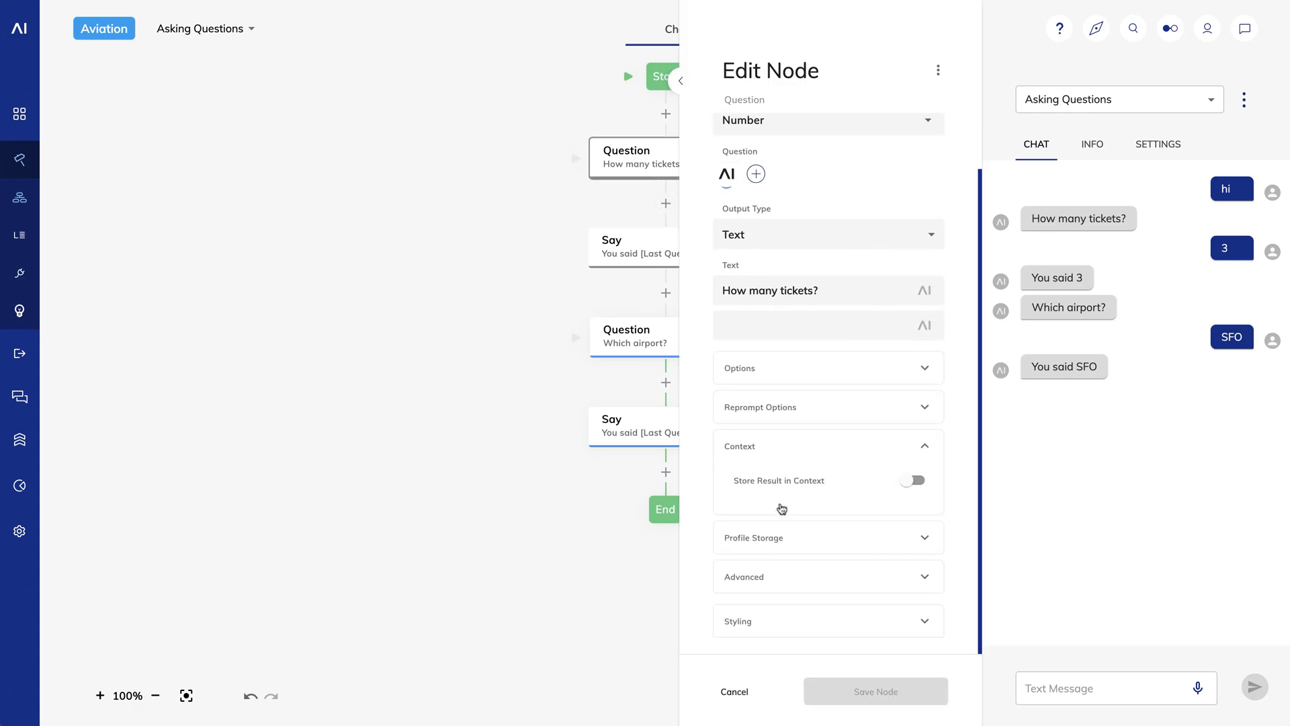
Turn on Store Result in Context with the Context Key set to 'airport'
click(911, 481)
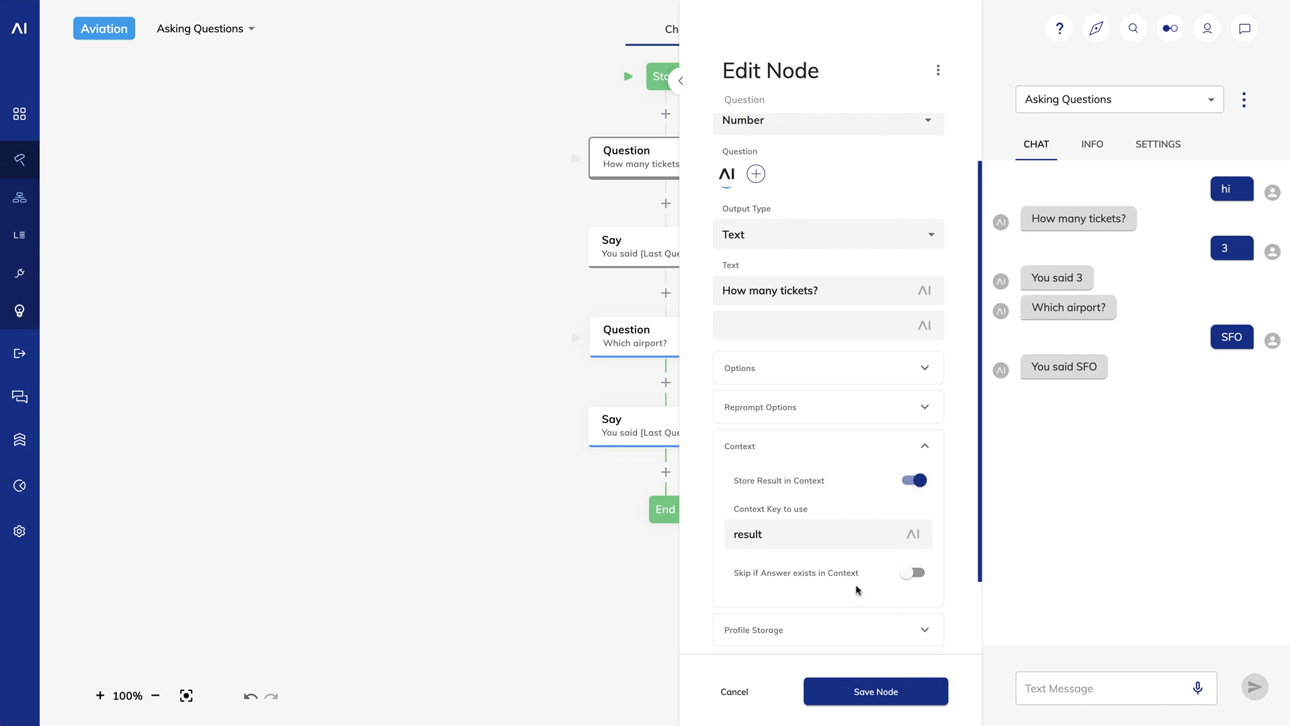
click(782, 534)
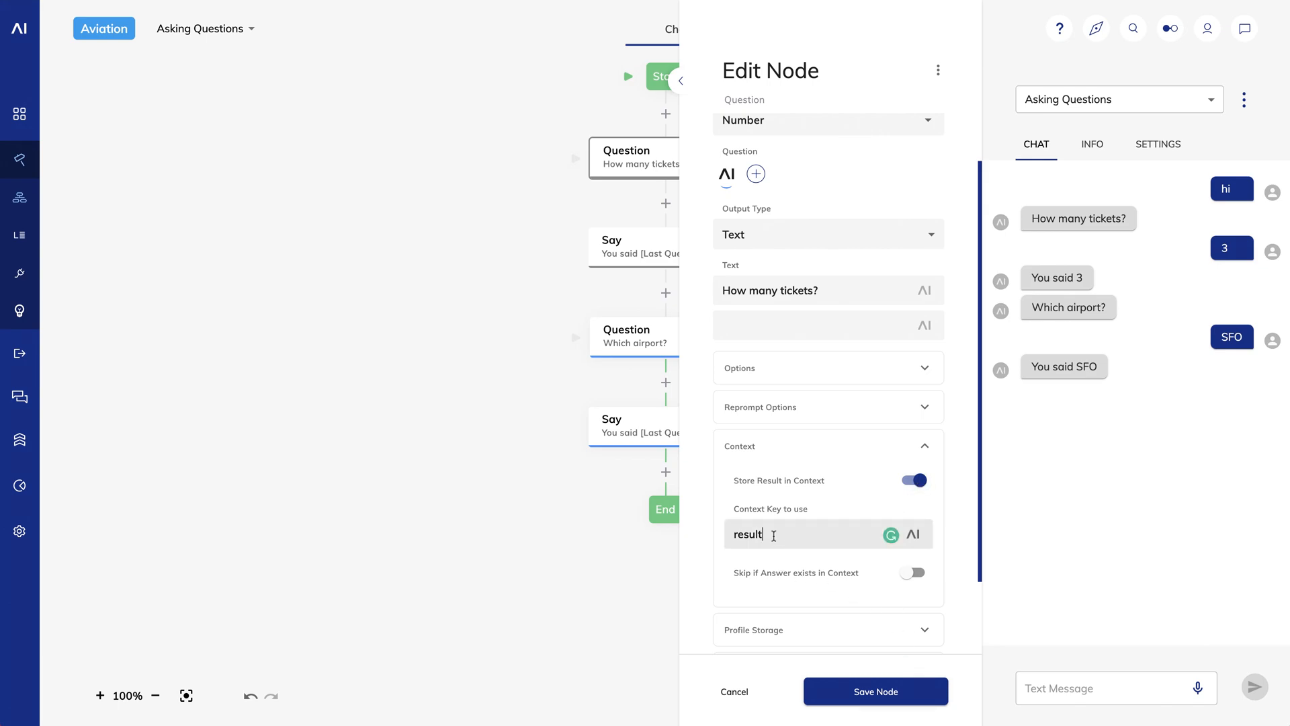
text(airport)
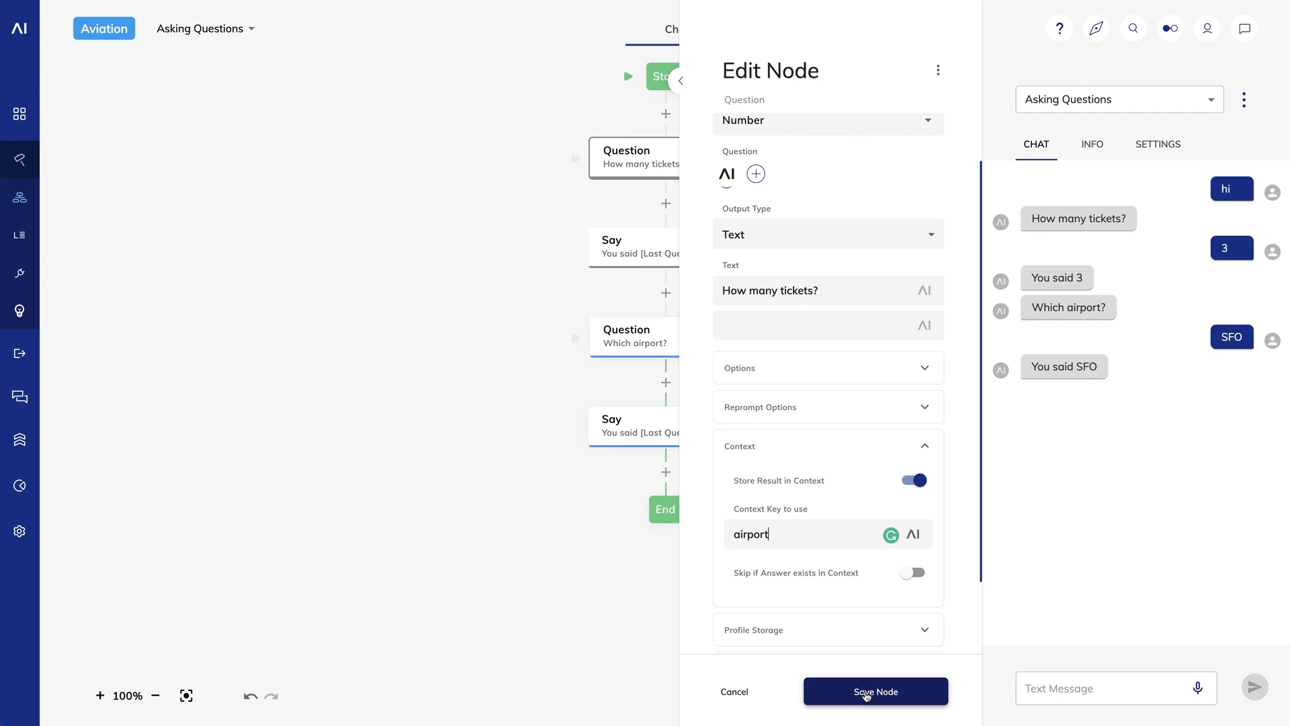
mouse_move(859, 591)
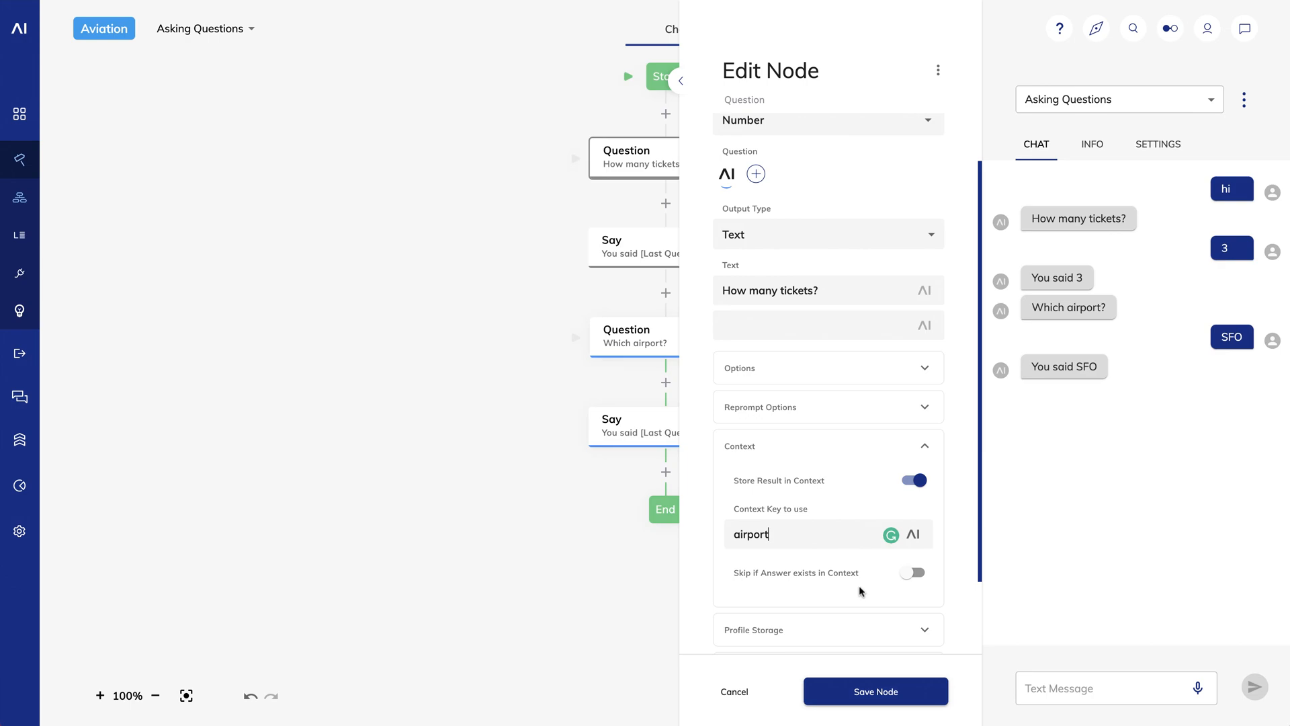
mouse_move(860, 591)
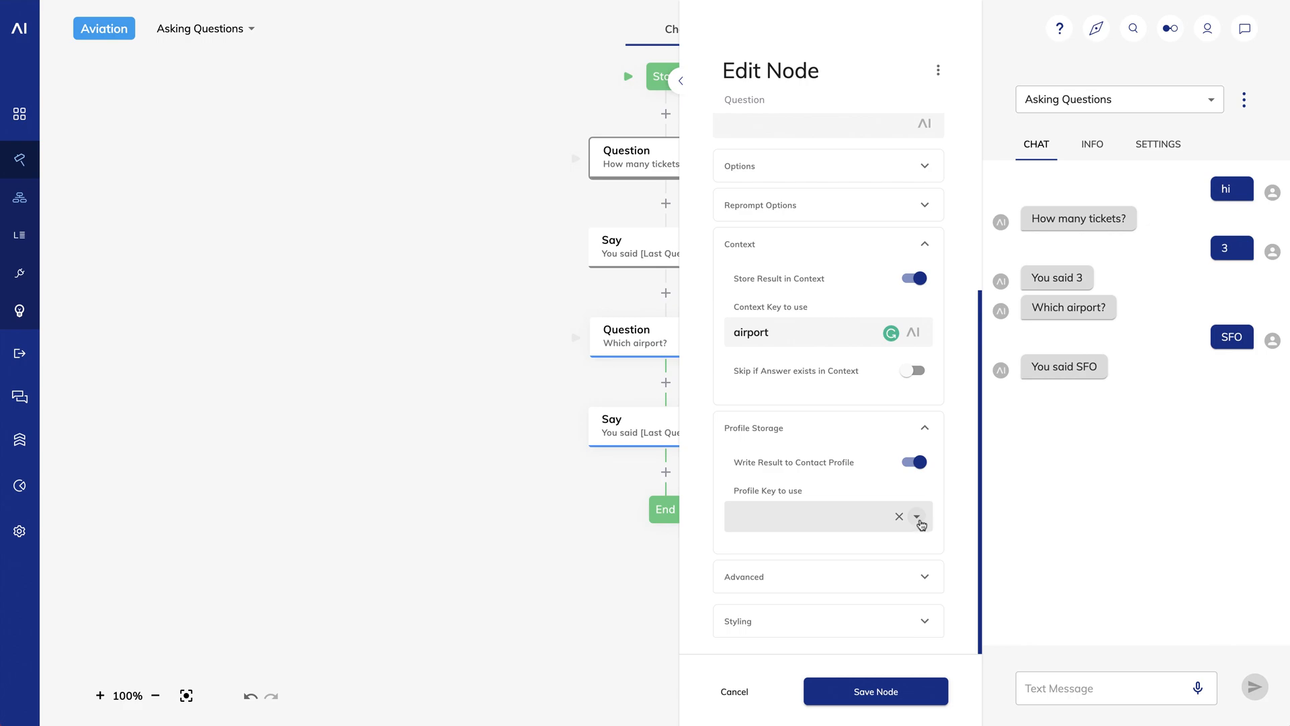
Look at the Profile Key list for contact-profile storage, then leave the tickets node unchanged via Cancel
click(915, 516)
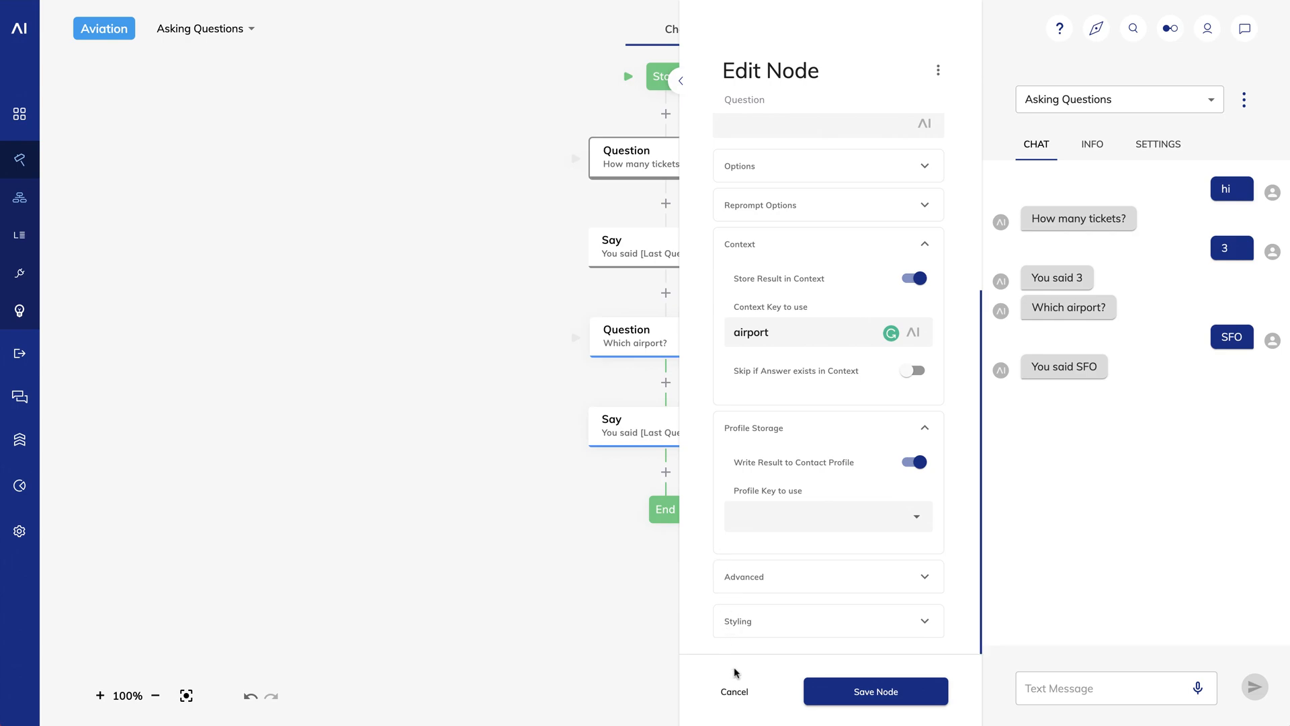
click(733, 691)
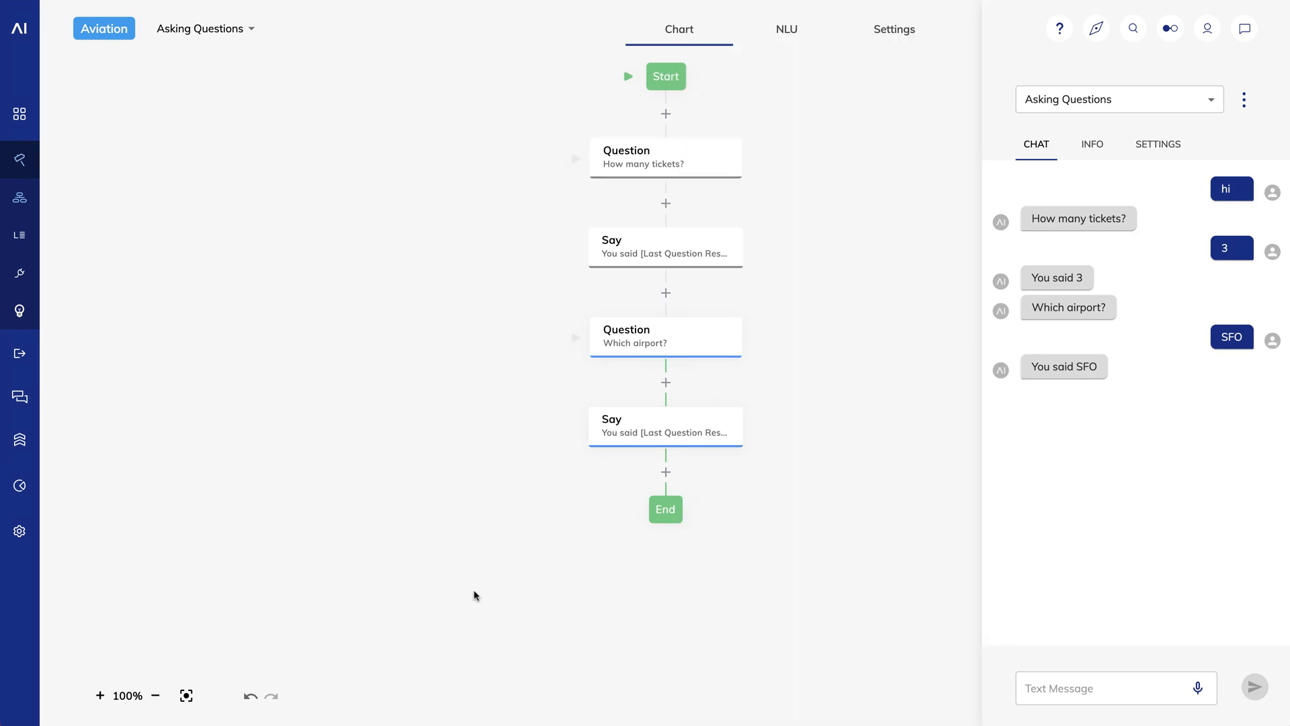